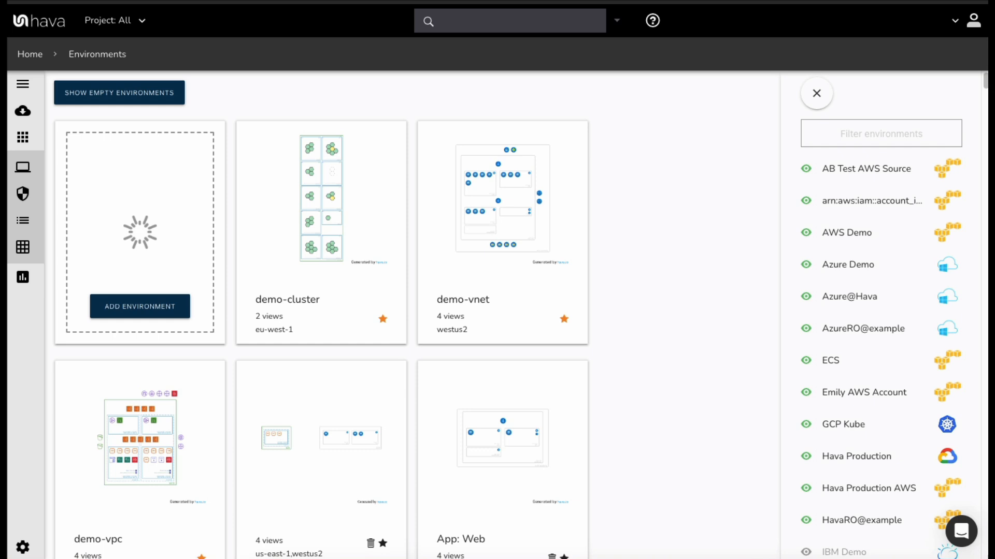
pyautogui.moveTo(678, 336)
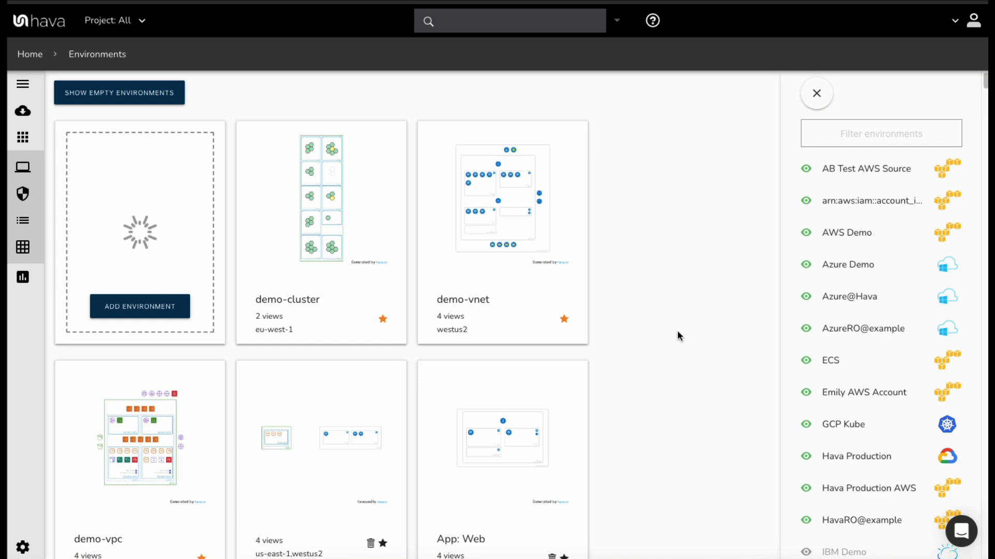
pyautogui.moveTo(689, 324)
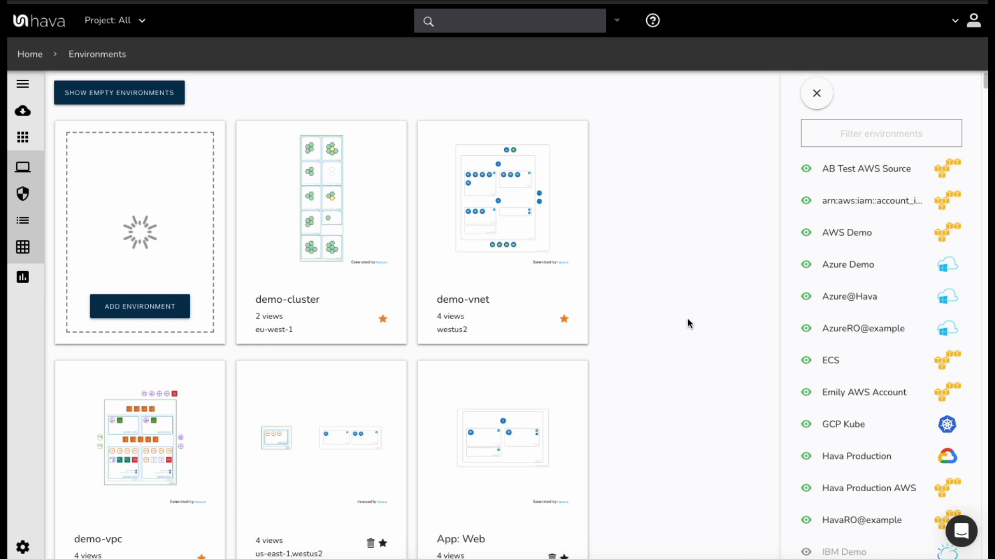
pyautogui.moveTo(684, 327)
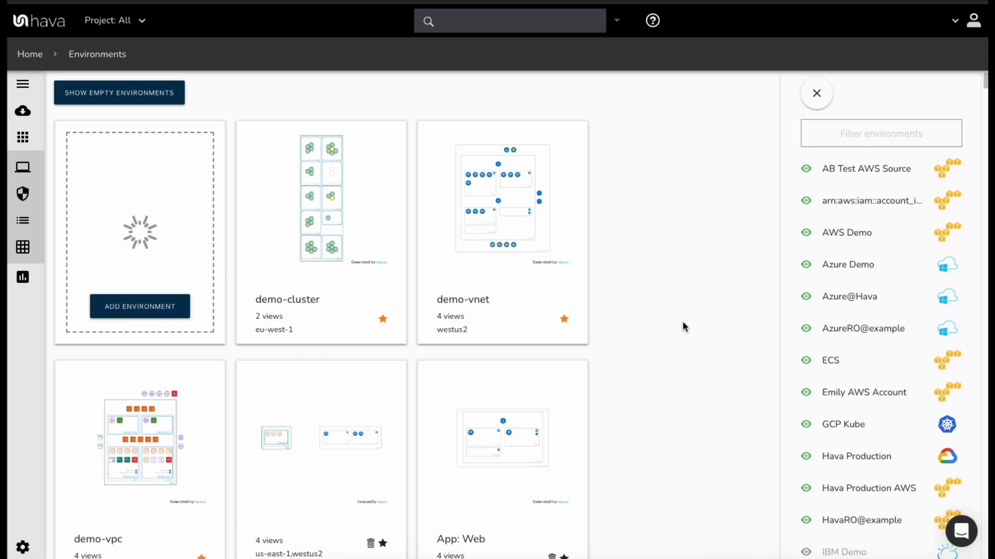
pyautogui.moveTo(692, 323)
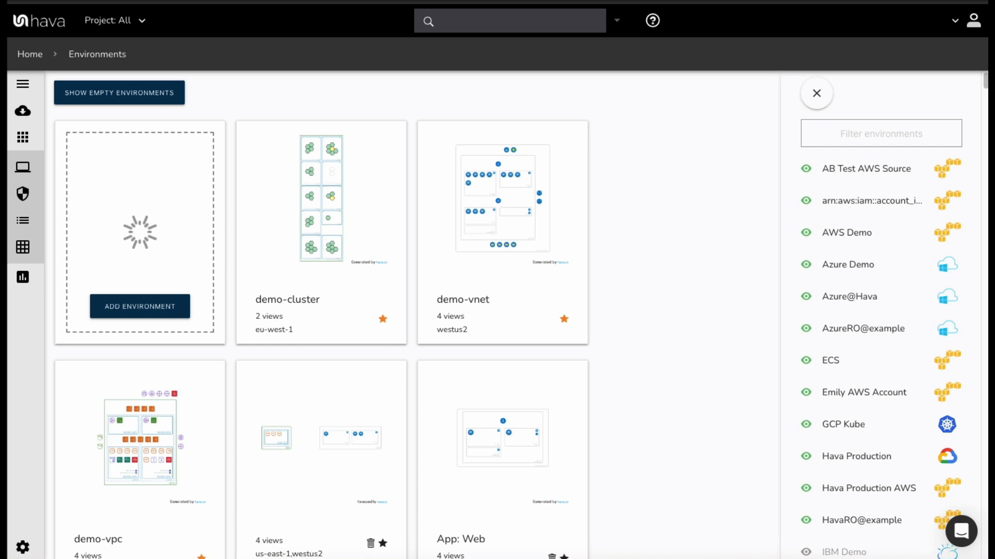
pyautogui.moveTo(650, 321)
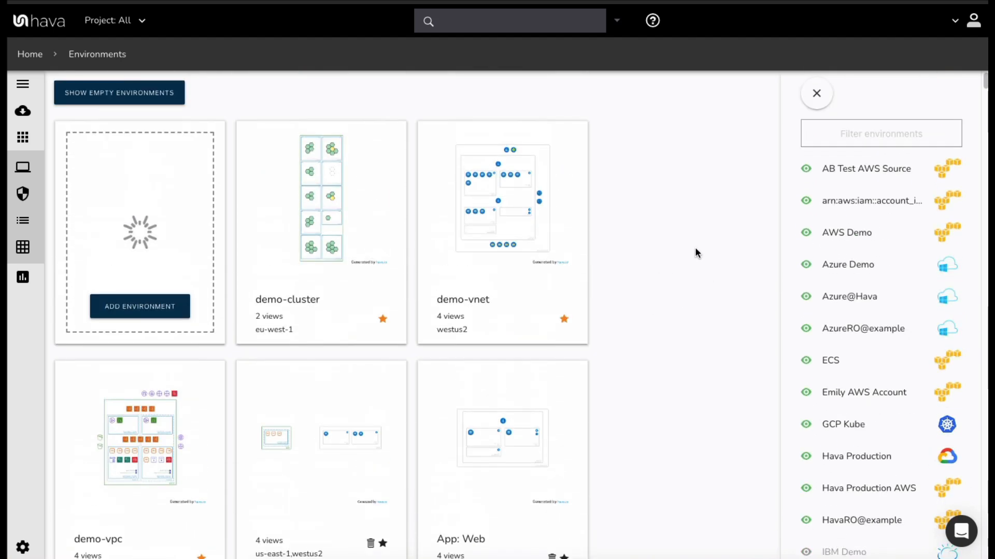
pyautogui.moveTo(512, 328)
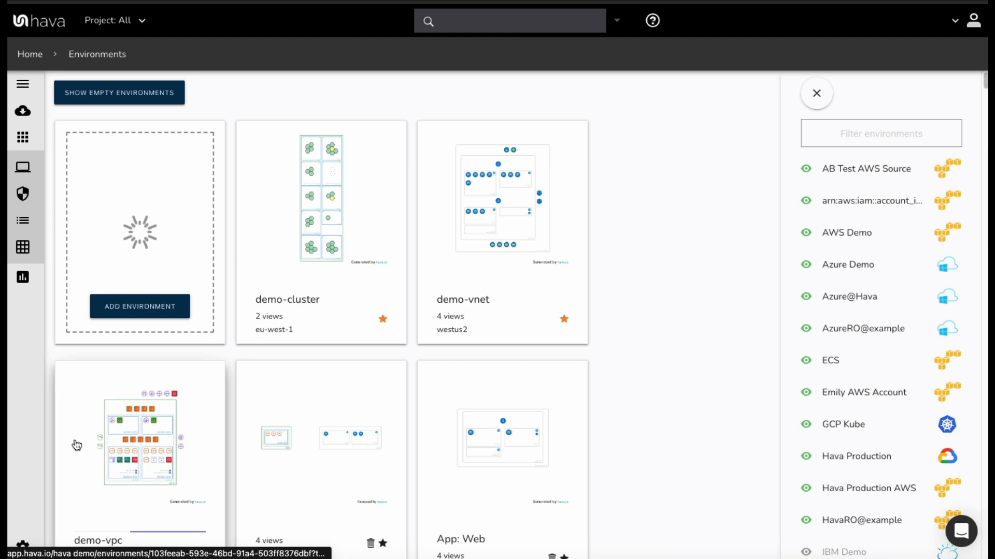
# Step: Open the demo-vpc diagram, zoom in and out, and show availability zone us-east-1d's attributes
pyautogui.click(139, 438)
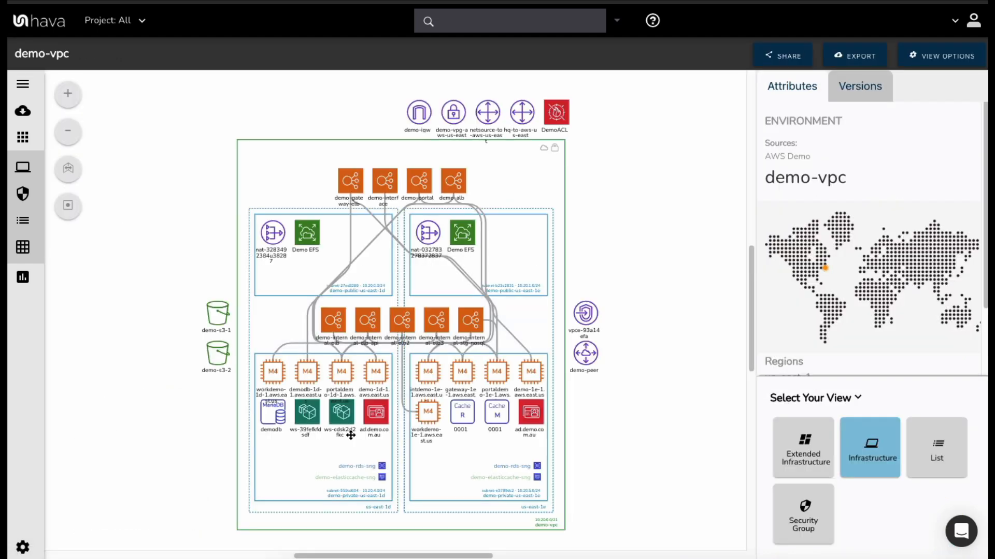
pyautogui.moveTo(678, 189)
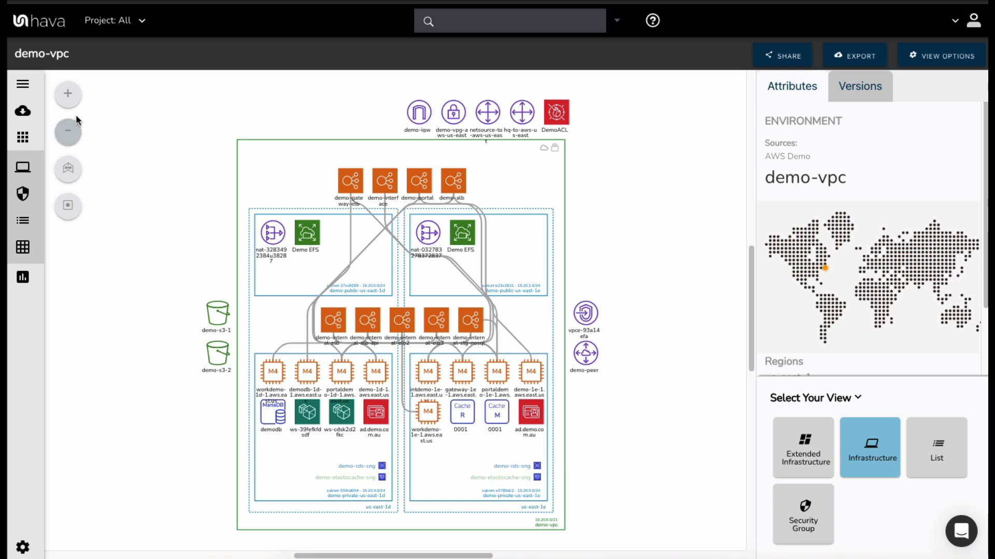
pyautogui.click(68, 94)
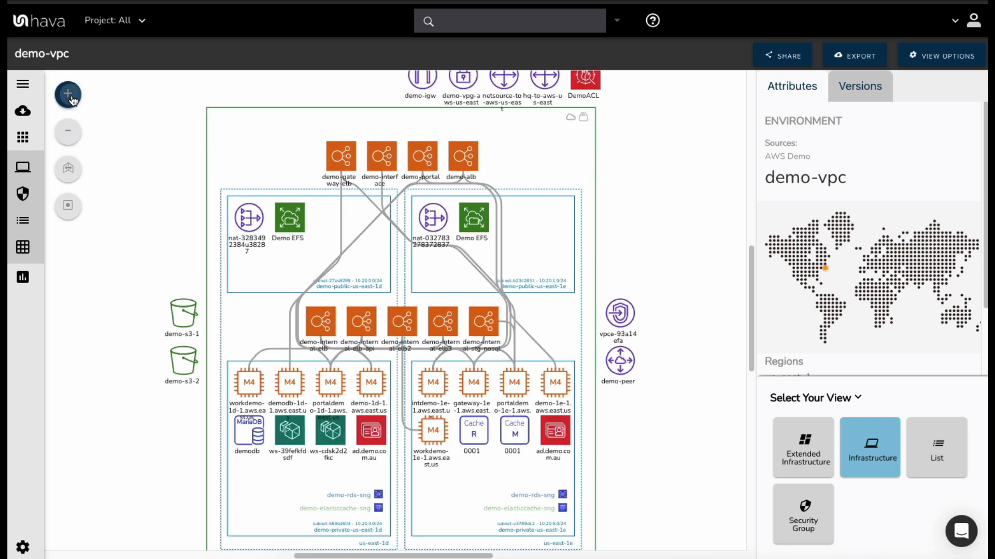
pyautogui.click(68, 132)
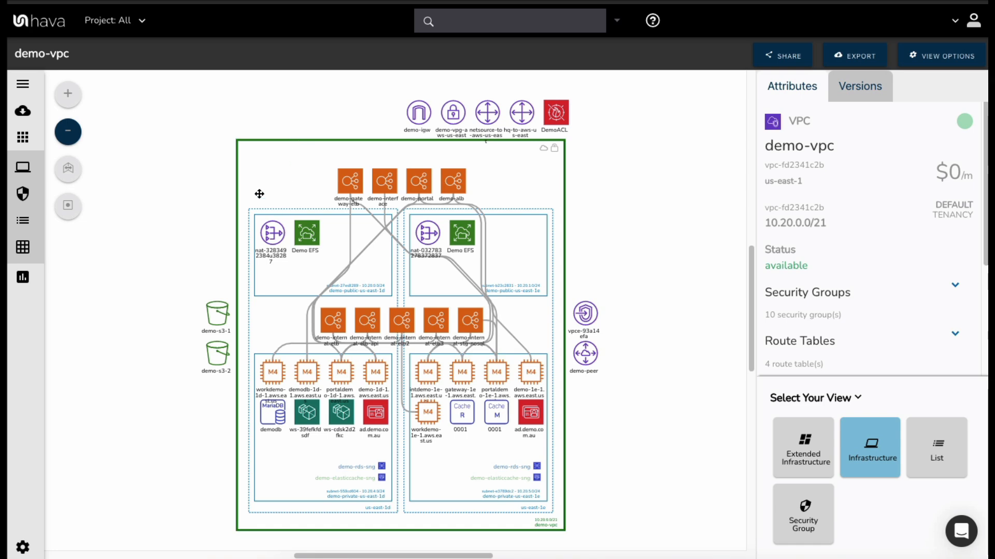
pyautogui.moveTo(589, 328)
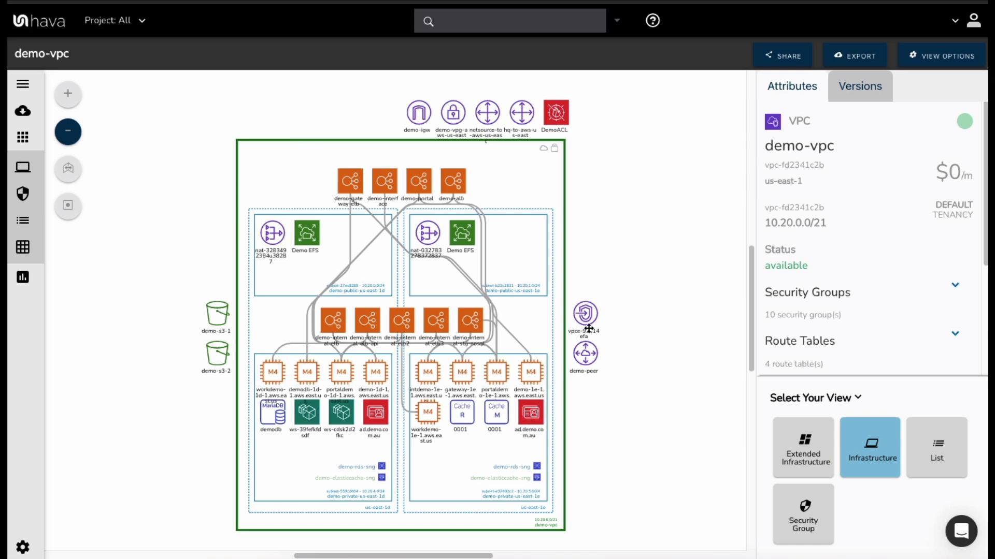
pyautogui.moveTo(177, 198)
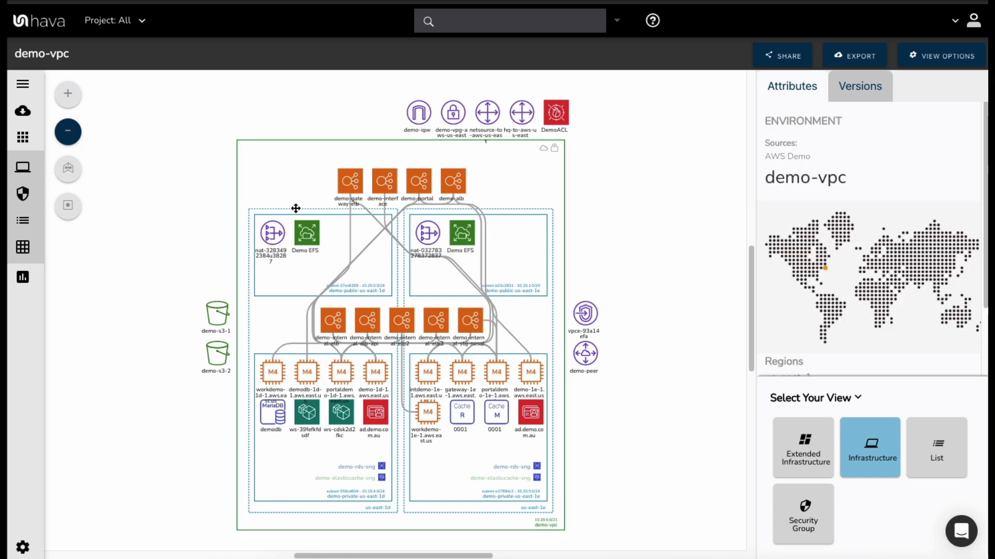
pyautogui.click(320, 364)
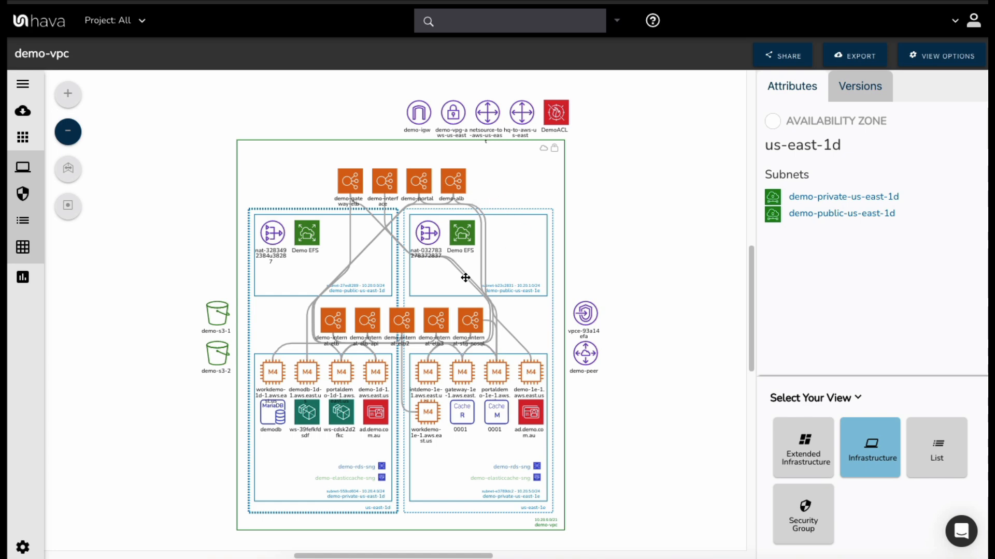
pyautogui.moveTo(280, 302)
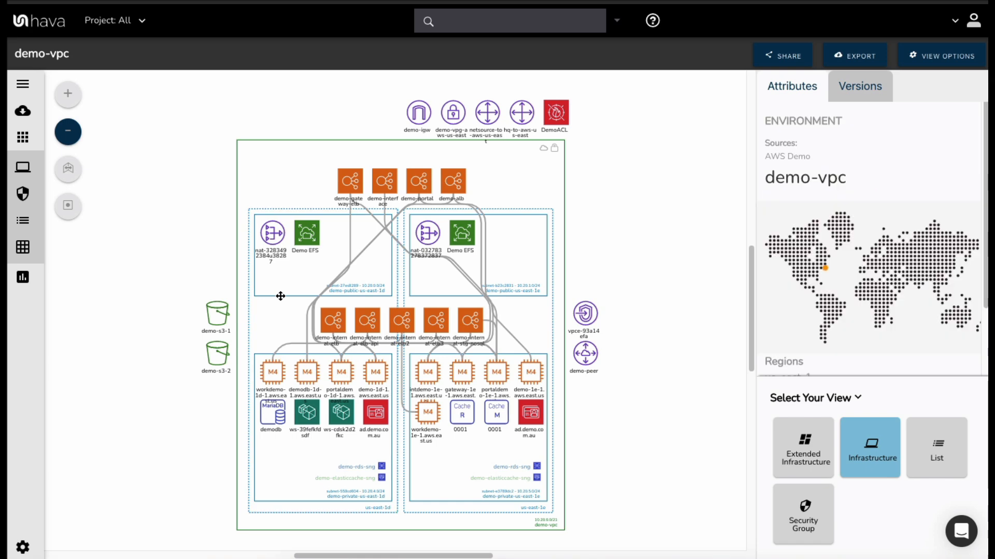
# Step: Inspect subnet demo-public-us-east-1d, the demo-gateway-elb and demo-interface load balancers, then workdemo-1d-1
pyautogui.click(322, 254)
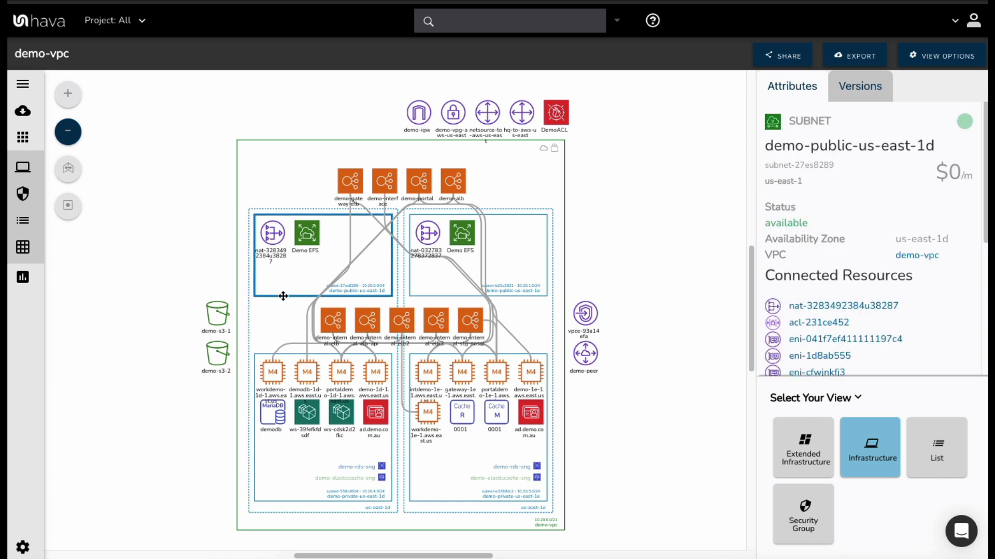
pyautogui.moveTo(320, 268)
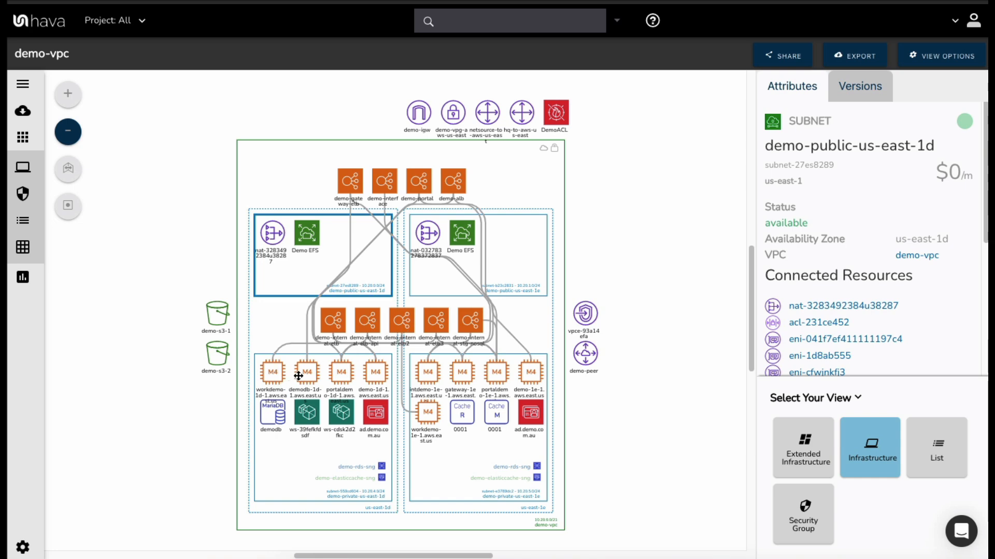
pyautogui.moveTo(276, 376)
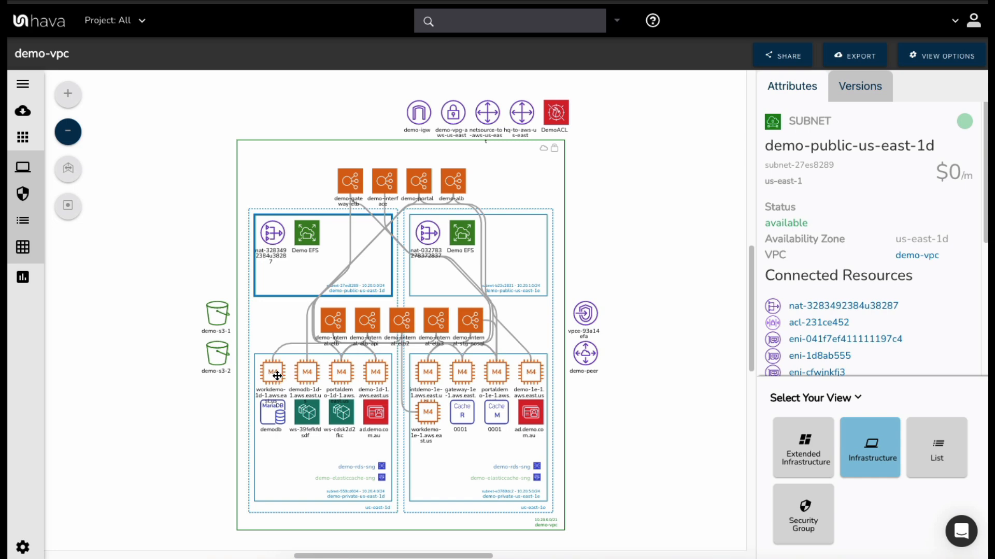
pyautogui.moveTo(366, 184)
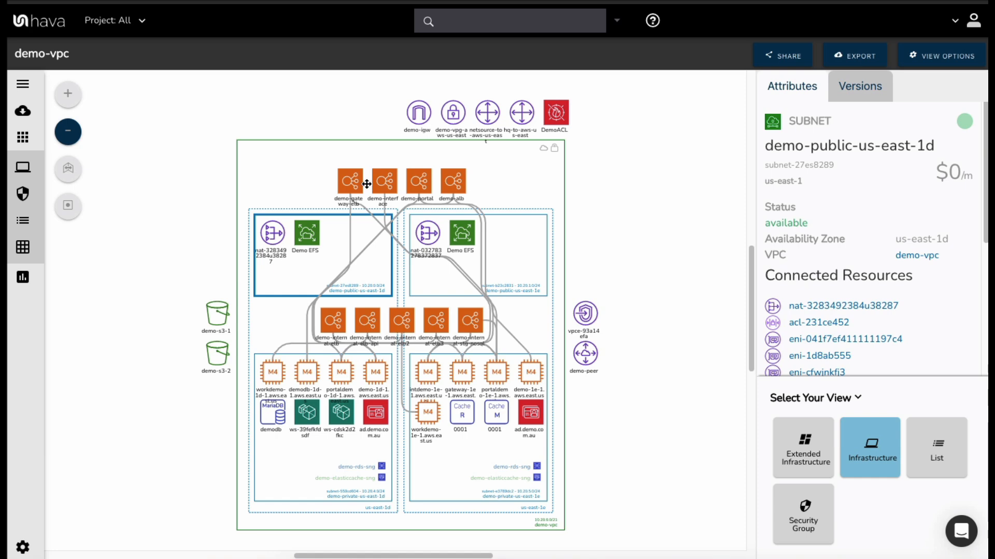
pyautogui.click(350, 181)
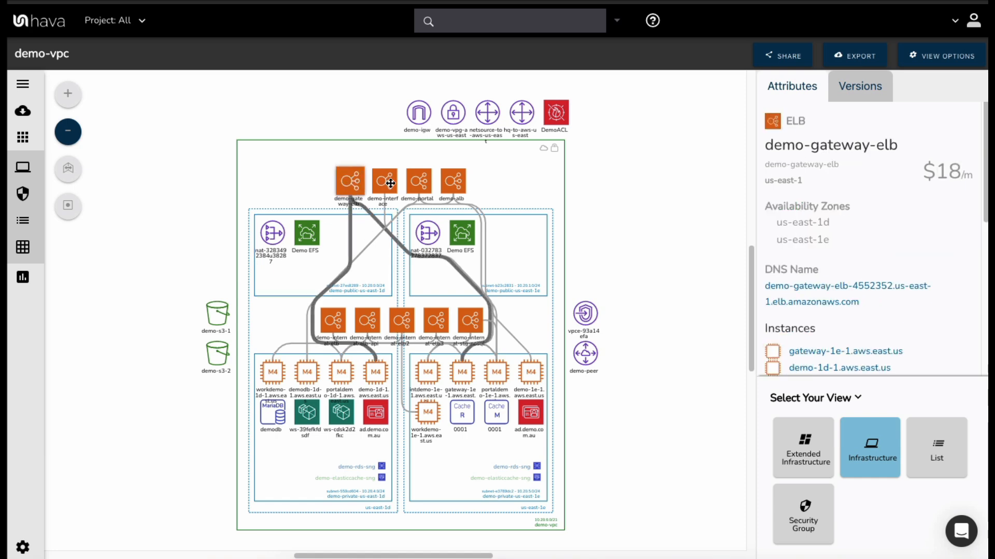
pyautogui.click(384, 181)
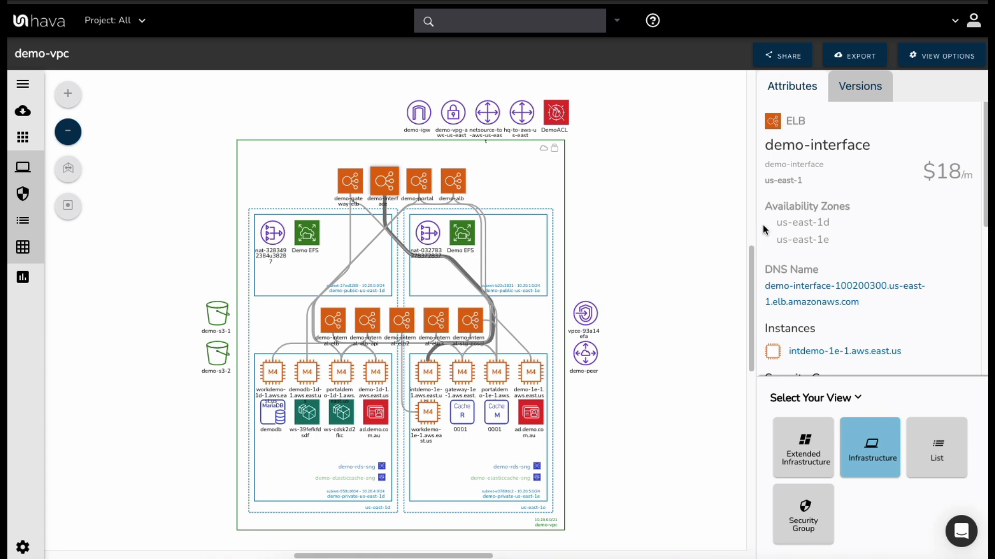
pyautogui.moveTo(274, 371)
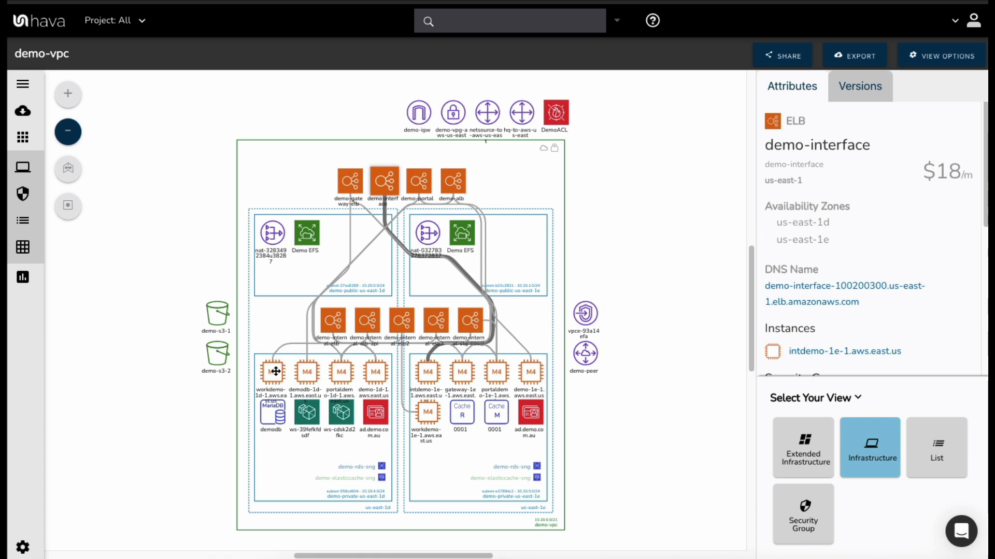
pyautogui.click(273, 372)
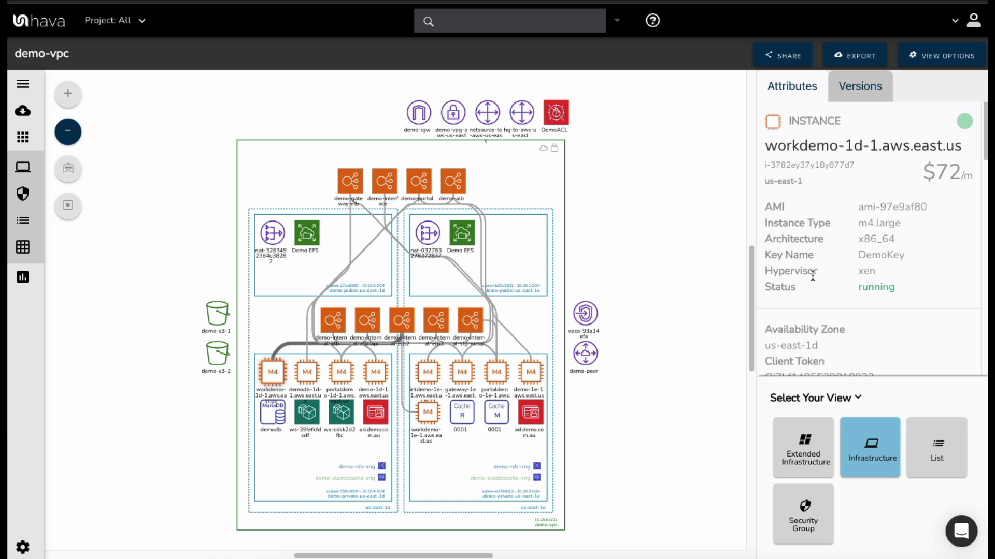
pyautogui.moveTo(867, 303)
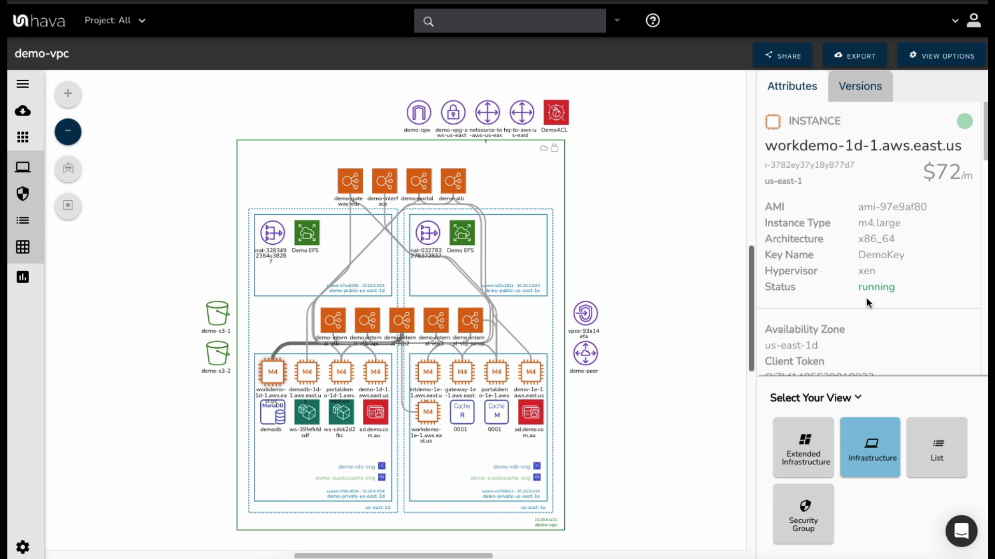
# Step: Scroll through workdemo-1d-1's details: launch subnet, security groups, network interface and four volumes
pyautogui.scroll(-3)
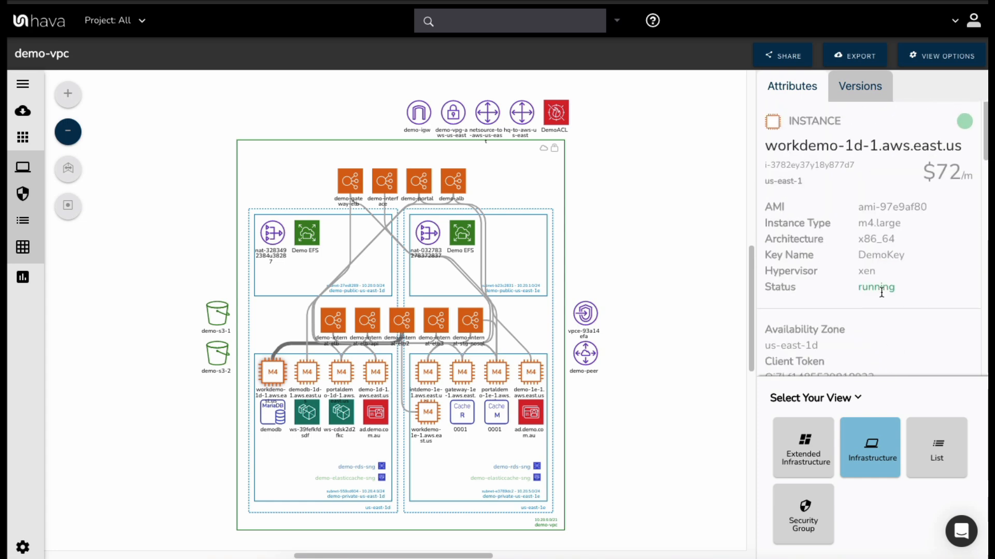
pyautogui.moveTo(844, 294)
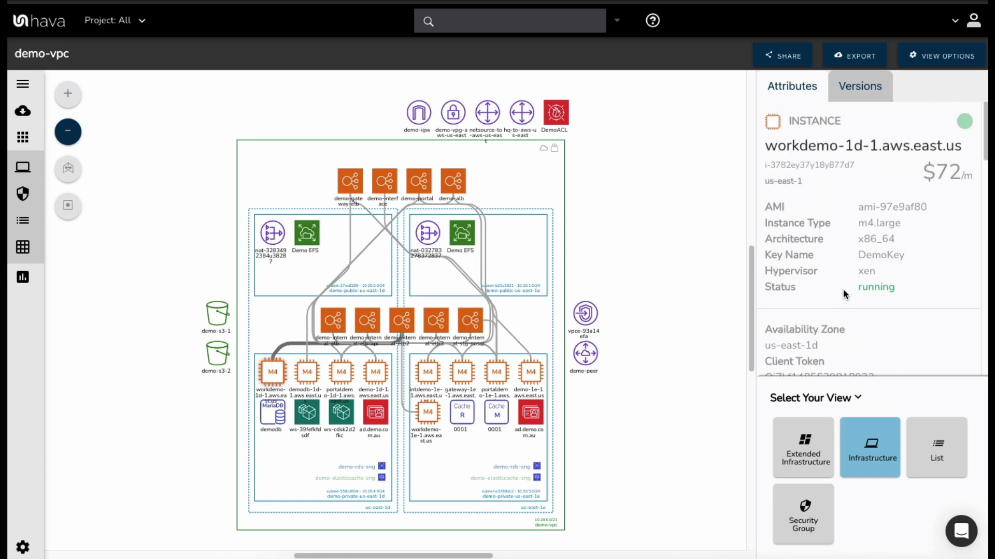
pyautogui.moveTo(839, 290)
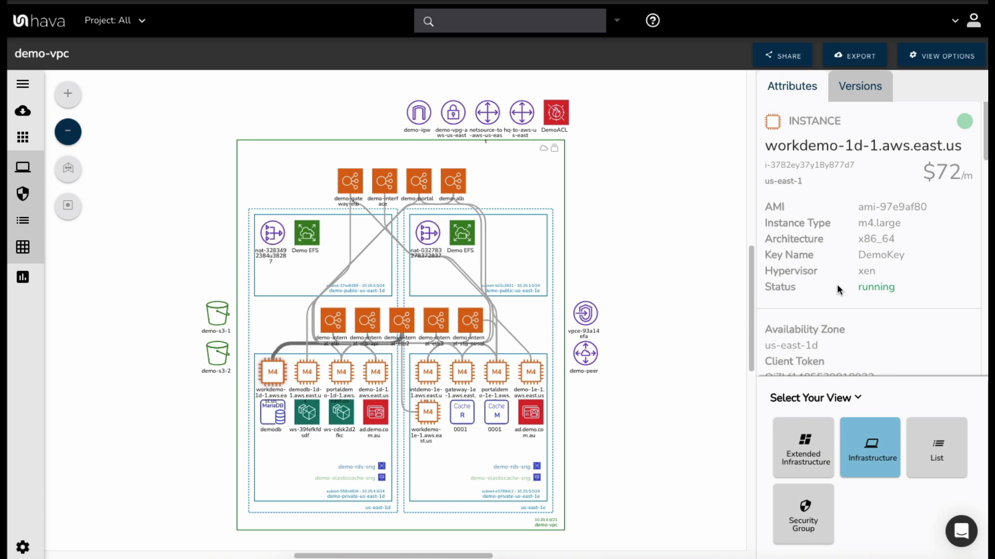
pyautogui.moveTo(754, 278)
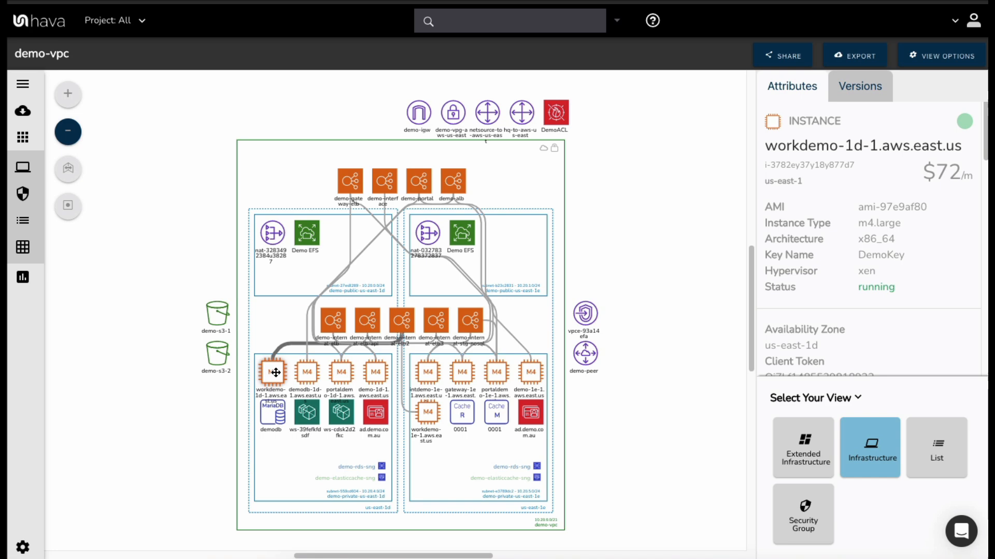
pyautogui.scroll(-3)
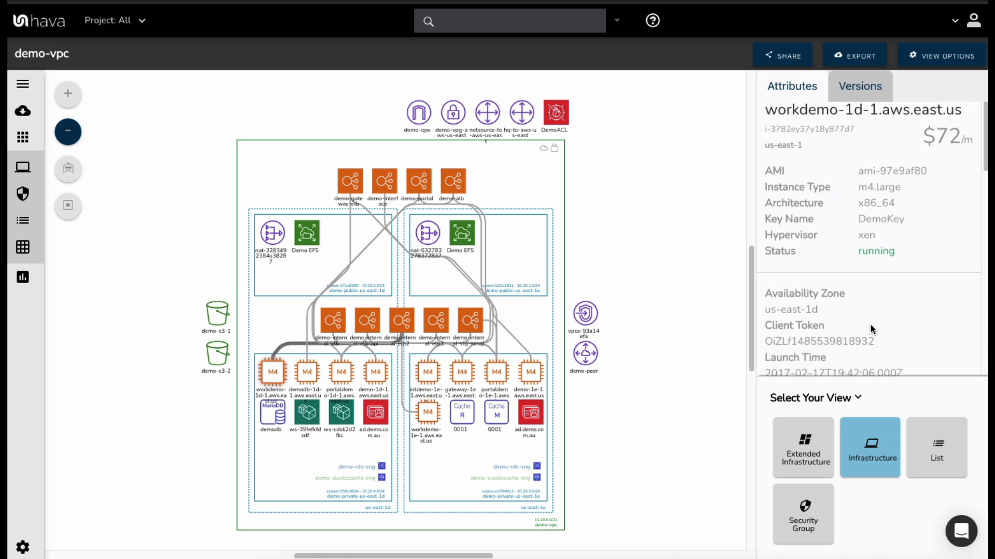
pyautogui.scroll(-3)
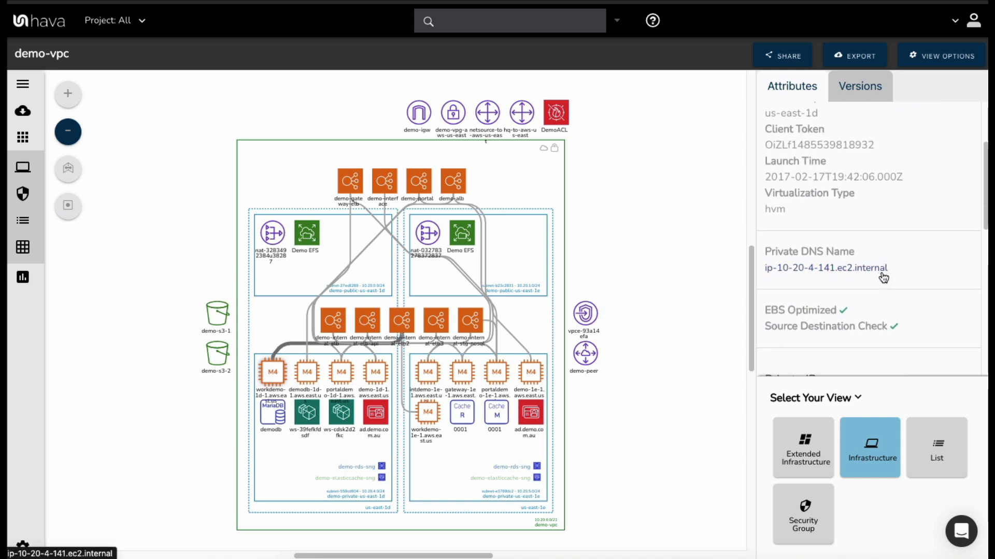
pyautogui.scroll(-3)
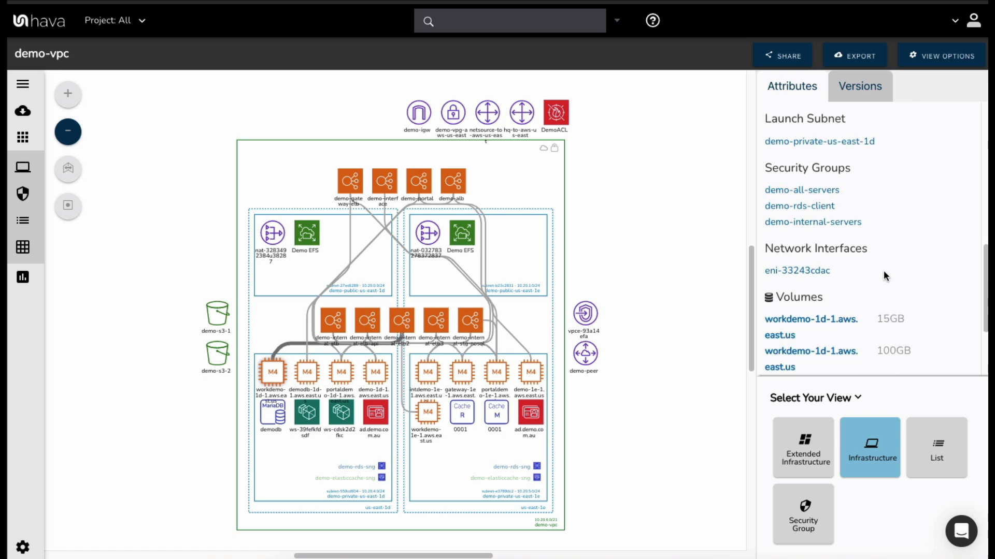
pyautogui.scroll(-3)
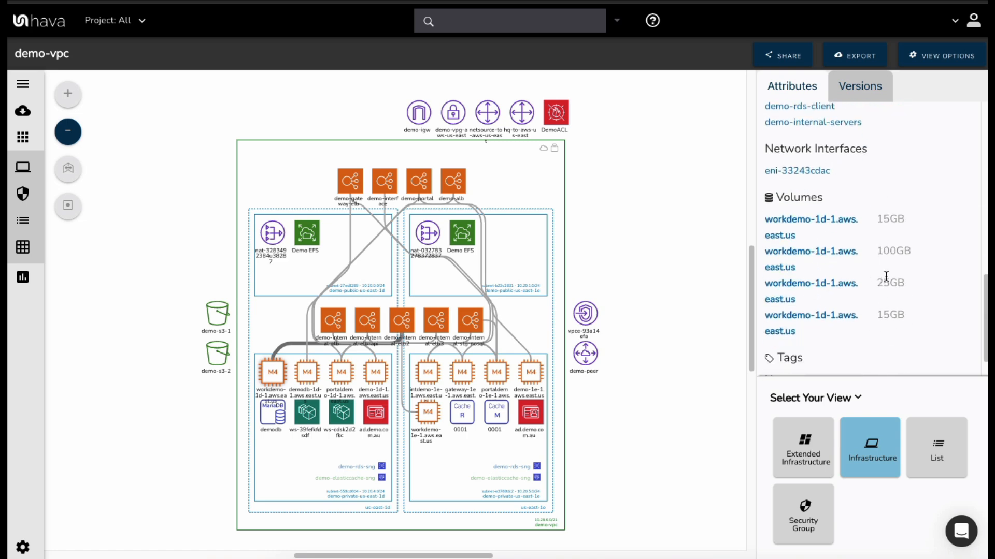
pyautogui.moveTo(911, 334)
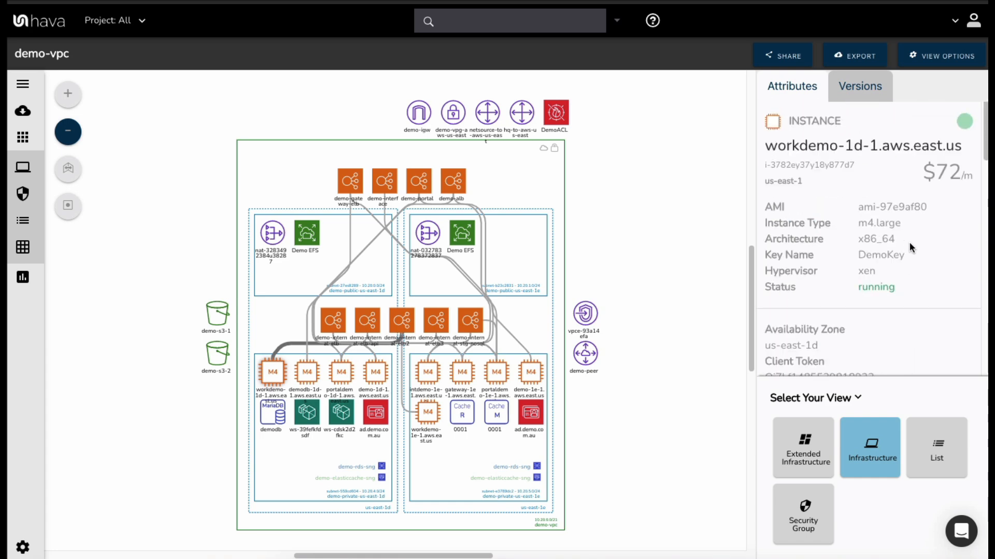
pyautogui.moveTo(698, 273)
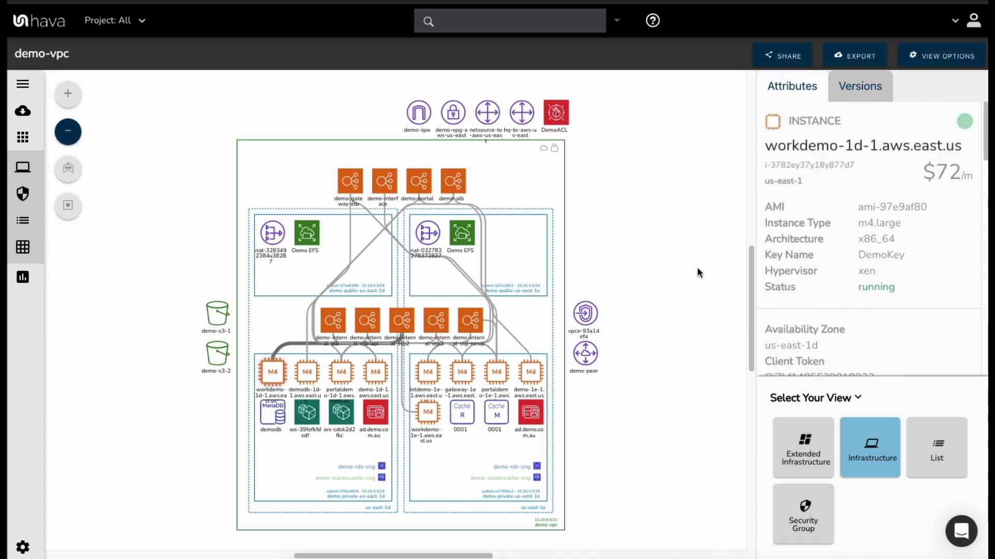
pyautogui.click(67, 169)
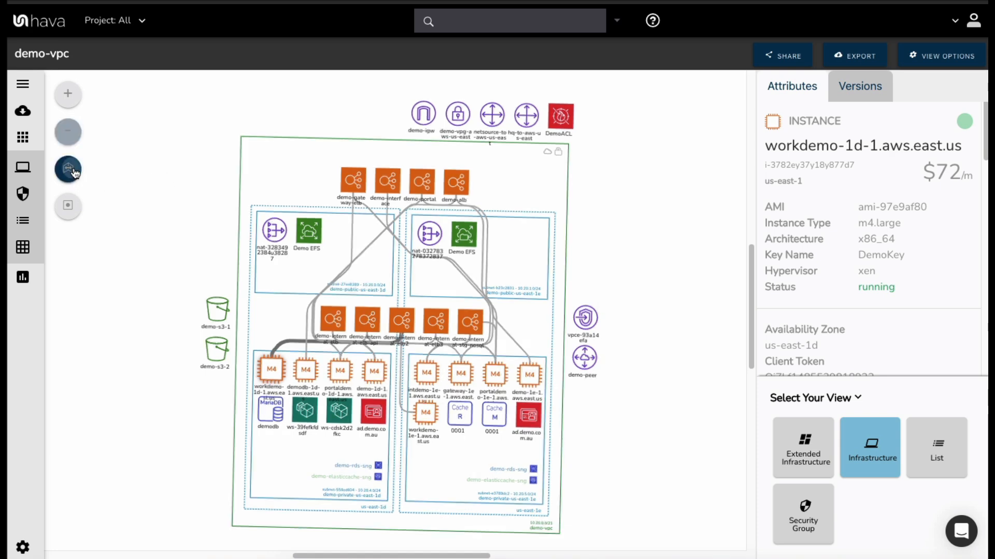
pyautogui.click(68, 169)
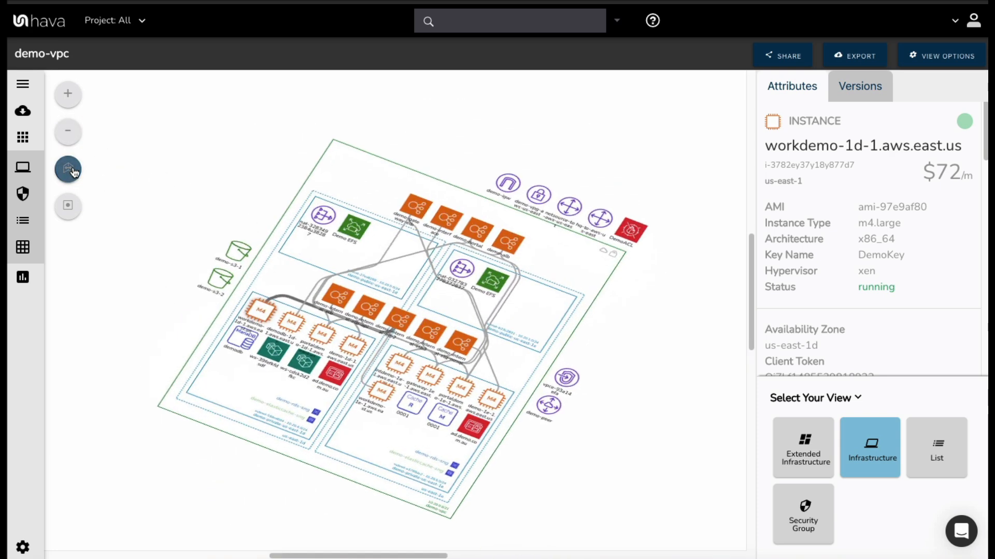
pyautogui.click(67, 169)
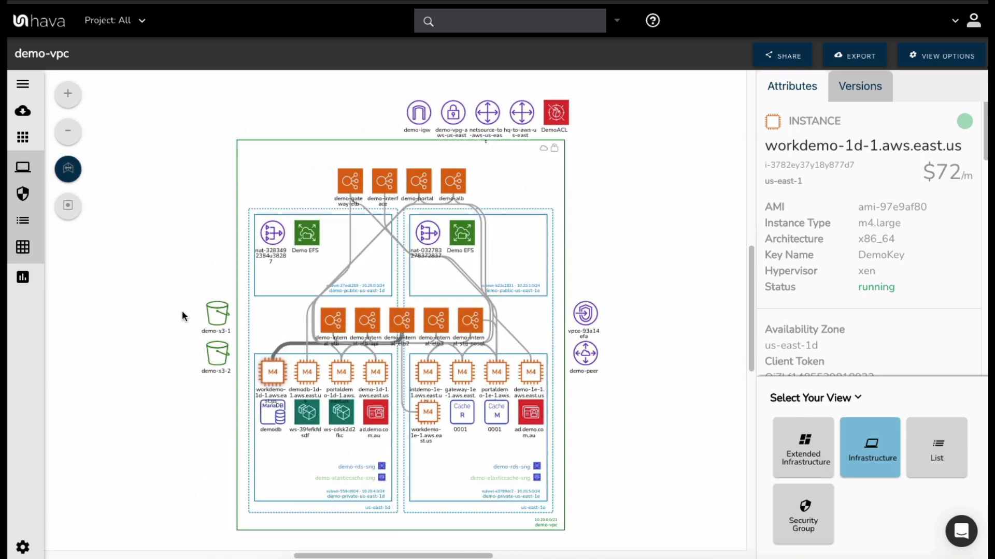
pyautogui.moveTo(601, 197)
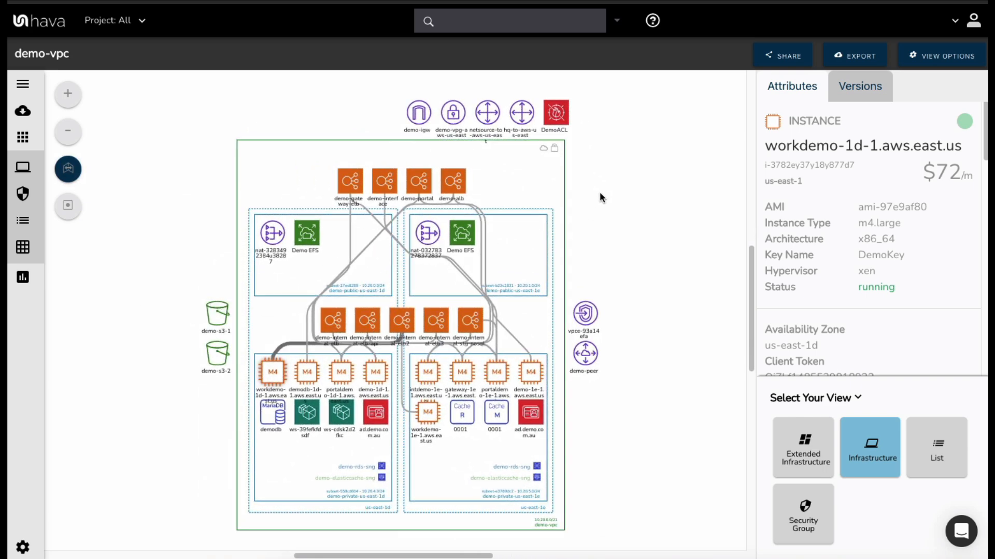
pyautogui.click(946, 56)
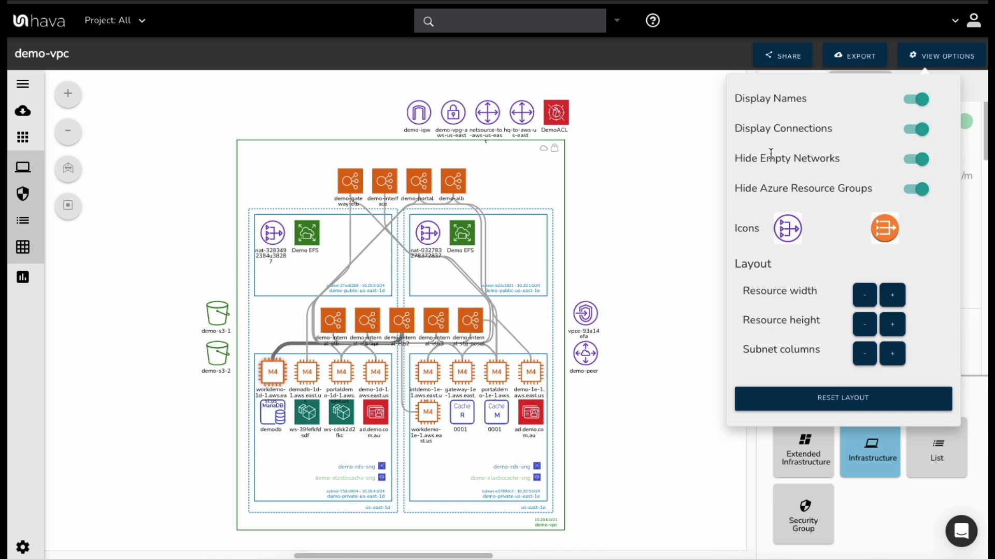
pyautogui.moveTo(491, 316)
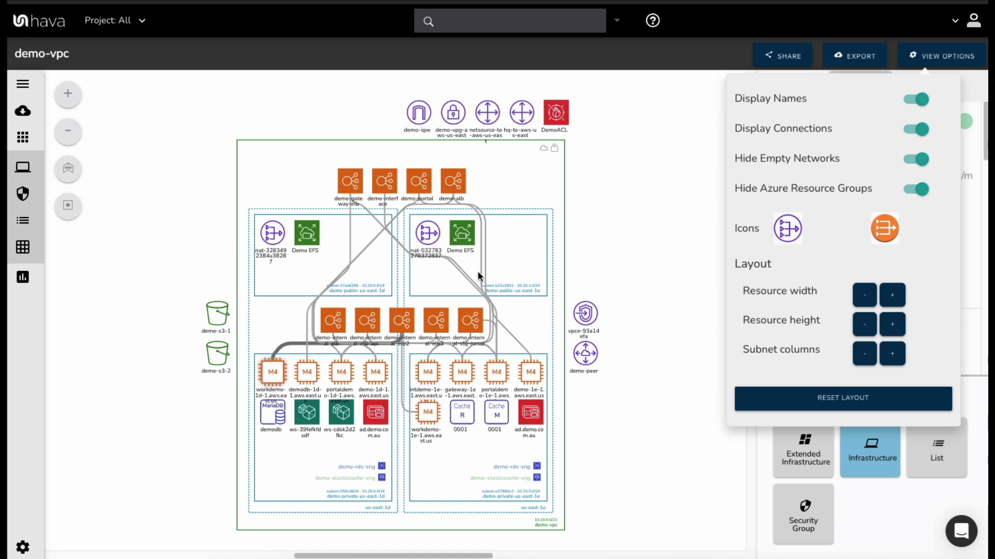
pyautogui.moveTo(904, 136)
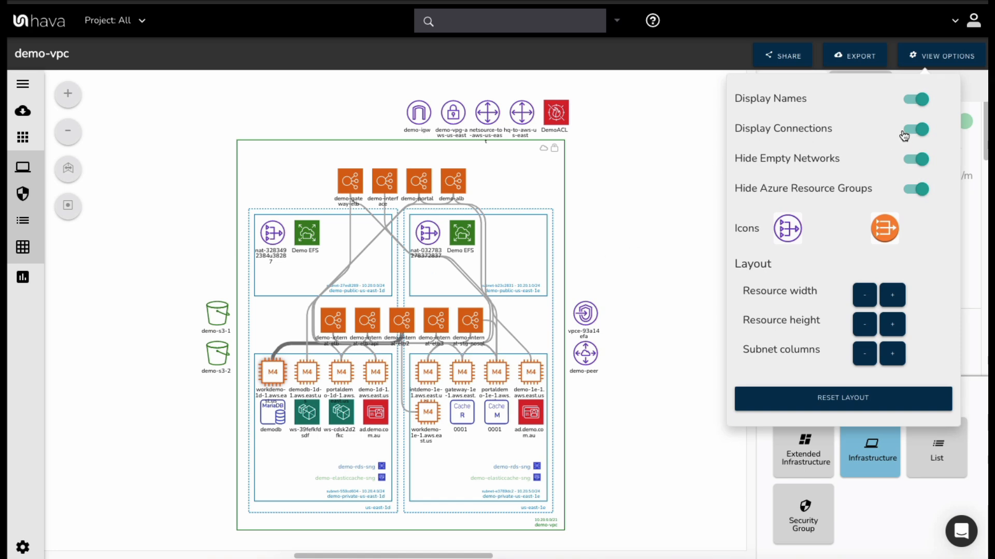
# Step: Turn off Display Connections and select demo-gateway-elb to show only its links
pyautogui.click(913, 129)
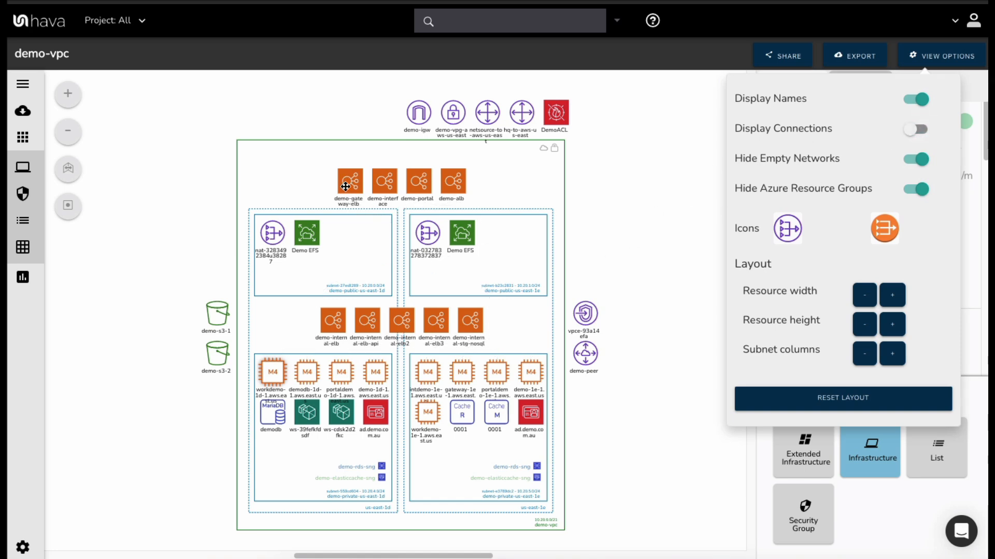
pyautogui.click(348, 183)
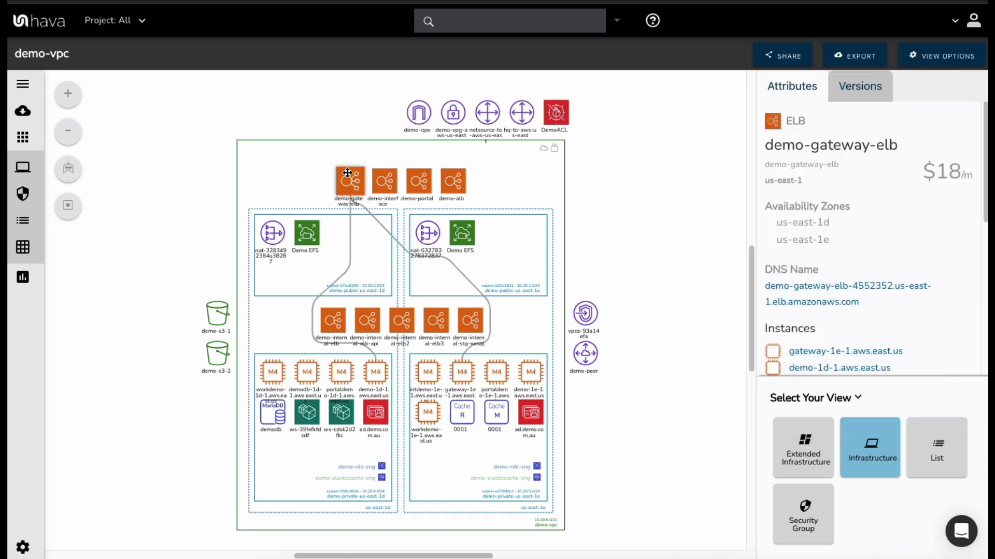
pyautogui.moveTo(336, 181)
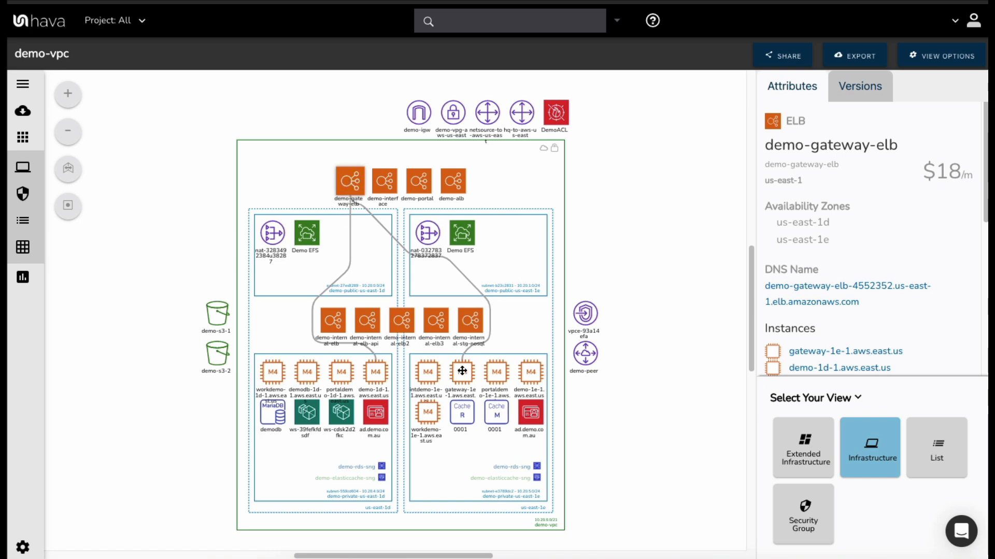
pyautogui.moveTo(695, 290)
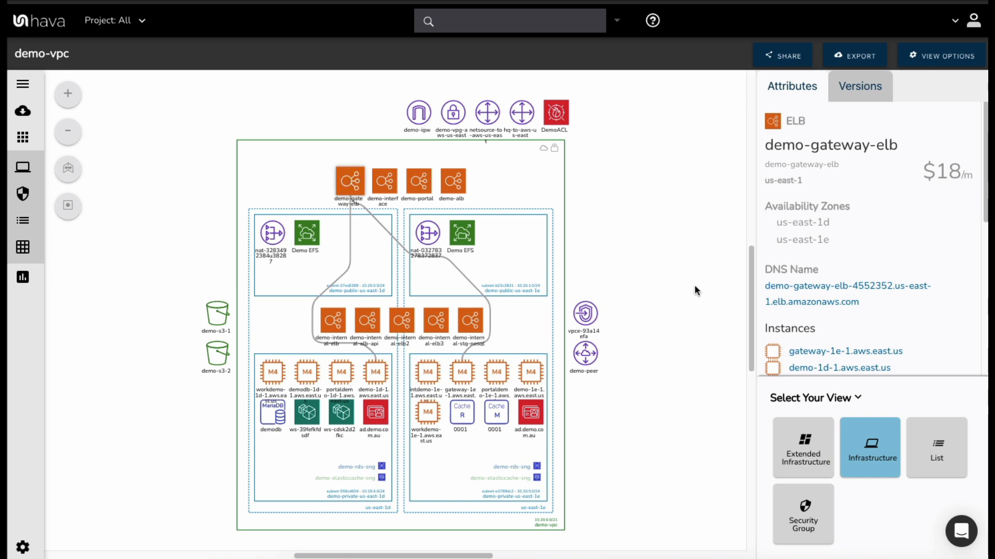
pyautogui.moveTo(591, 154)
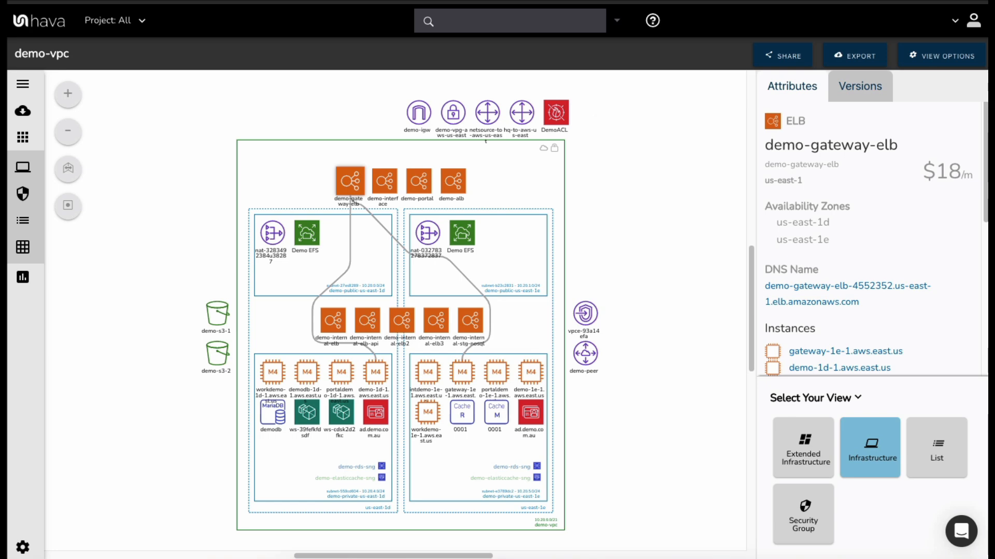
pyautogui.moveTo(638, 204)
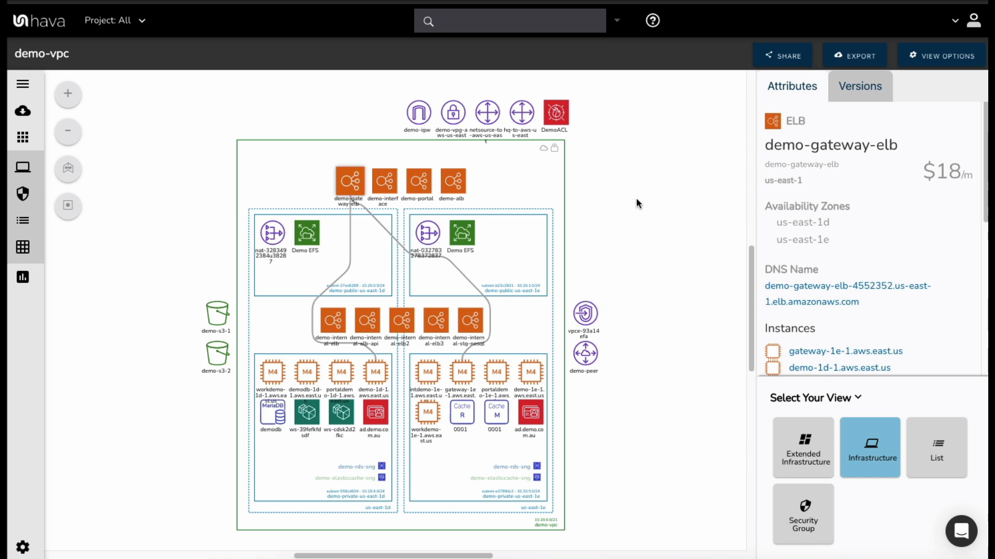
pyautogui.moveTo(640, 223)
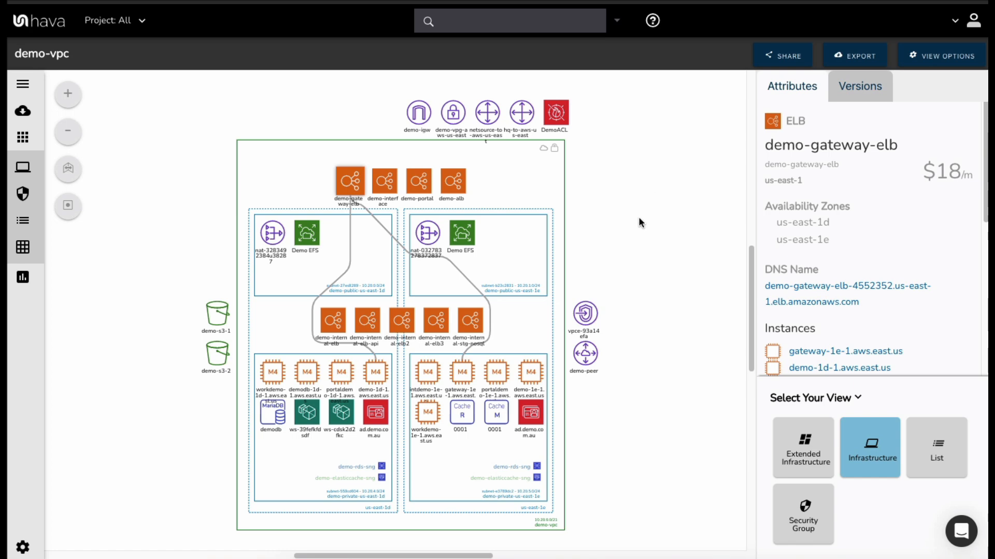
pyautogui.moveTo(627, 227)
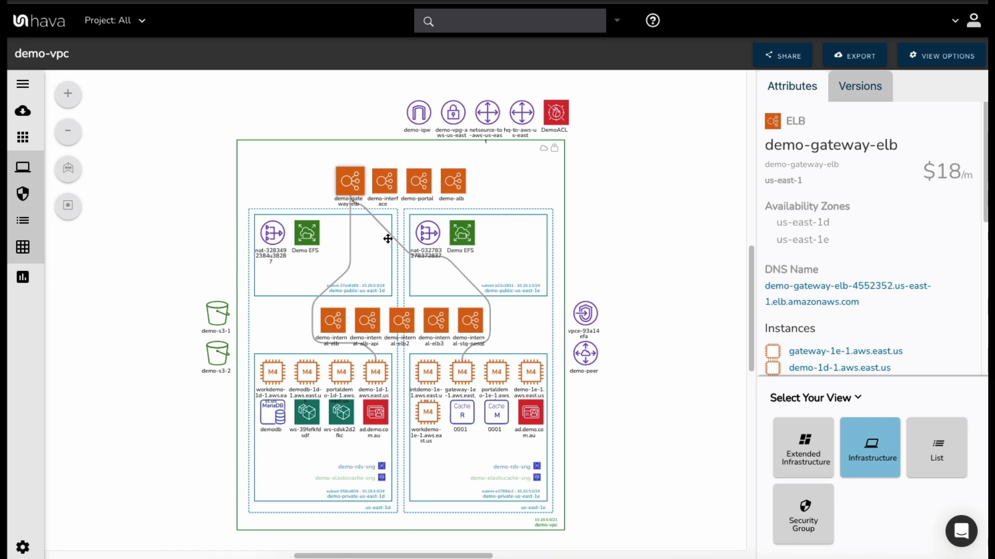
pyautogui.moveTo(604, 229)
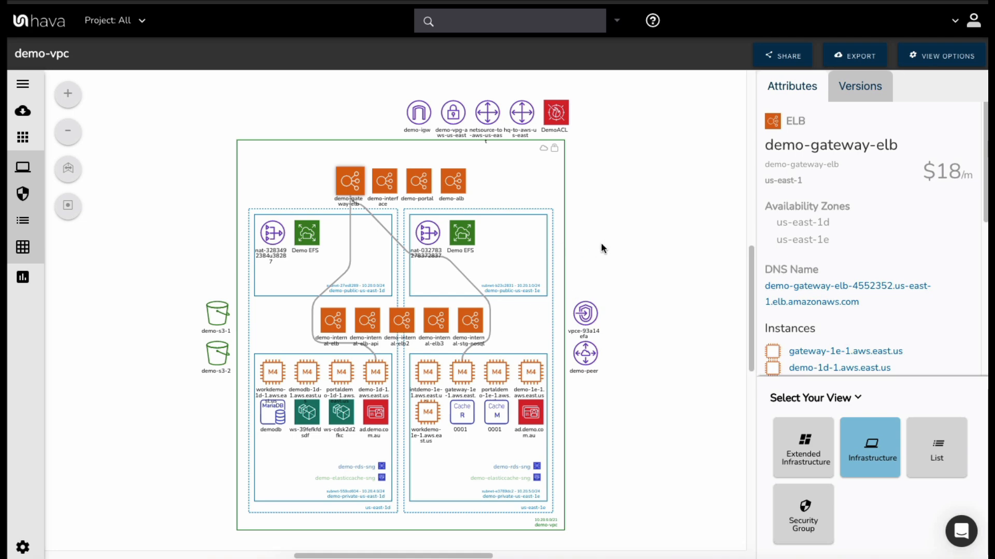
pyautogui.moveTo(553, 247)
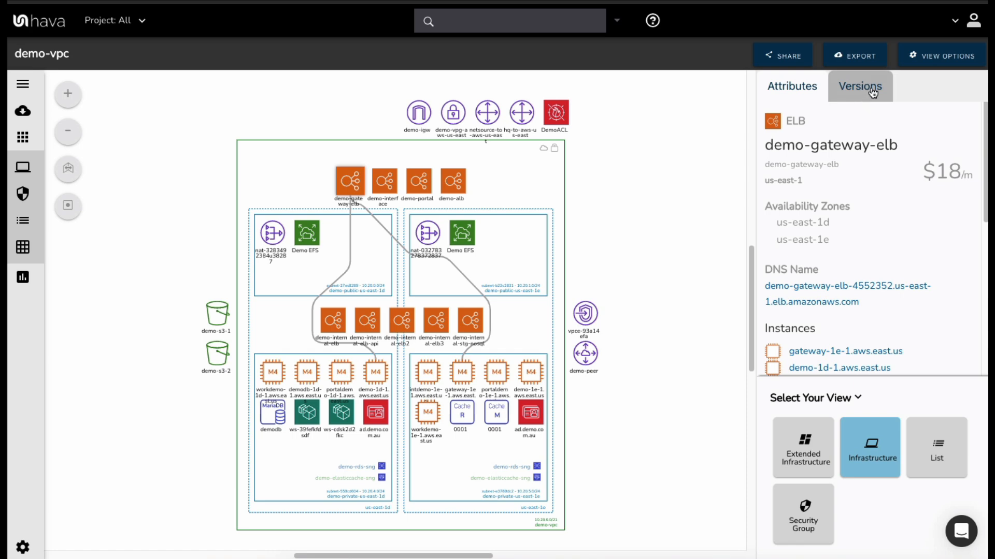
# Step: Show demo-gateway-elb's Versions tab with its single version 1d0f8da3
pyautogui.click(859, 87)
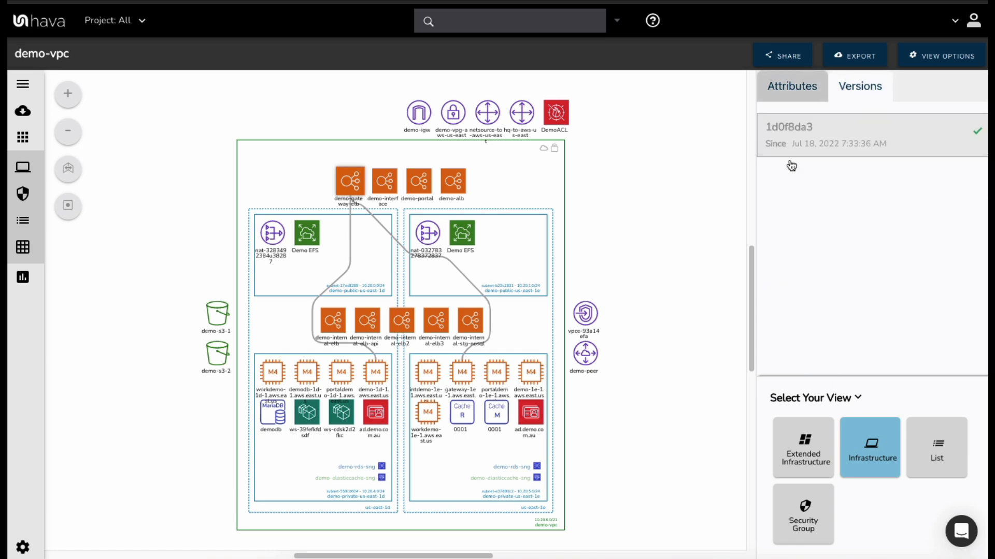
pyautogui.moveTo(902, 242)
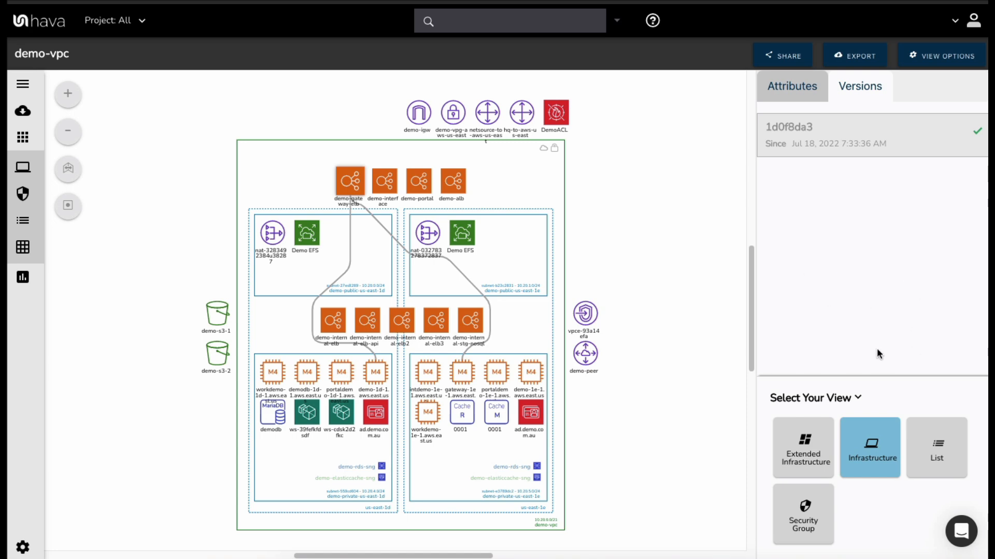
pyautogui.moveTo(584, 220)
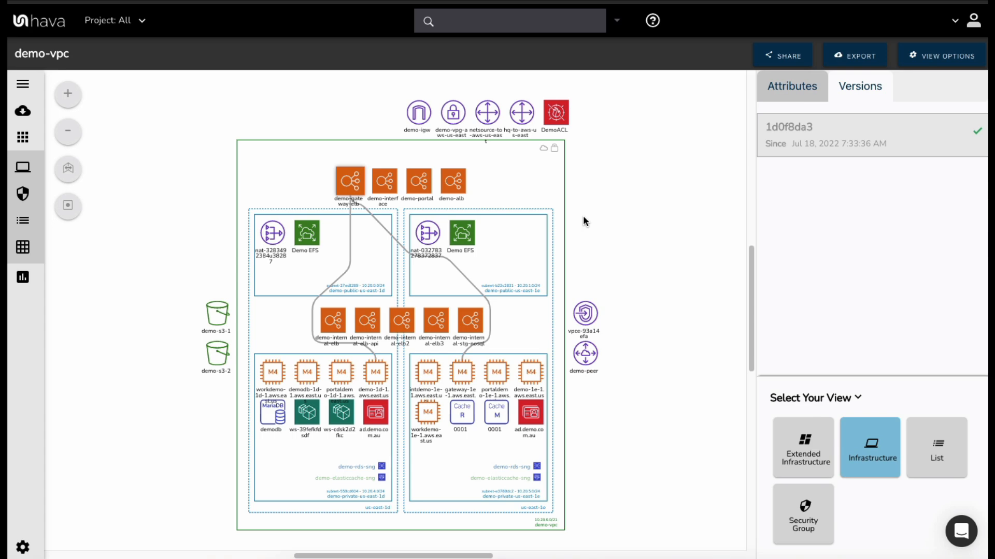
pyautogui.moveTo(613, 223)
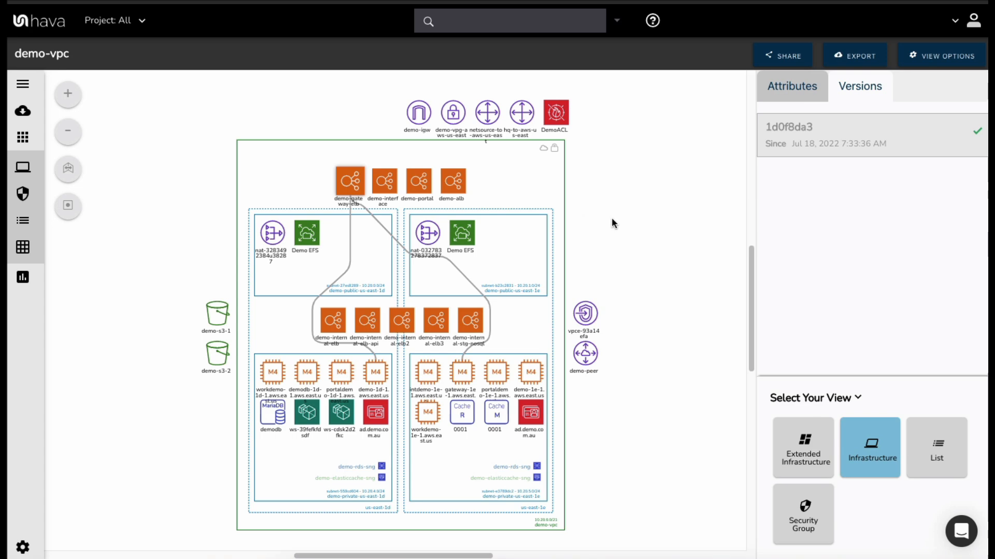
pyautogui.moveTo(625, 223)
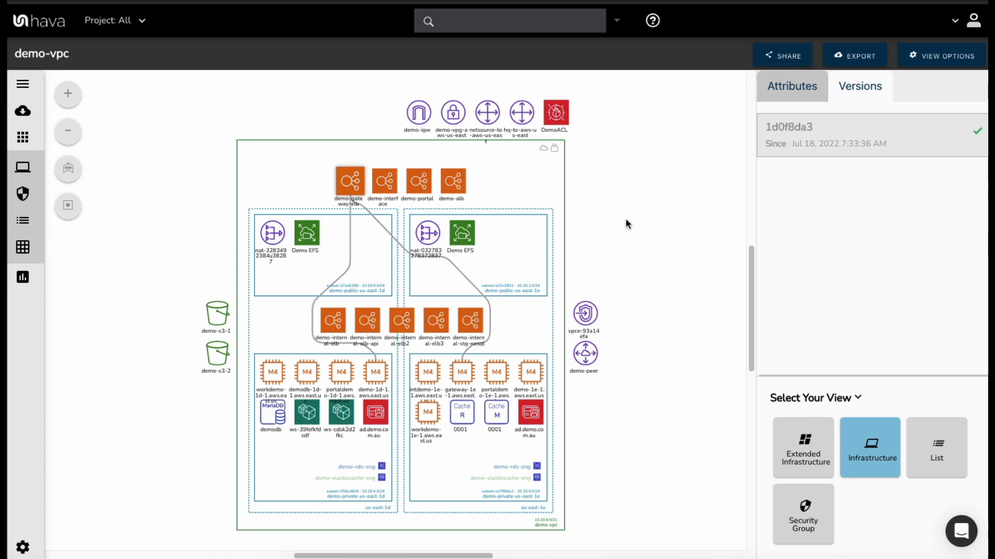
pyautogui.moveTo(720, 134)
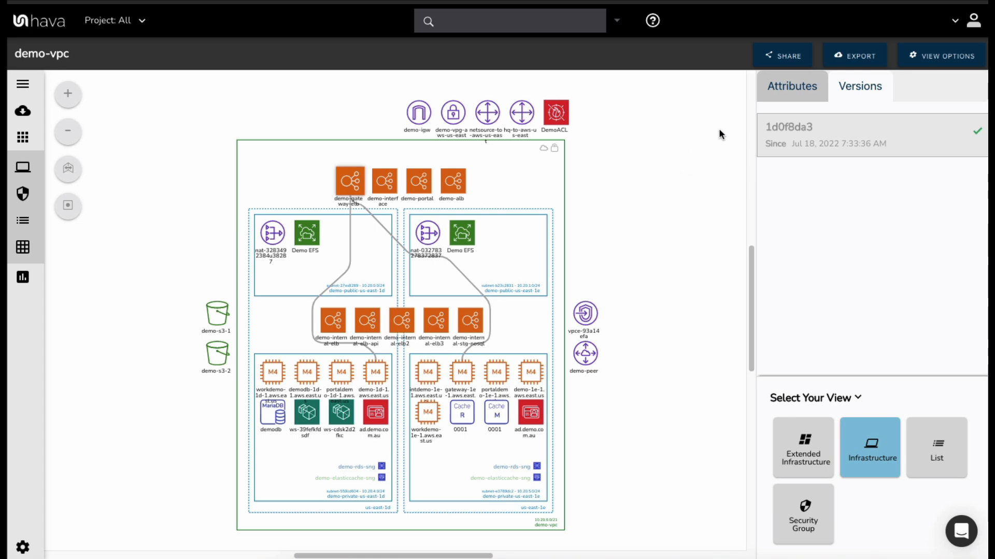
pyautogui.moveTo(606, 229)
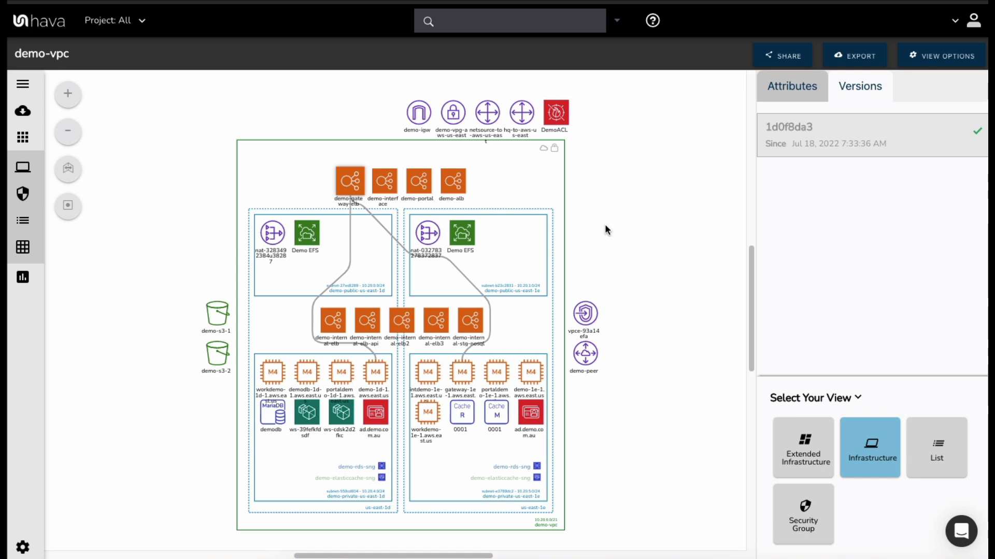
pyautogui.moveTo(630, 297)
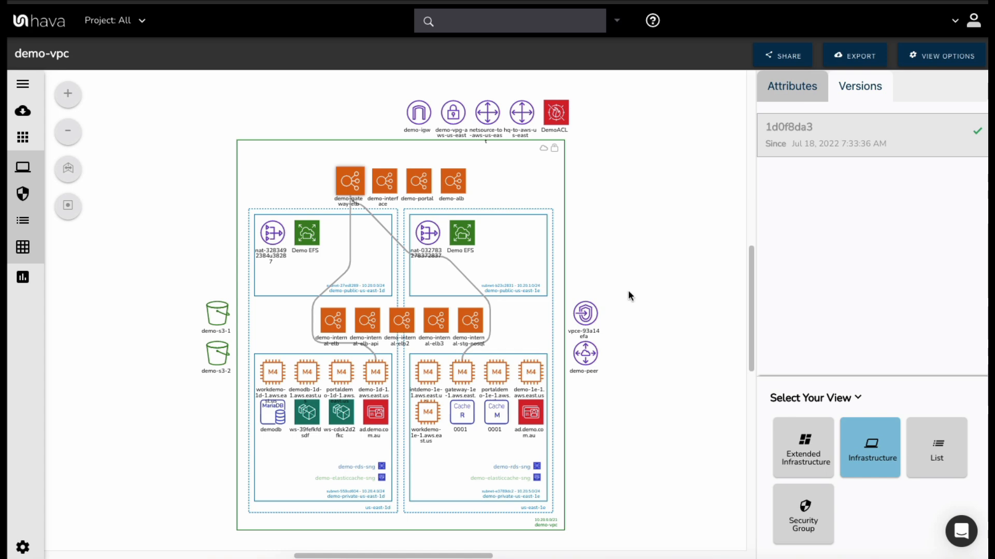
pyautogui.moveTo(794, 439)
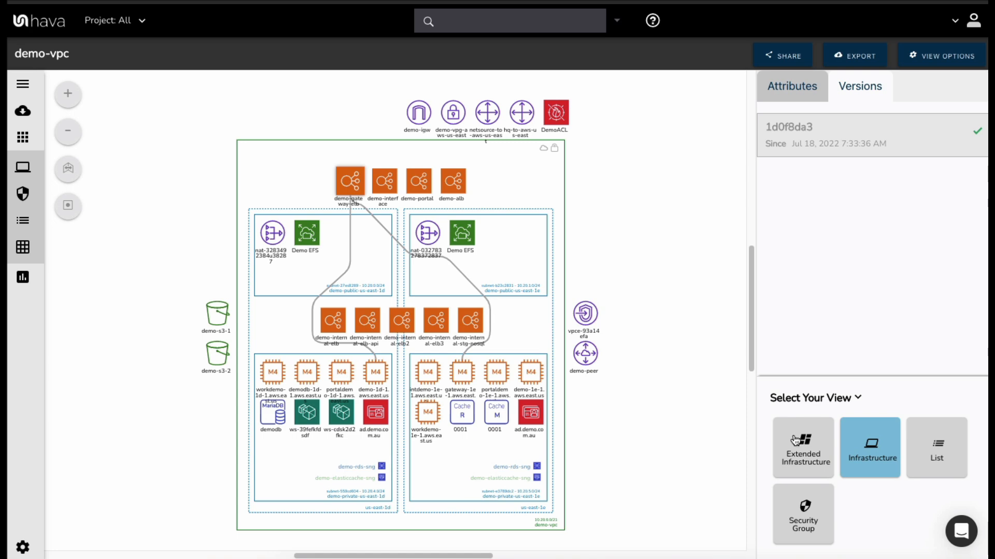
pyautogui.moveTo(850, 459)
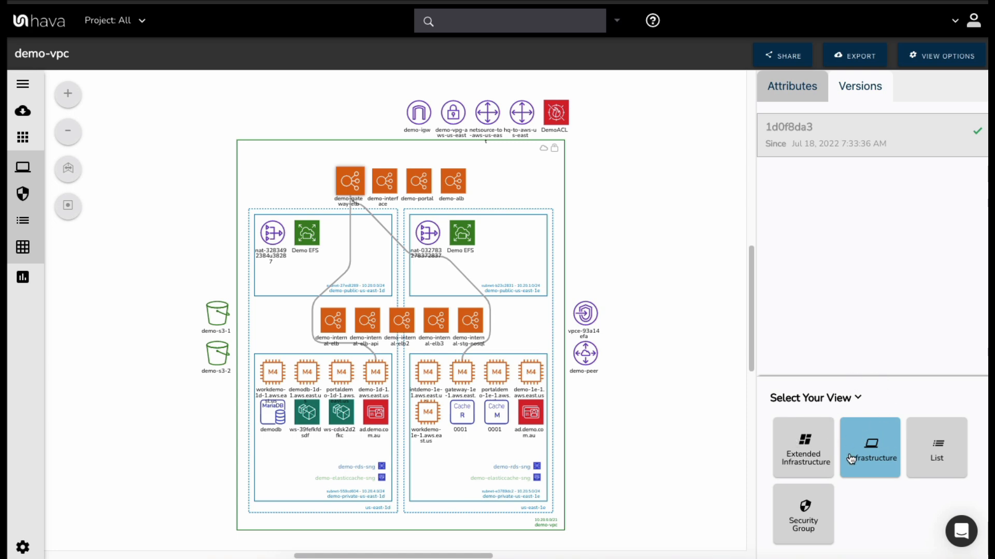
# Step: Switch to the extended diagram, turn connections back on, and show demo-gateway-elb's attributes
pyautogui.click(802, 447)
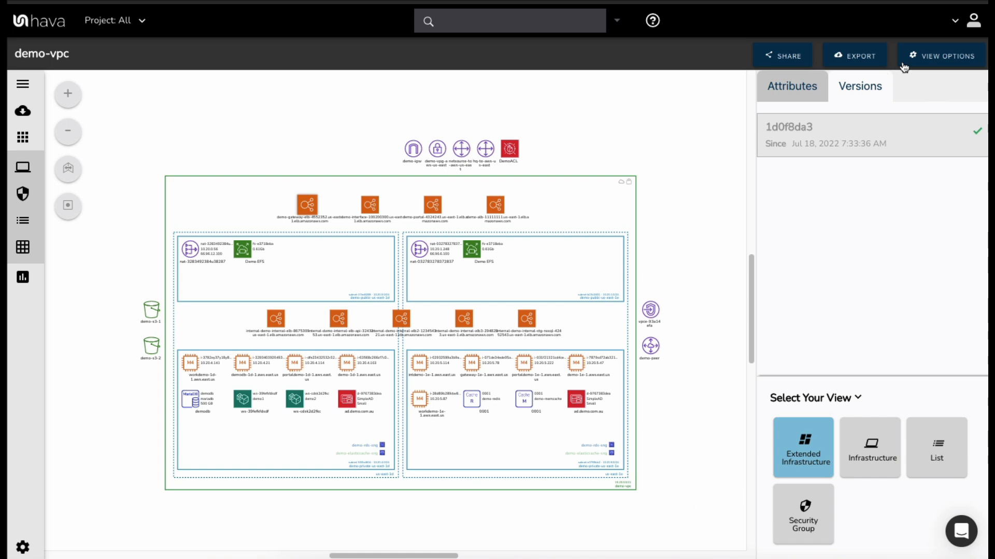
pyautogui.click(944, 56)
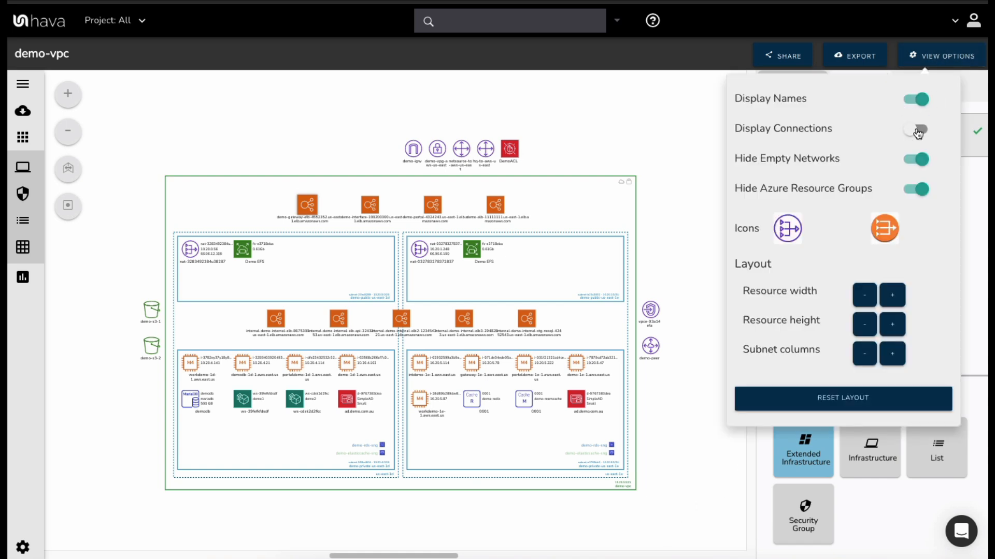
pyautogui.click(914, 128)
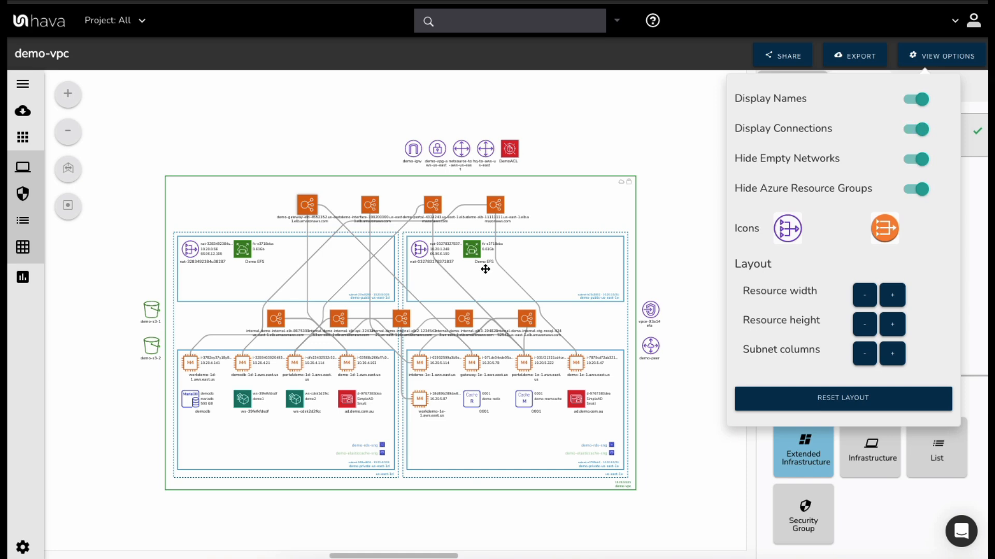
pyautogui.moveTo(457, 297)
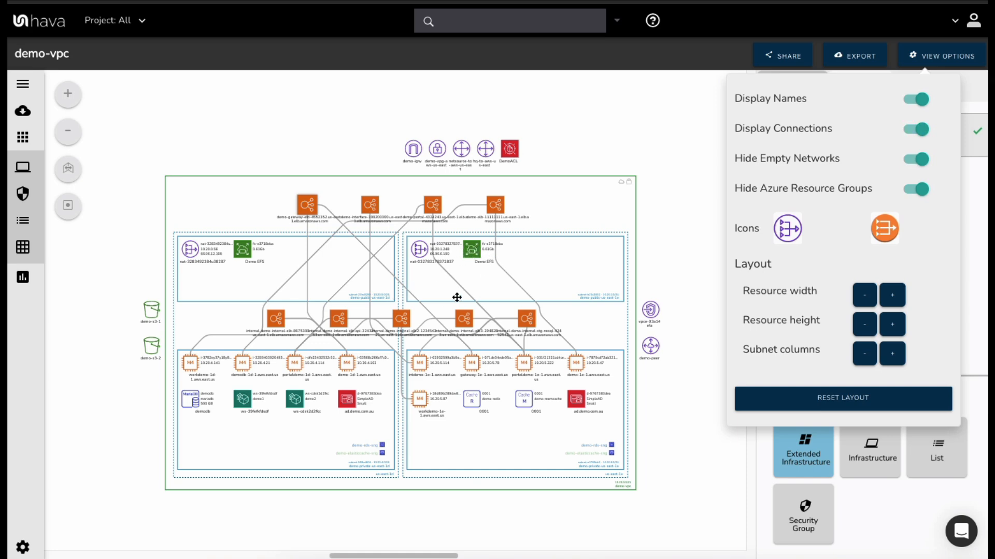
pyautogui.moveTo(167, 347)
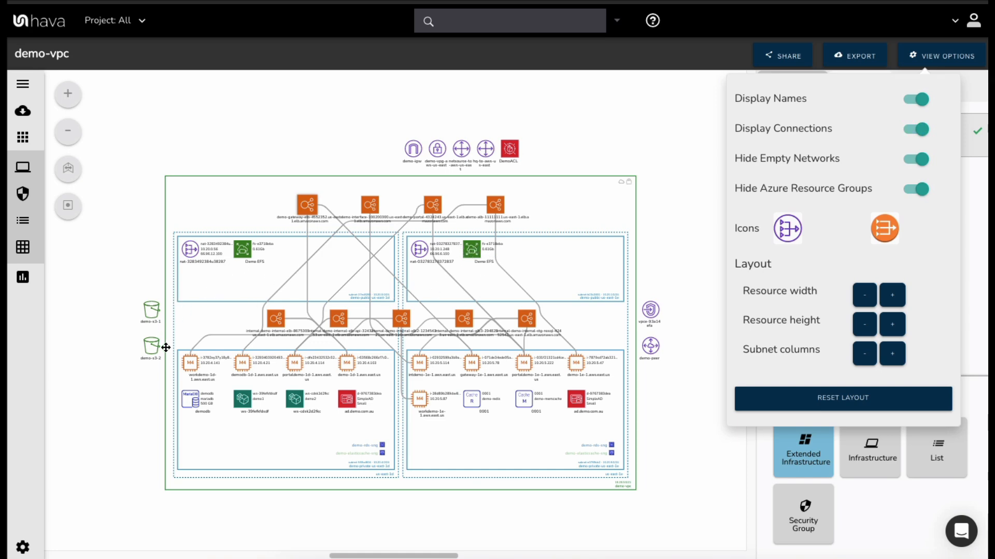
pyautogui.moveTo(869, 465)
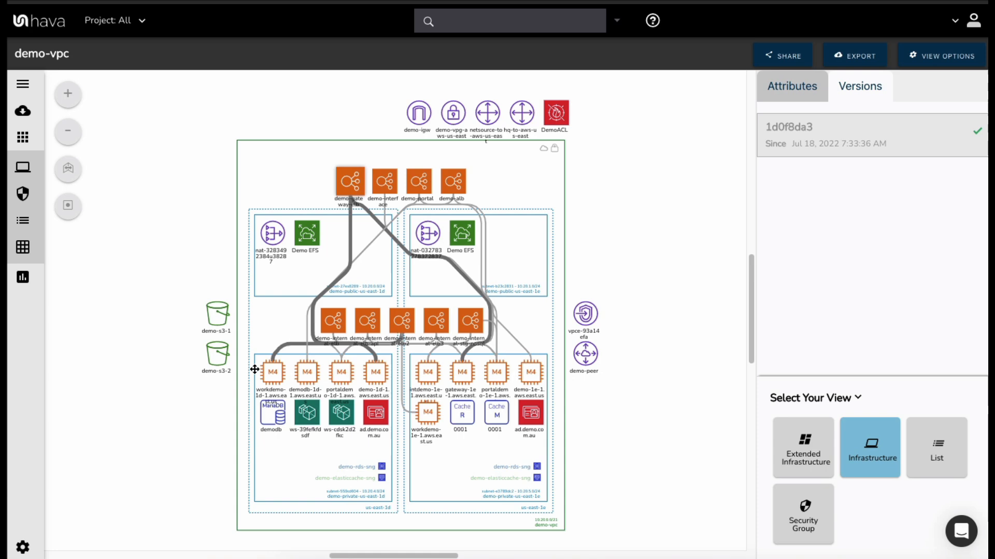
pyautogui.moveTo(280, 373)
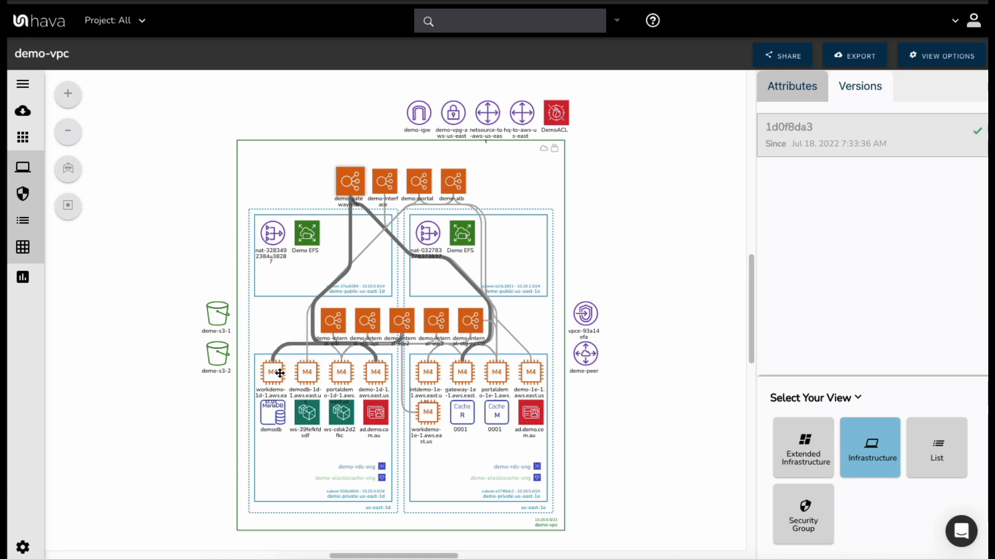
pyautogui.moveTo(275, 373)
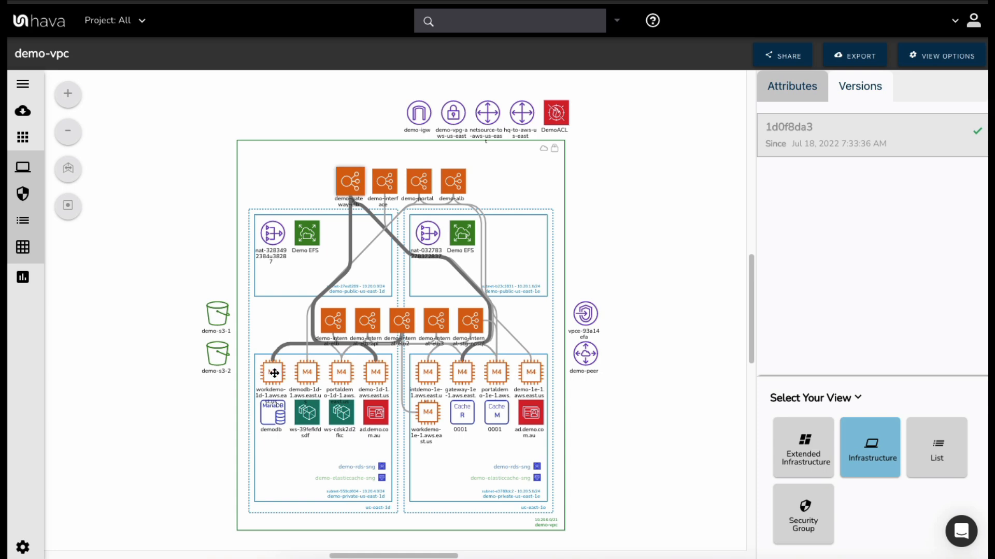
pyautogui.moveTo(298, 381)
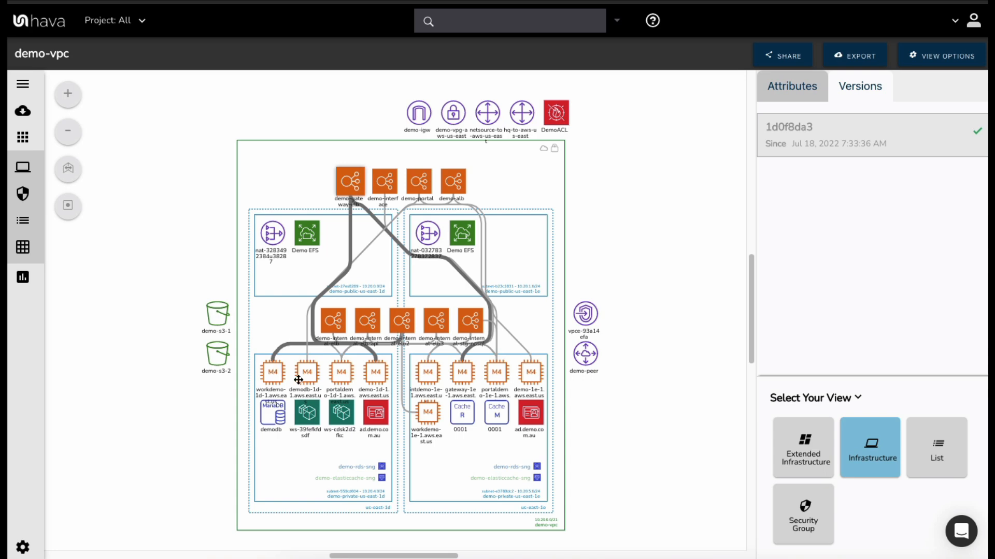
pyautogui.moveTo(621, 217)
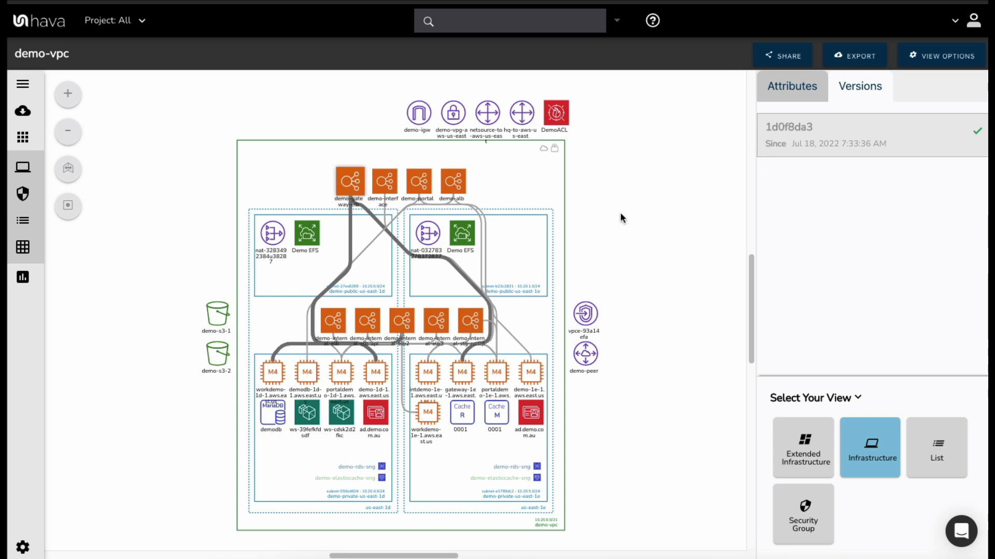
pyautogui.click(349, 182)
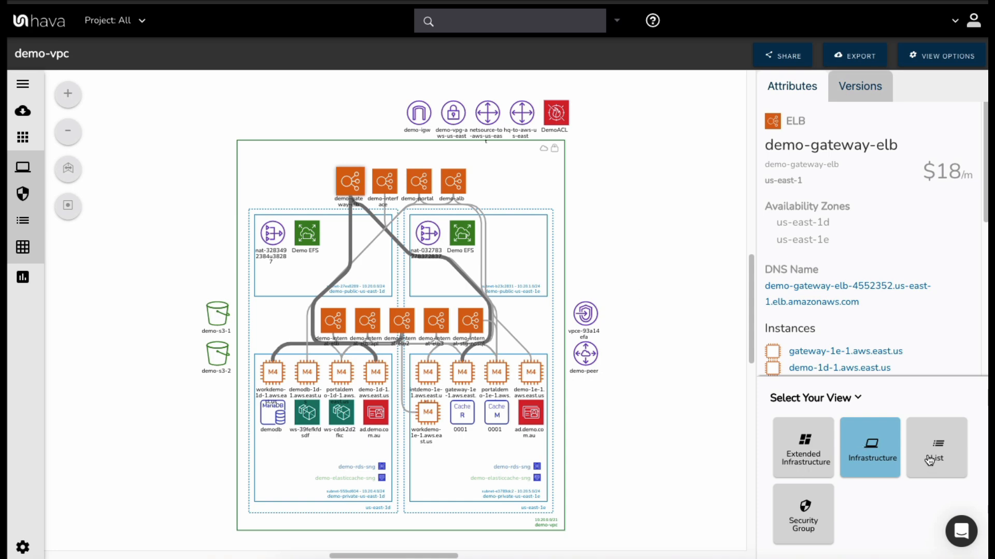
# Step: Switch demo-vpc to the List view and scroll through each resource's type and monthly cost
pyautogui.click(935, 447)
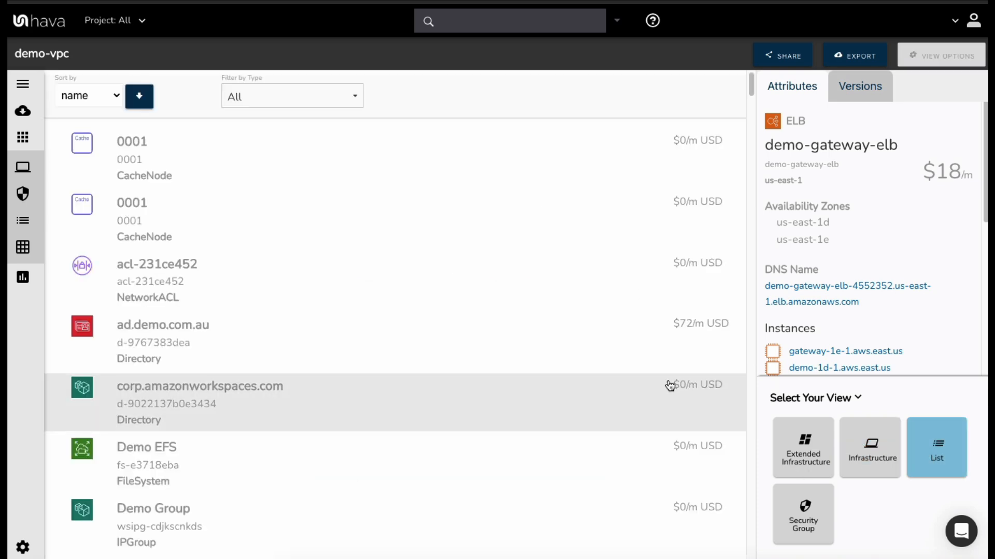
pyautogui.scroll(-3)
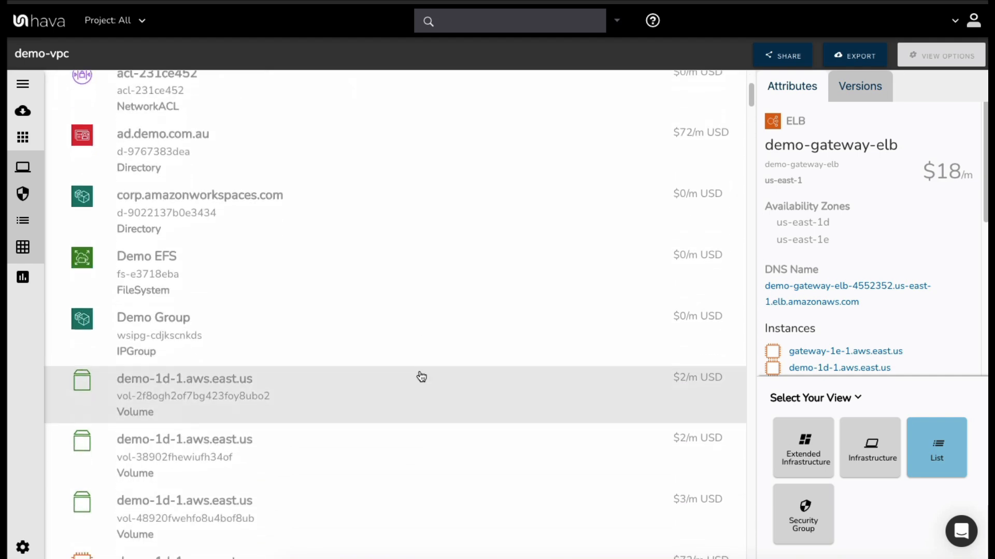
pyautogui.scroll(-3)
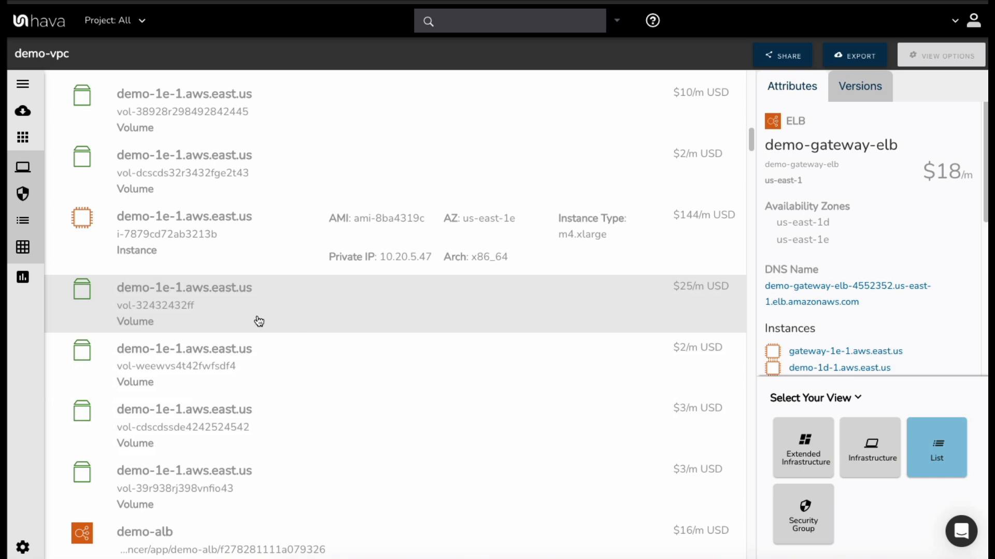
pyautogui.moveTo(547, 328)
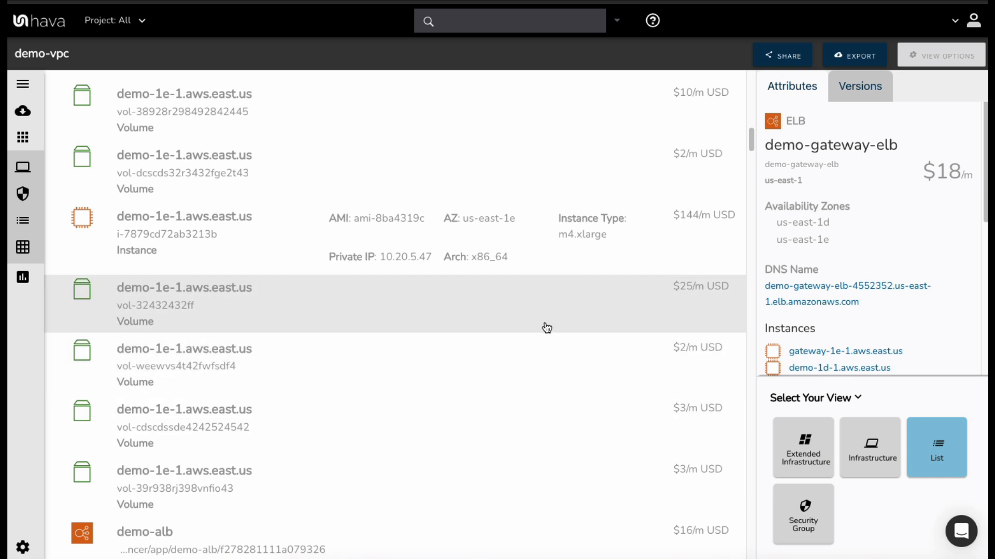
pyautogui.moveTo(235, 313)
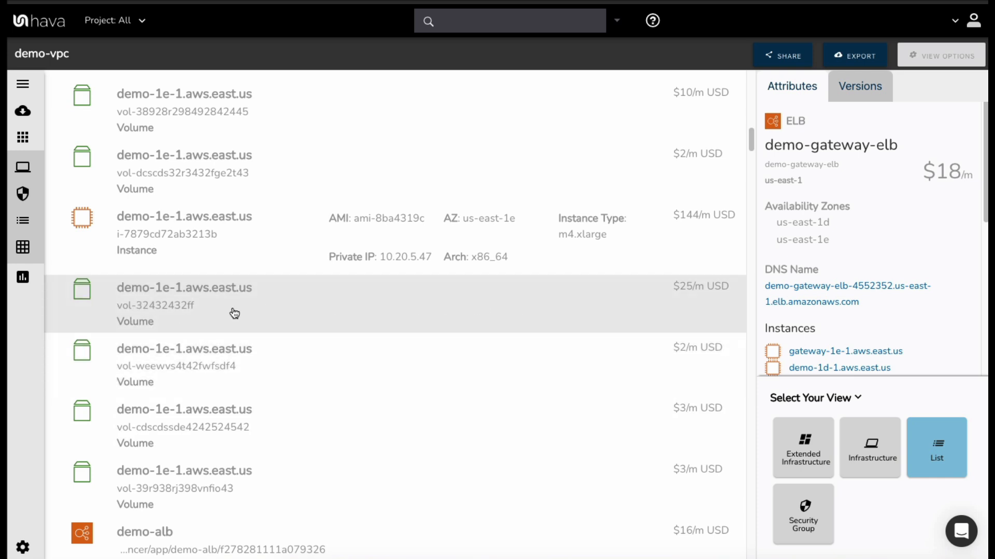
pyautogui.scroll(-3)
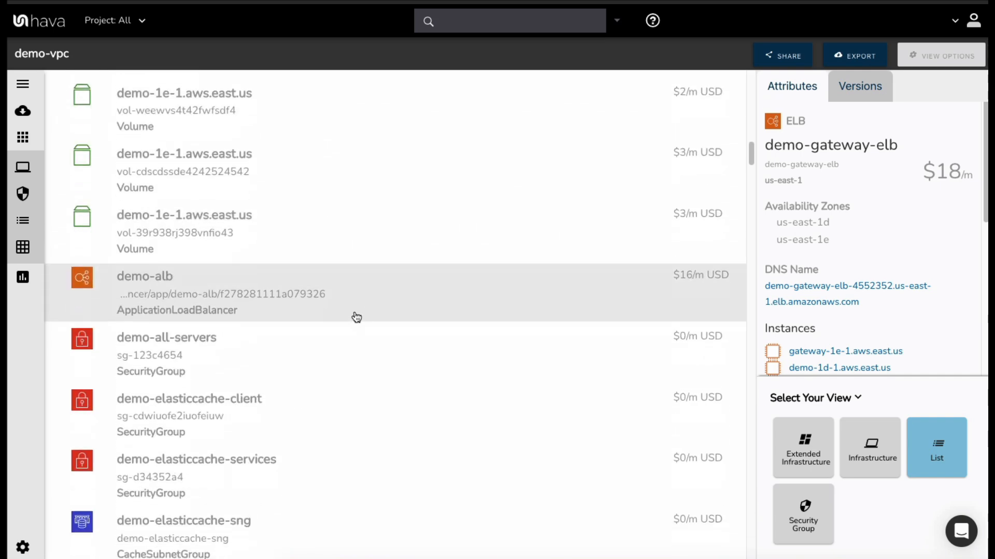
pyautogui.scroll(-3)
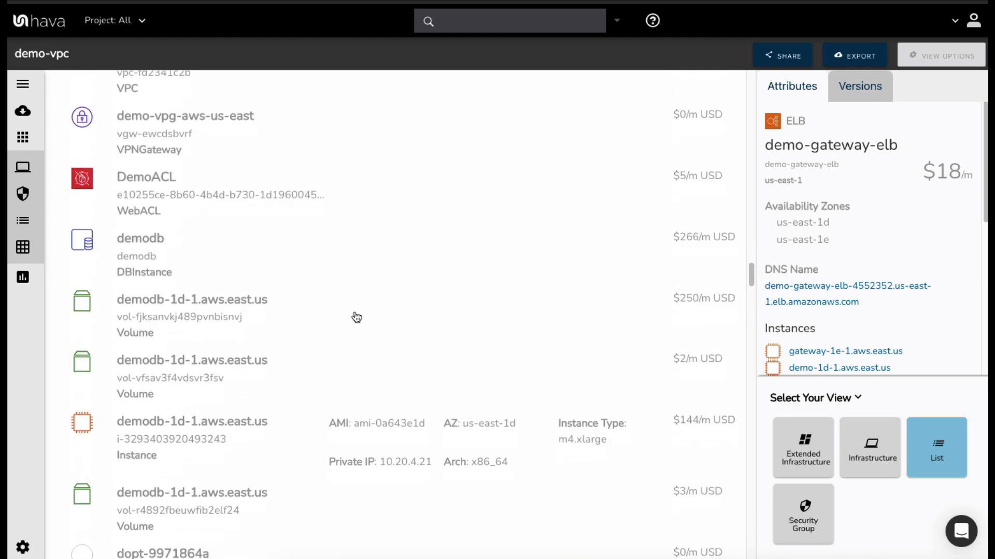
pyautogui.scroll(-3)
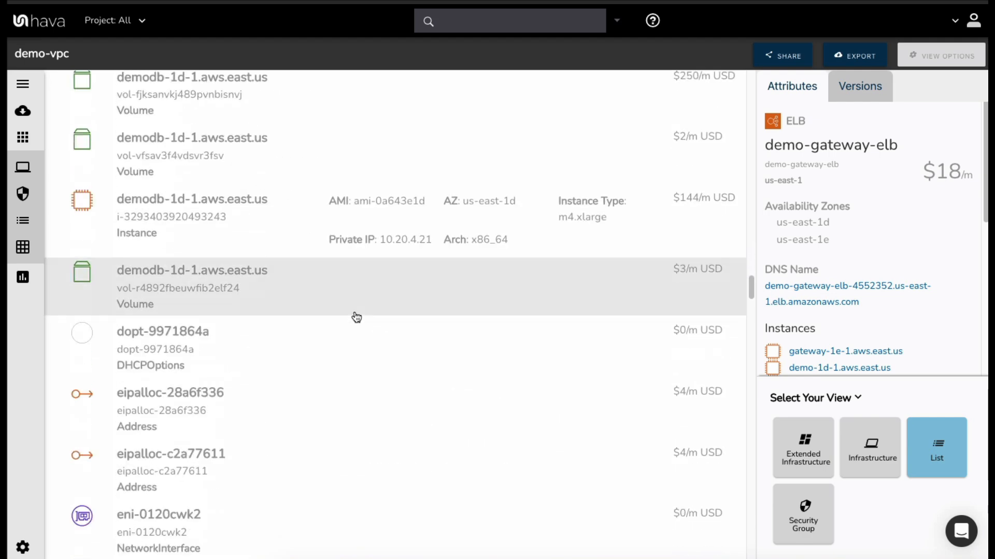
pyautogui.moveTo(308, 400)
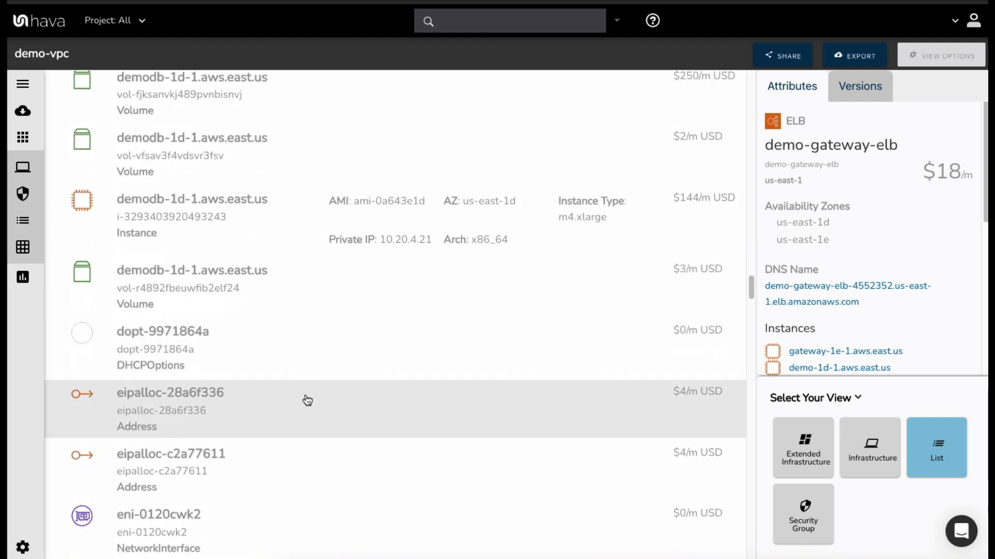
pyautogui.scroll(-3)
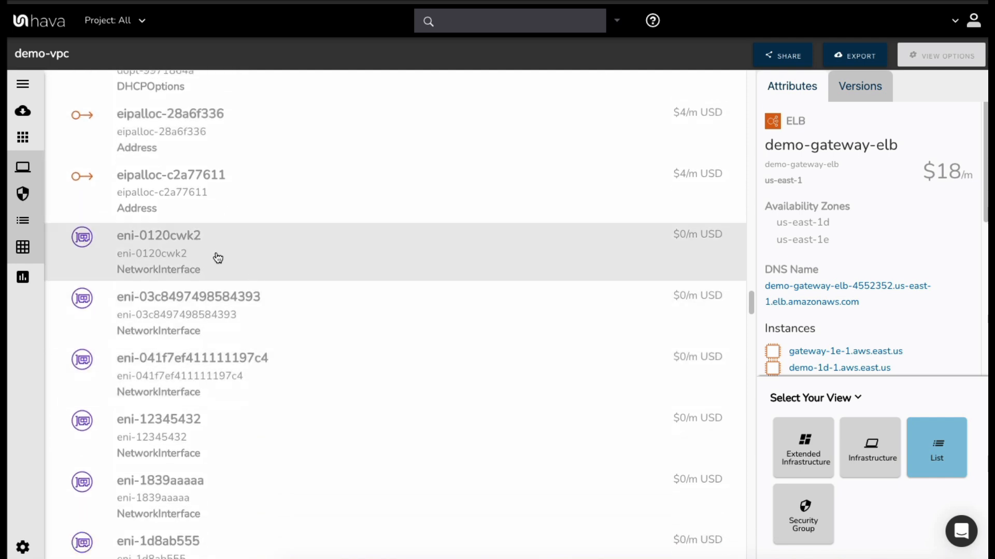
pyautogui.scroll(-3)
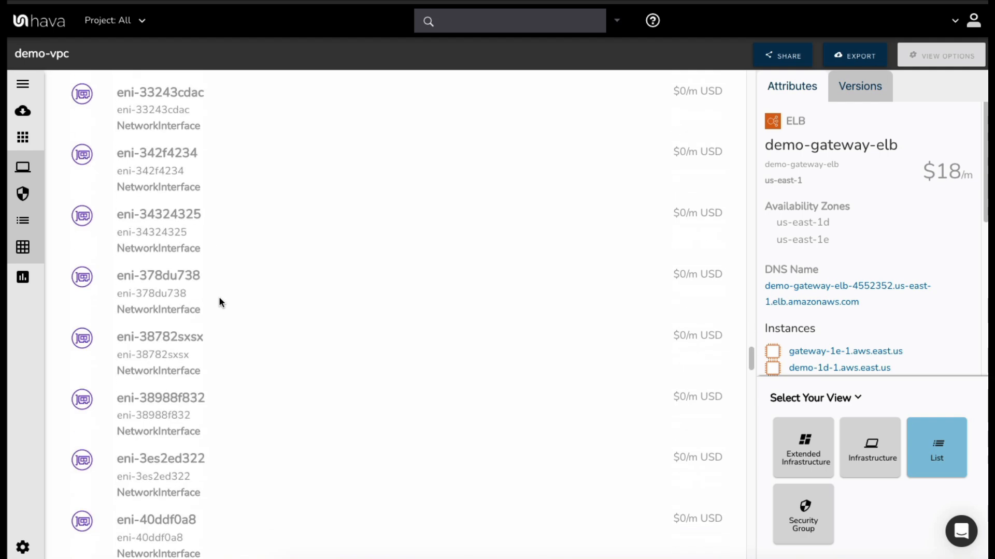
pyautogui.scroll(-3)
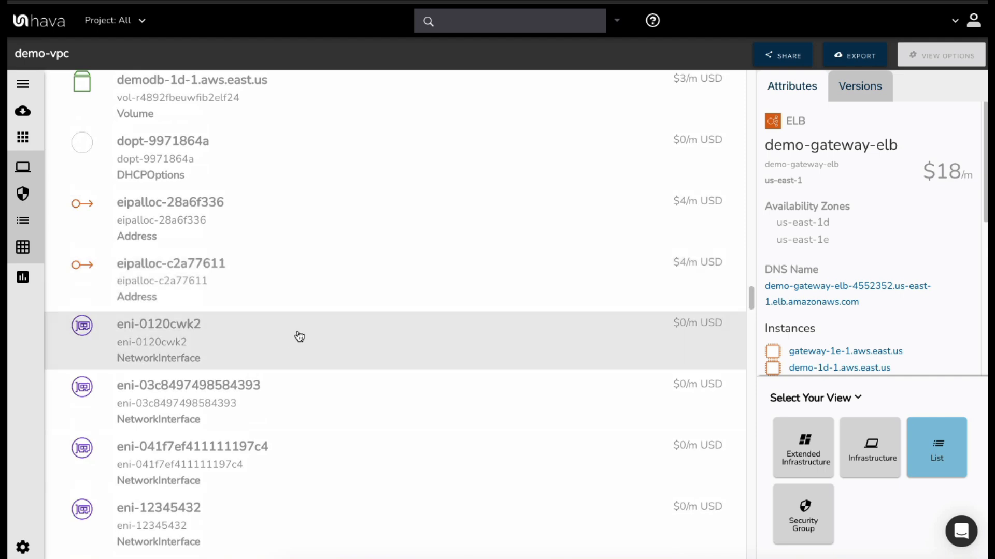
pyautogui.scroll(-3)
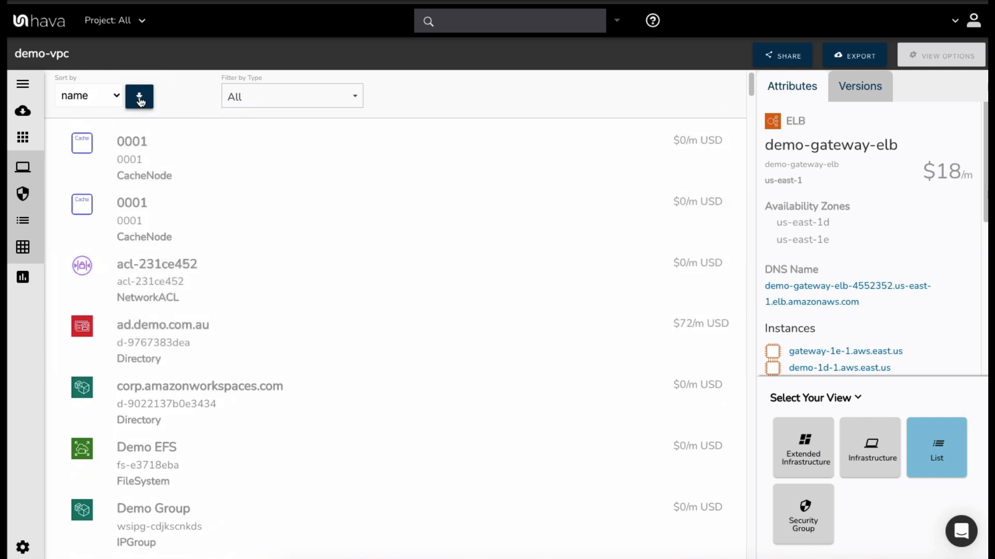
# Step: Sort the resource list by price, descending, so demodb at $266/month leads
pyautogui.click(87, 96)
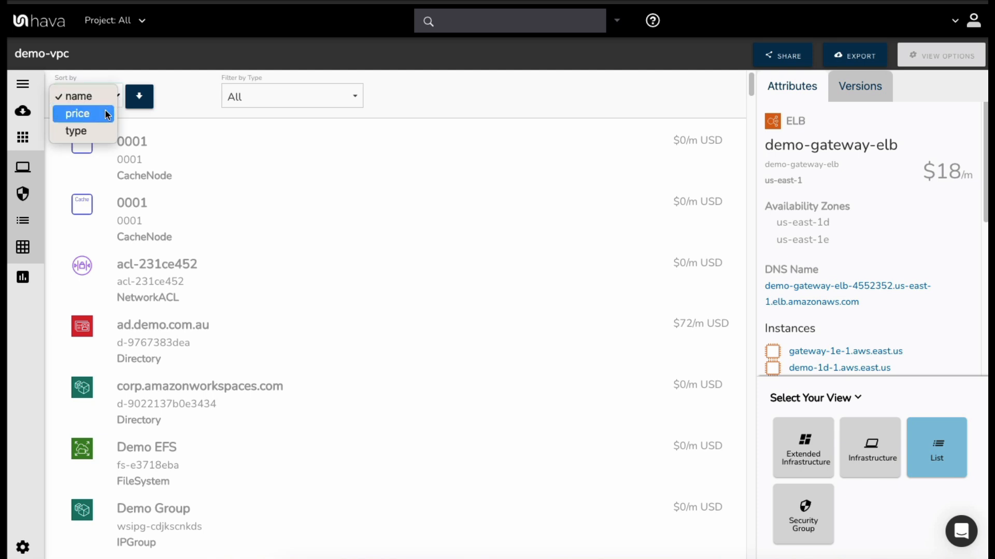
pyautogui.click(77, 113)
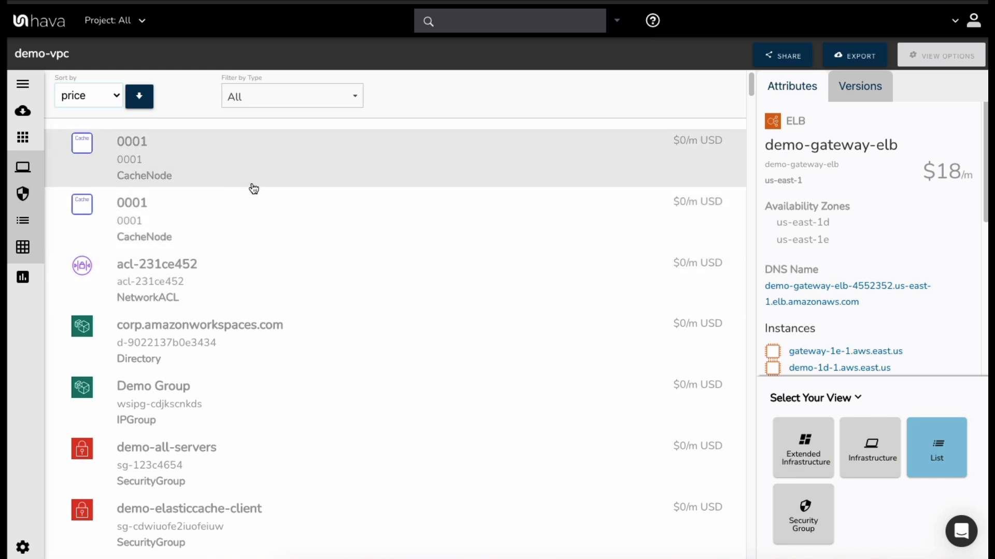
pyautogui.click(139, 96)
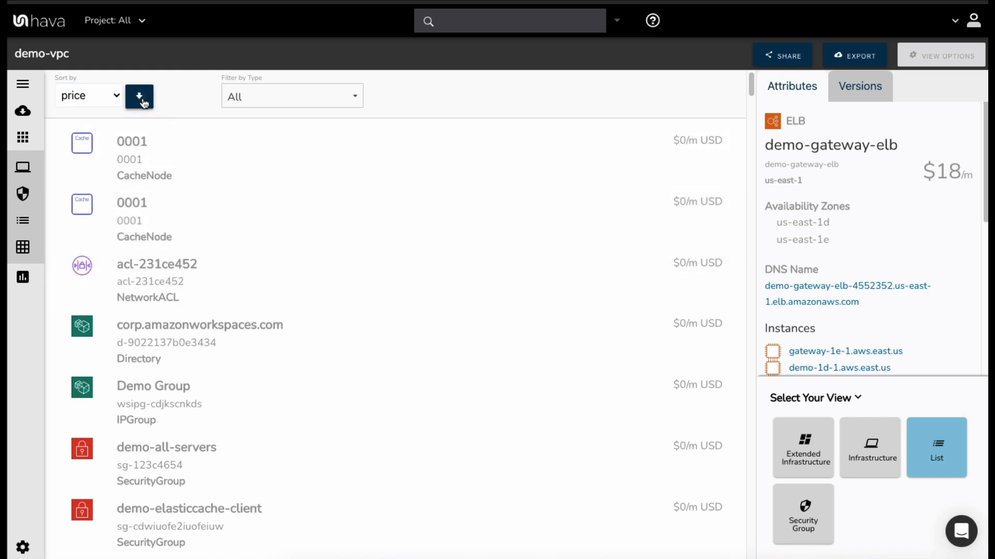
pyautogui.click(139, 96)
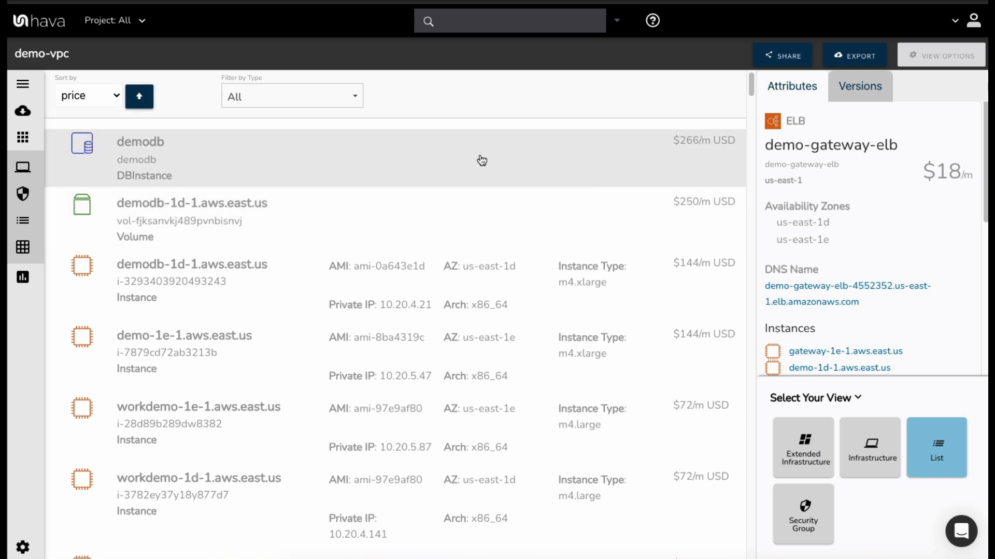
pyautogui.moveTo(713, 143)
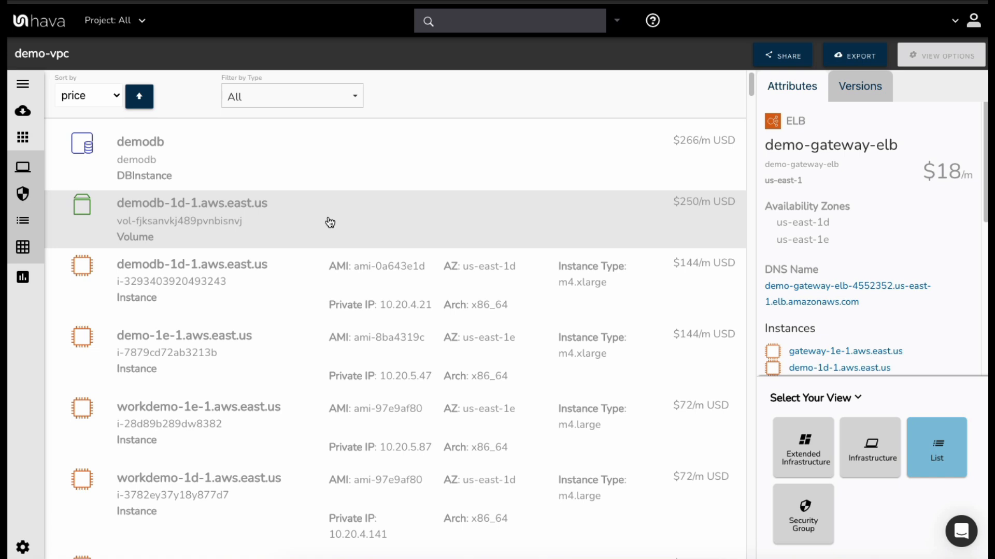
pyautogui.scroll(-3)
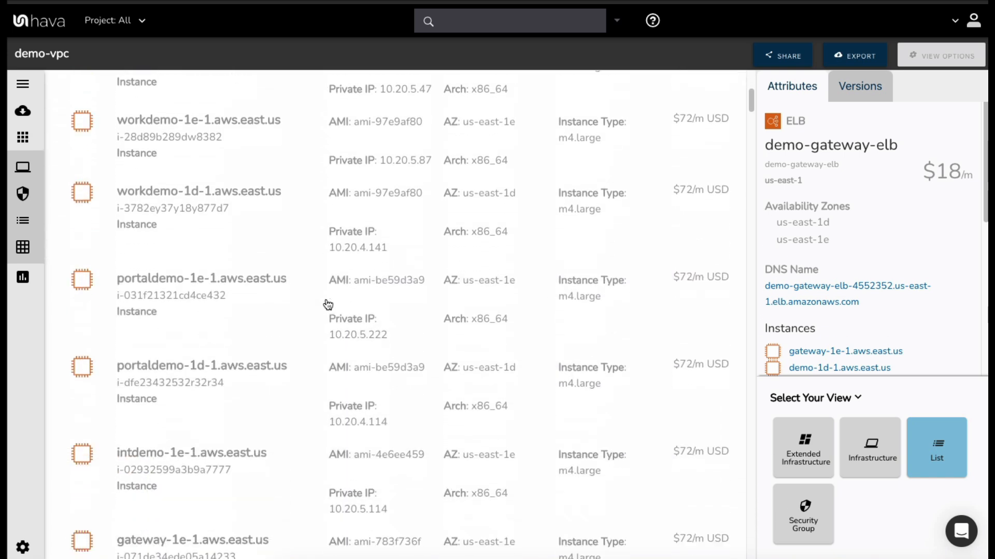
pyautogui.scroll(-3)
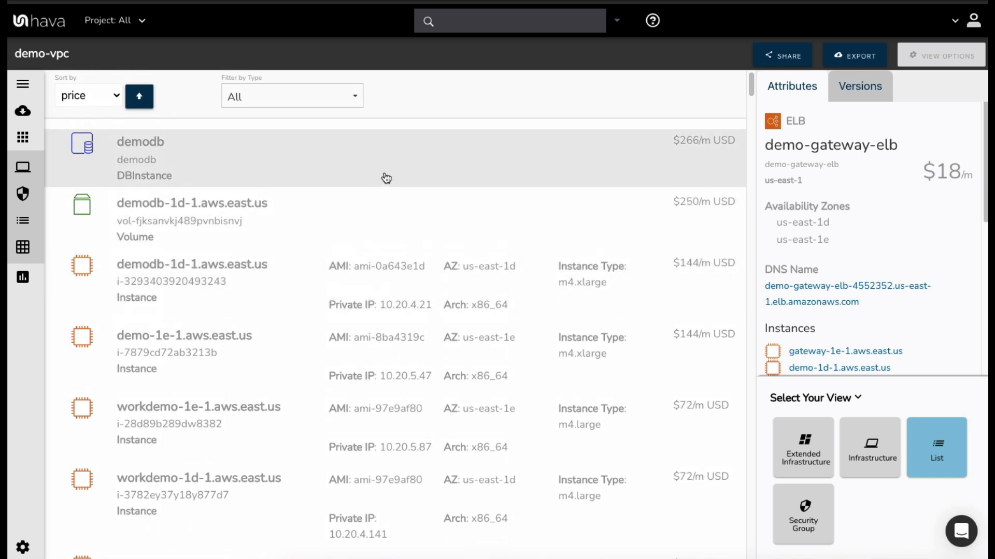
pyautogui.moveTo(358, 237)
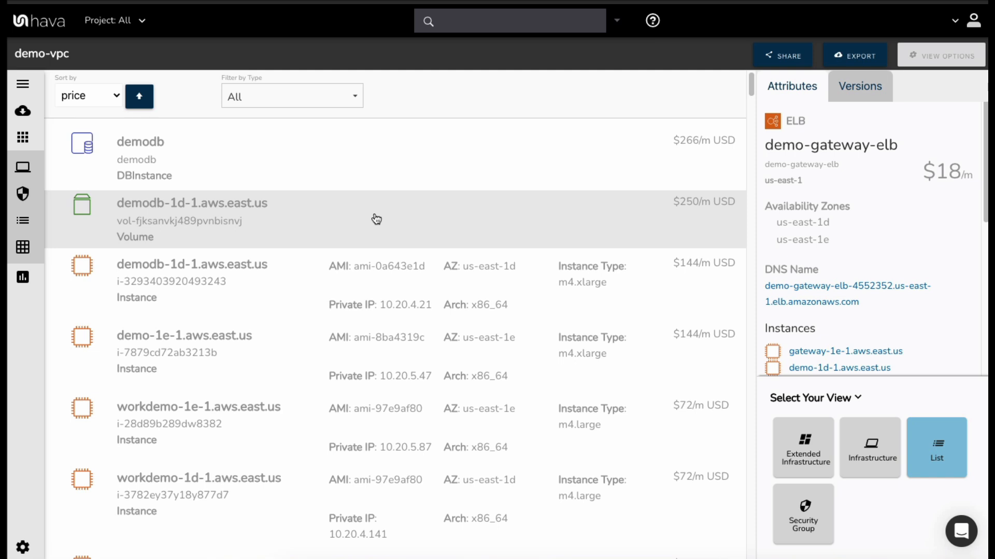
pyautogui.moveTo(425, 202)
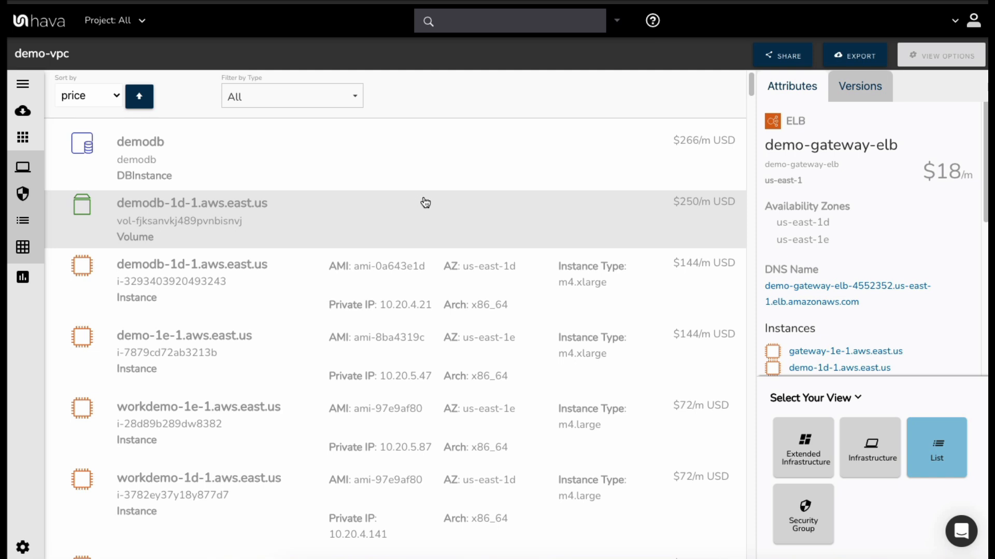
pyautogui.moveTo(867, 507)
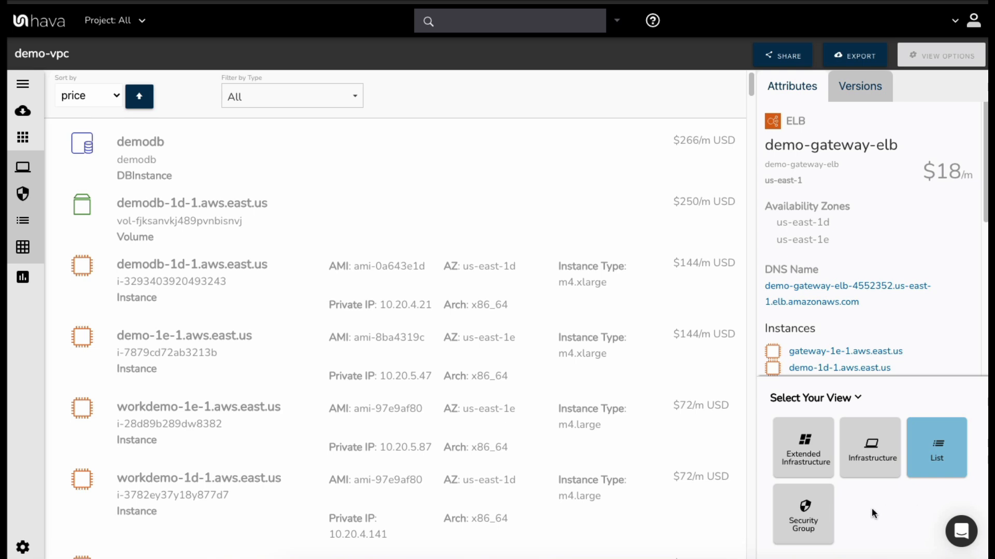
# Step: Switch demo-vpc to the security group diagram and scroll through it
pyautogui.click(802, 514)
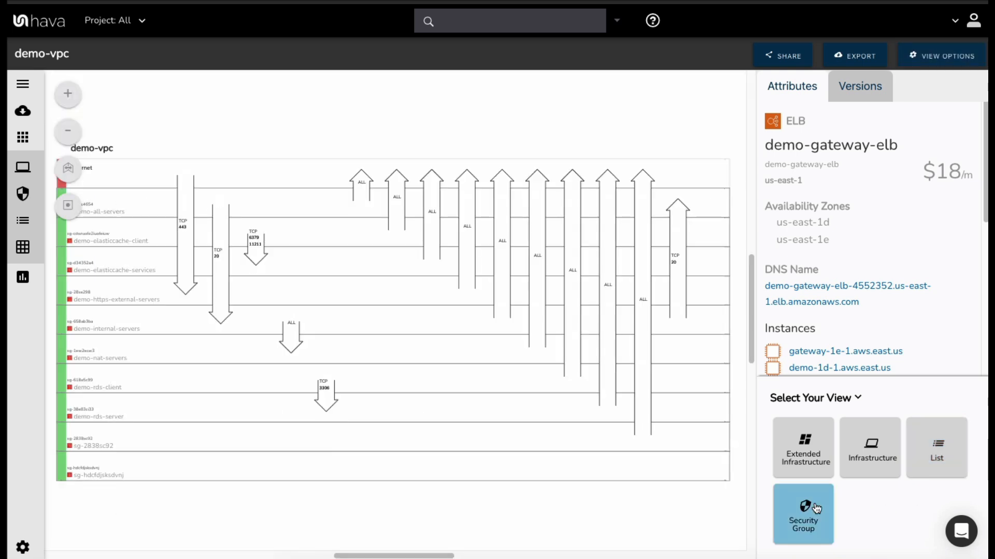
pyautogui.scroll(-3)
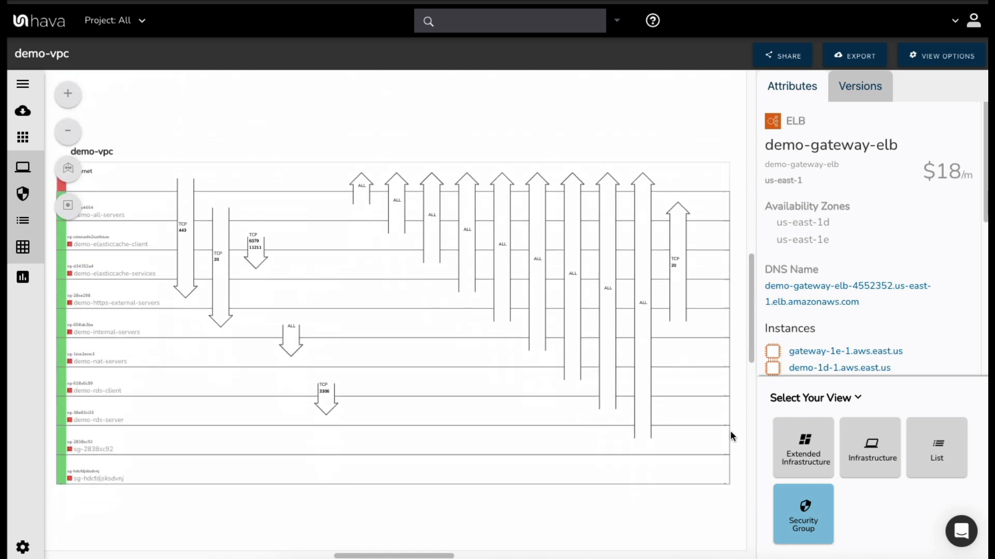
pyautogui.moveTo(463, 492)
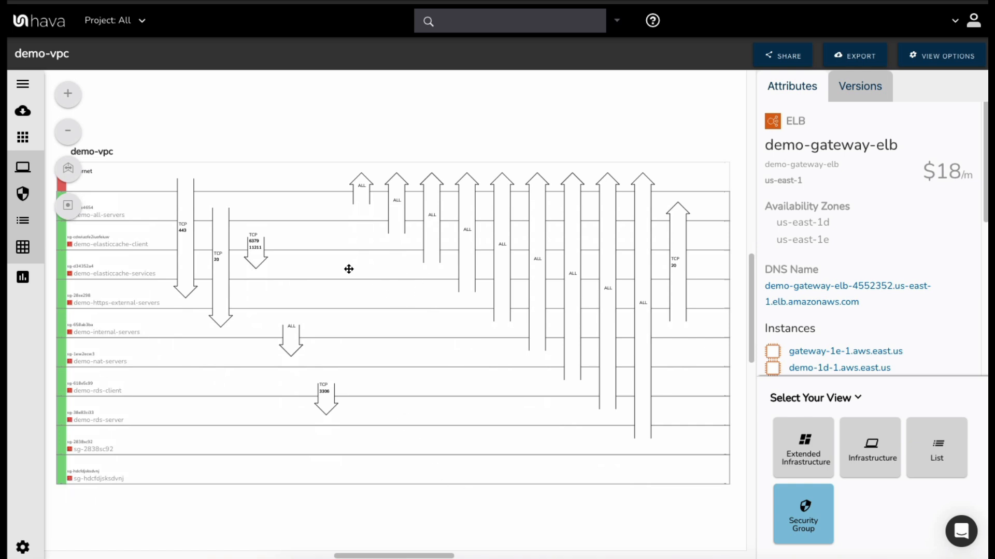
pyautogui.moveTo(275, 207)
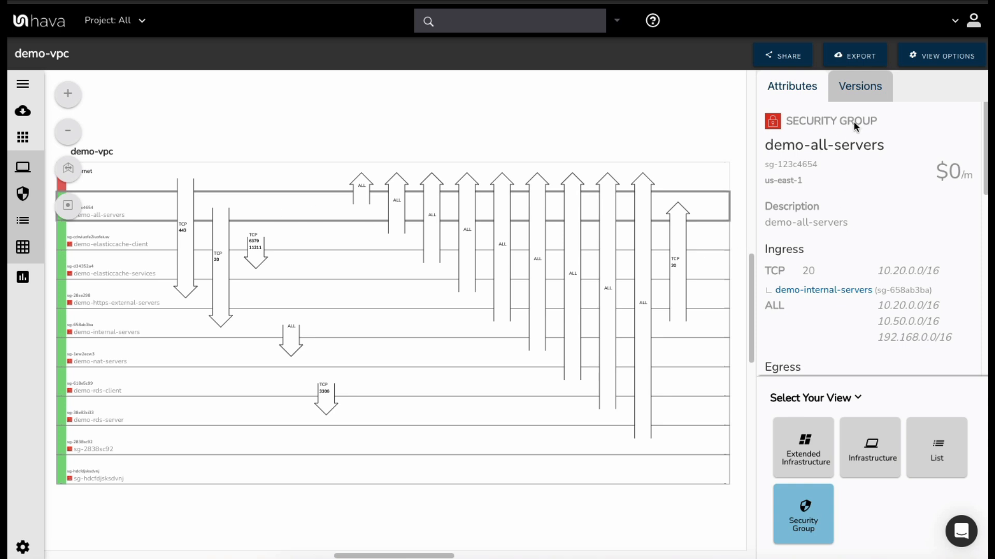
pyautogui.scroll(-3)
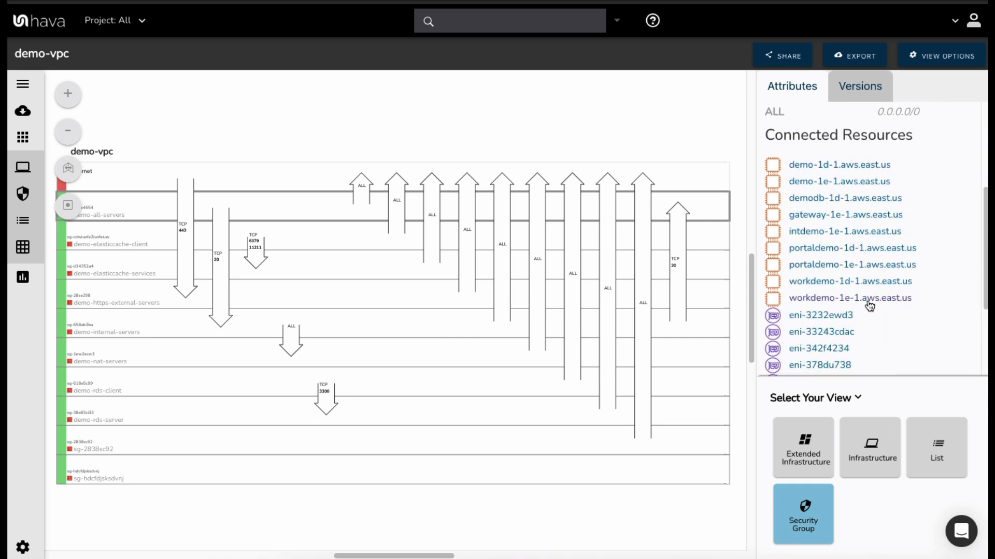
# Step: Inspect demo-all-servers, demo-elasticcache-services, then demo-internal-servers' ingress, egress and connected resources
pyautogui.click(95, 211)
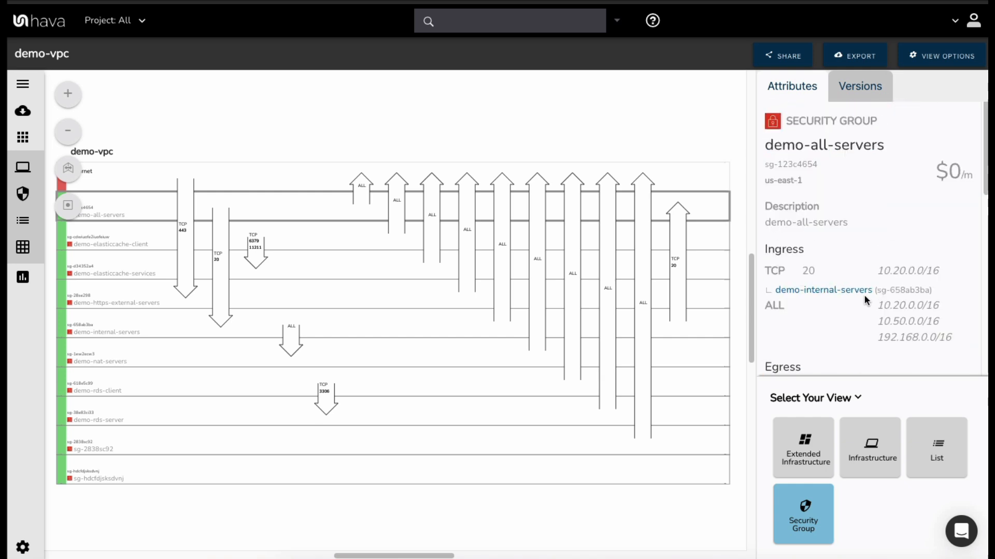
pyautogui.moveTo(327, 290)
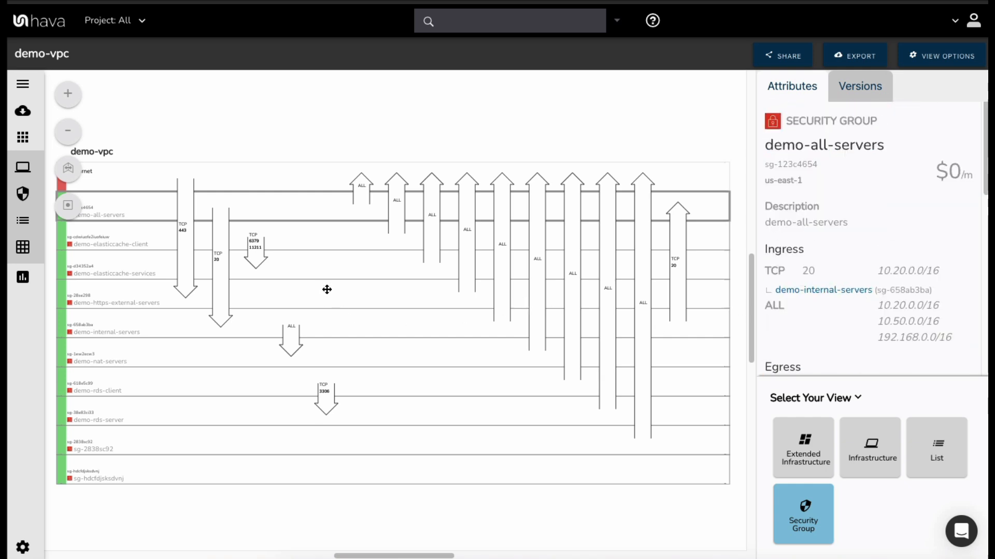
pyautogui.click(114, 270)
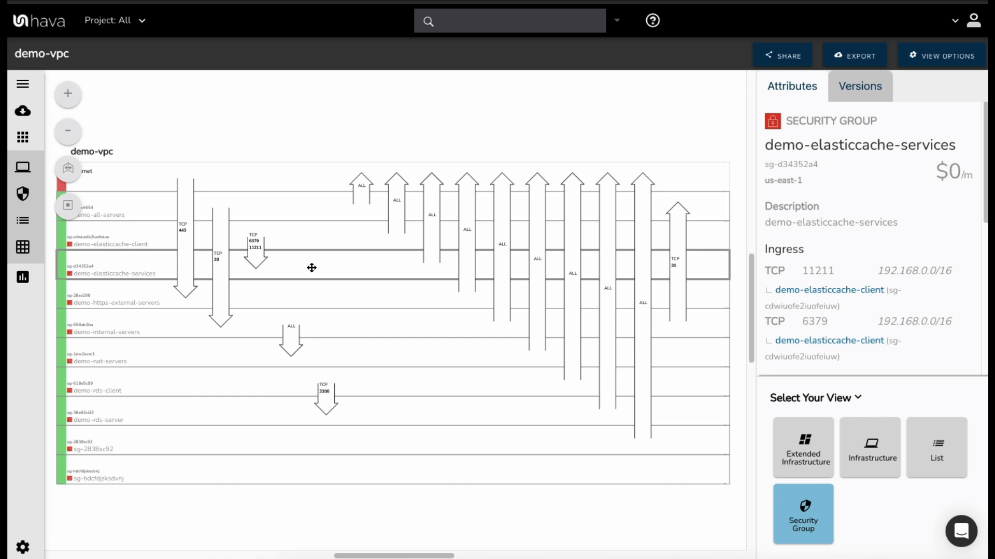
pyautogui.click(105, 327)
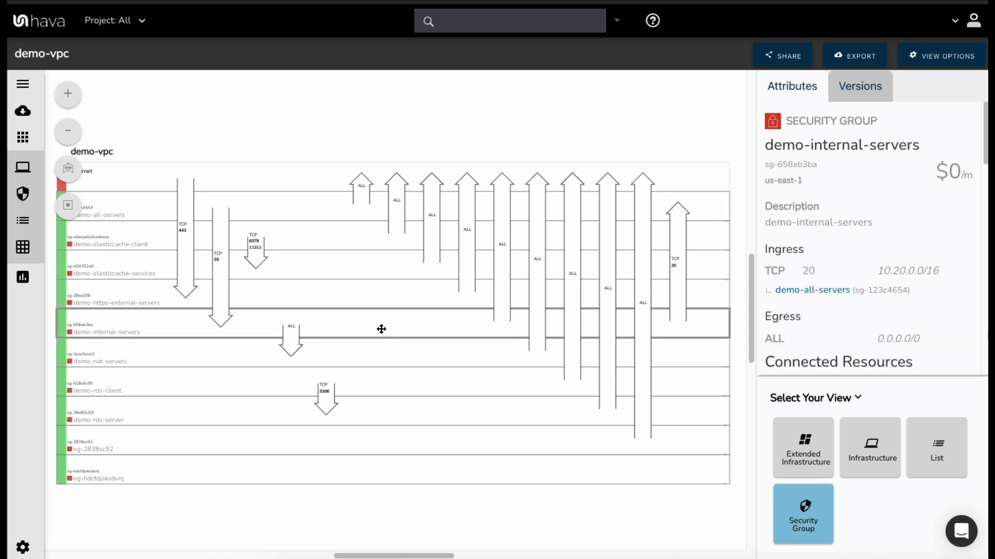
pyautogui.moveTo(496, 320)
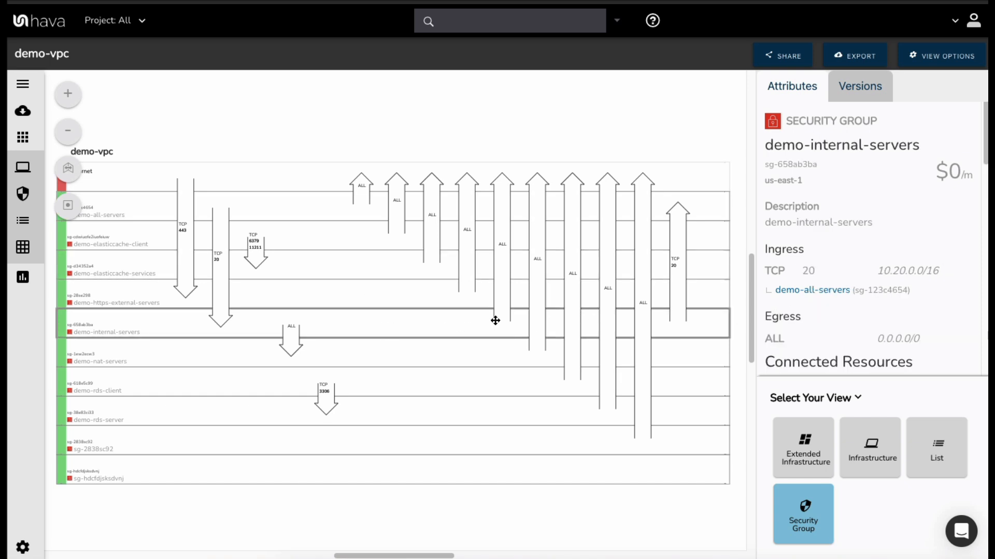
pyautogui.moveTo(831, 302)
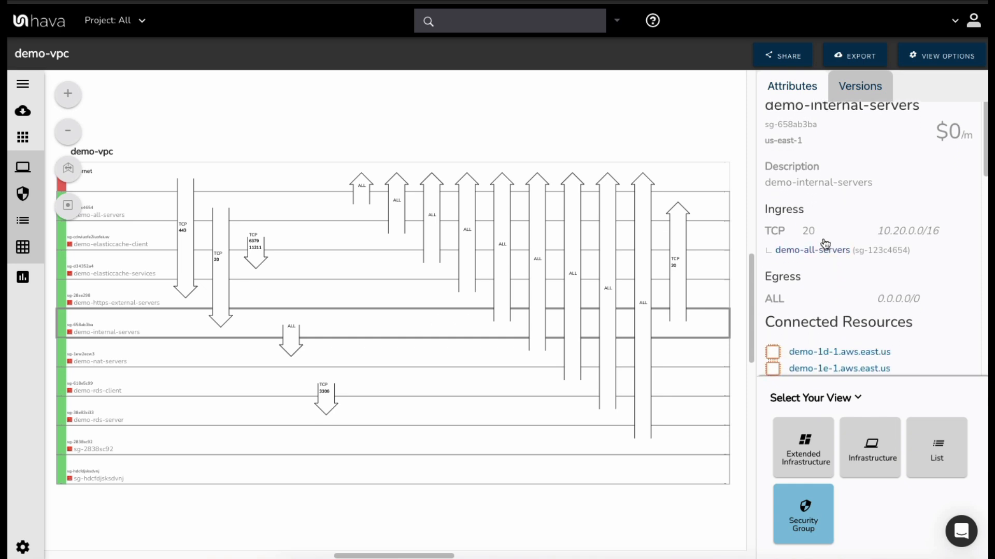
pyautogui.scroll(-3)
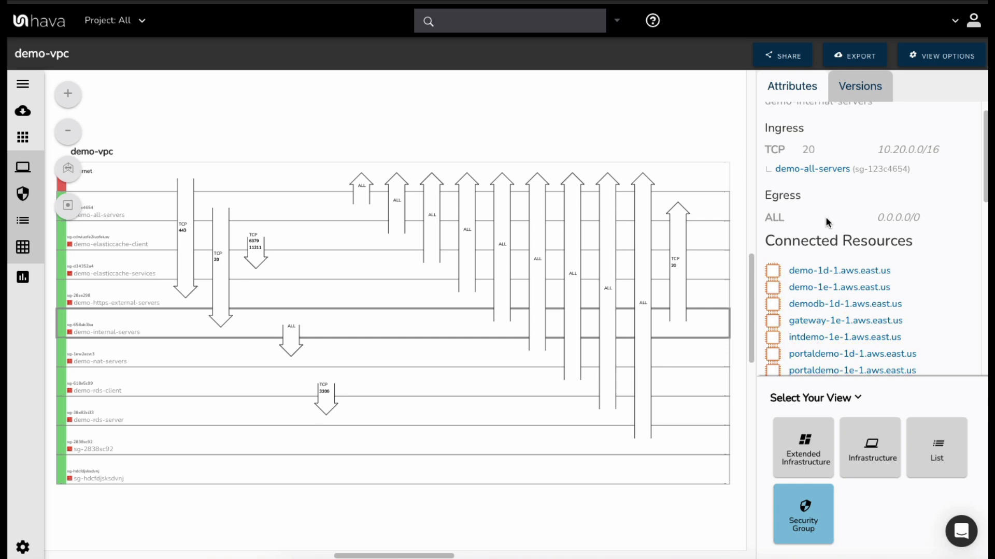
pyautogui.moveTo(848, 223)
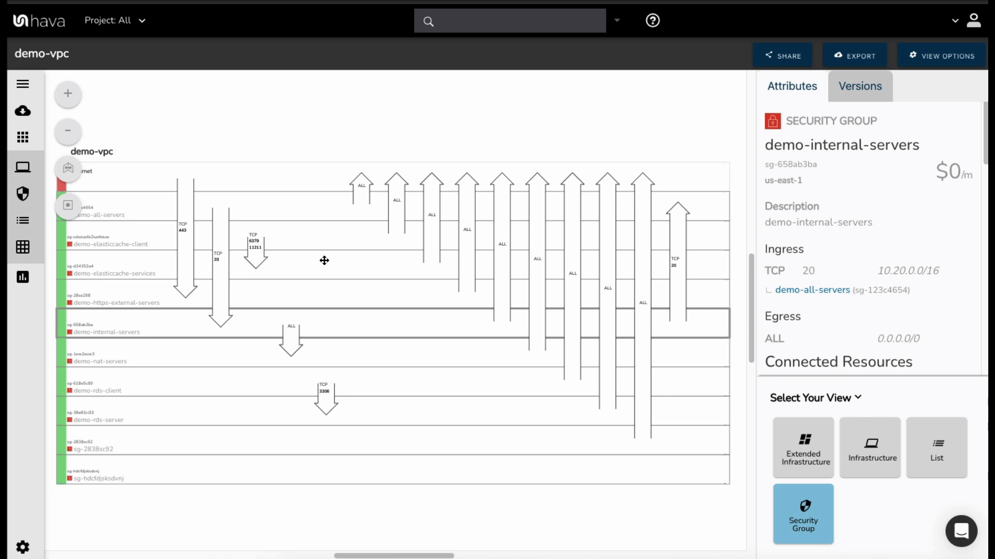
pyautogui.moveTo(186, 212)
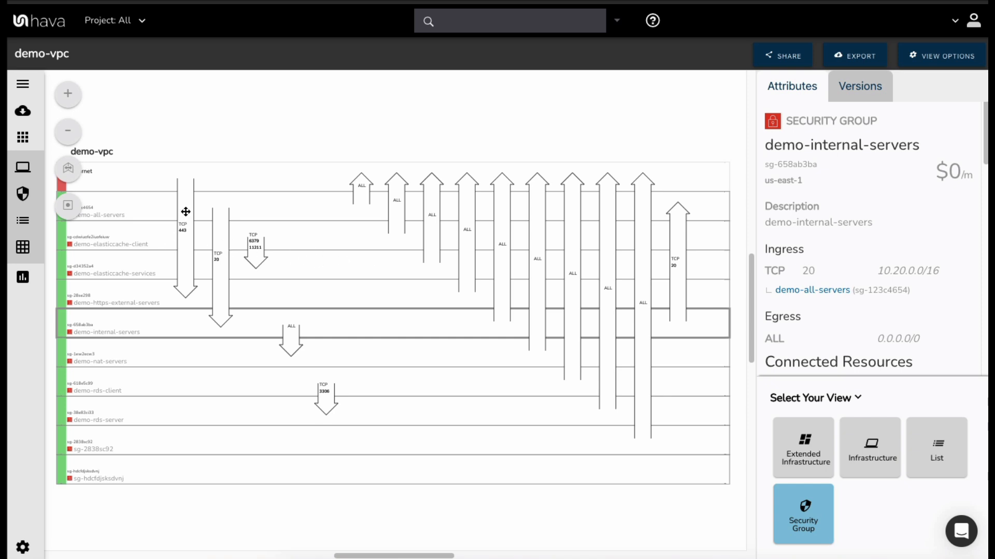
# Step: Show the demo-elasticcache-client to demo-elasticcache-services arrow allowing TCP ports 11211 and 6379
pyautogui.click(256, 251)
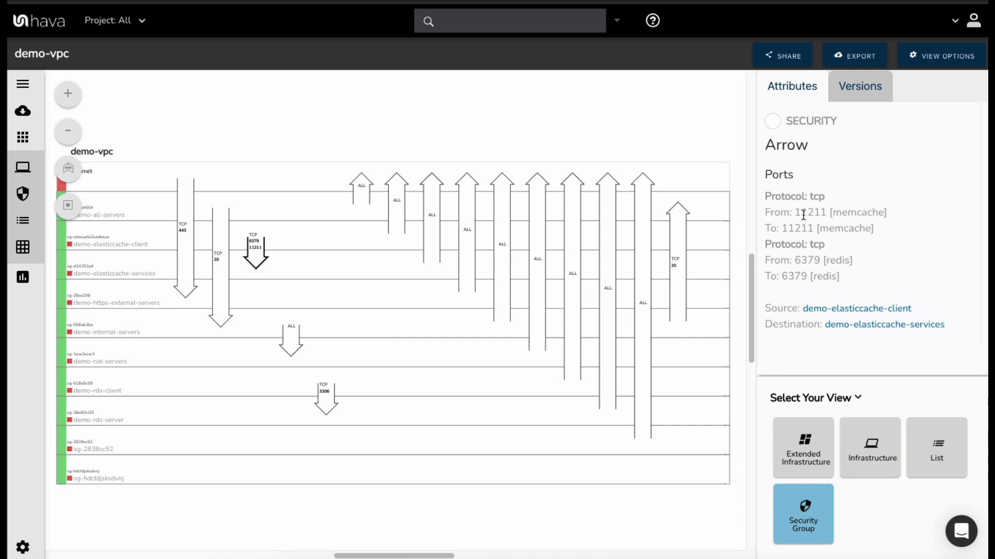
pyautogui.moveTo(884, 258)
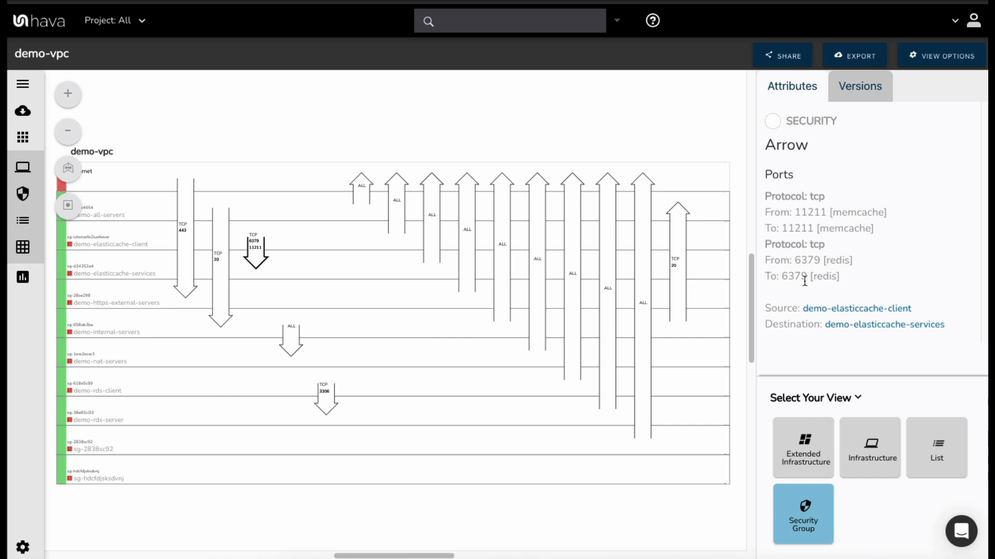
pyautogui.moveTo(862, 276)
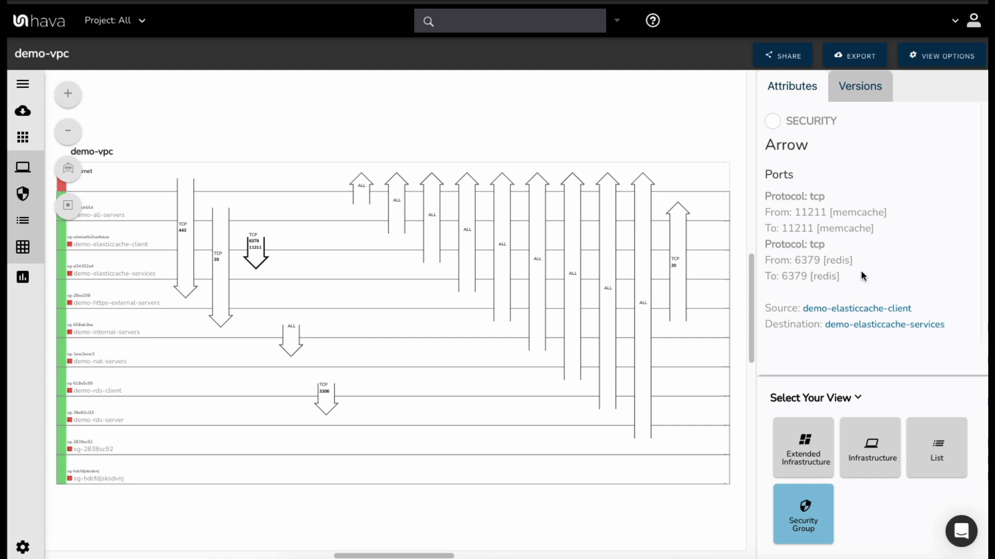
pyautogui.moveTo(207, 237)
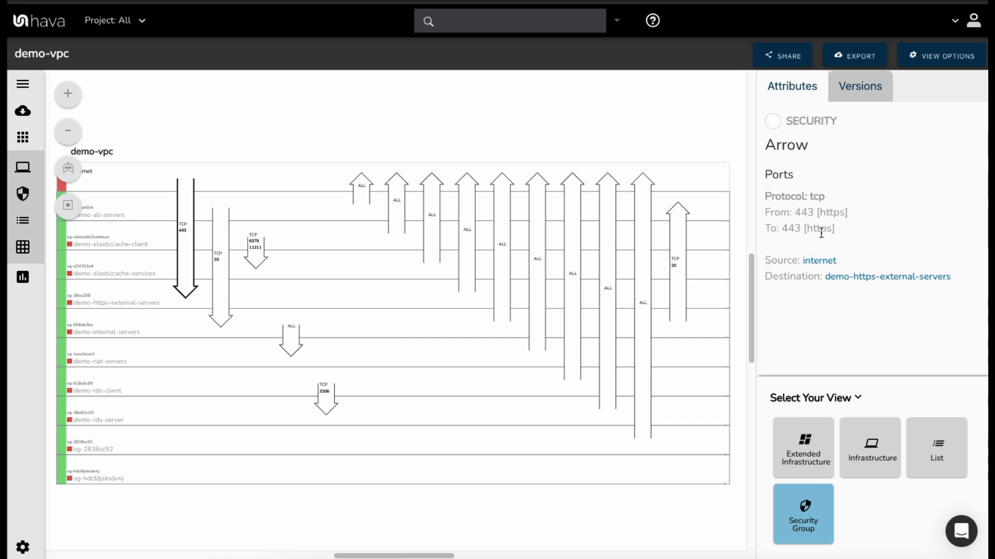
pyautogui.moveTo(872, 240)
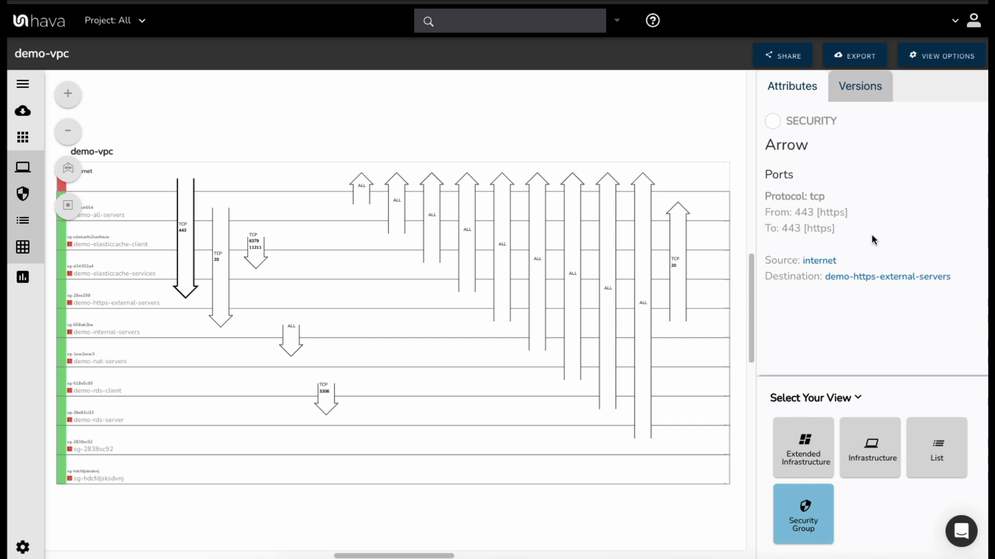
pyautogui.moveTo(386, 235)
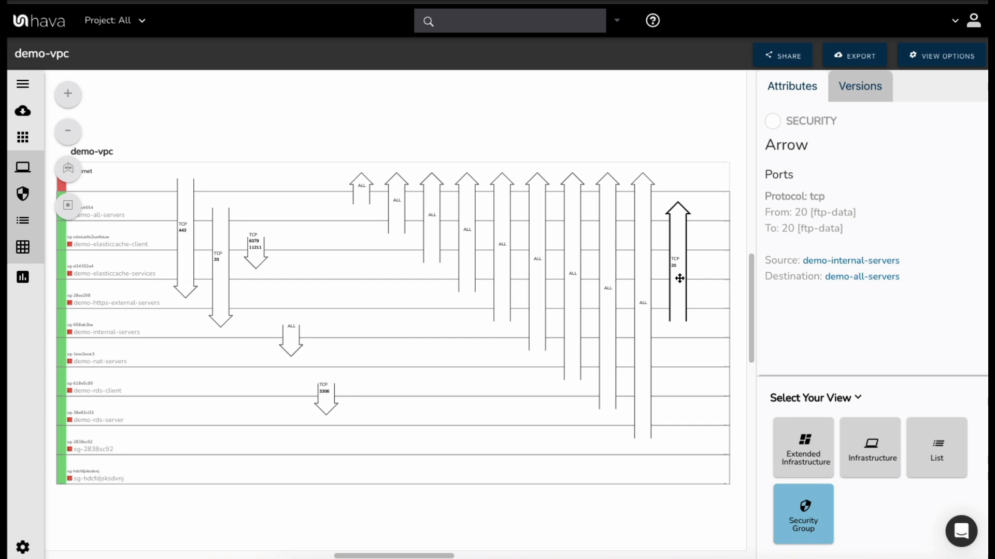
pyautogui.moveTo(678, 280)
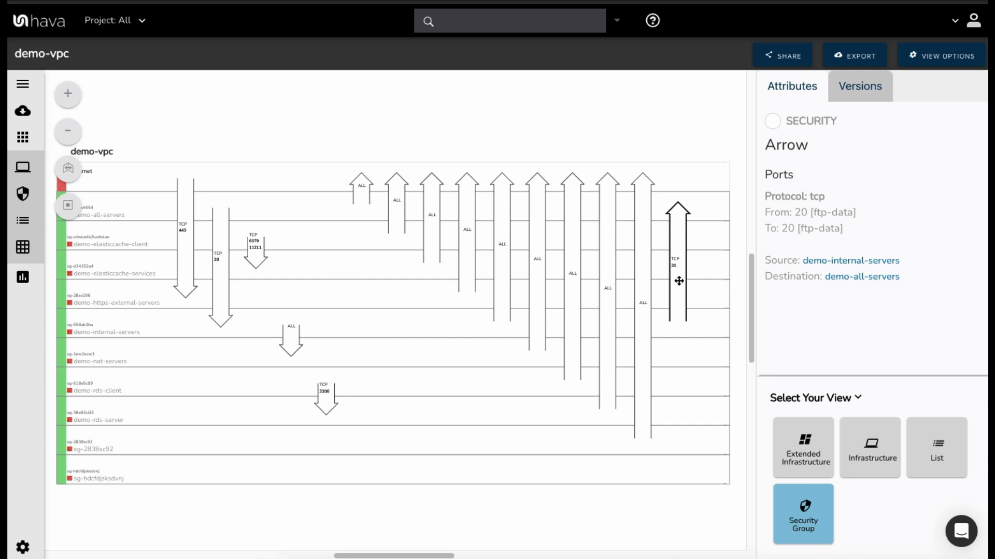
pyautogui.moveTo(681, 280)
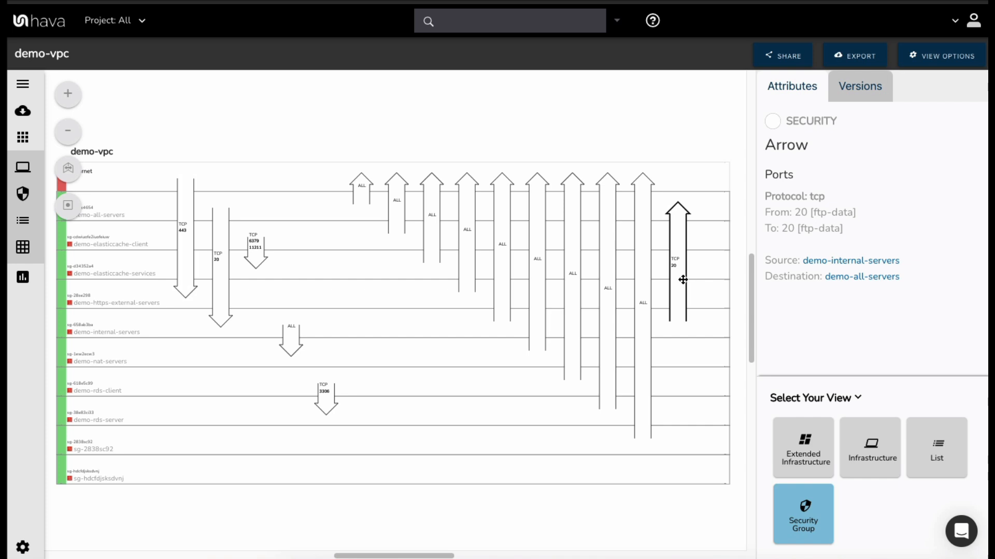
pyautogui.moveTo(690, 272)
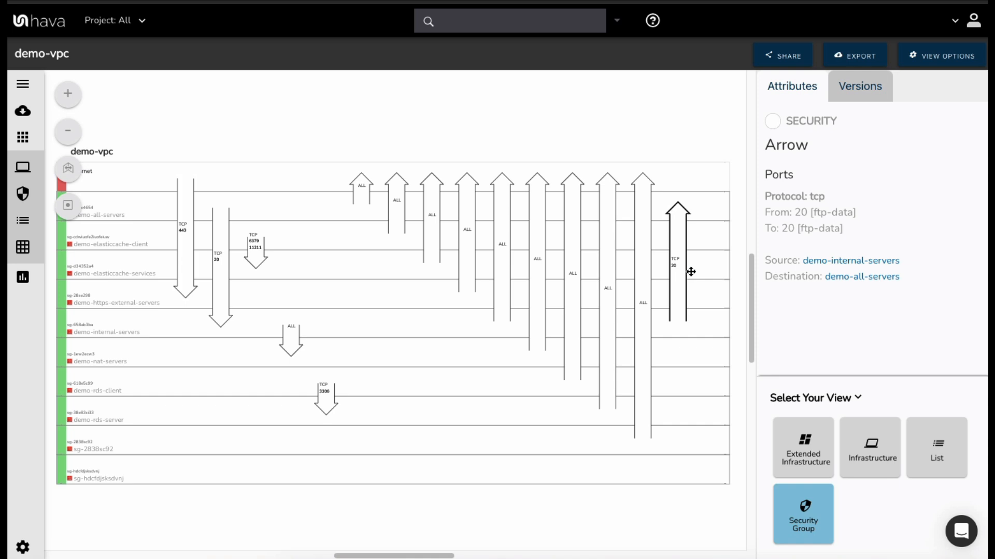
pyautogui.moveTo(737, 296)
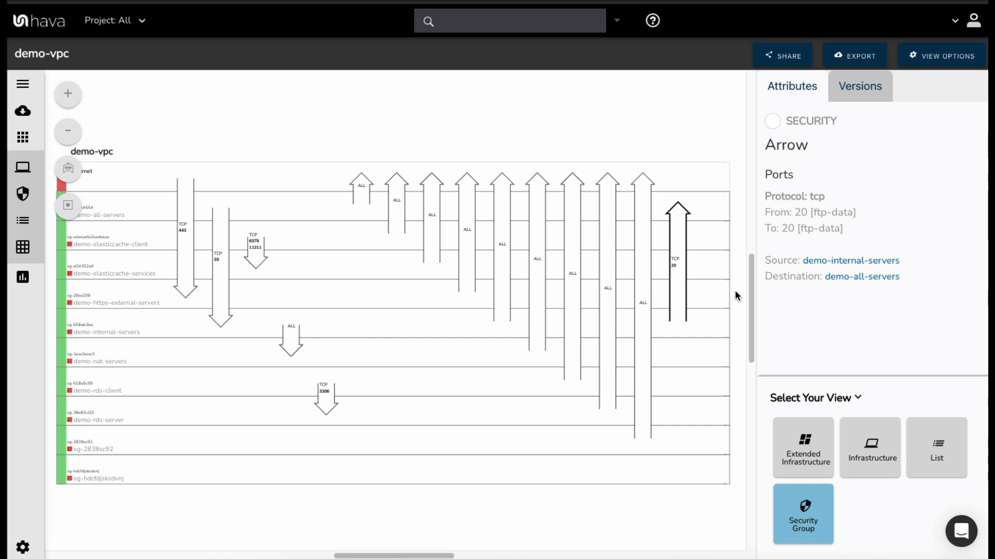
pyautogui.moveTo(946, 342)
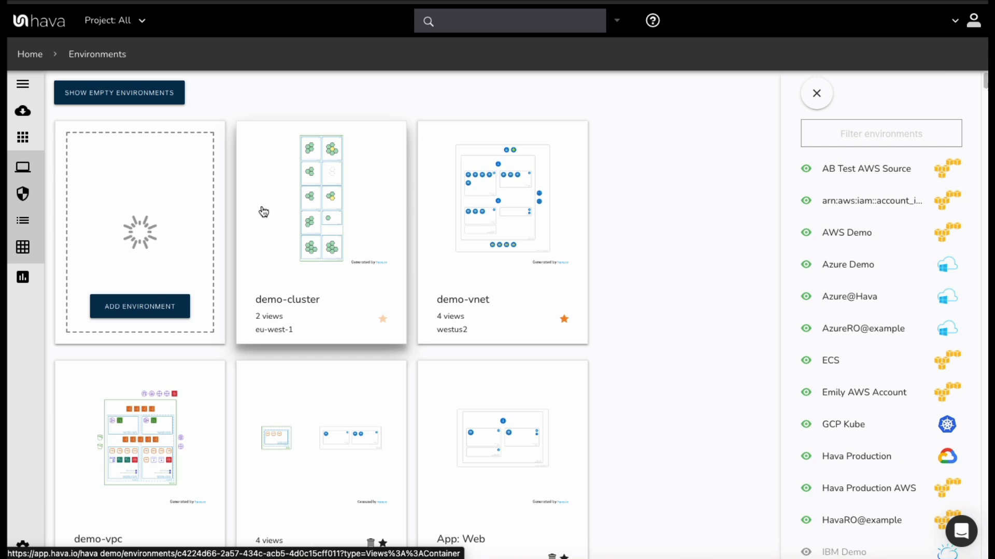
pyautogui.moveTo(277, 216)
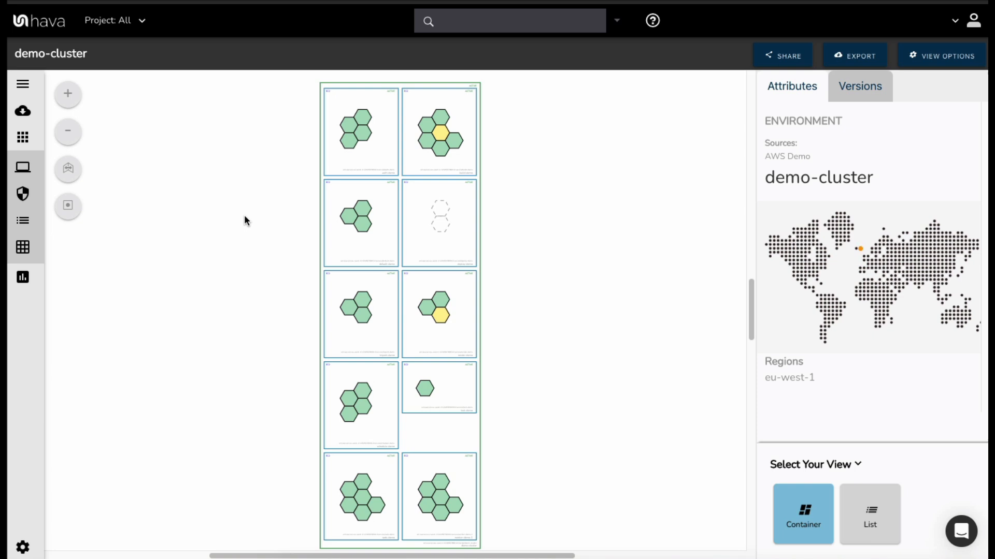
pyautogui.moveTo(472, 209)
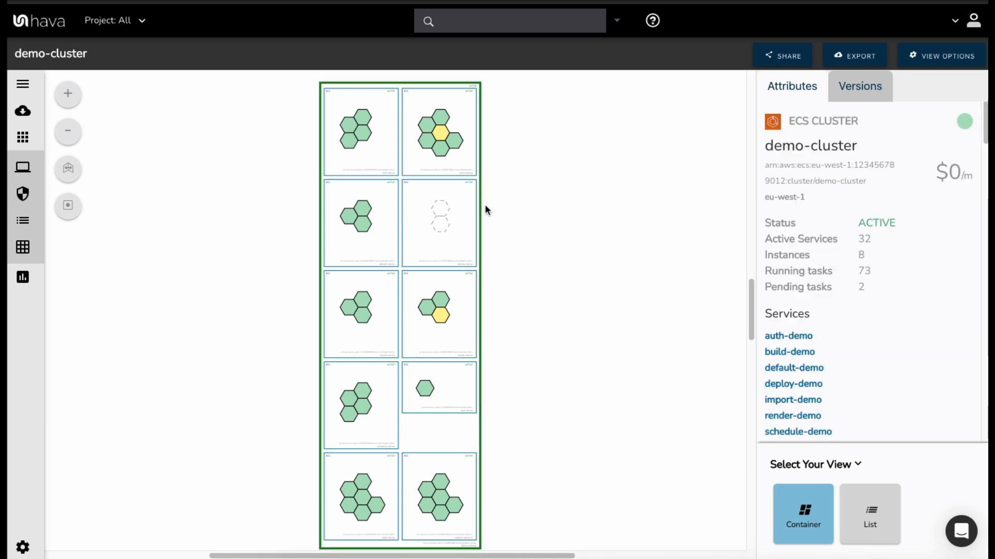
pyautogui.moveTo(311, 209)
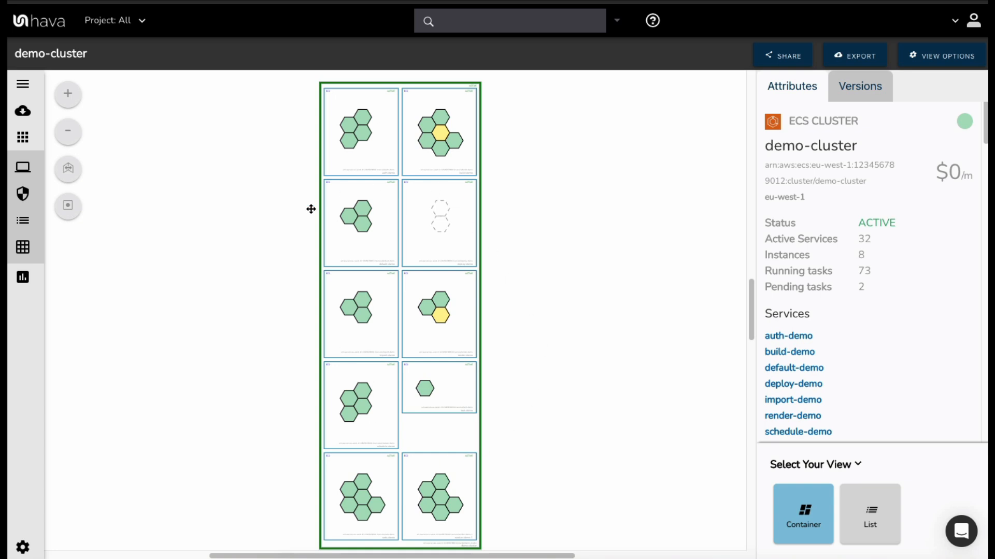
pyautogui.moveTo(502, 279)
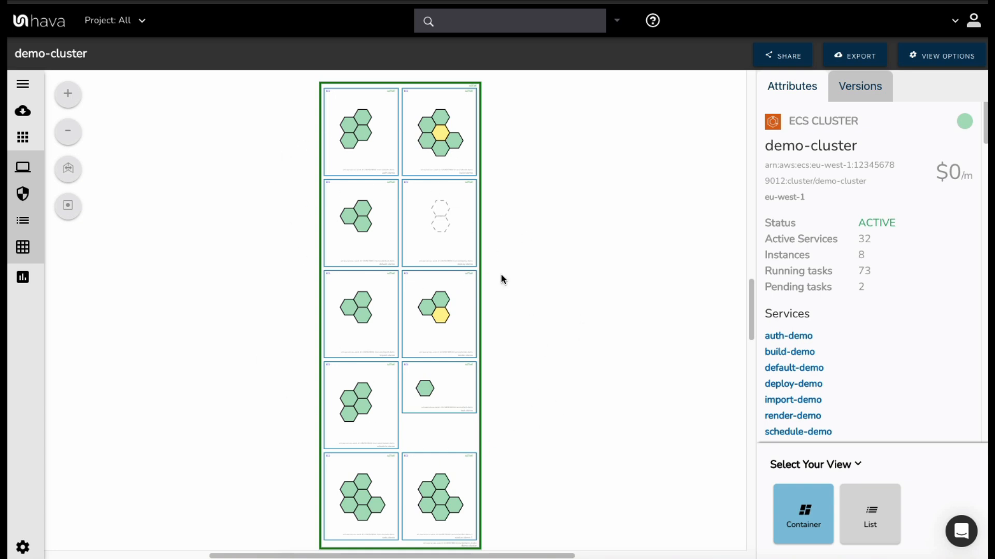
pyautogui.moveTo(522, 197)
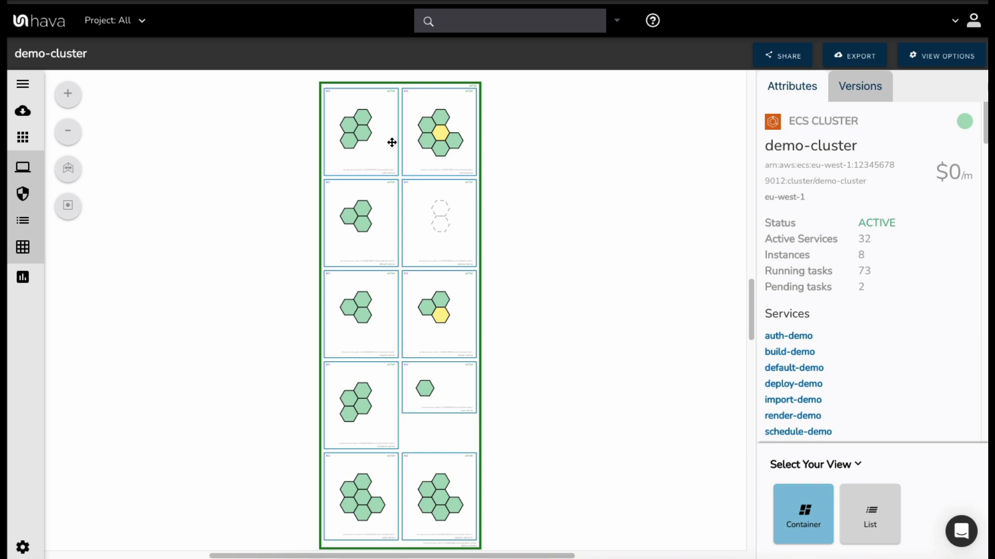
pyautogui.click(361, 130)
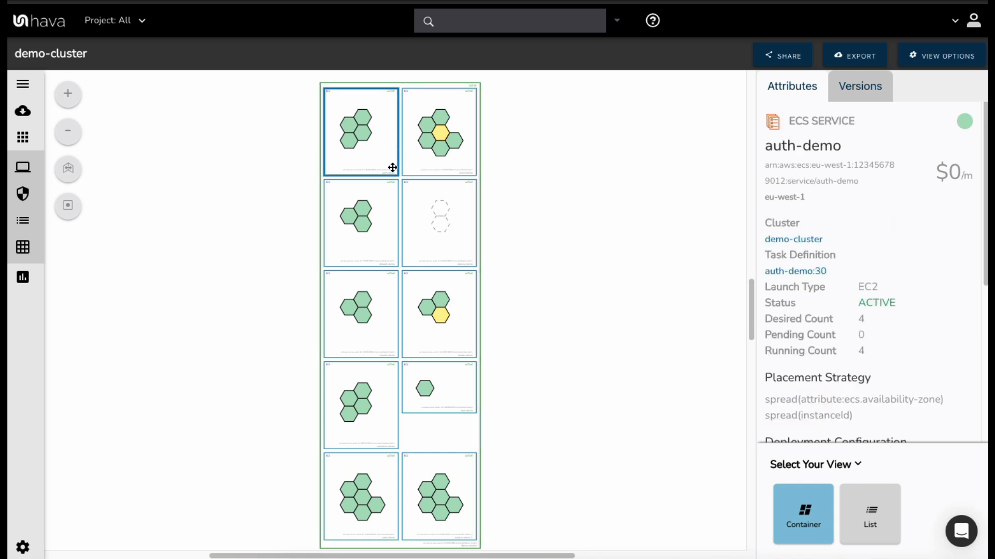
pyautogui.moveTo(371, 137)
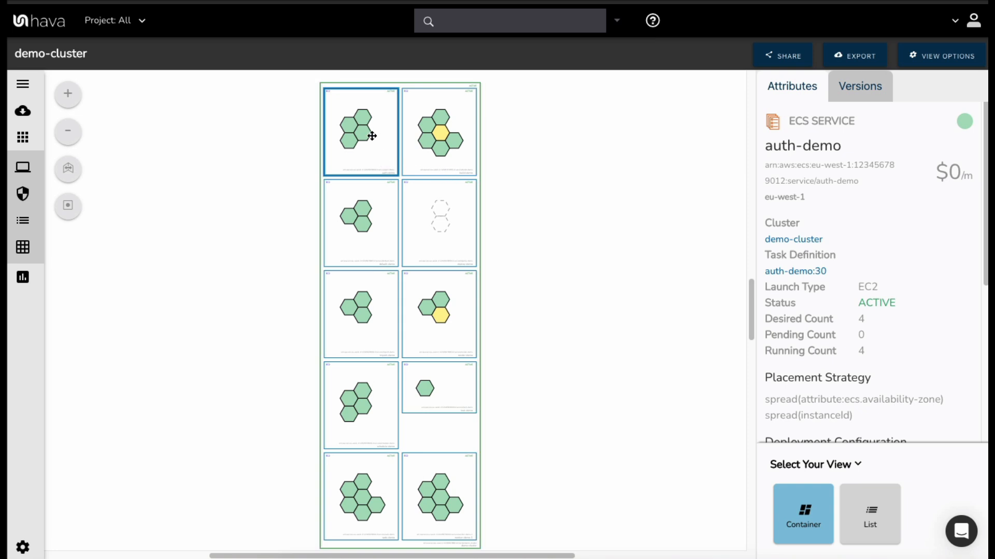
pyautogui.click(359, 133)
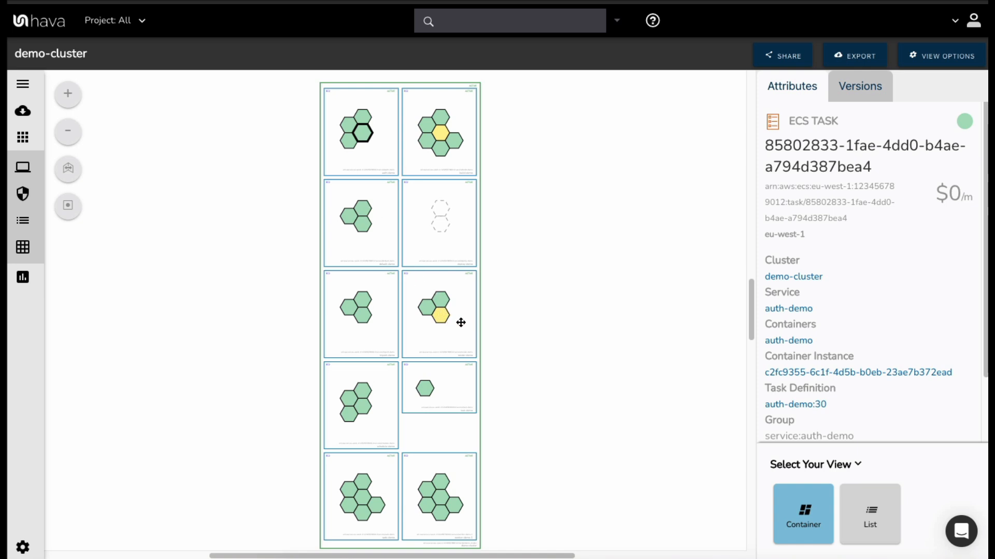
pyautogui.moveTo(441, 300)
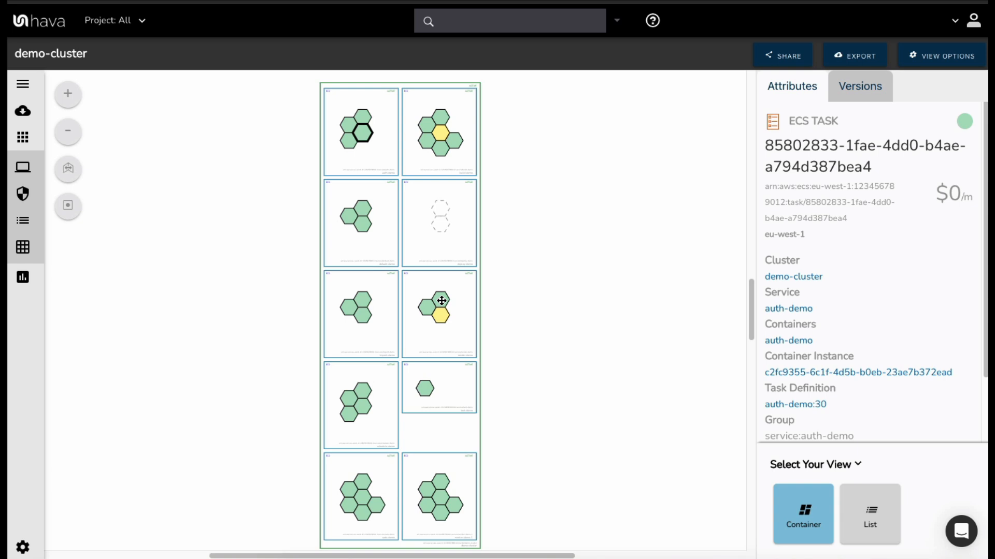
pyautogui.moveTo(440, 151)
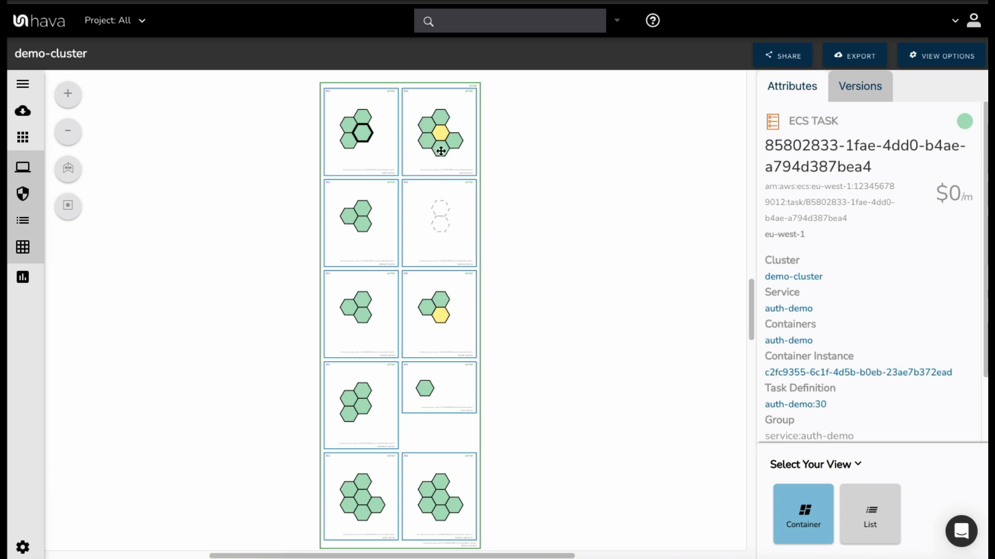
pyautogui.moveTo(361, 119)
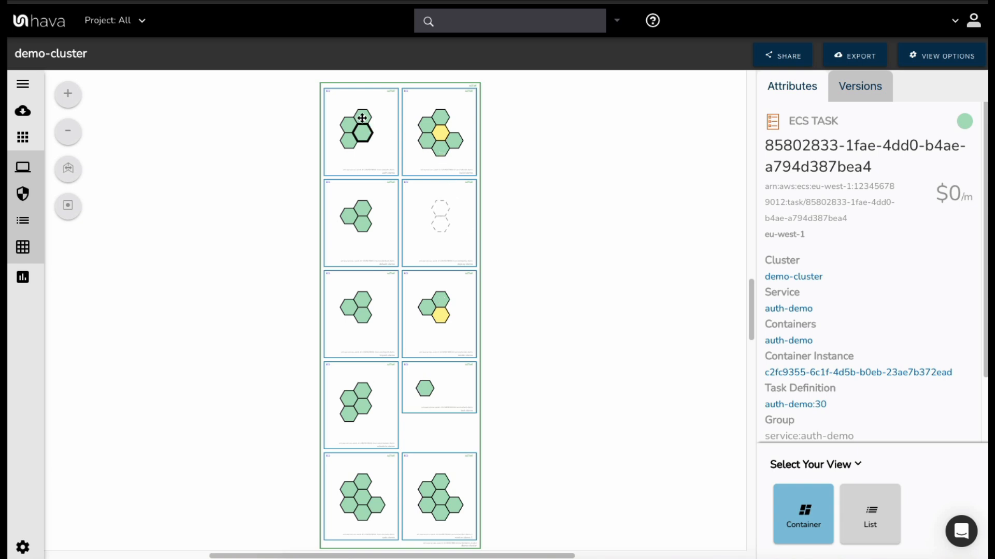
pyautogui.moveTo(447, 151)
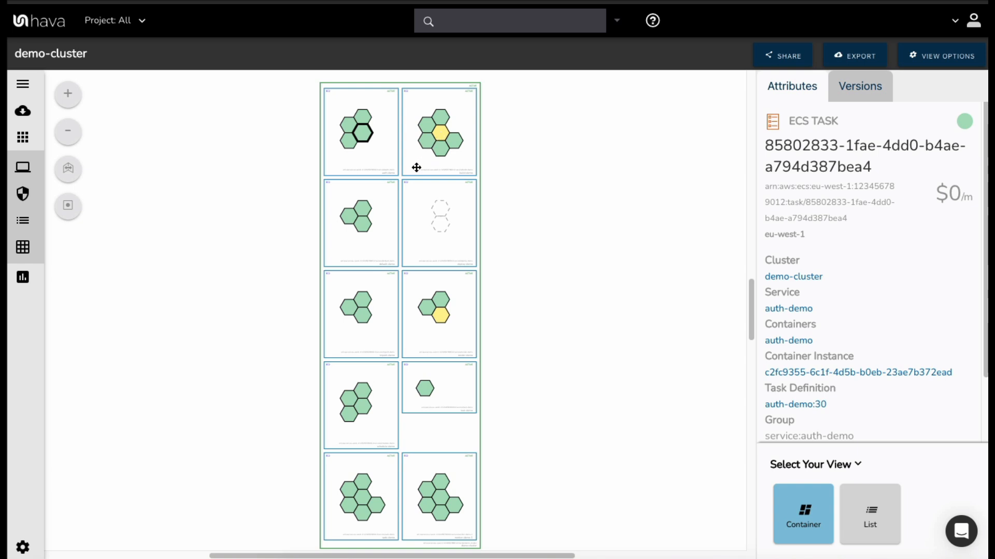
pyautogui.moveTo(416, 229)
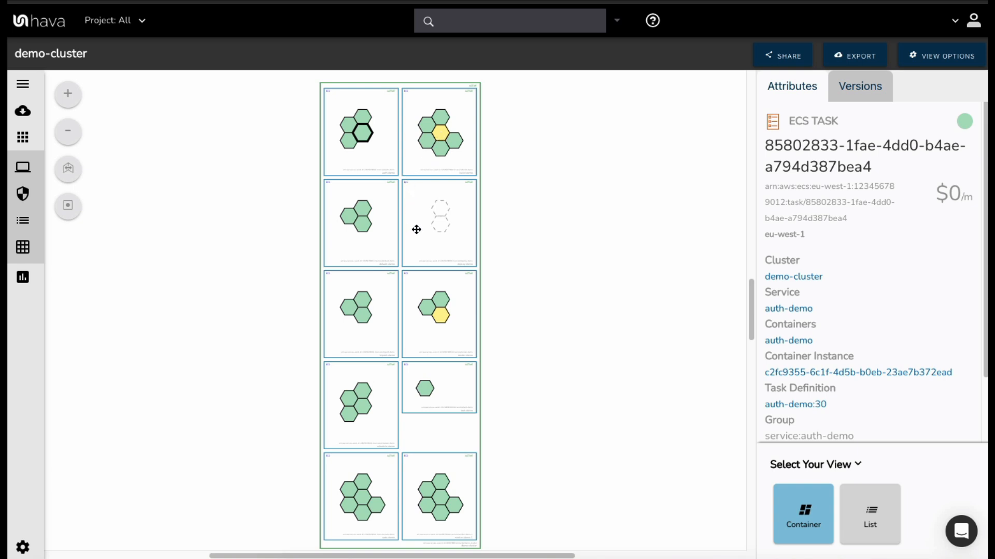
pyautogui.moveTo(391, 368)
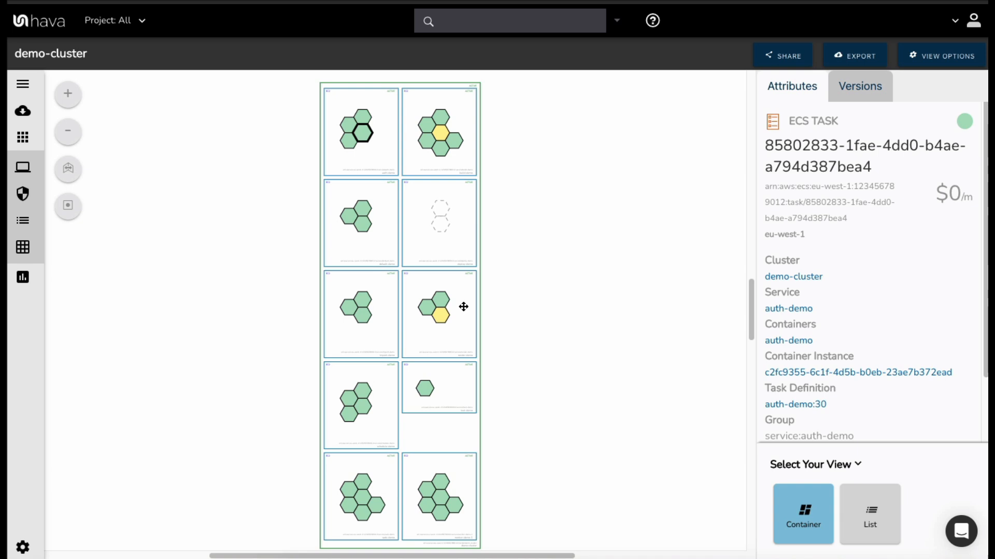
pyautogui.moveTo(505, 299)
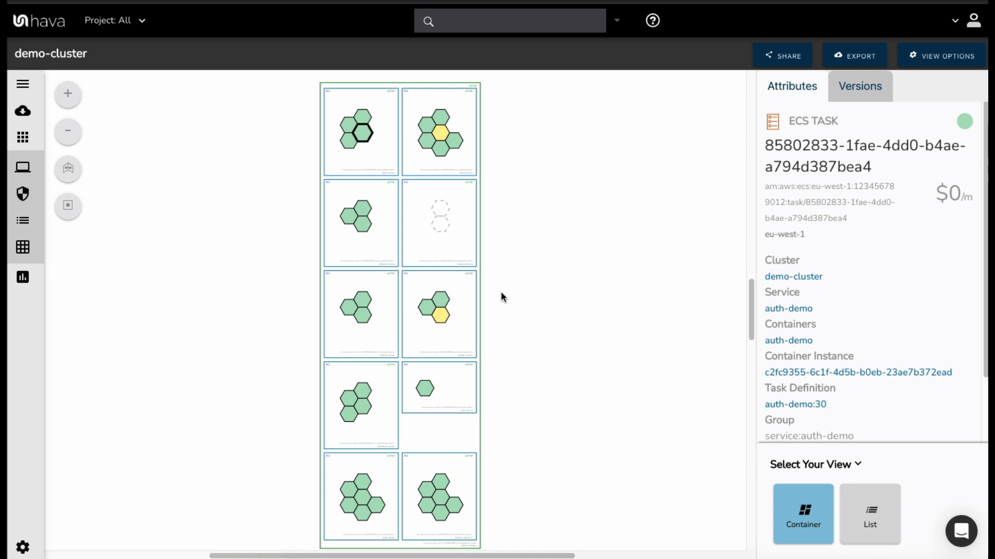
pyautogui.moveTo(534, 299)
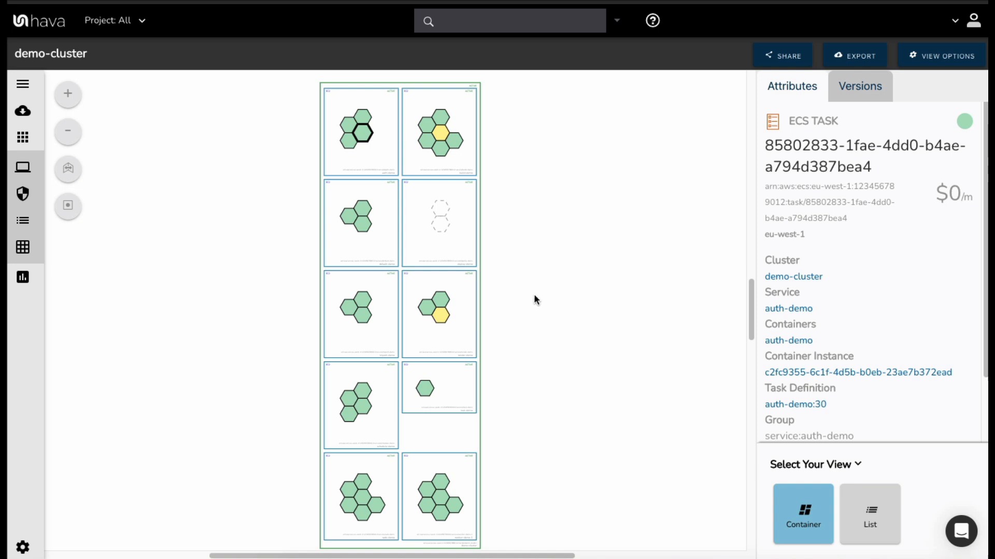
pyautogui.moveTo(139, 135)
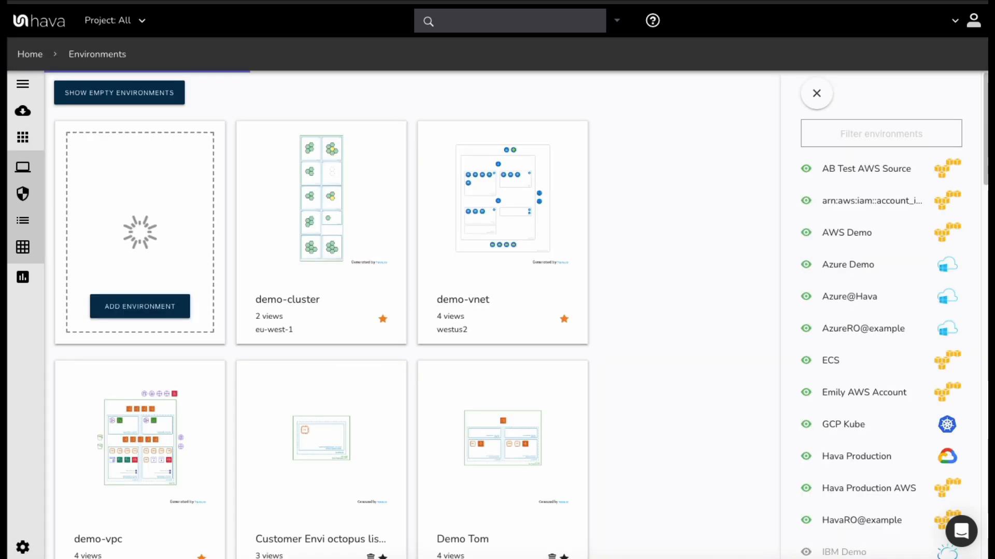
pyautogui.moveTo(665, 361)
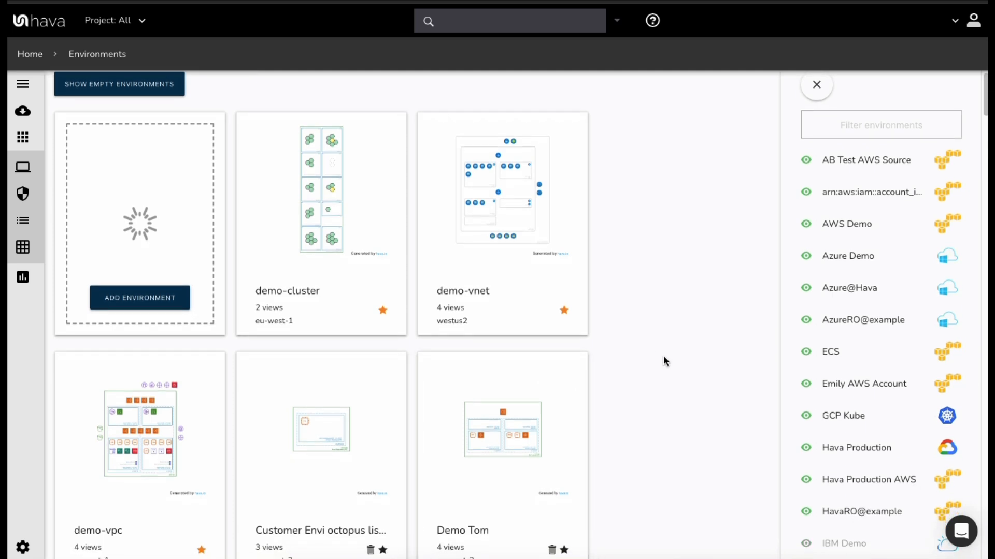
pyautogui.moveTo(320, 226)
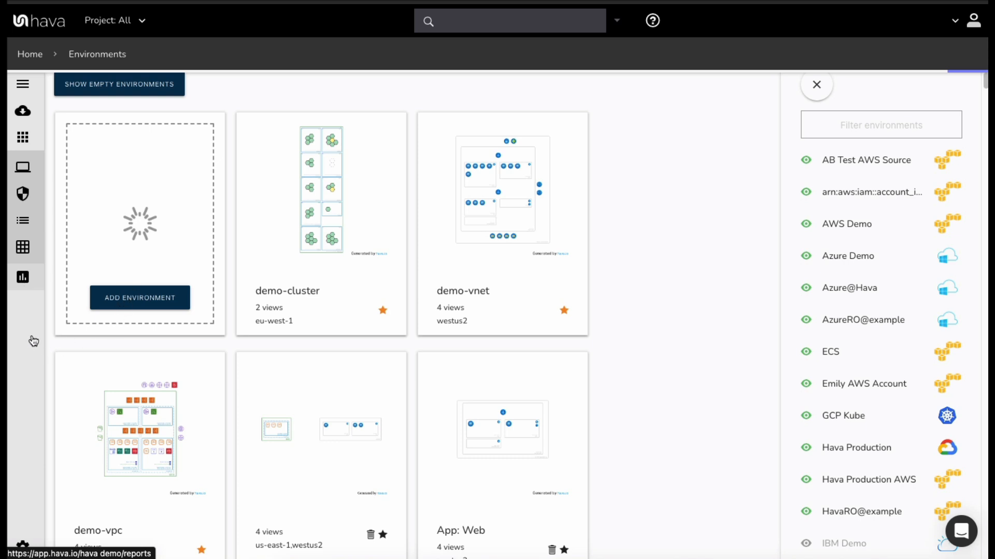
pyautogui.moveTo(25, 279)
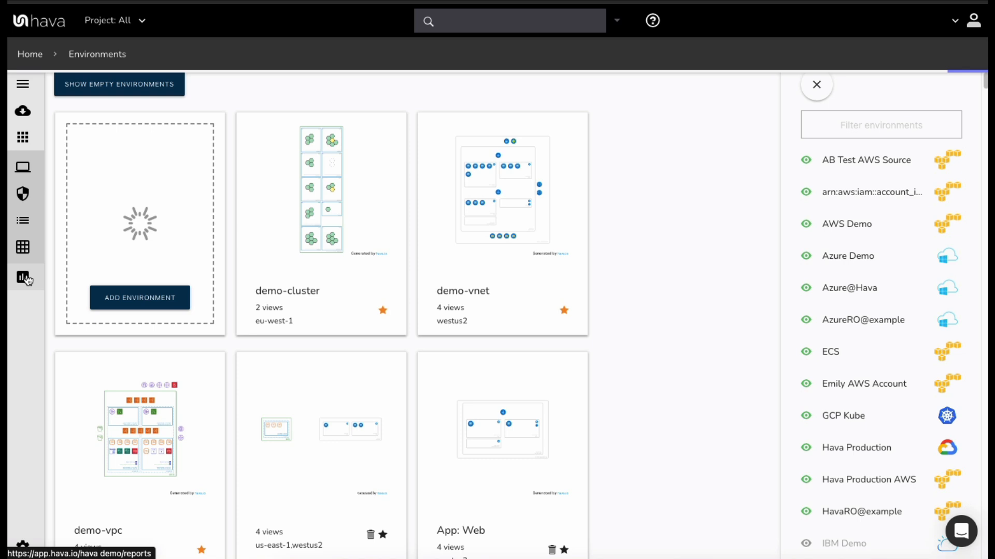
# Step: Browse the Reports overview's account carousels and open HavaRO@example's latest compliance report
pyautogui.click(22, 278)
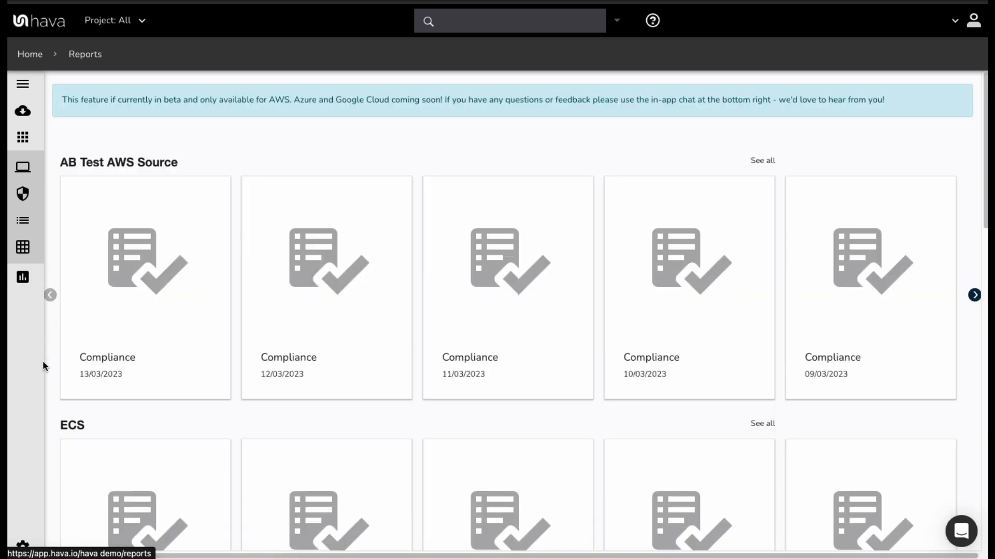
pyautogui.scroll(-3)
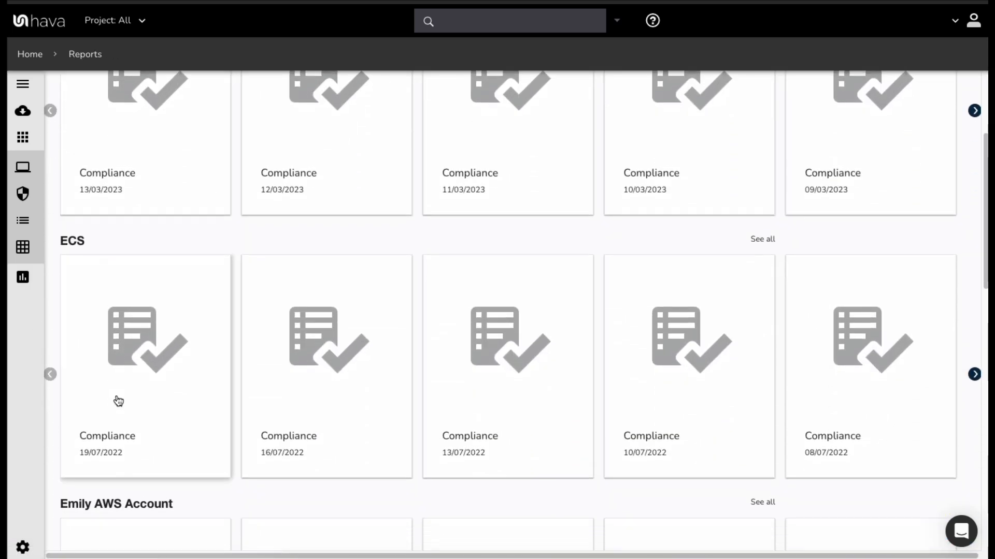
pyautogui.scroll(-3)
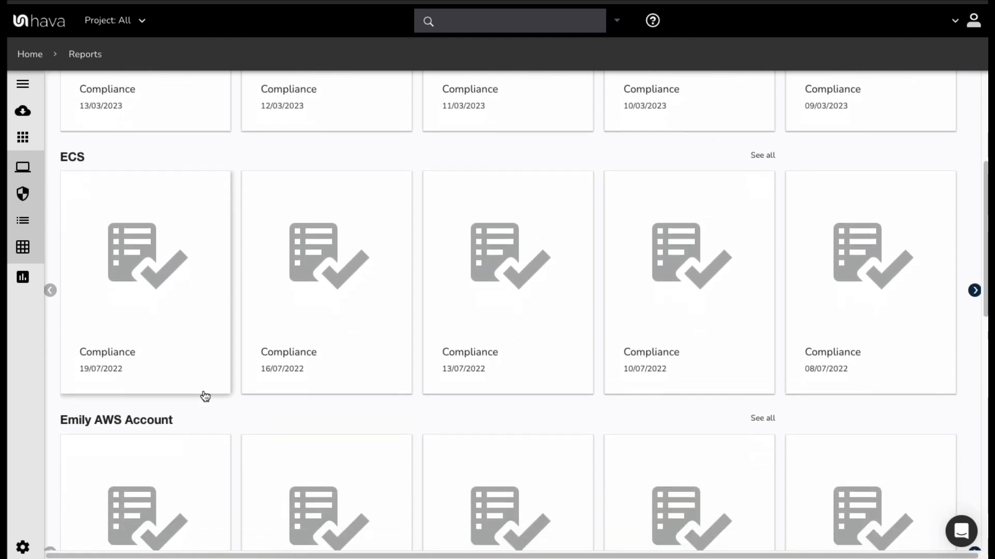
pyautogui.scroll(-3)
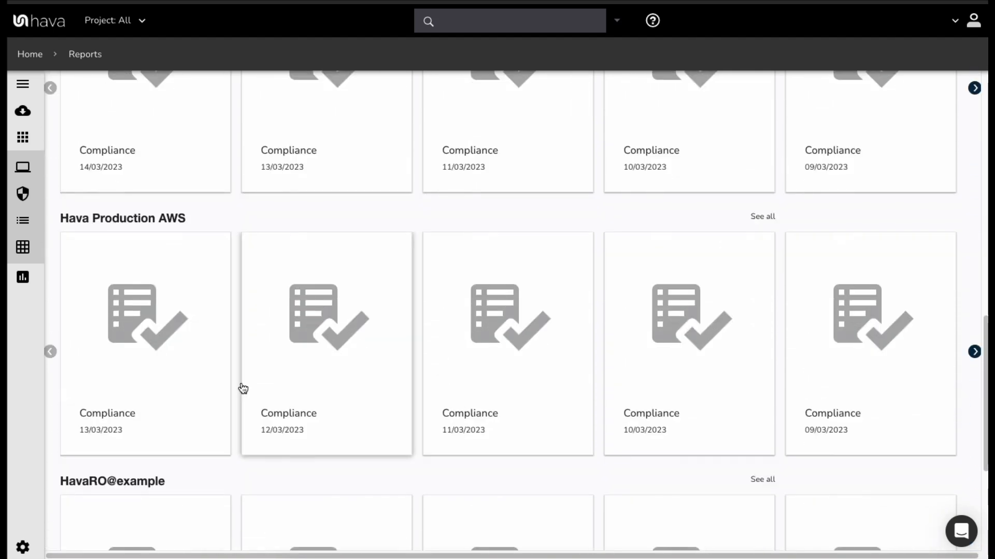
pyautogui.scroll(-3)
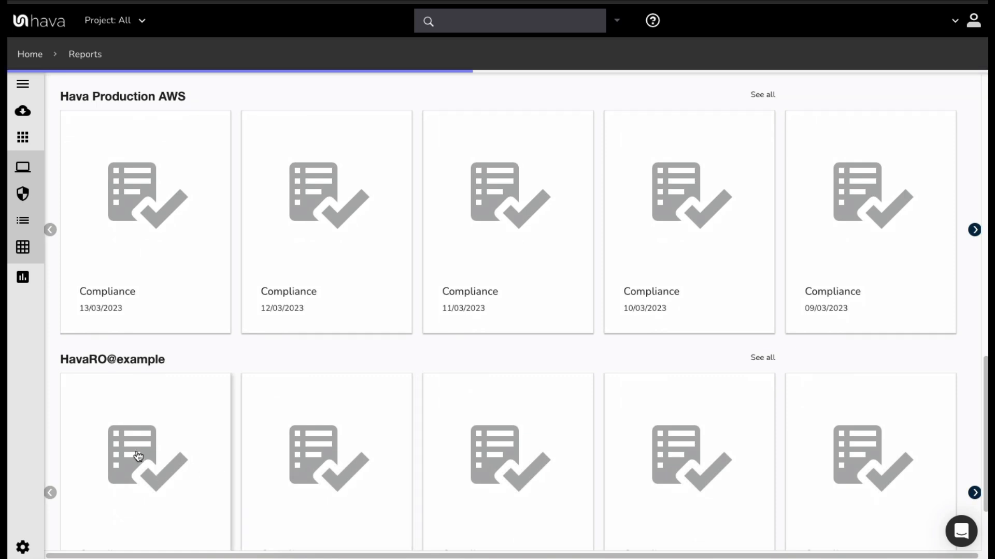
pyautogui.click(145, 456)
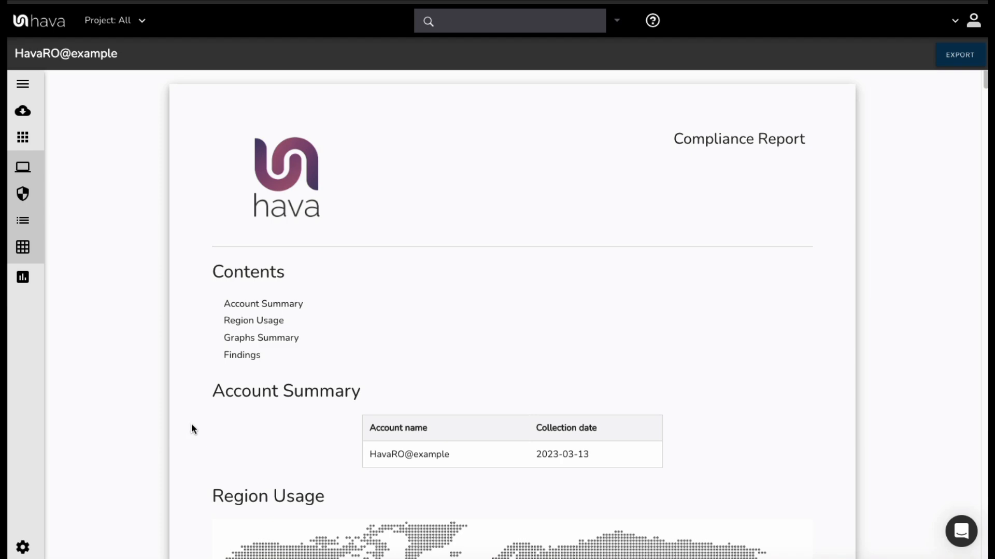
# Step: Scroll the HavaRO@example report through Region Usage, Graph Summary and the Findings section
pyautogui.scroll(-3)
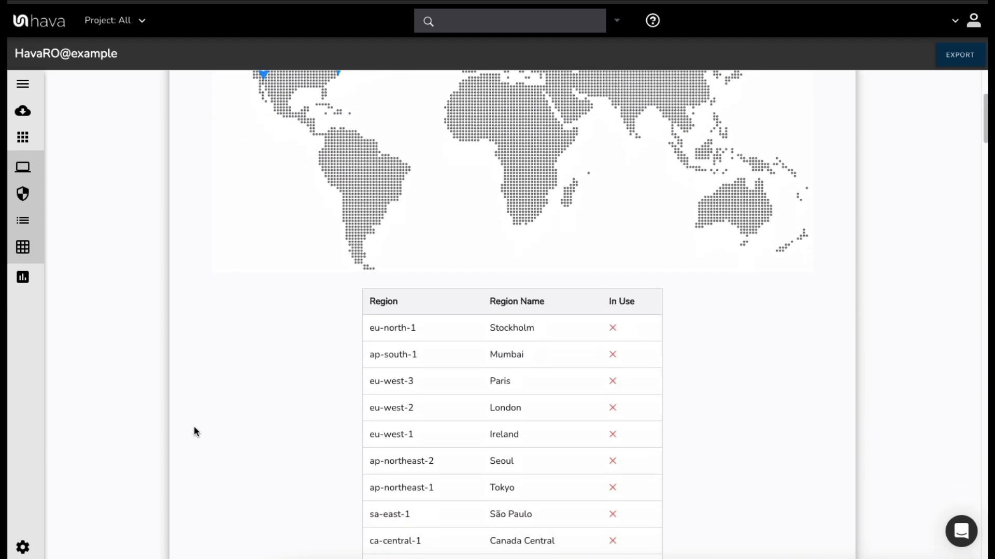
pyautogui.scroll(-3)
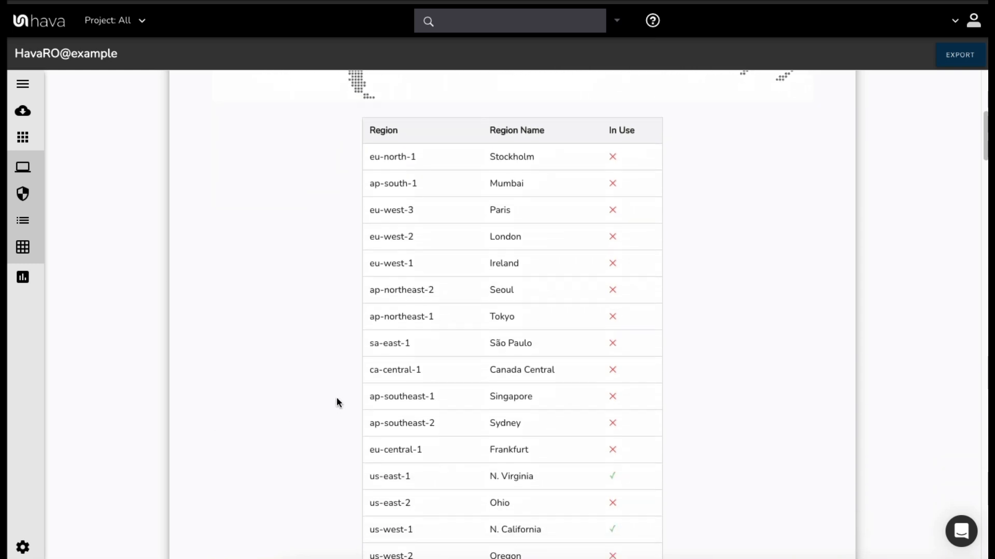
pyautogui.scroll(-3)
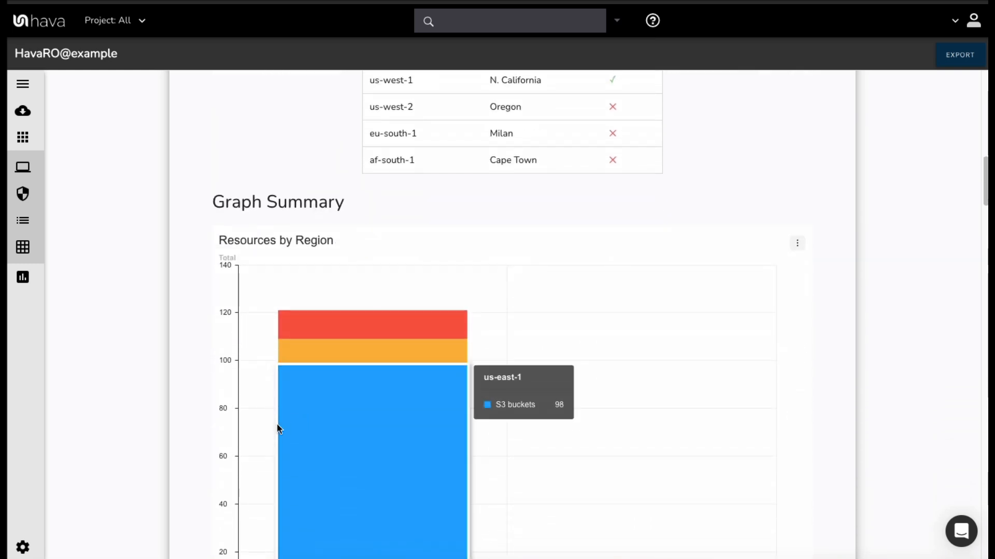
pyautogui.scroll(-3)
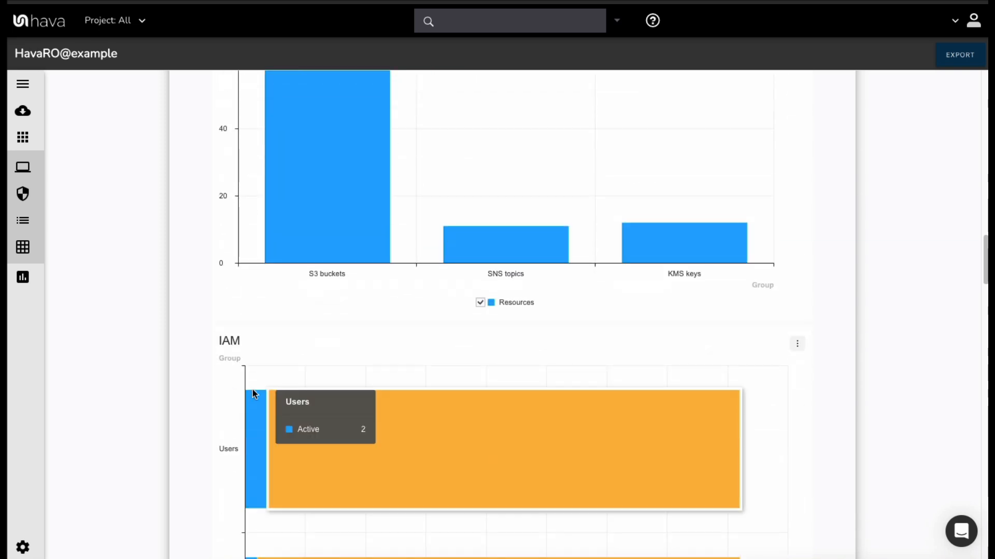
pyautogui.scroll(-3)
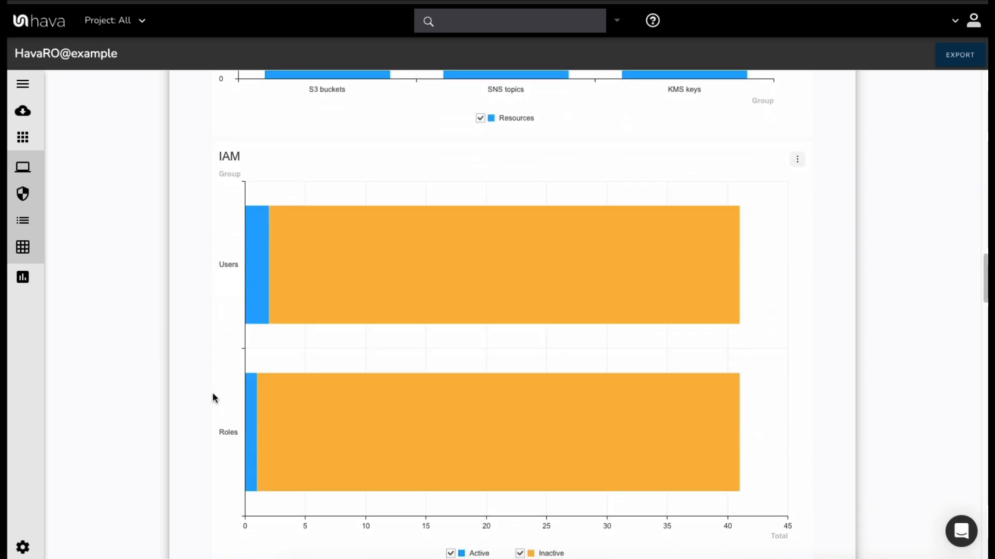
pyautogui.scroll(-3)
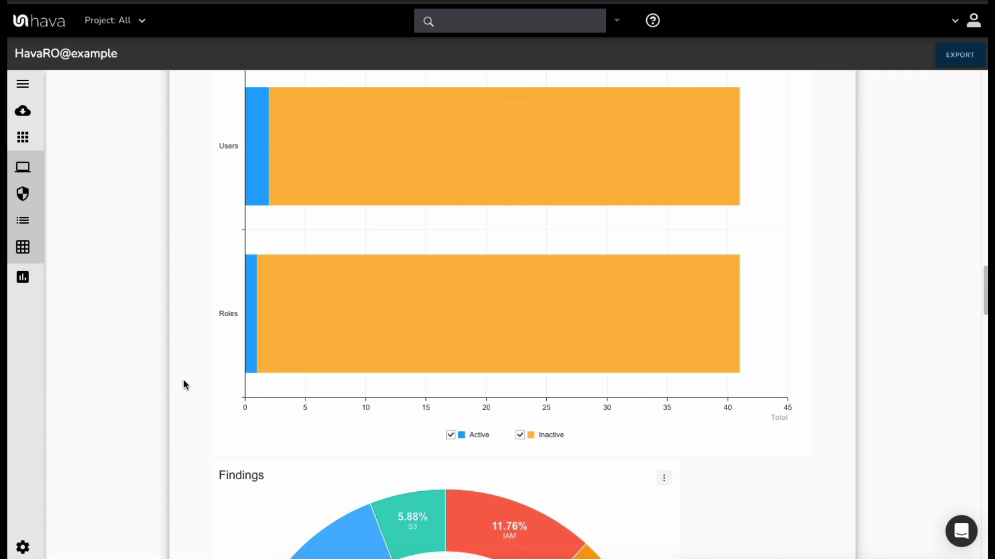
pyautogui.scroll(-3)
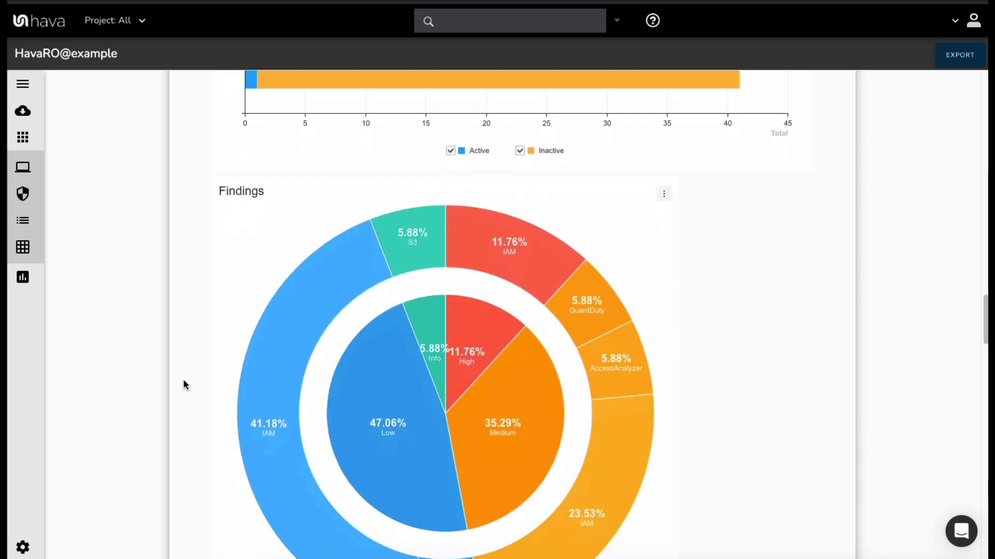
# Step: Scroll until the Findings donut chart is fully visible, showing IAM largest and Low severity at 47%
pyautogui.scroll(-3)
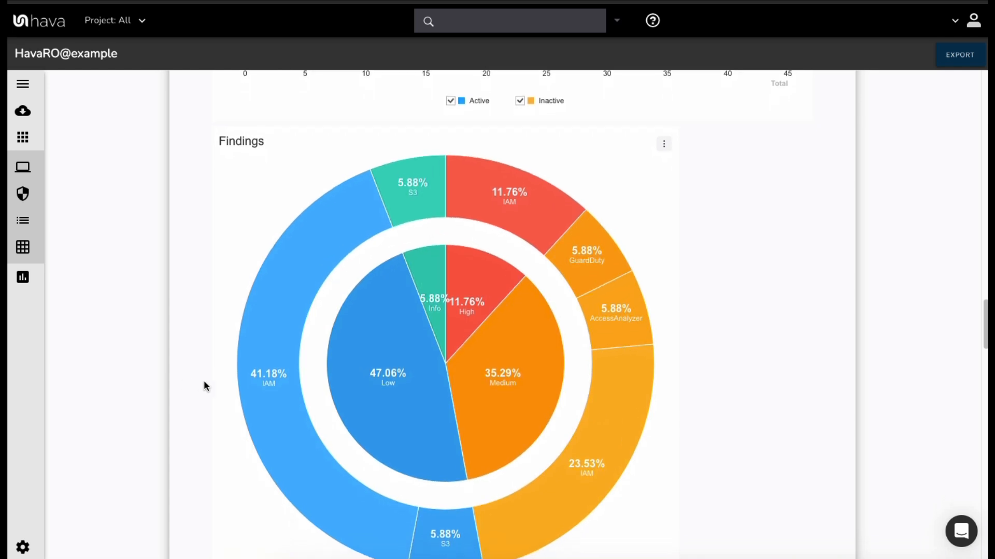
pyautogui.moveTo(286, 294)
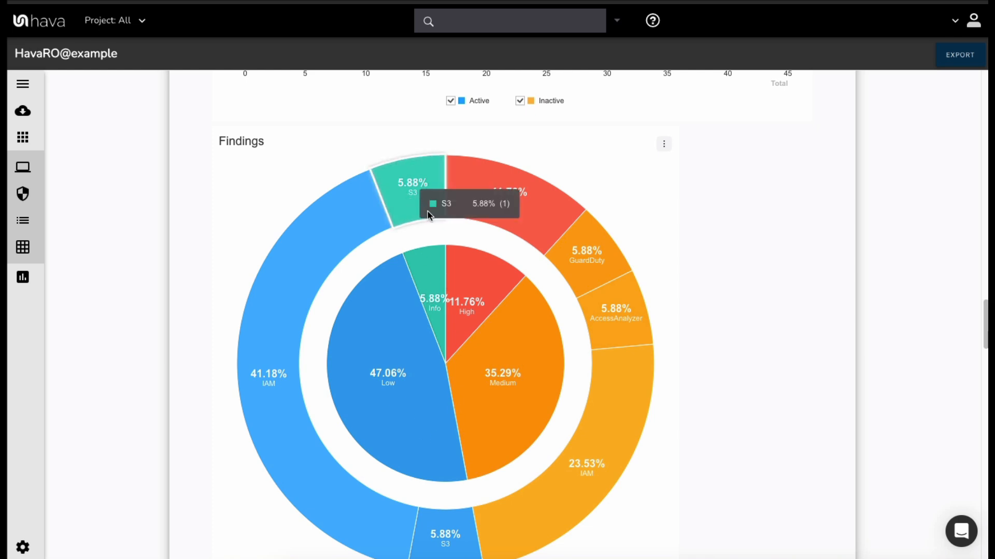
pyautogui.moveTo(401, 413)
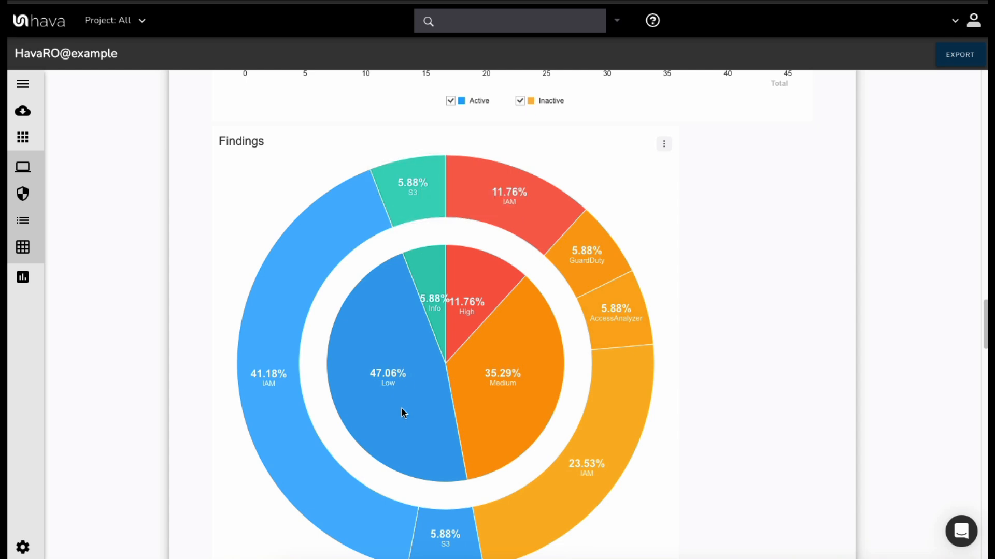
pyautogui.moveTo(385, 411)
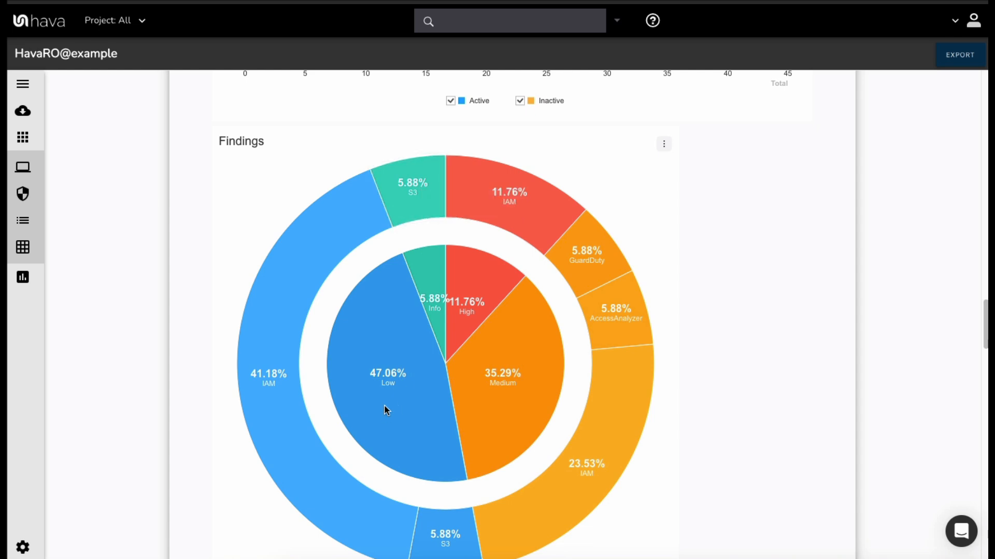
pyautogui.moveTo(388, 419)
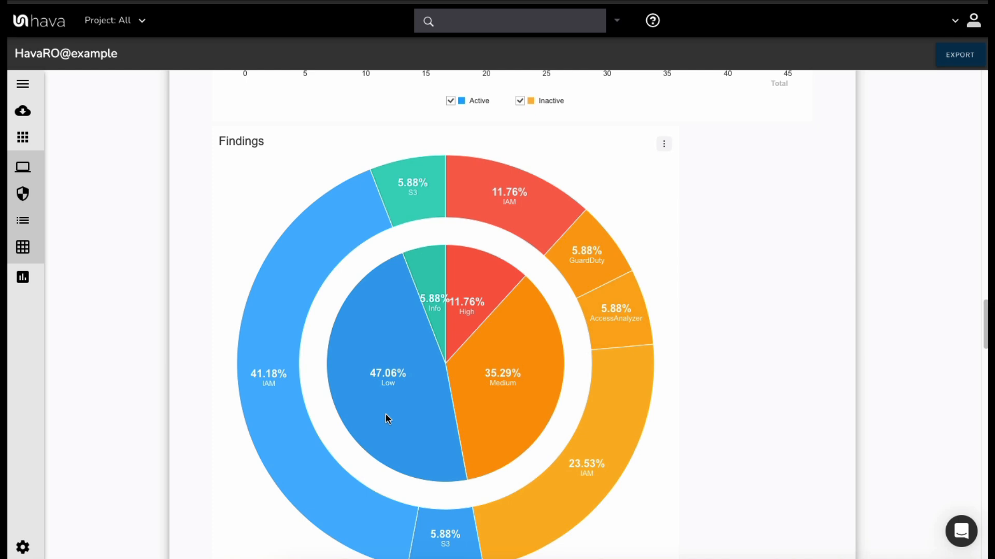
pyautogui.moveTo(522, 404)
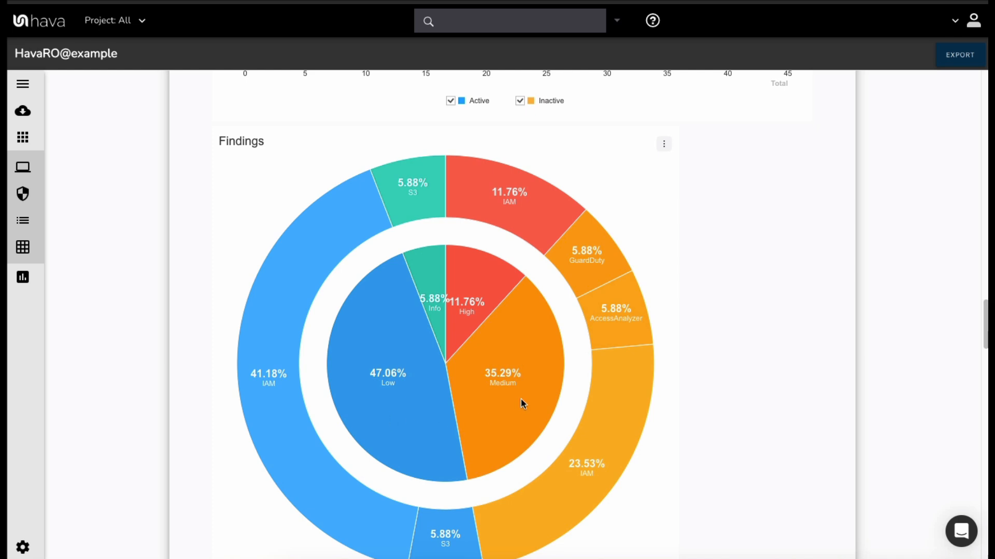
pyautogui.moveTo(526, 355)
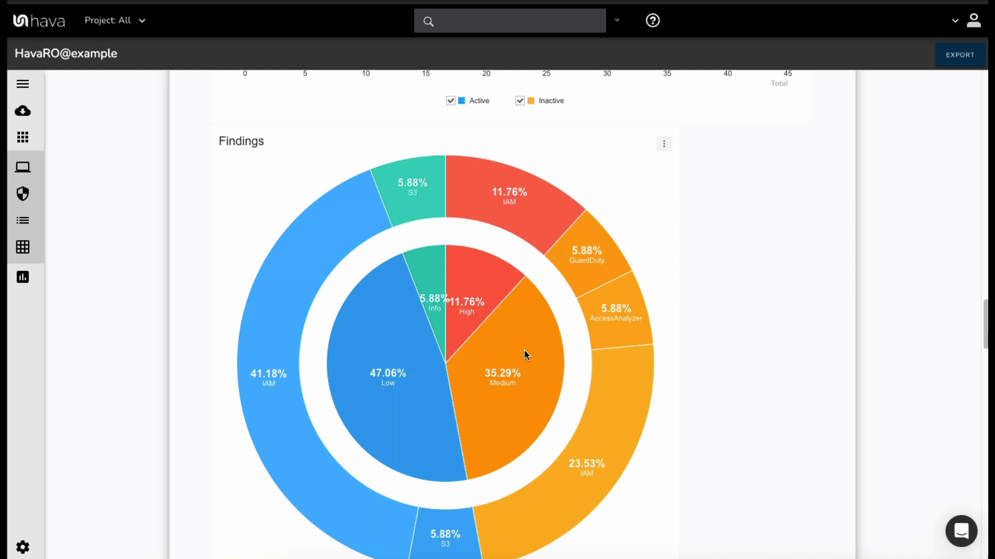
pyautogui.moveTo(486, 284)
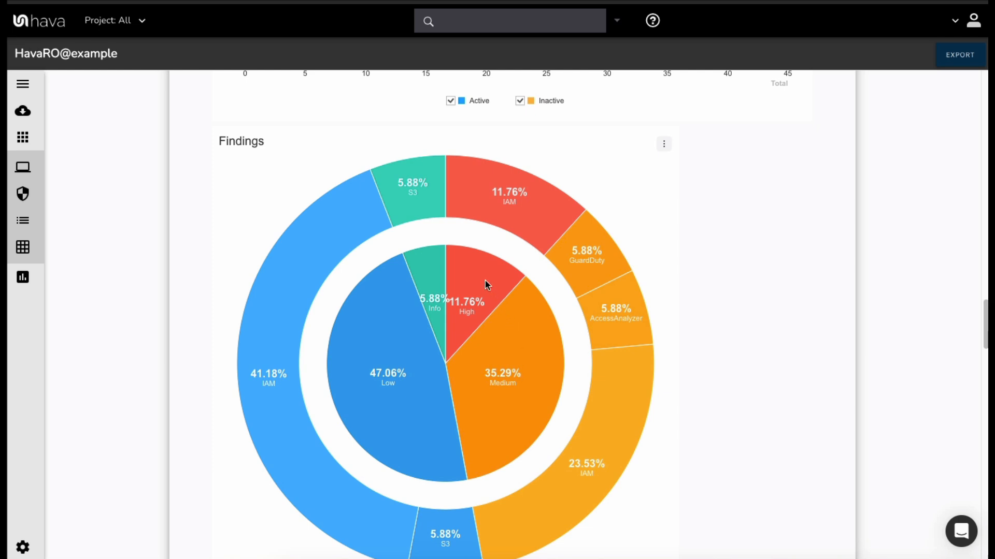
pyautogui.moveTo(490, 283)
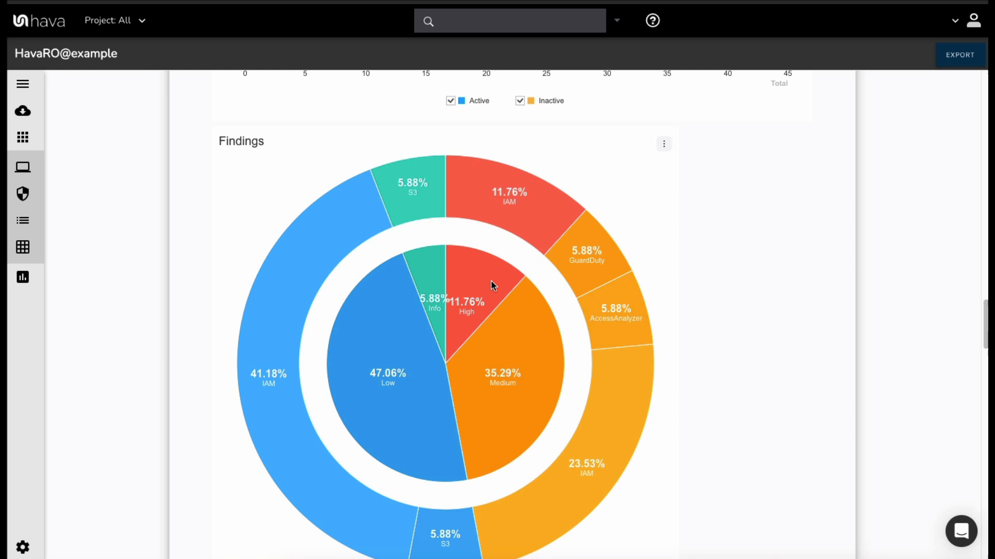
# Step: Scroll through the GuardDuty, AccessAnalyzer, S3 and IAM policy finding entries
pyautogui.scroll(-3)
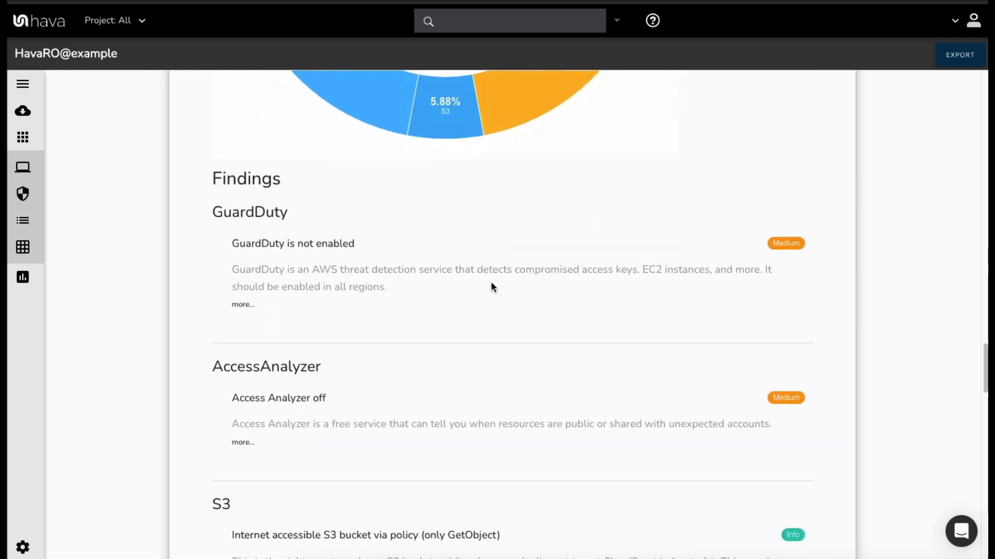
pyautogui.moveTo(692, 290)
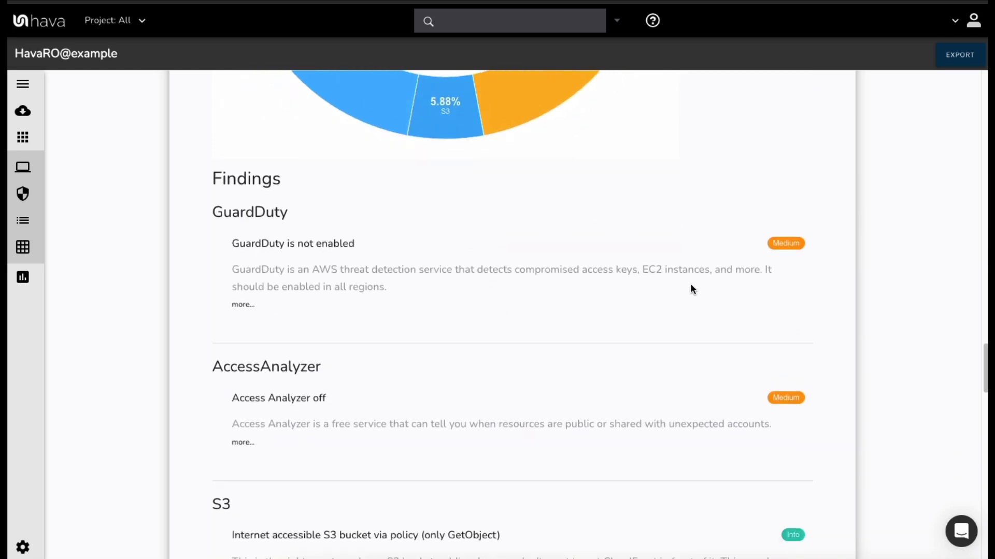
pyautogui.moveTo(645, 308)
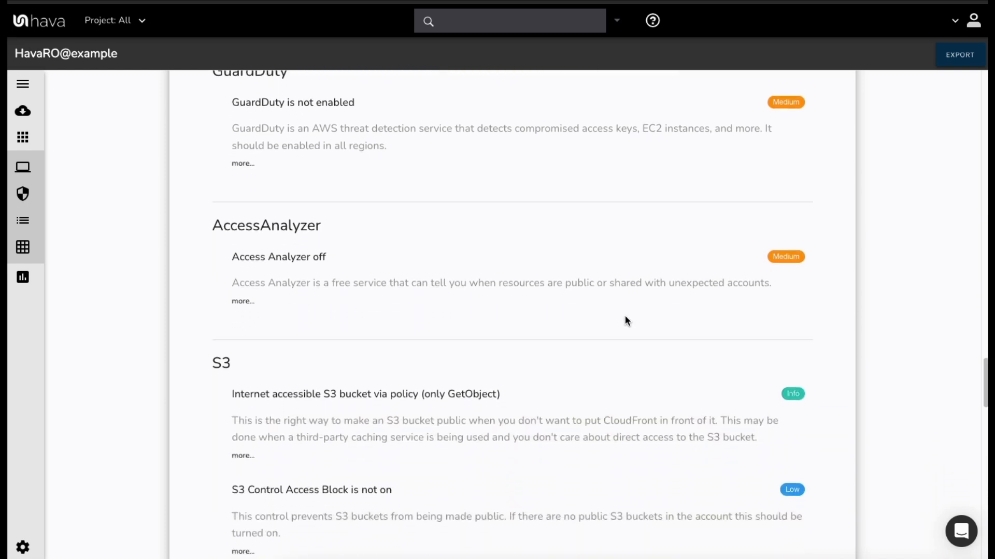
pyautogui.scroll(-3)
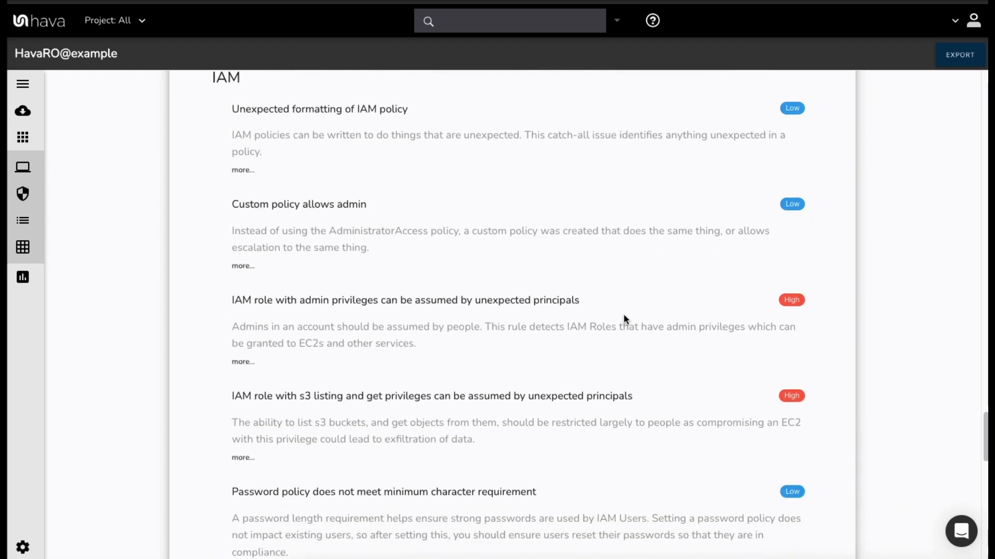
pyautogui.moveTo(462, 304)
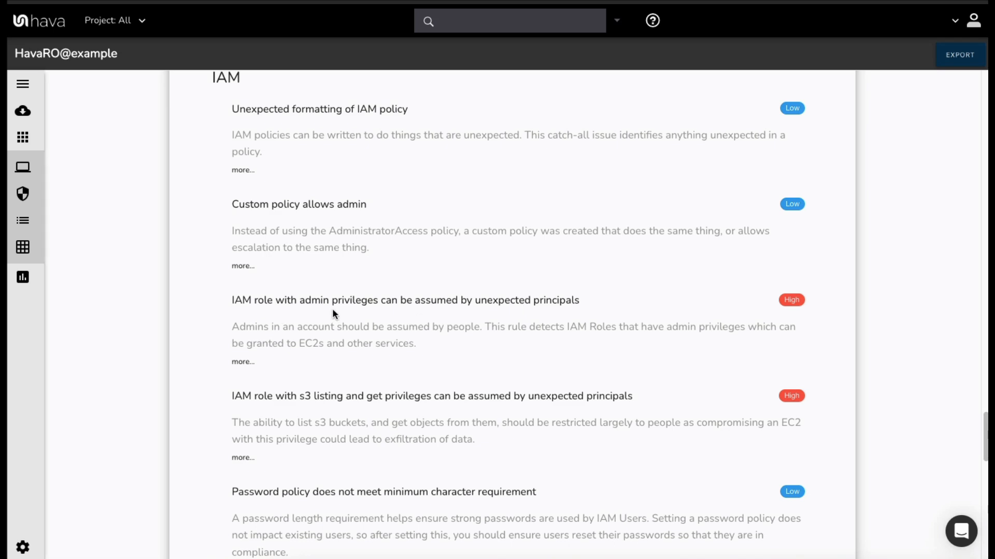
pyautogui.moveTo(771, 254)
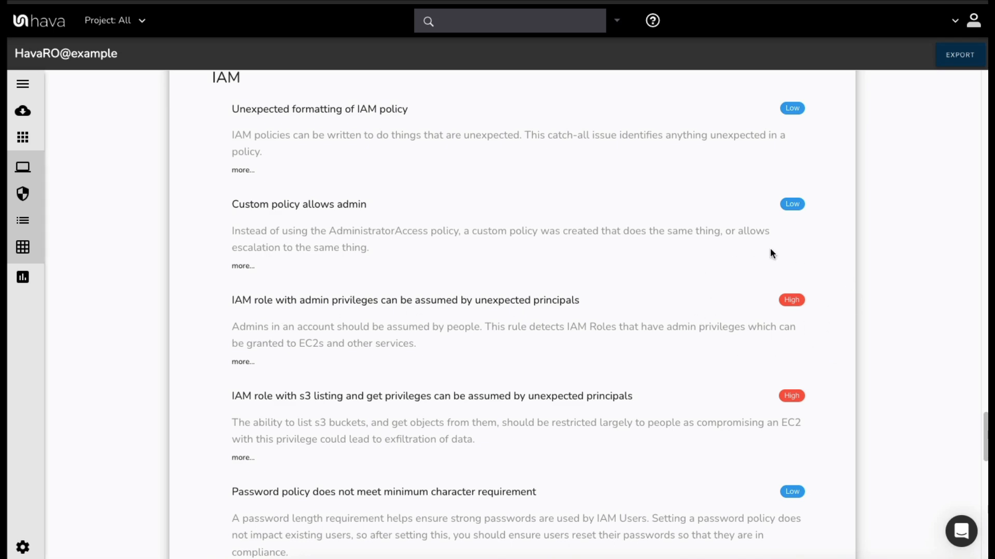
pyautogui.scroll(-3)
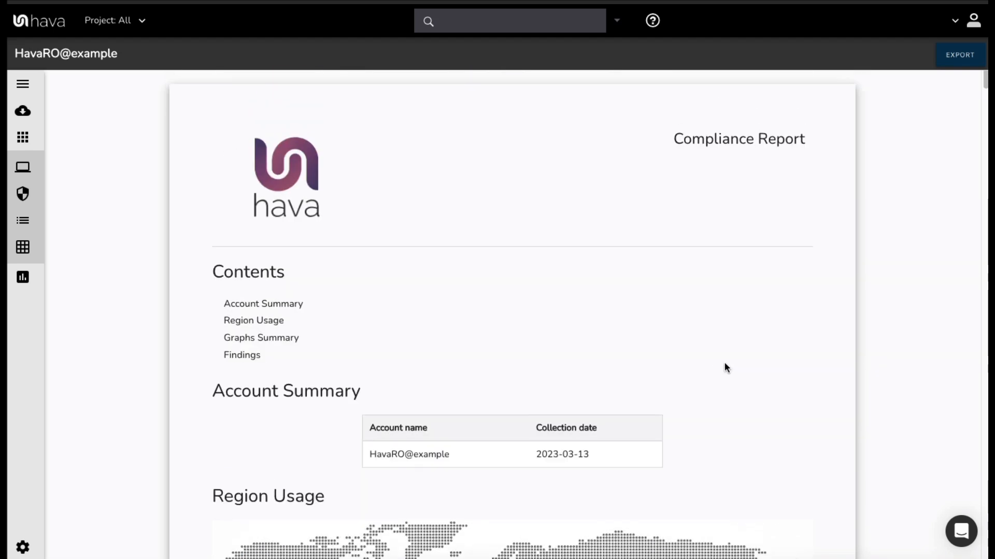
pyautogui.moveTo(607, 348)
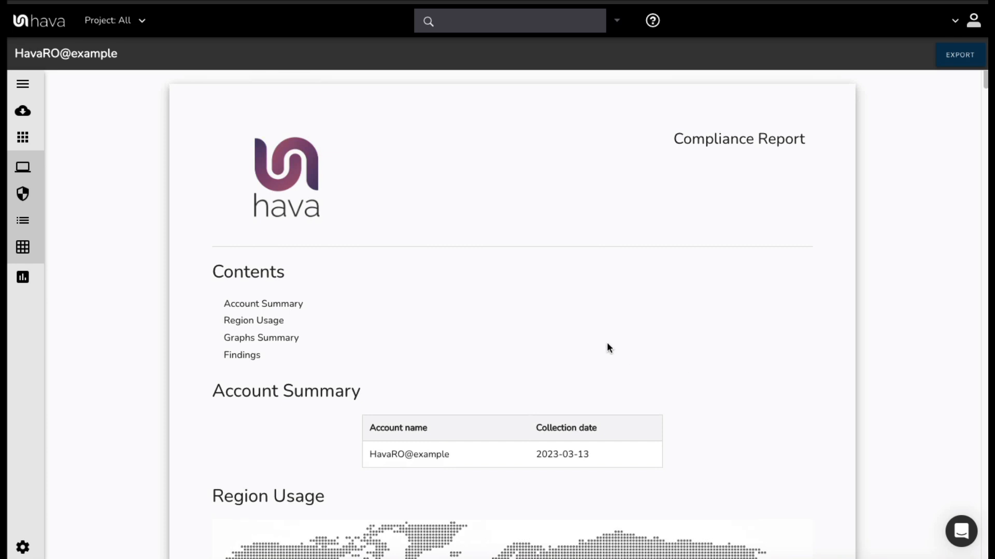
pyautogui.moveTo(147, 278)
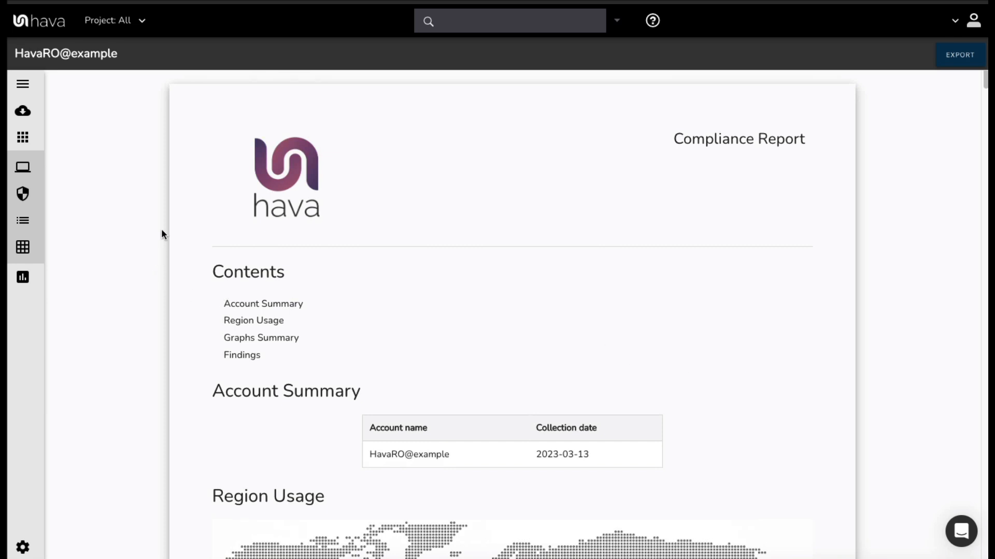
pyautogui.moveTo(79, 191)
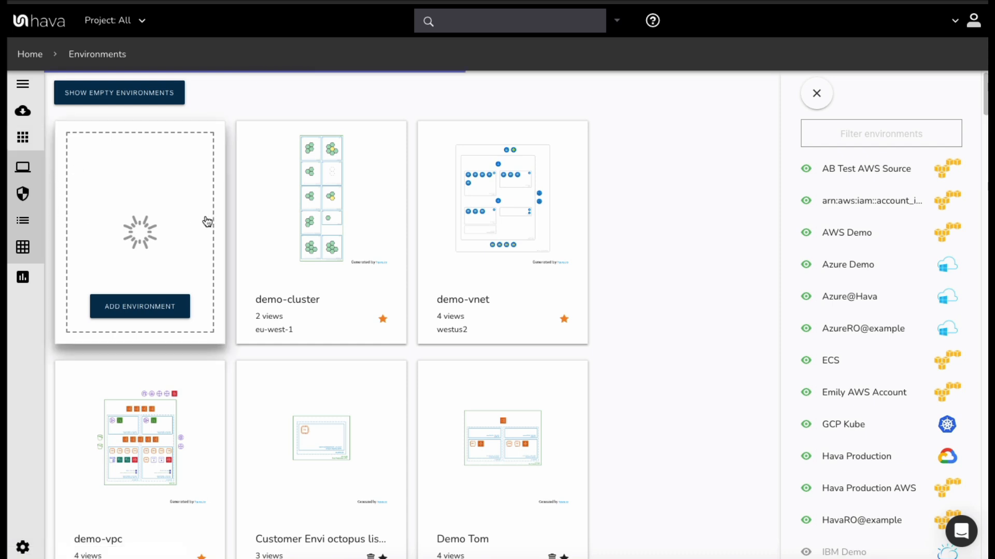
pyautogui.moveTo(624, 243)
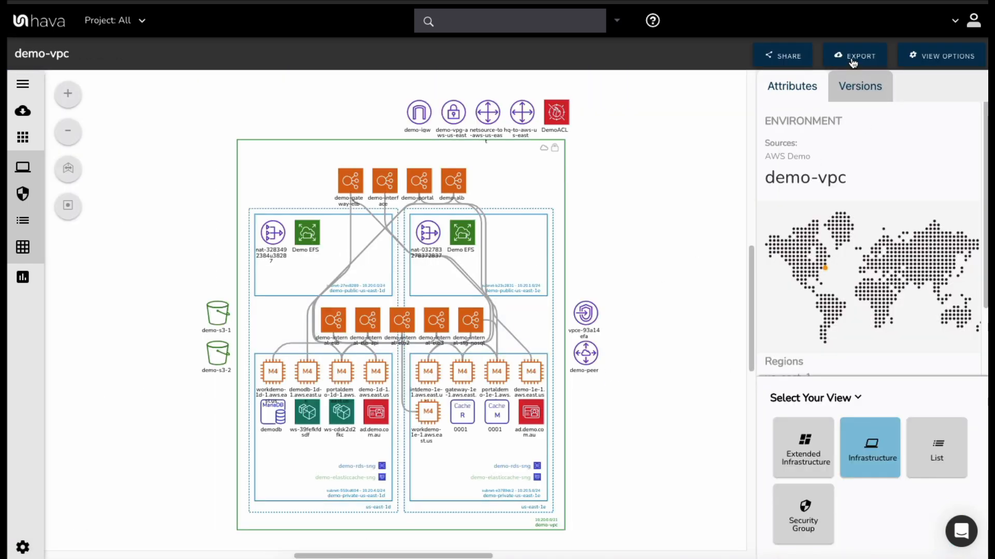
# Step: Show the demo-vpc diagram's export formats: PDF, PNG, VSDX, CSV and JSON
pyautogui.click(855, 56)
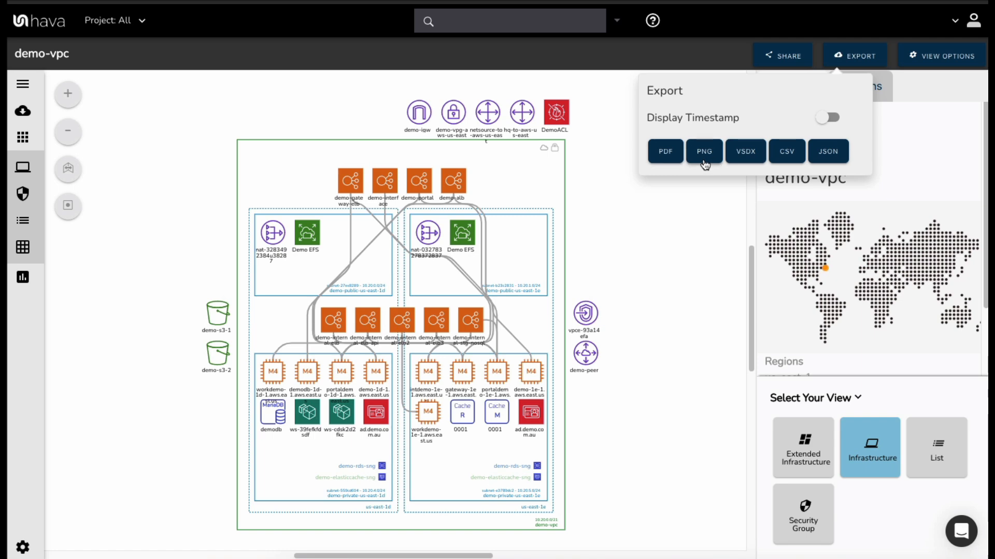
pyautogui.moveTo(673, 172)
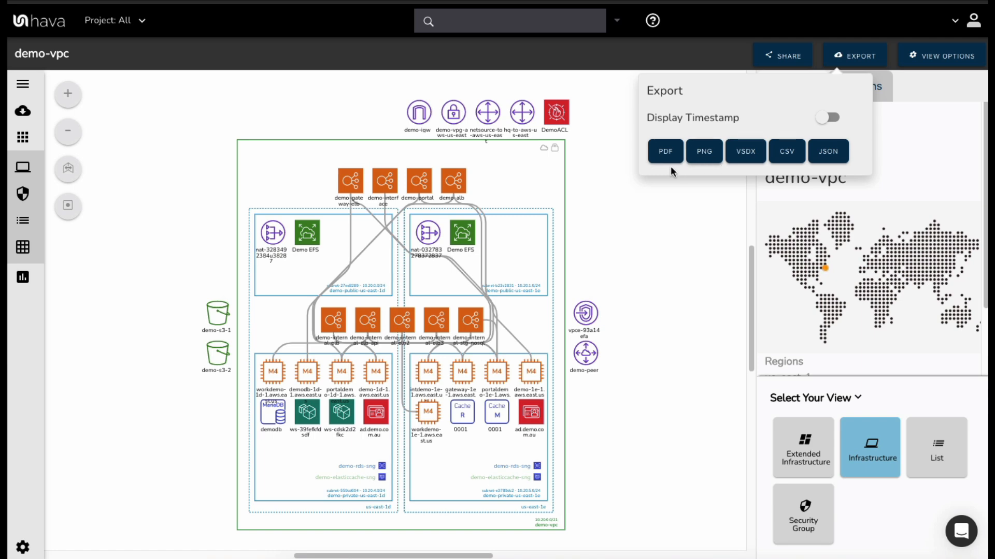
pyautogui.moveTo(644, 232)
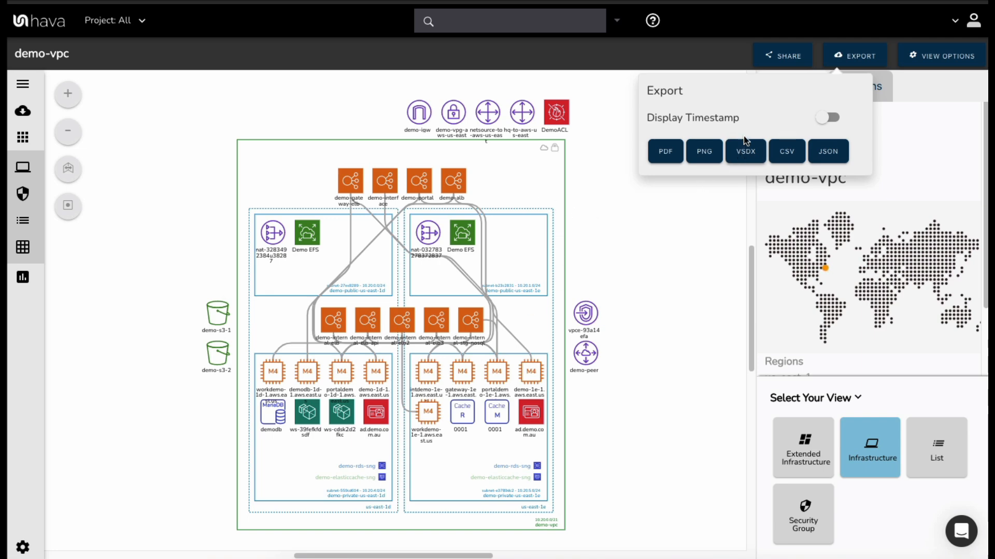
pyautogui.moveTo(730, 174)
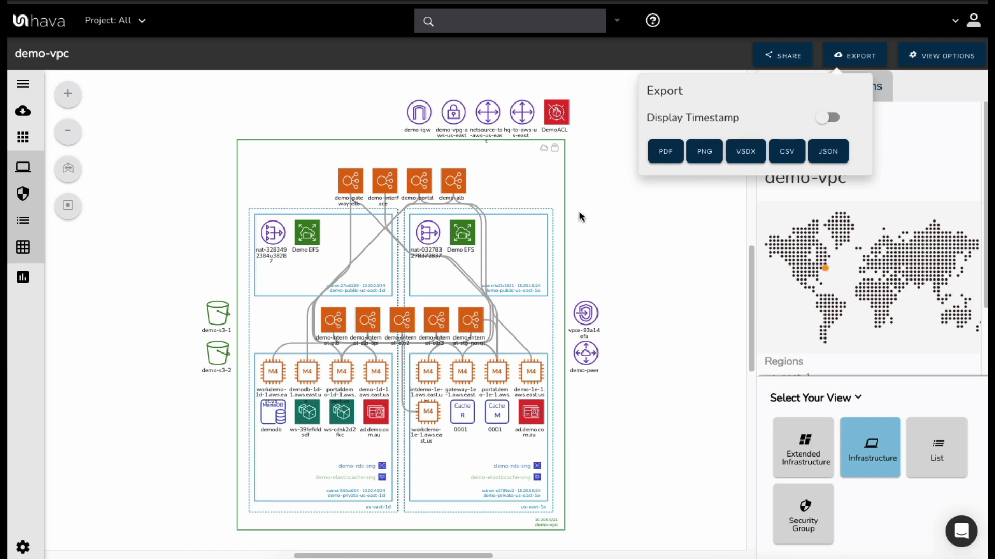
pyautogui.moveTo(605, 216)
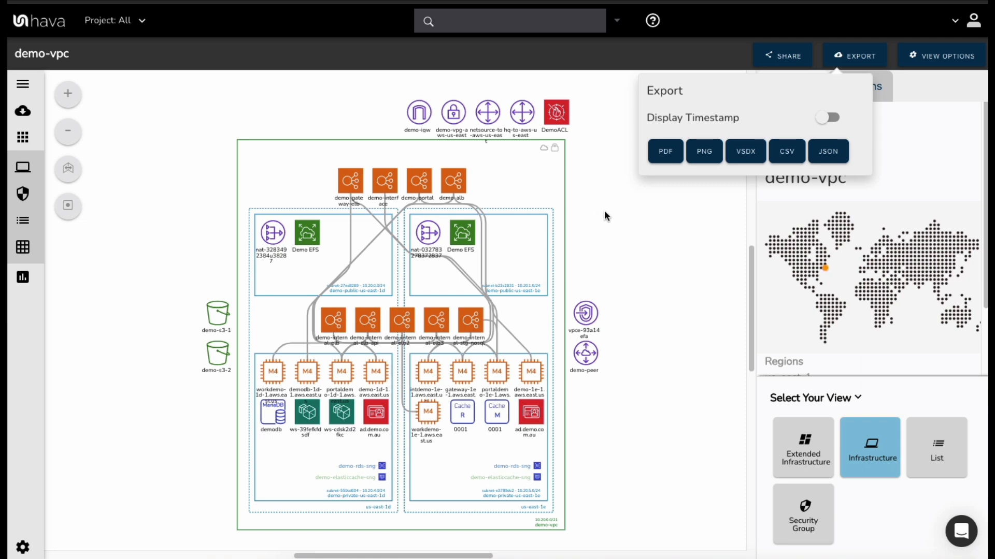
pyautogui.moveTo(596, 217)
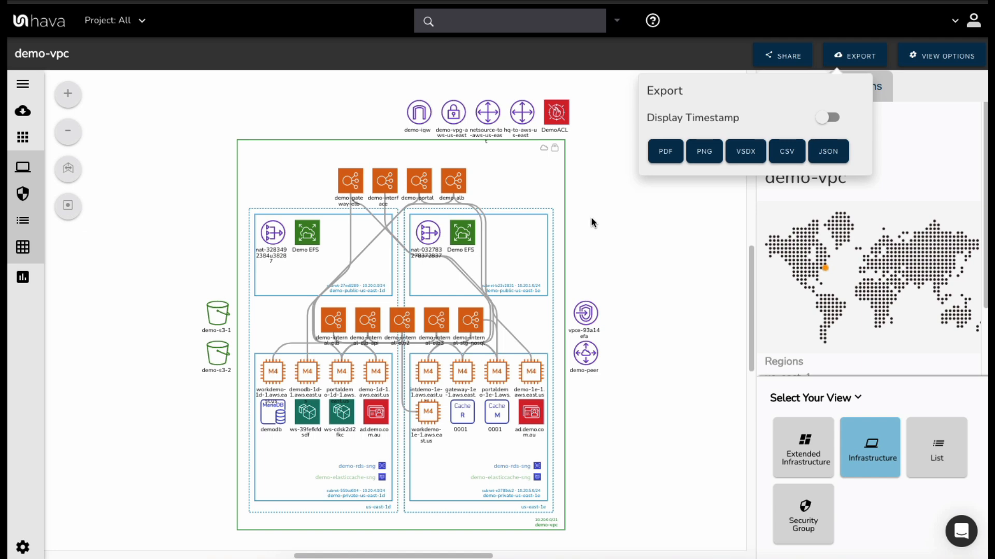
pyautogui.moveTo(525, 195)
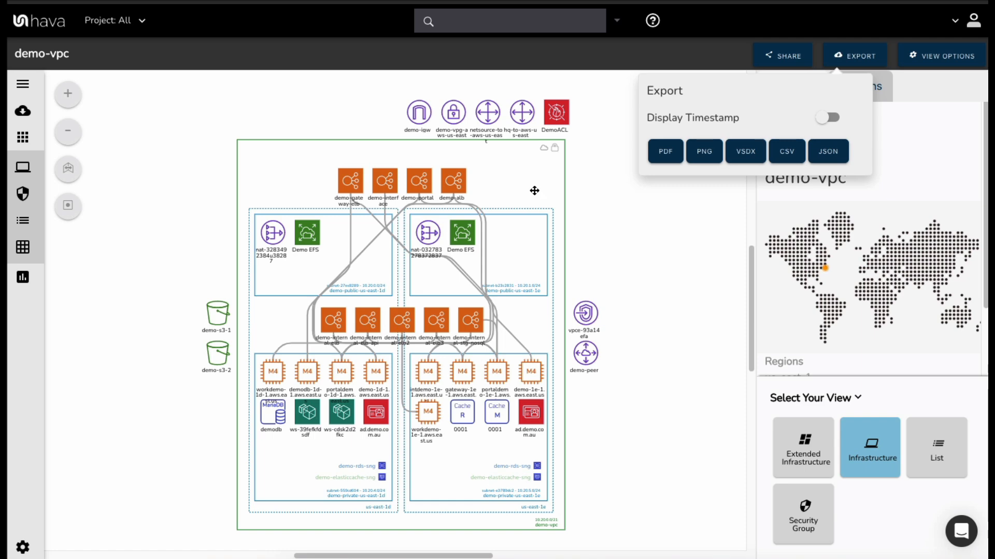
pyautogui.moveTo(532, 190)
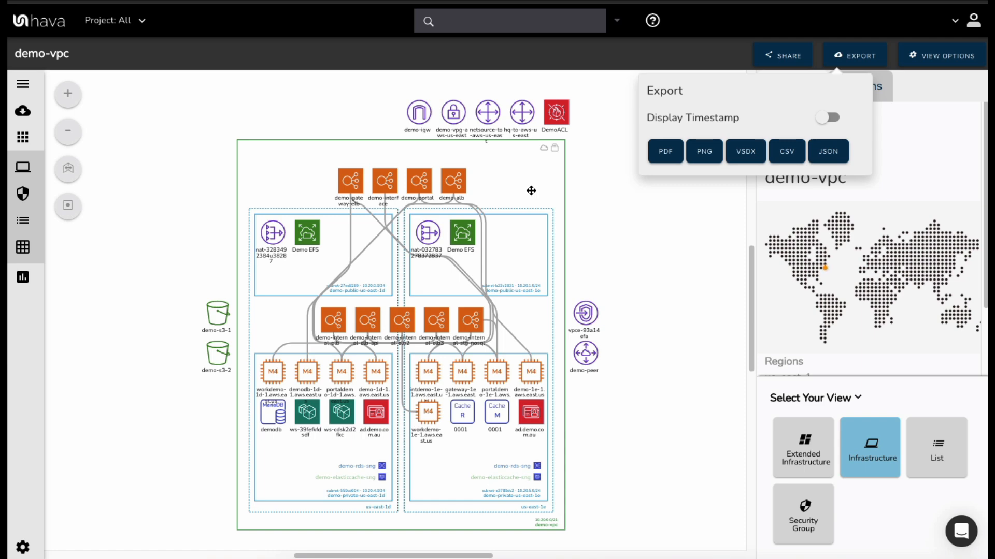
pyautogui.moveTo(567, 191)
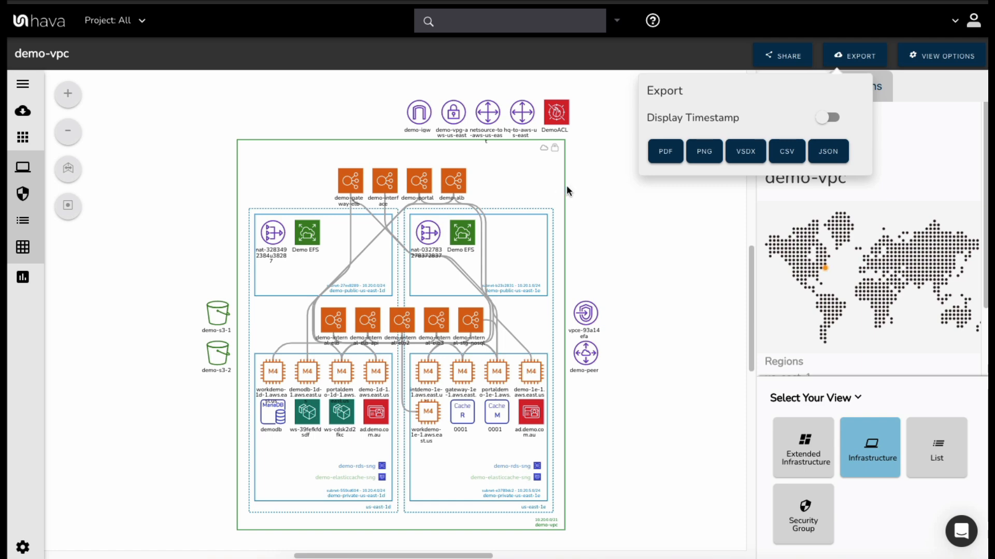
pyautogui.moveTo(558, 192)
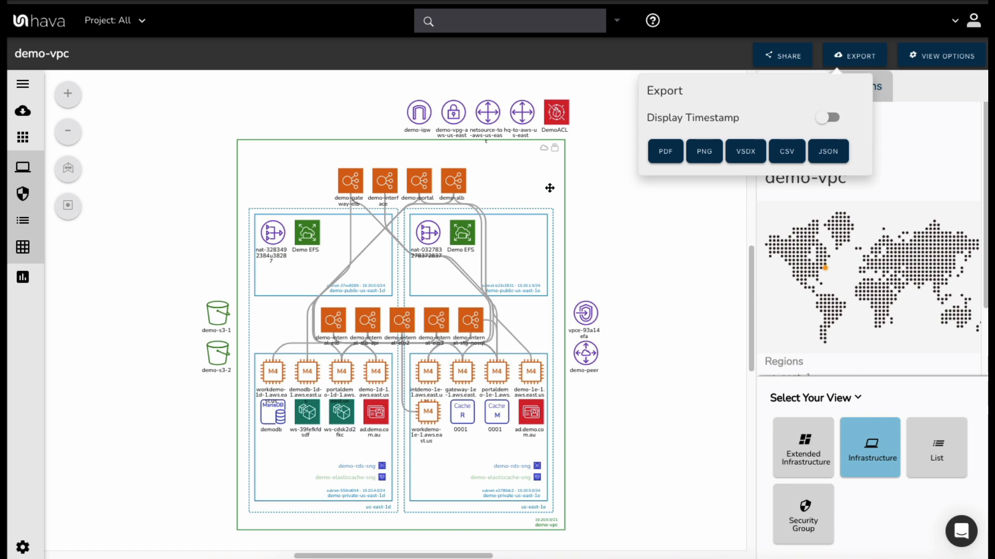
pyautogui.moveTo(576, 194)
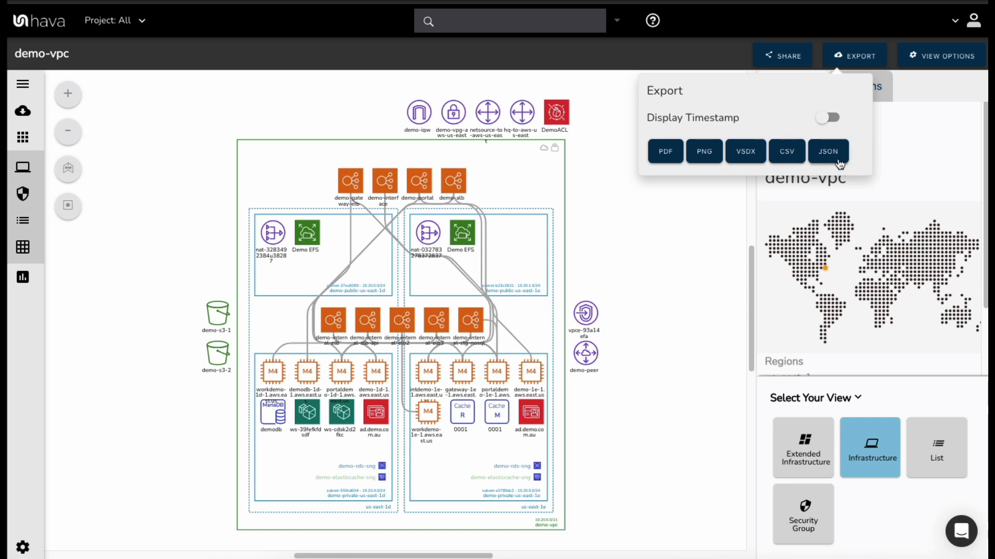
pyautogui.moveTo(927, 112)
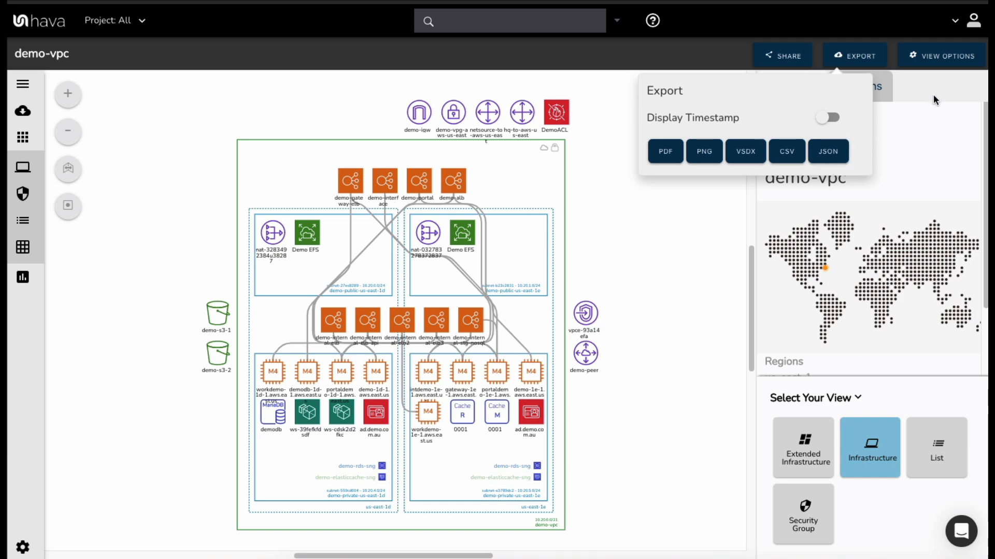
pyautogui.moveTo(845, 204)
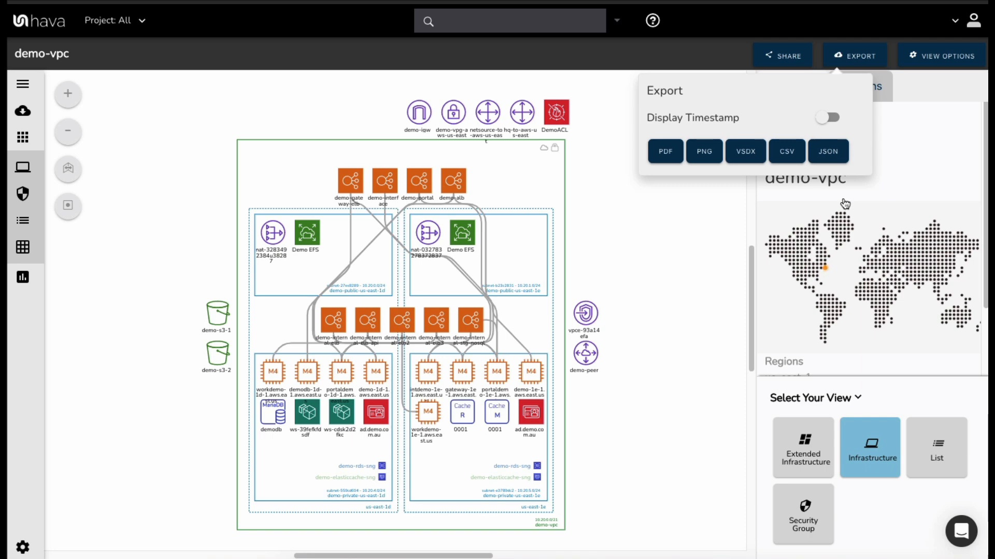
pyautogui.moveTo(611, 238)
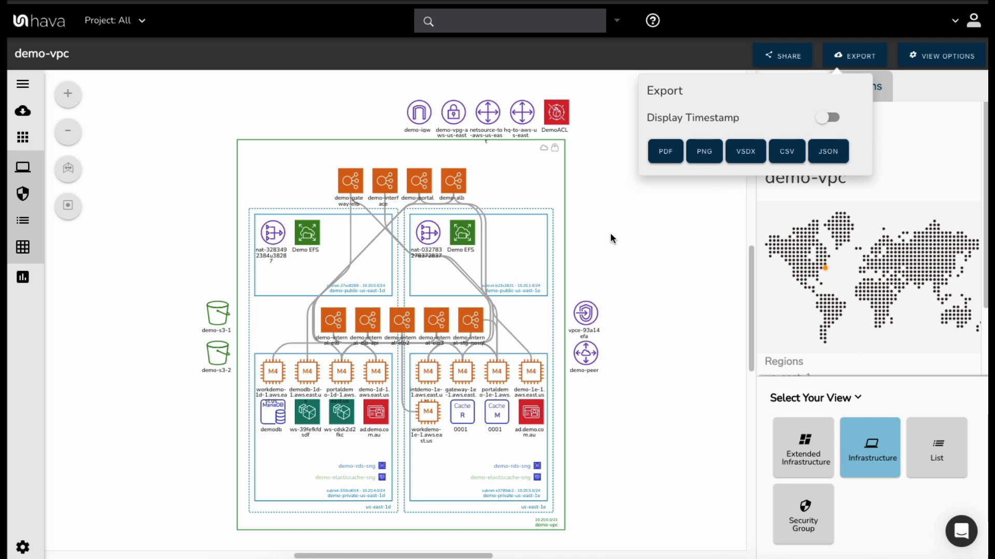
pyautogui.moveTo(592, 214)
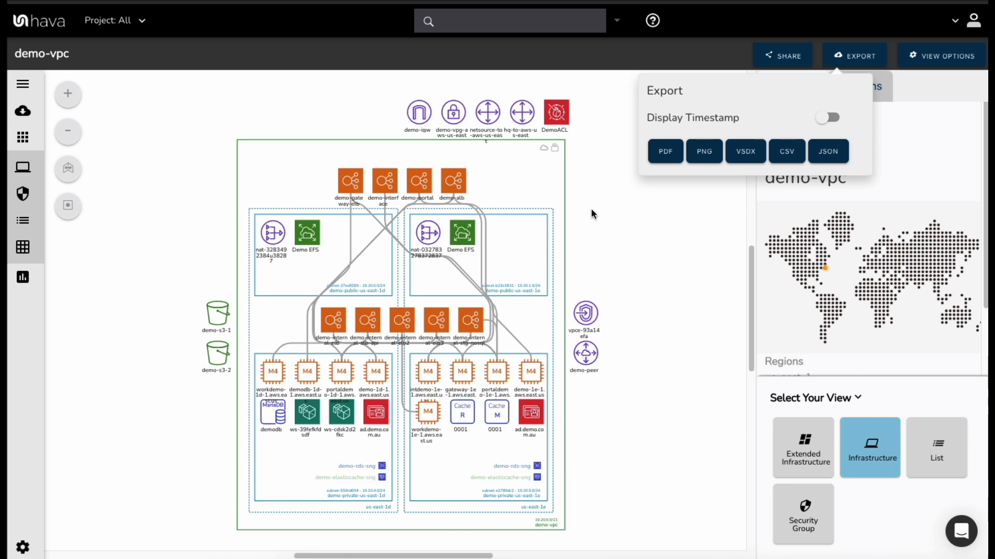
pyautogui.moveTo(582, 370)
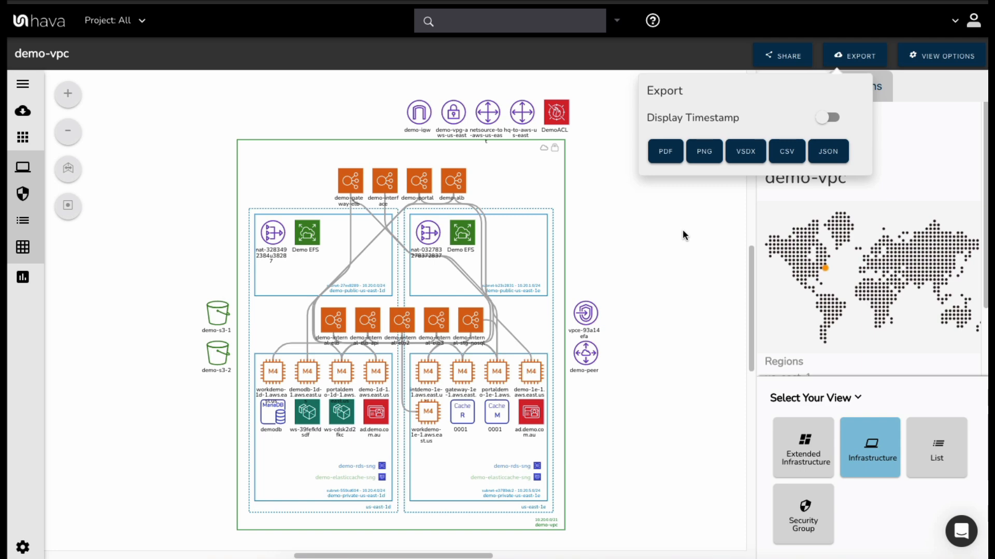
pyautogui.moveTo(679, 227)
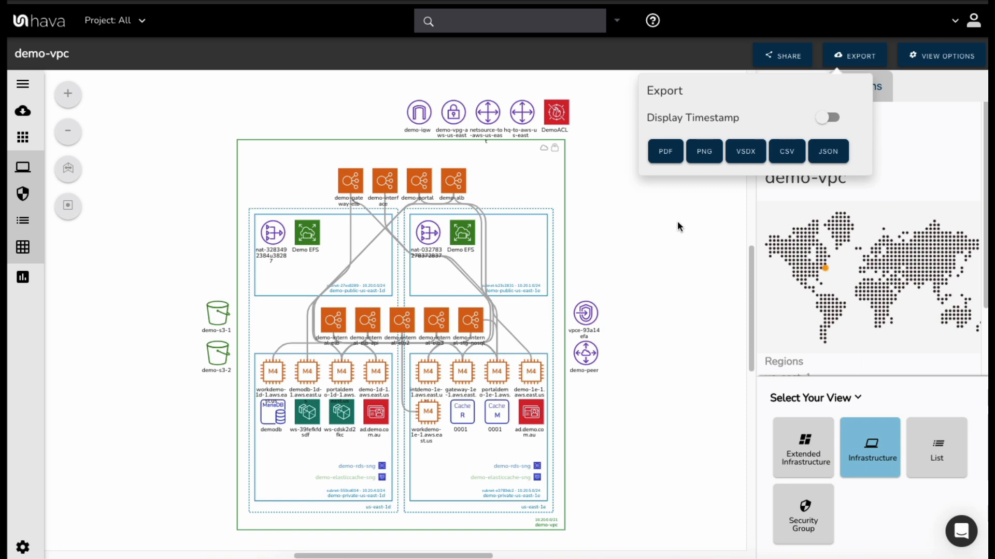
pyautogui.moveTo(658, 210)
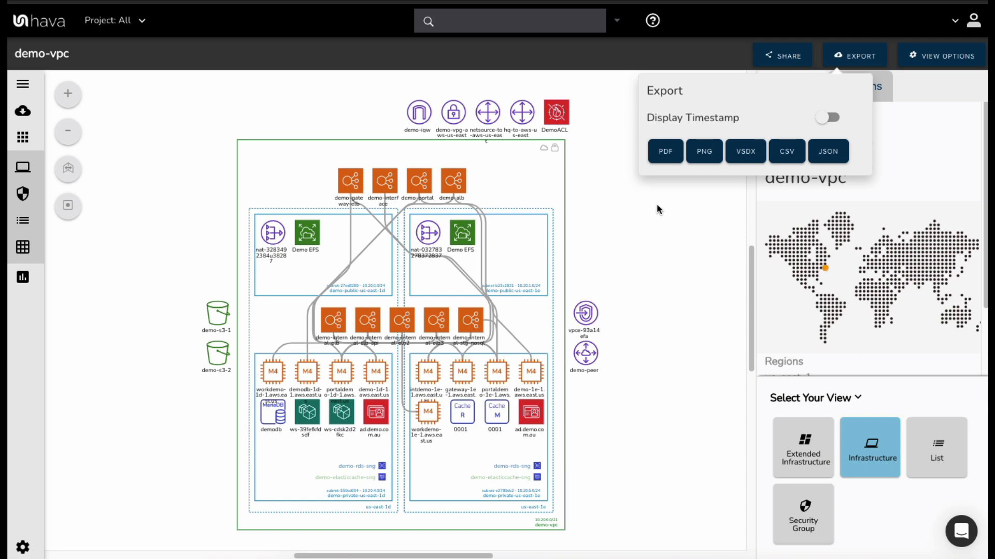
pyautogui.moveTo(696, 319)
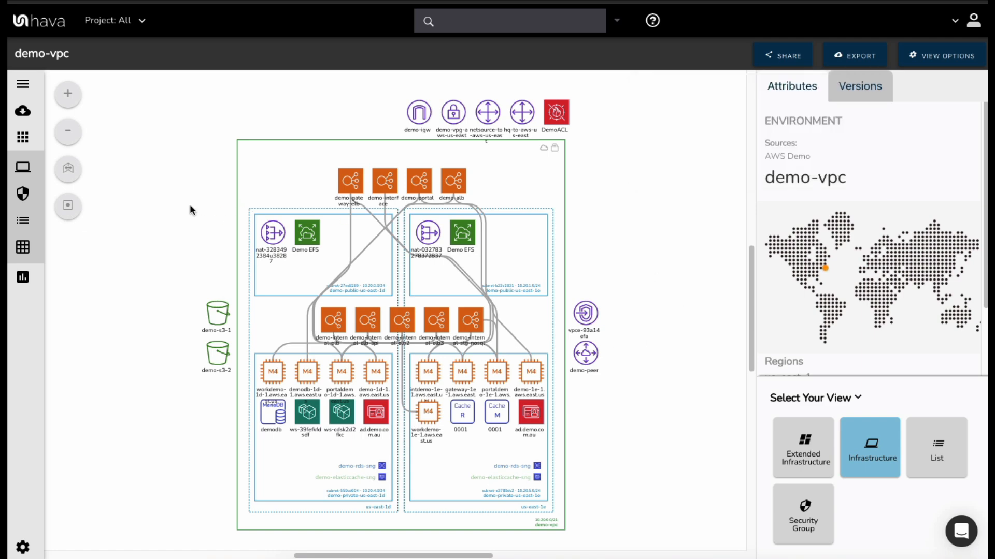
pyautogui.moveTo(133, 211)
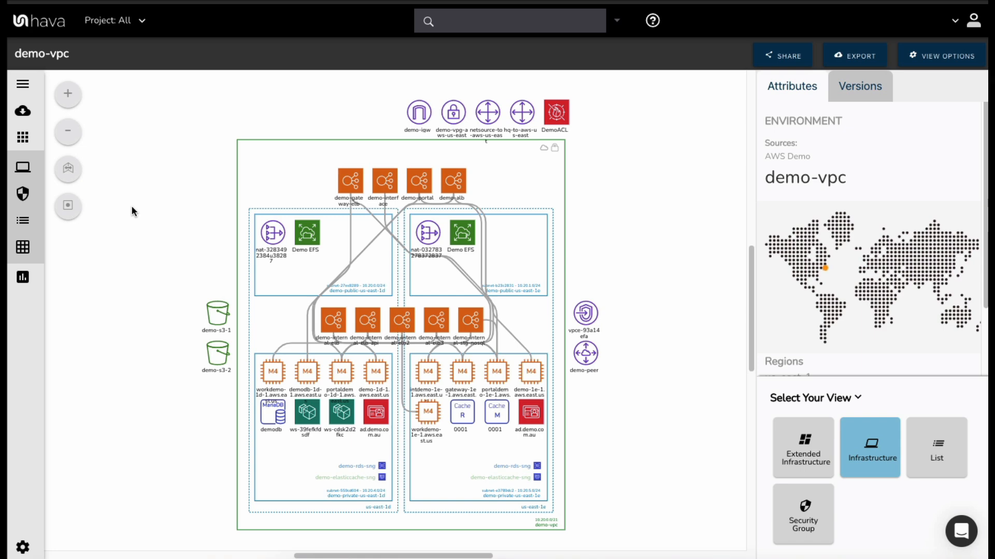
pyautogui.moveTo(149, 204)
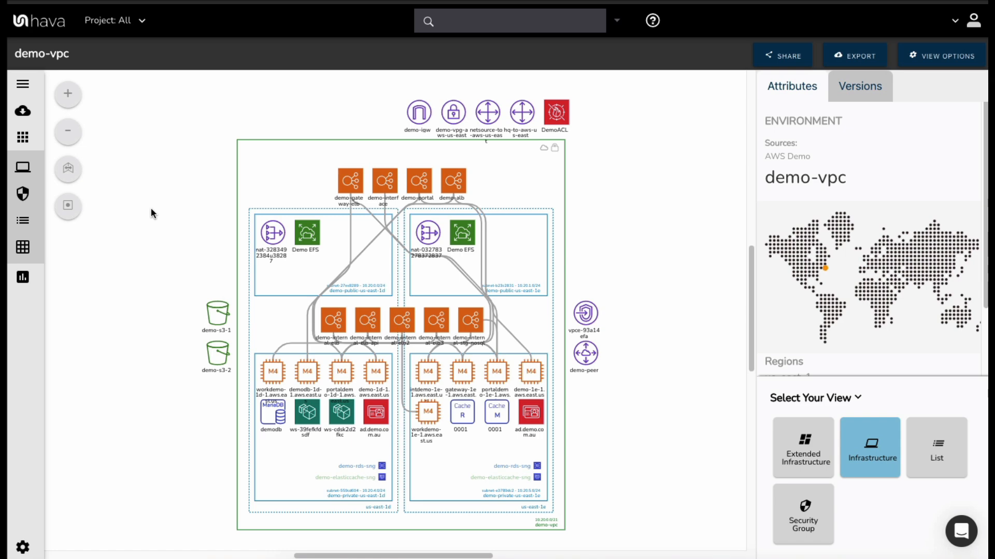
pyautogui.moveTo(144, 229)
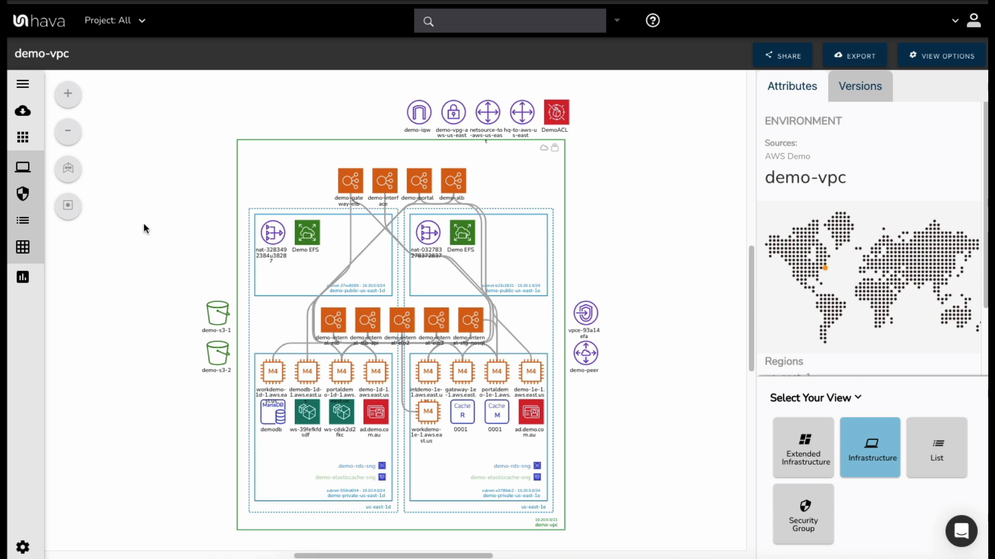
pyautogui.moveTo(163, 236)
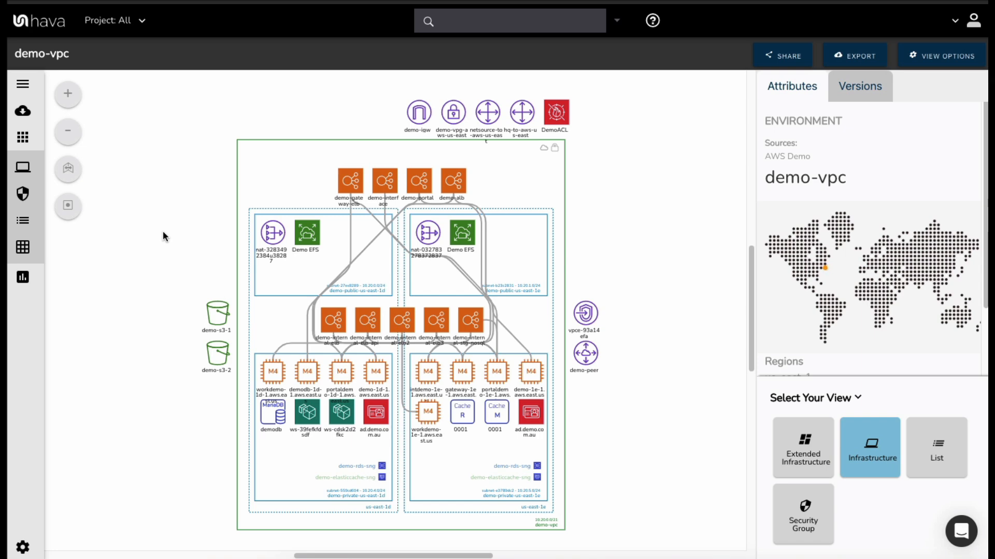
pyautogui.moveTo(168, 257)
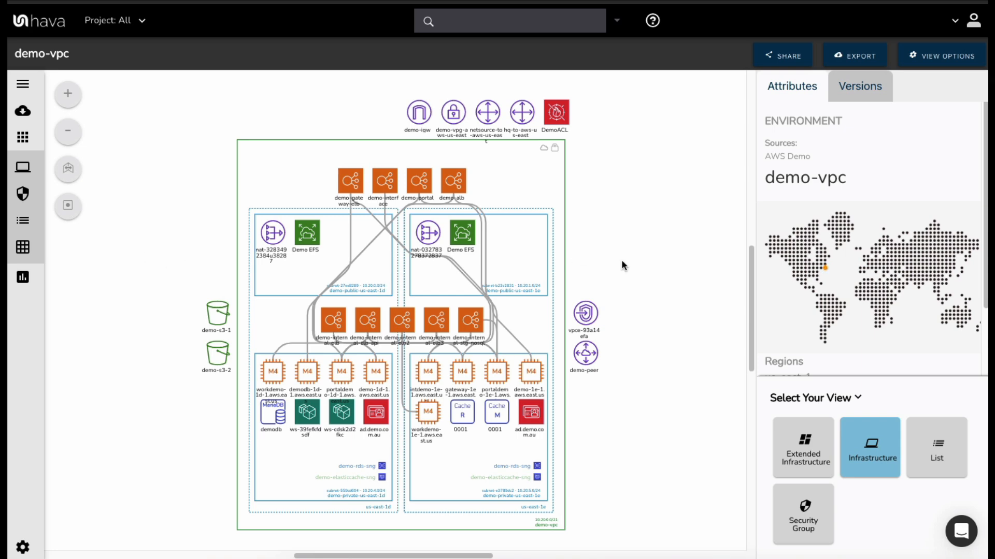
pyautogui.moveTo(573, 250)
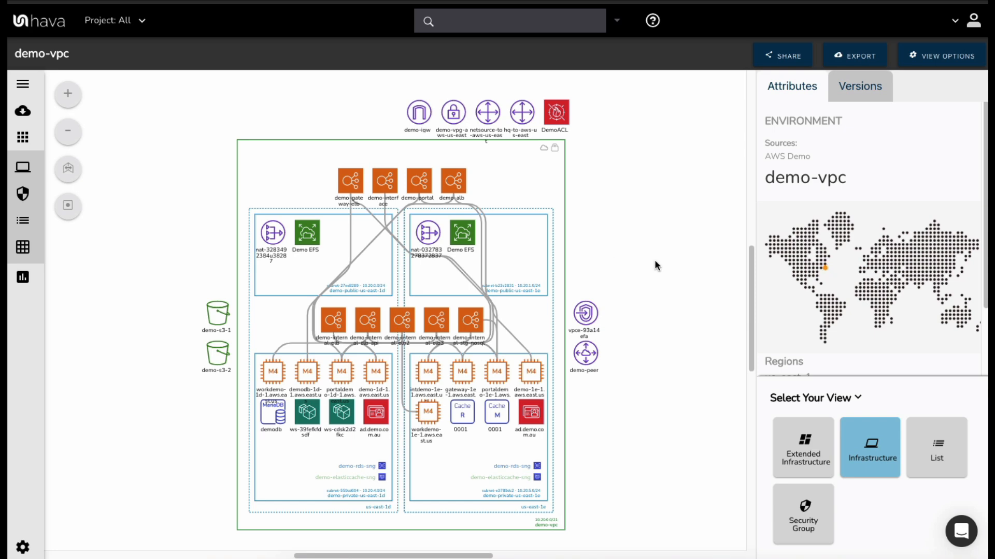
pyautogui.moveTo(660, 276)
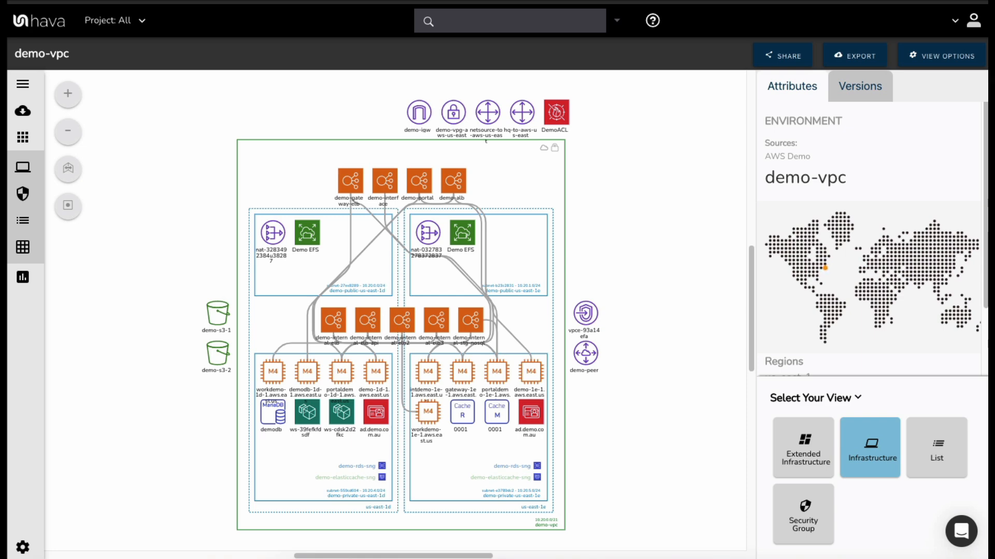
pyautogui.moveTo(670, 373)
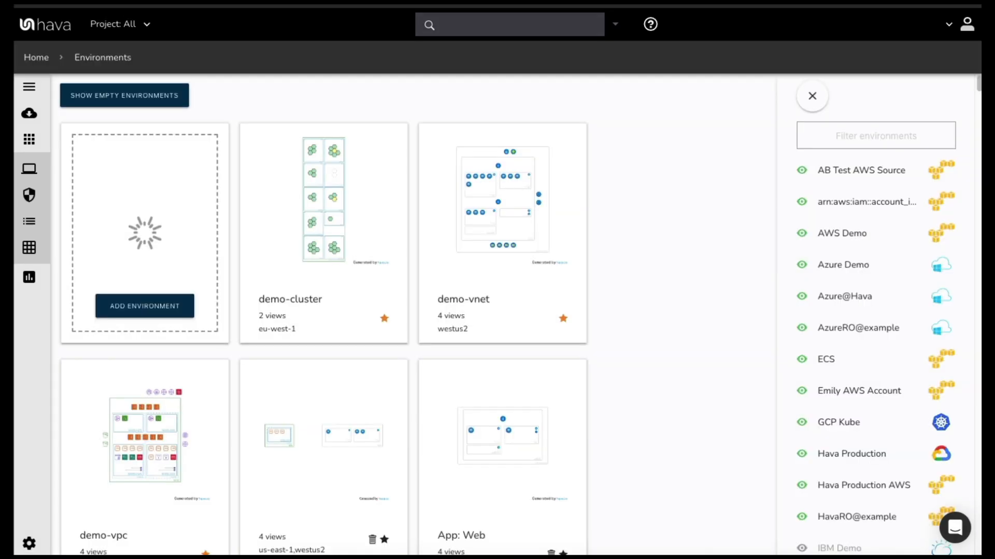
pyautogui.moveTo(700, 474)
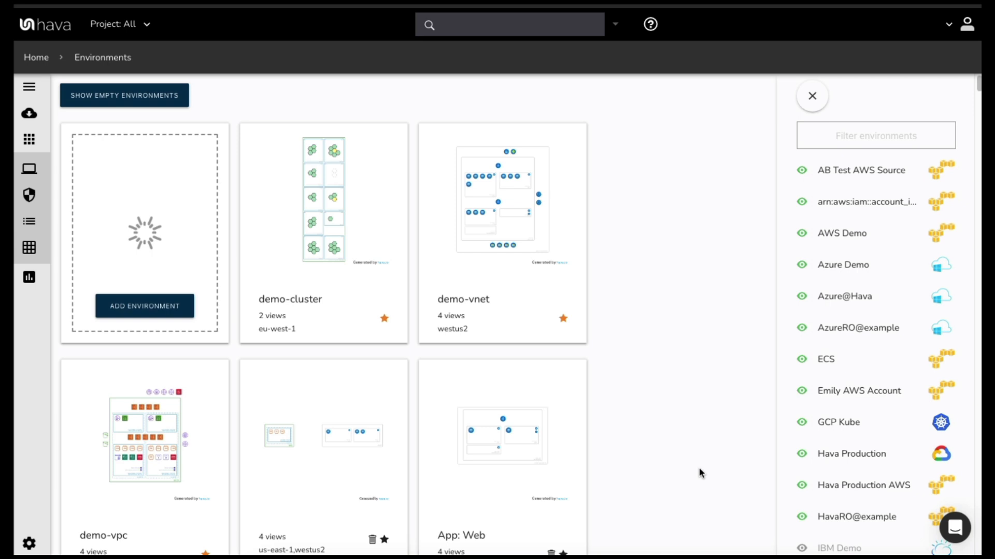
pyautogui.moveTo(633, 187)
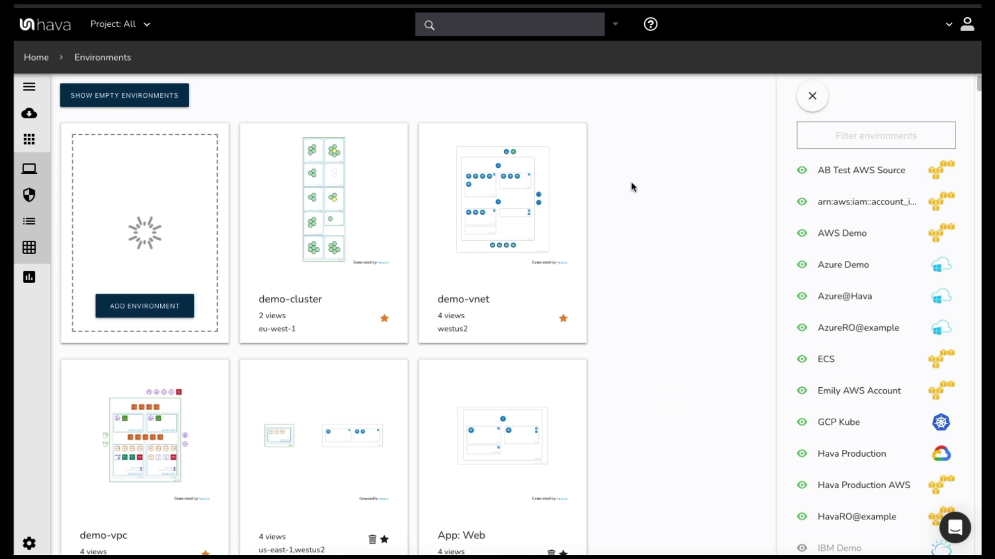
pyautogui.moveTo(164, 47)
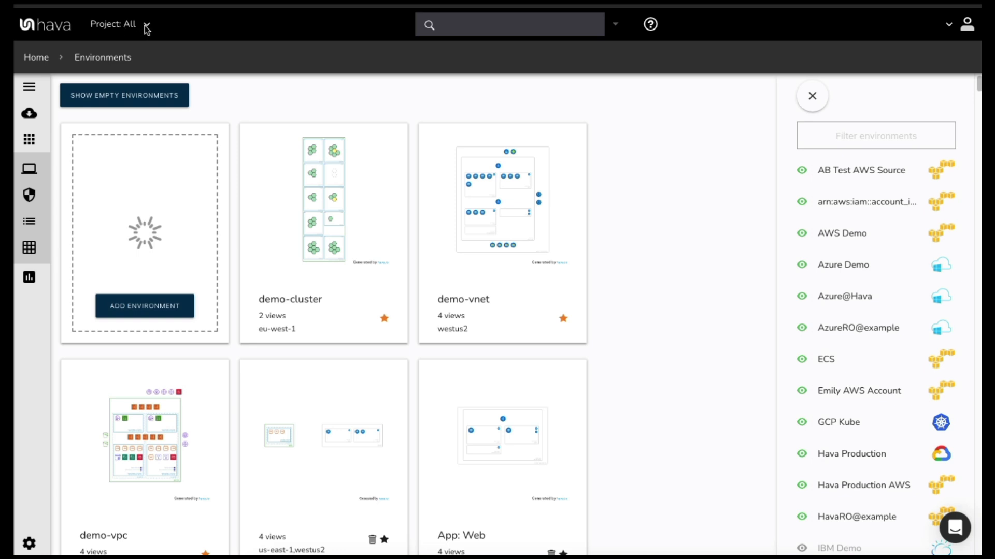
pyautogui.click(145, 26)
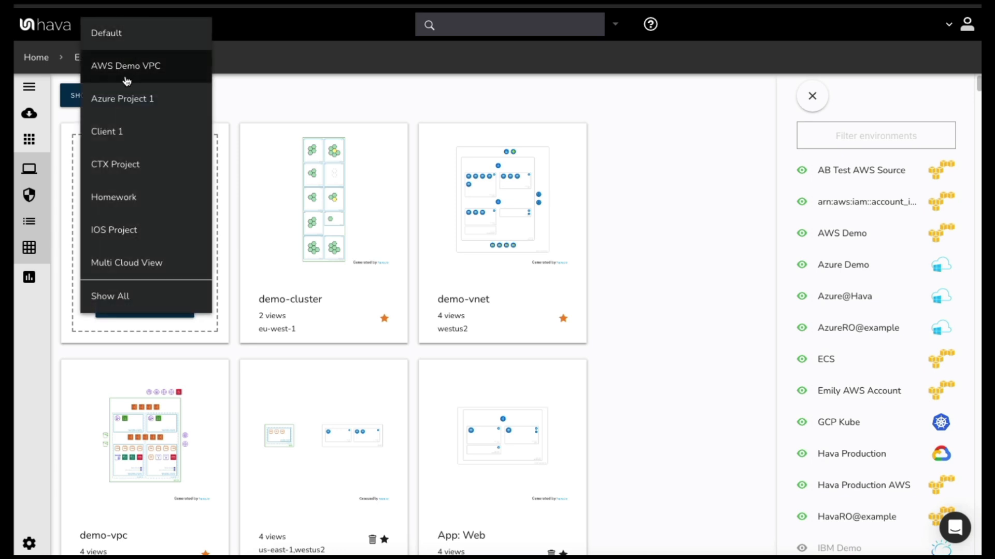
pyautogui.moveTo(126, 263)
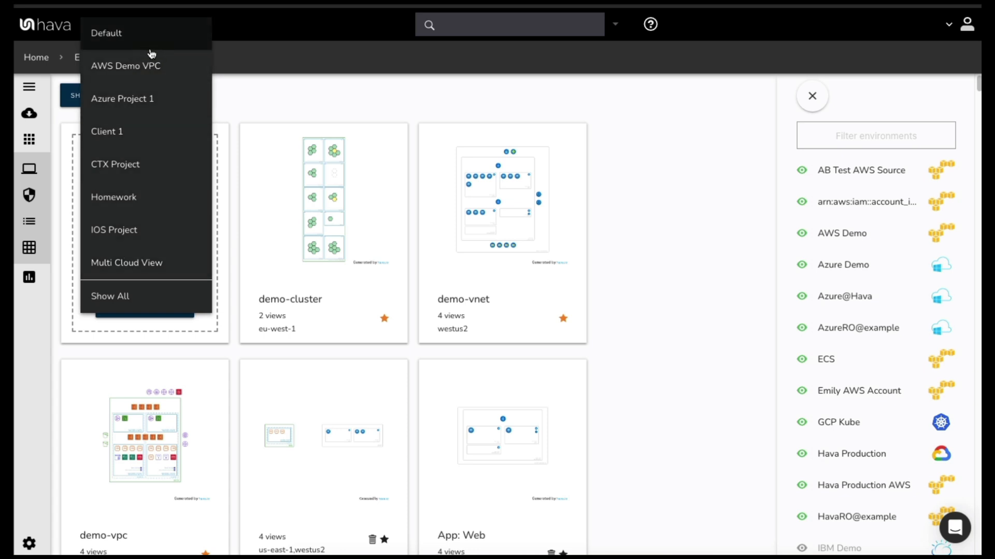
pyautogui.moveTo(282, 57)
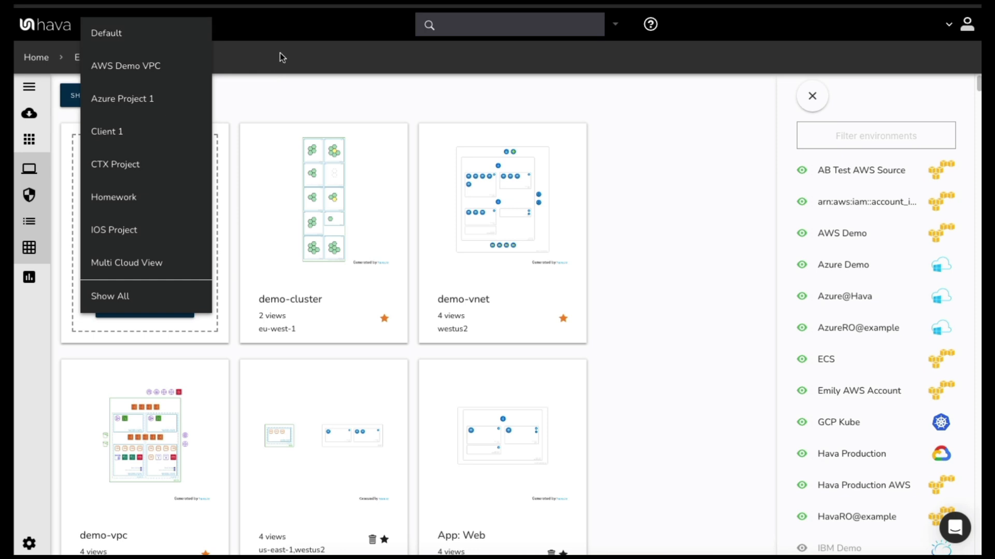
pyautogui.moveTo(320, 94)
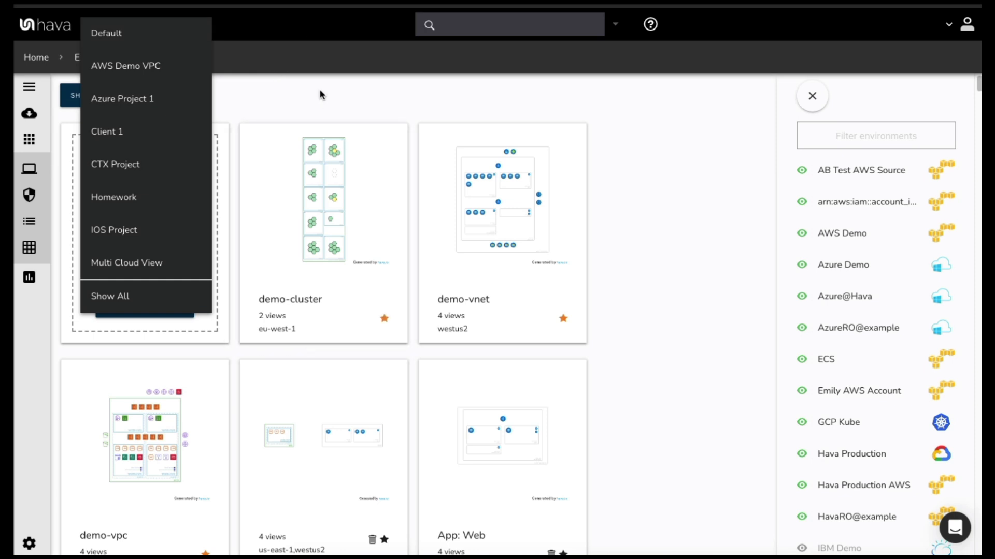
pyautogui.moveTo(356, 113)
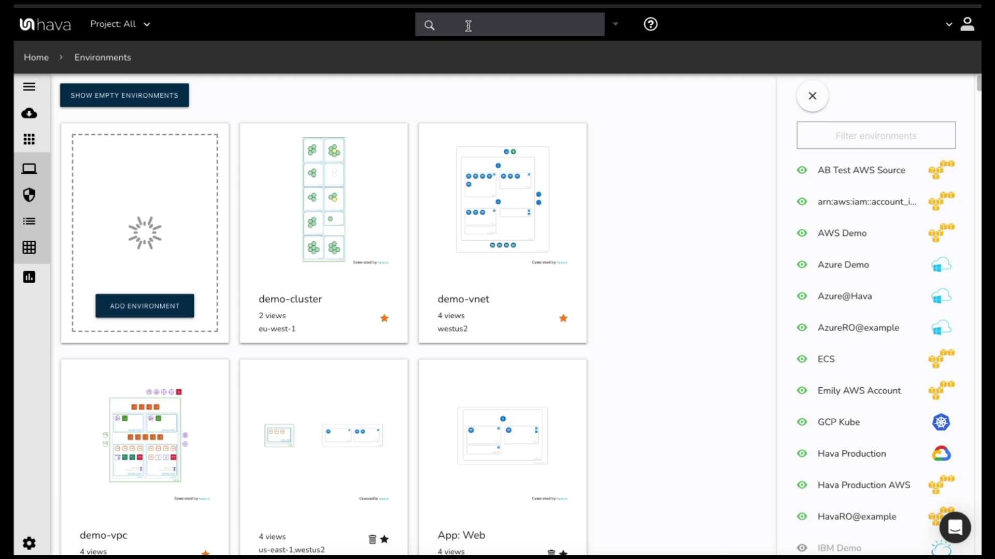
# Step: Browse the search filter suggestions, from region and vpc to ip, and choose the ip: filter
pyautogui.click(507, 25)
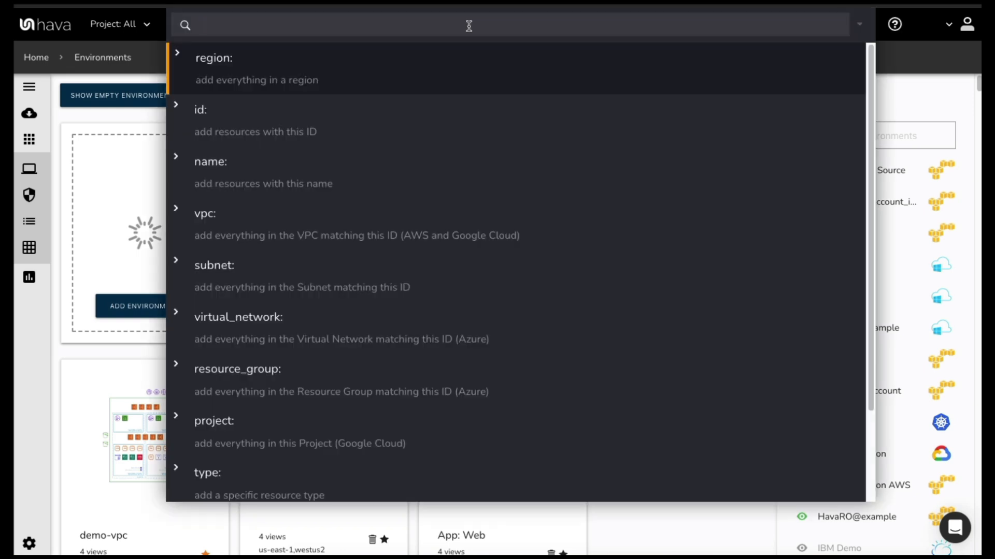
pyautogui.moveTo(450, 176)
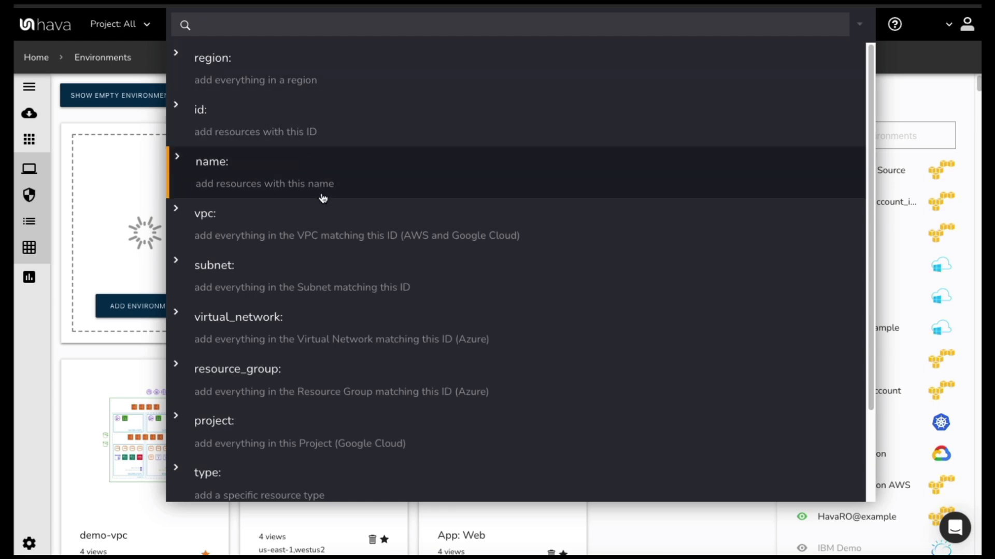
pyautogui.moveTo(292, 119)
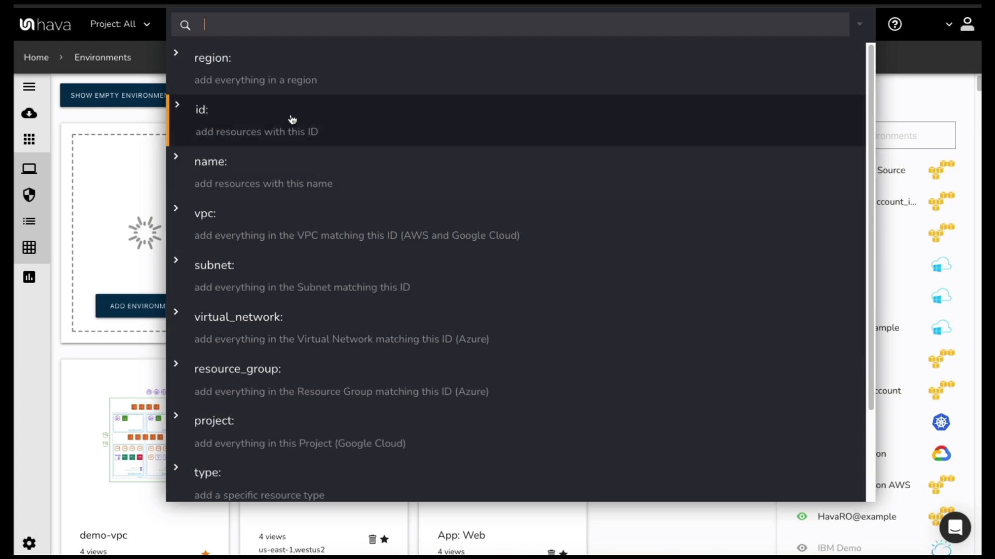
pyautogui.moveTo(311, 145)
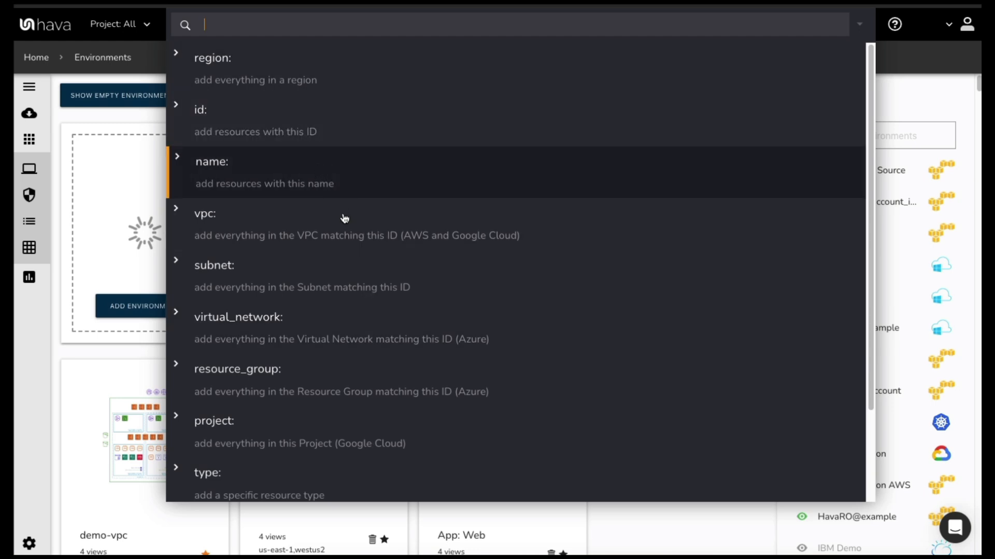
pyautogui.moveTo(342, 228)
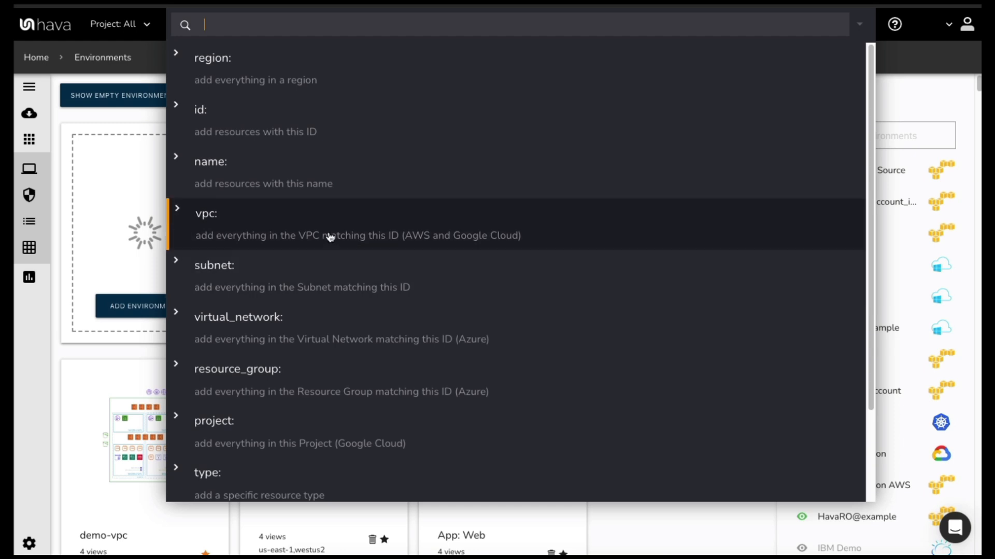
pyautogui.scroll(-3)
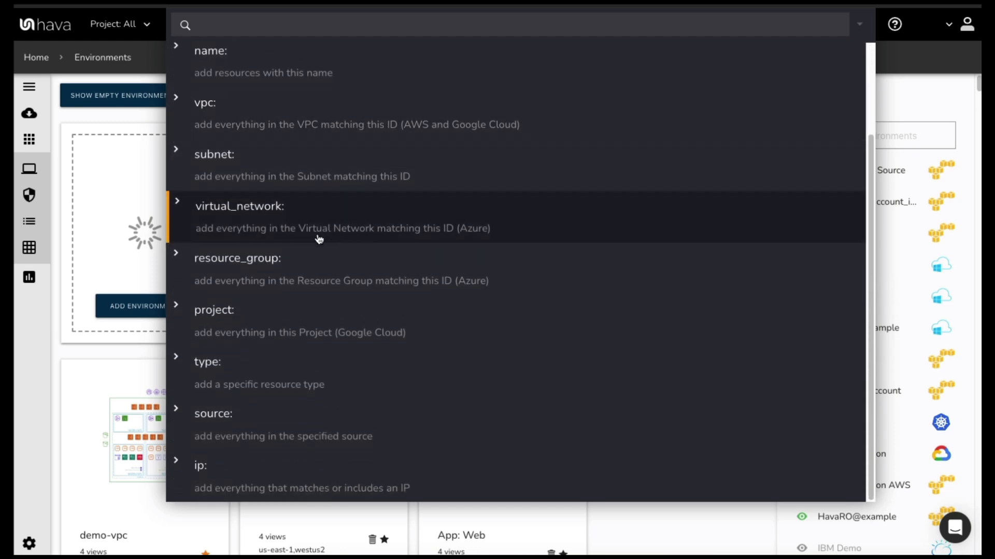
pyautogui.moveTo(292, 316)
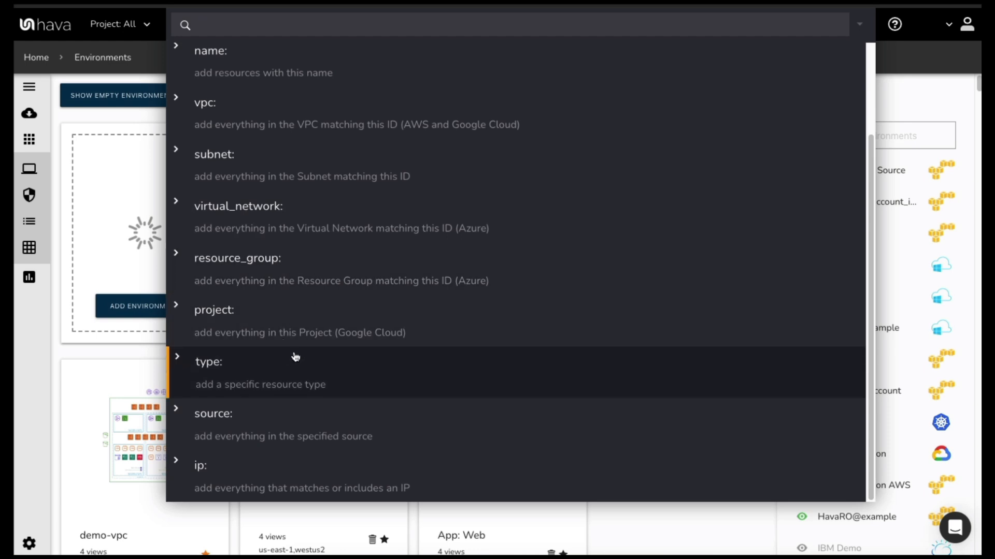
pyautogui.moveTo(307, 471)
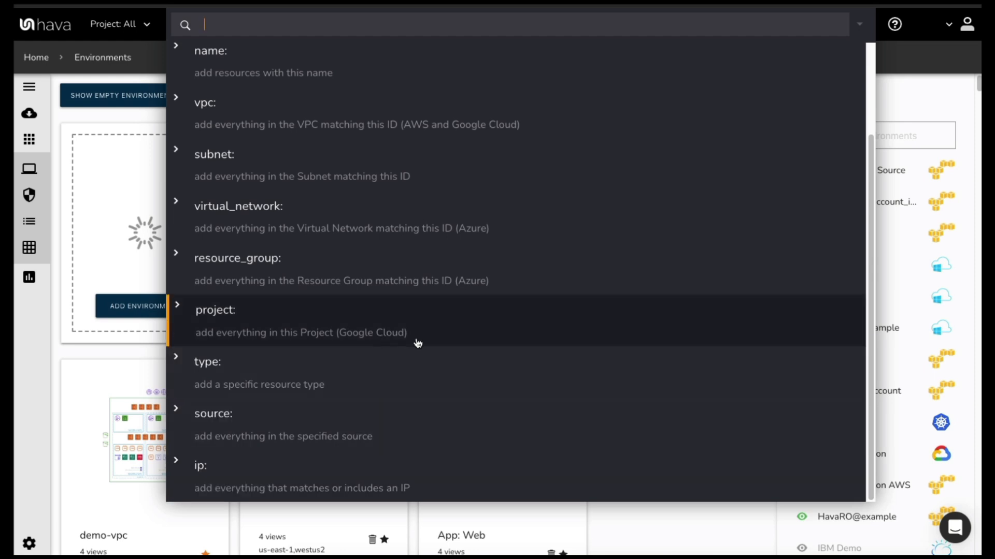
pyautogui.moveTo(419, 333)
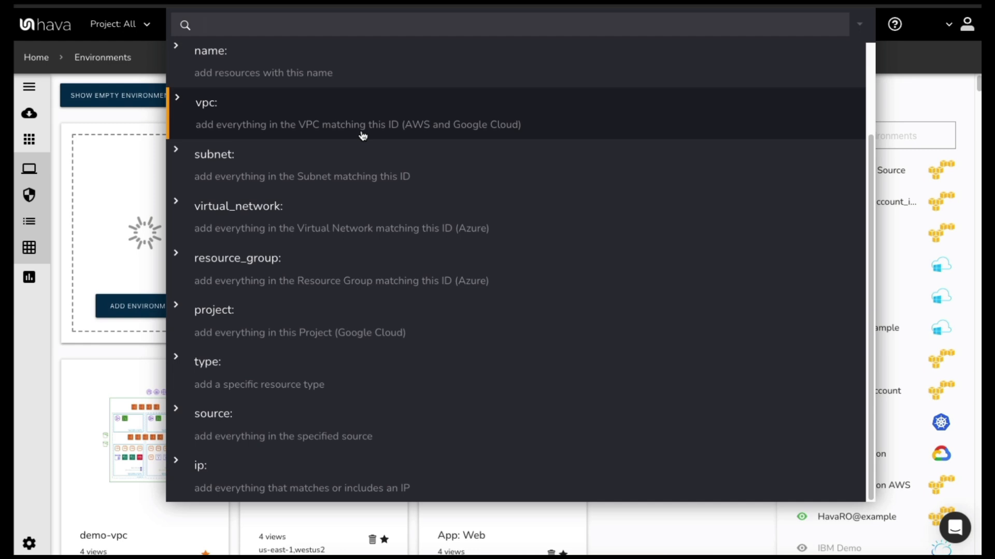
pyautogui.moveTo(390, 140)
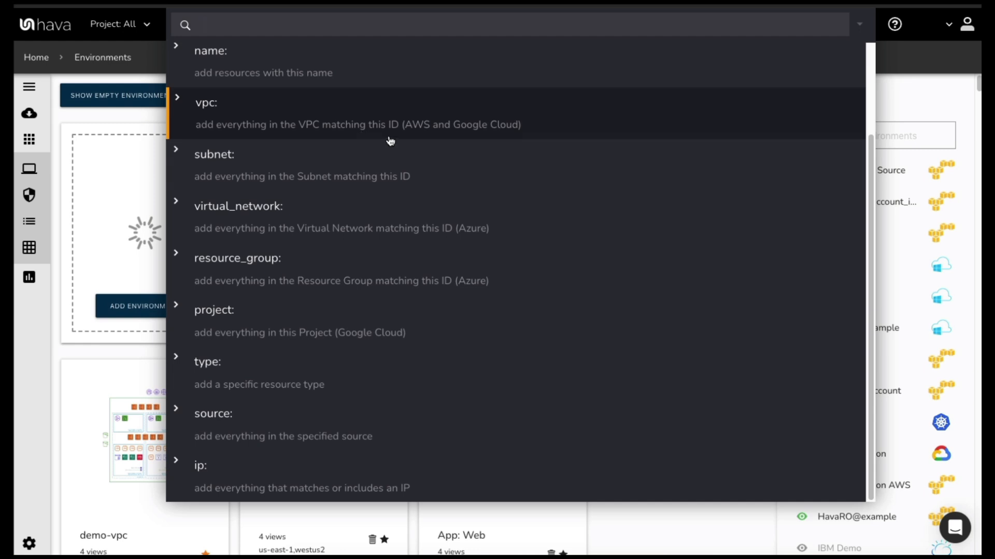
pyautogui.click(203, 25)
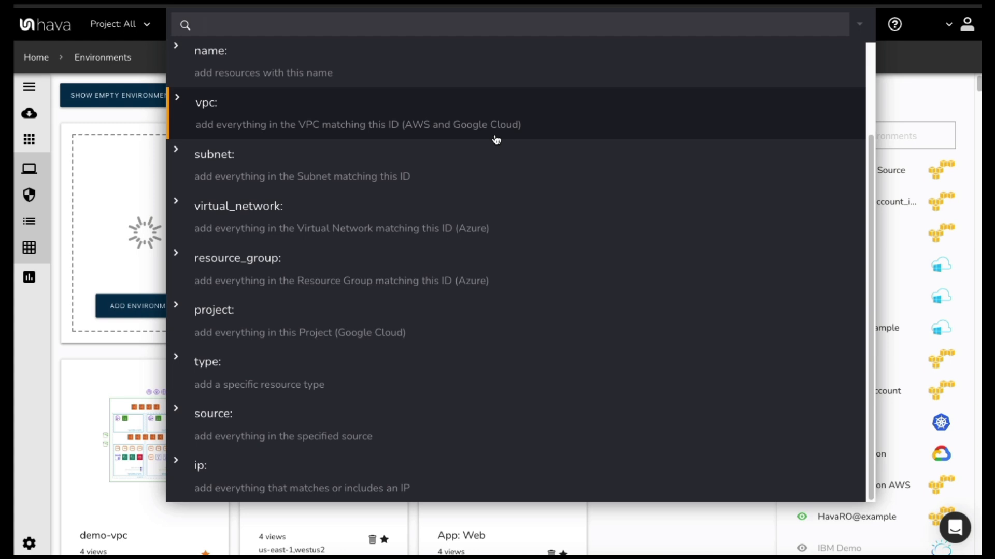
pyautogui.moveTo(413, 235)
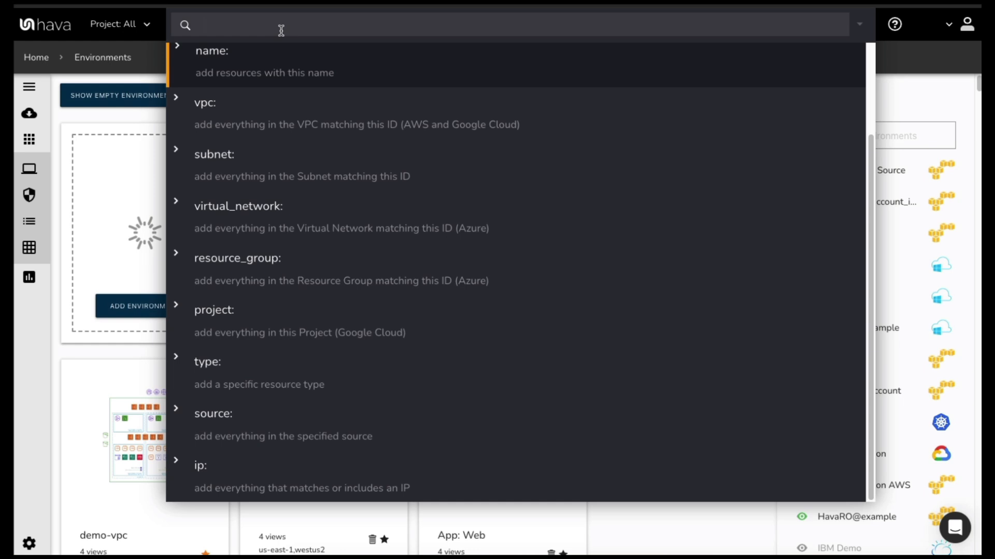
pyautogui.click(204, 25)
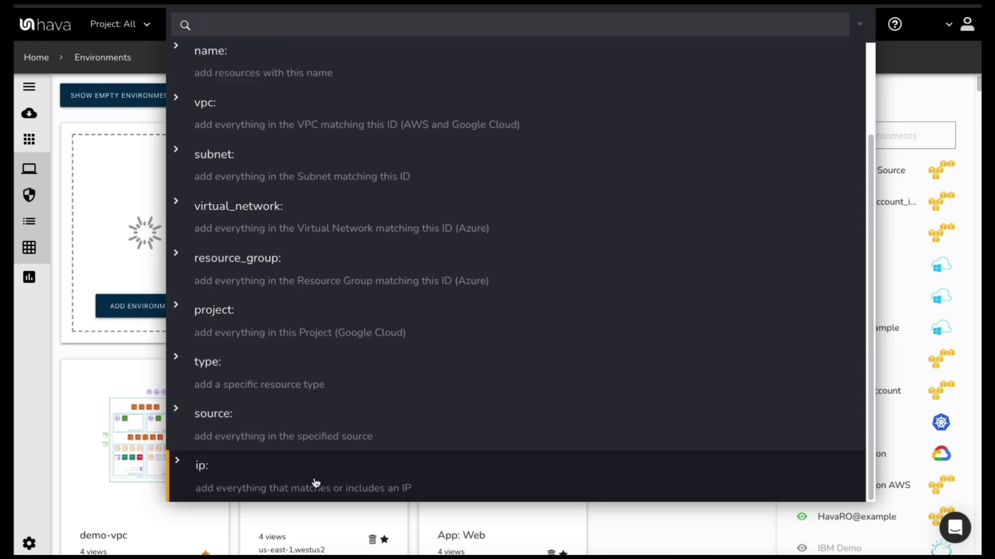
pyautogui.click(202, 466)
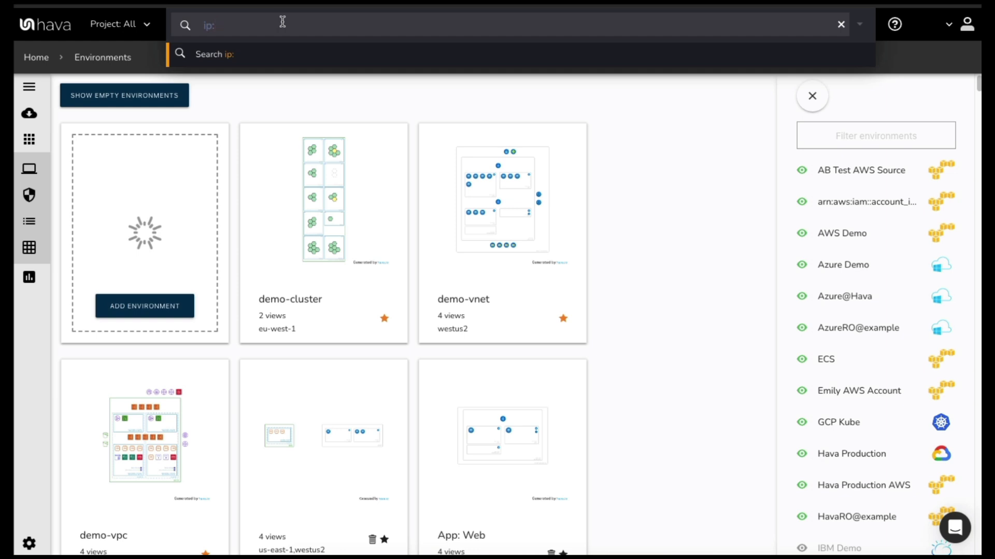
pyautogui.moveTo(334, 63)
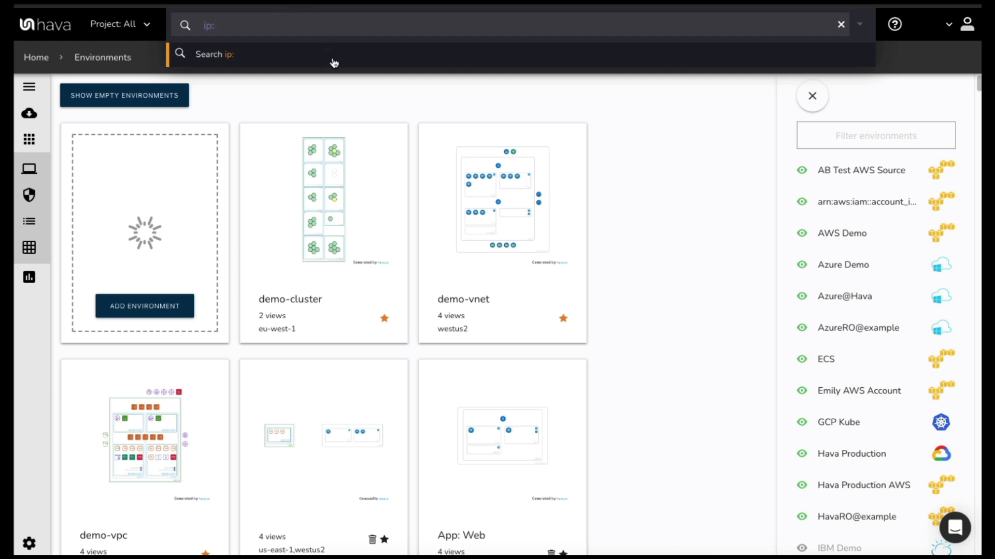
pyautogui.moveTo(338, 31)
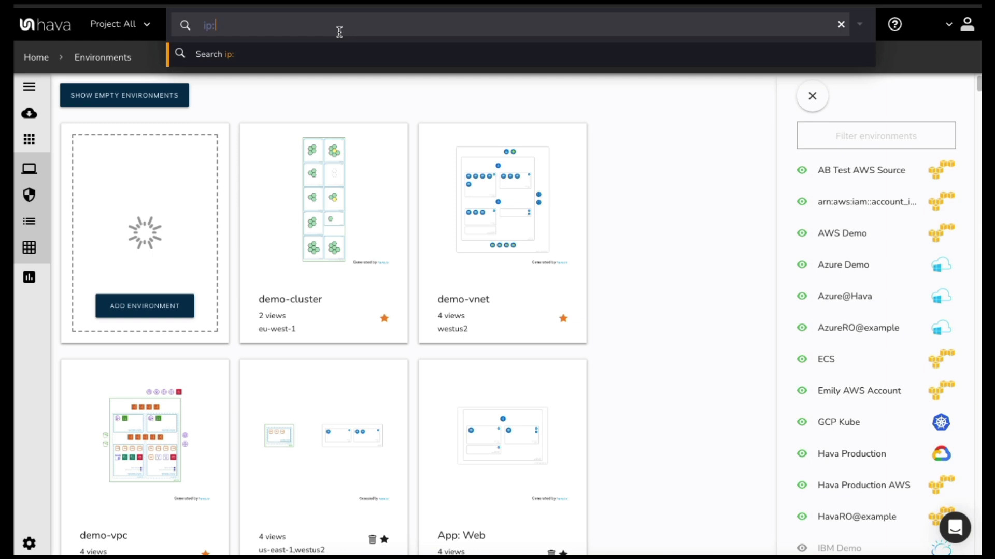
pyautogui.moveTo(365, 45)
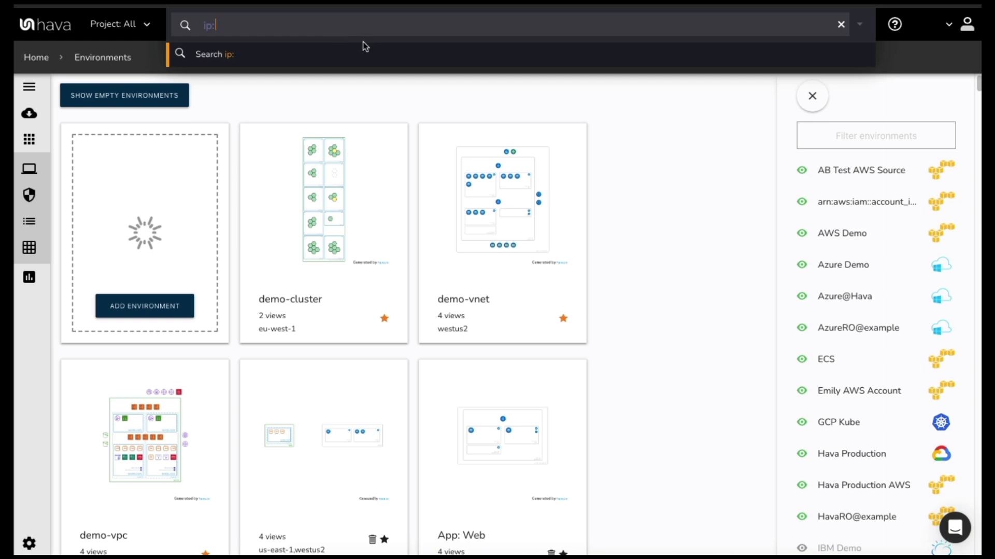
pyautogui.moveTo(357, 28)
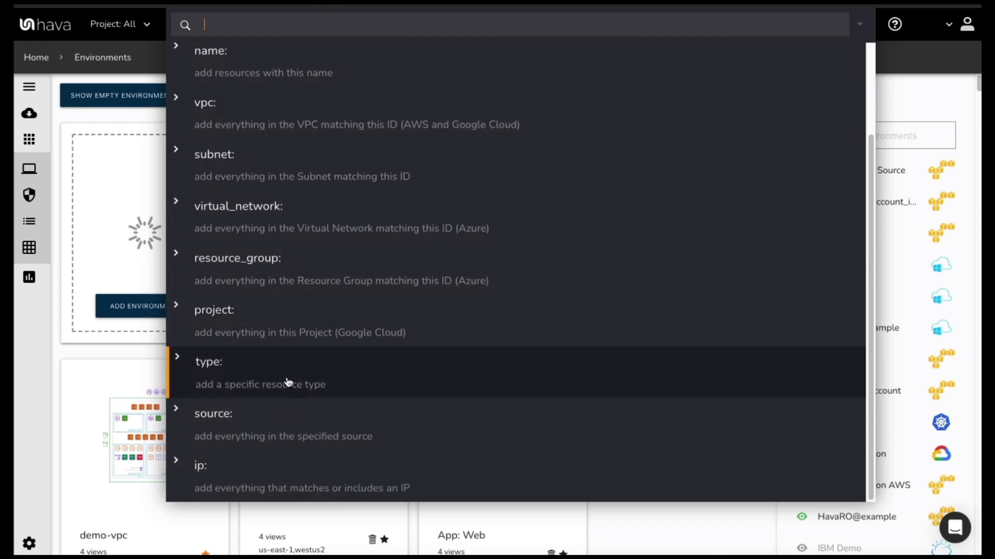
# Step: Build a type:"Azure::MariaDB::Server" search by picking MariaDB Server (Azure) from the type list
pyautogui.click(209, 362)
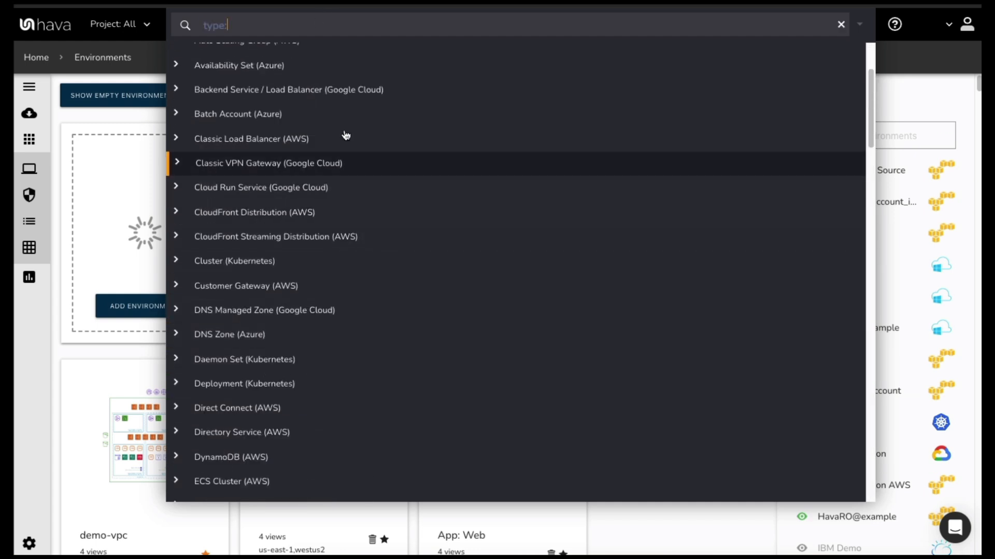
pyautogui.scroll(-3)
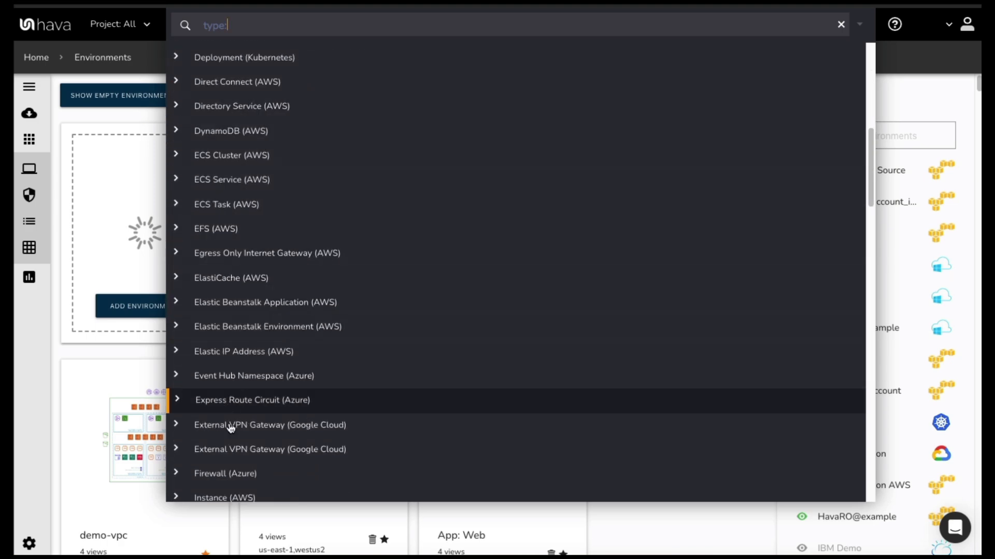
pyautogui.scroll(-3)
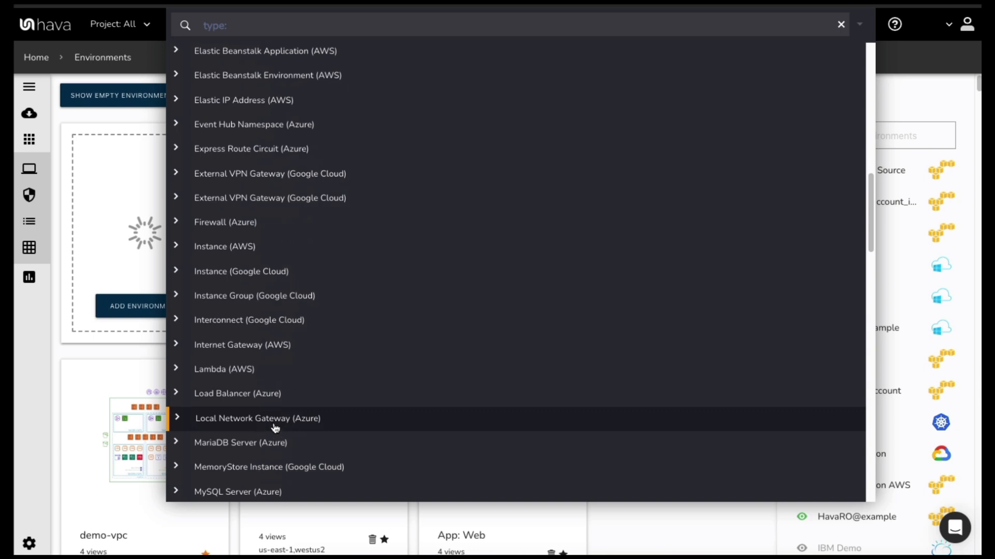
pyautogui.scroll(-3)
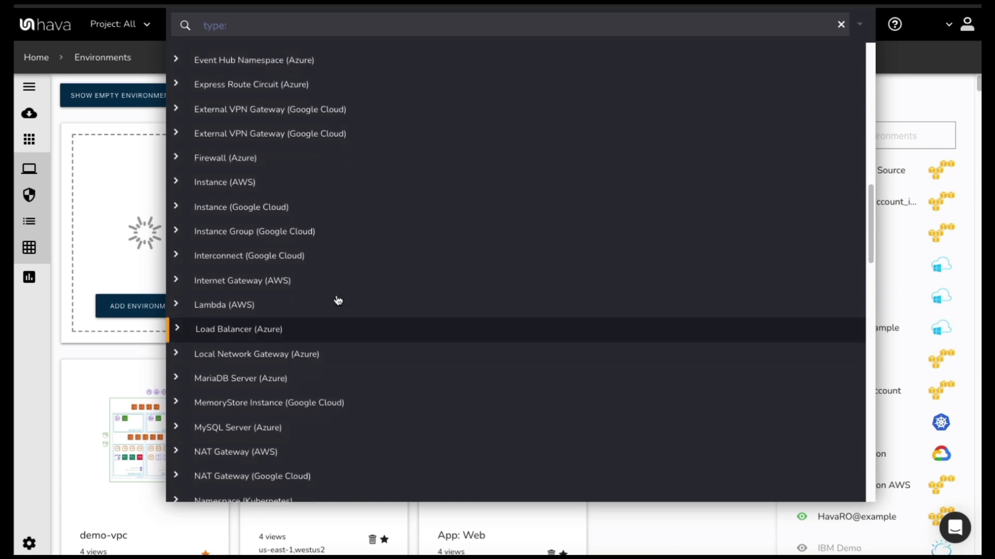
pyautogui.moveTo(241, 378)
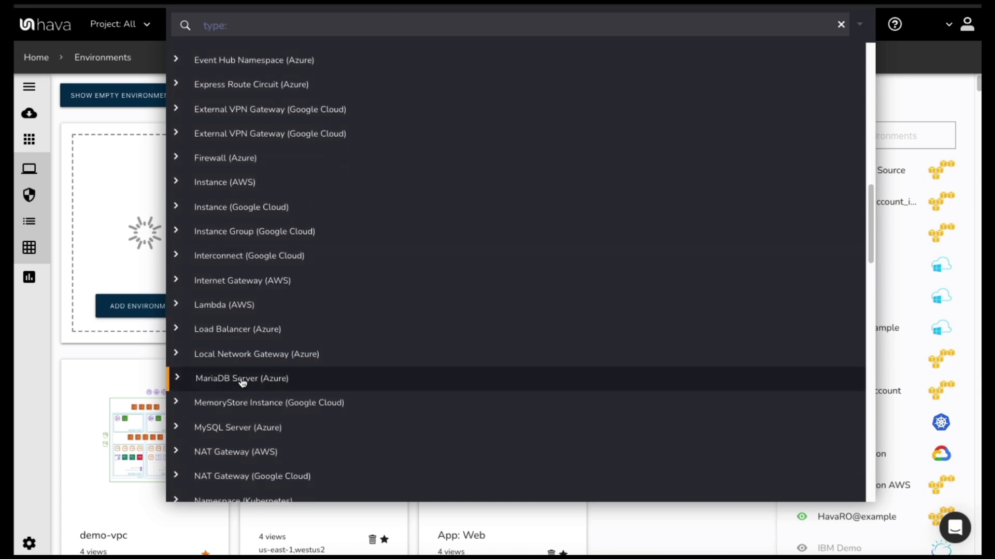
pyautogui.click(242, 379)
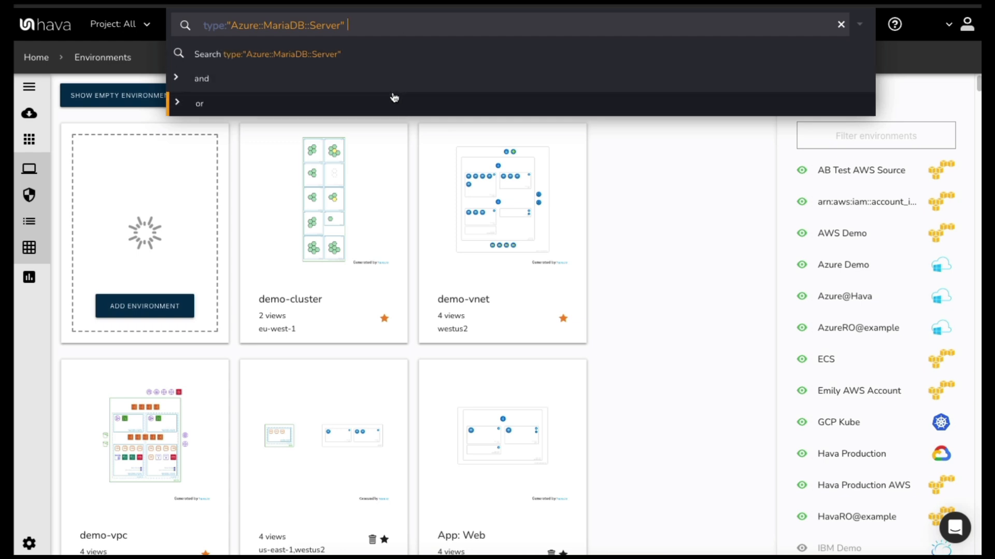
pyautogui.moveTo(411, 105)
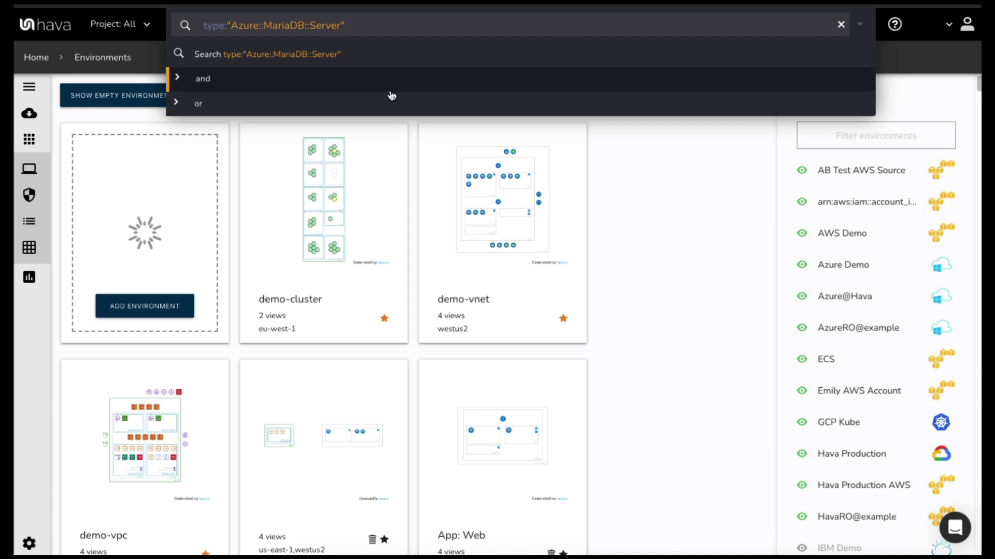
pyautogui.moveTo(393, 73)
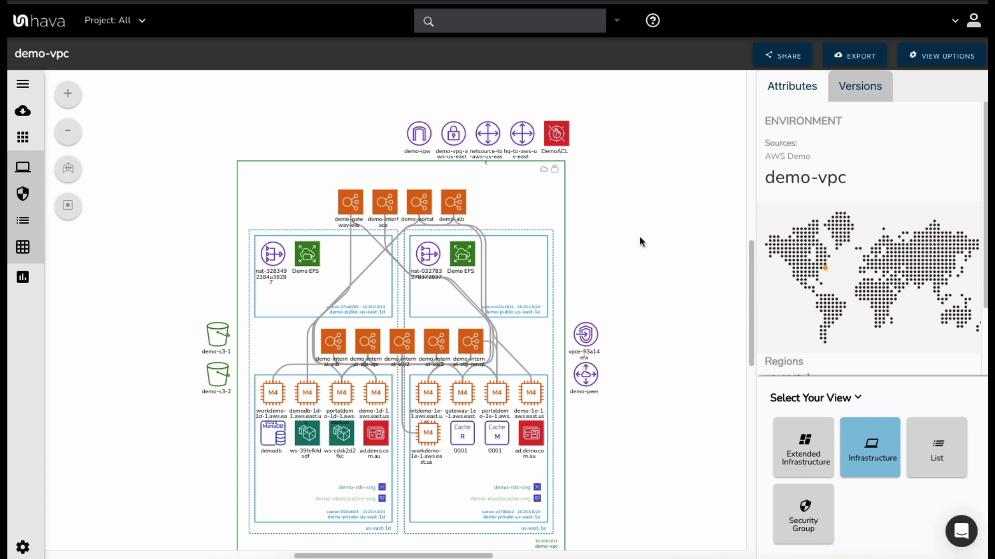
pyautogui.moveTo(650, 245)
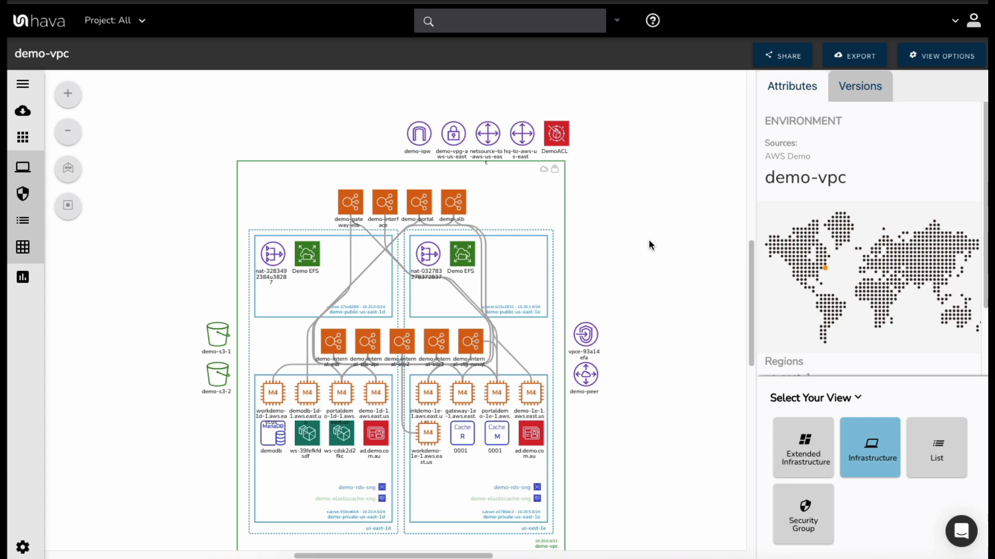
pyautogui.moveTo(656, 197)
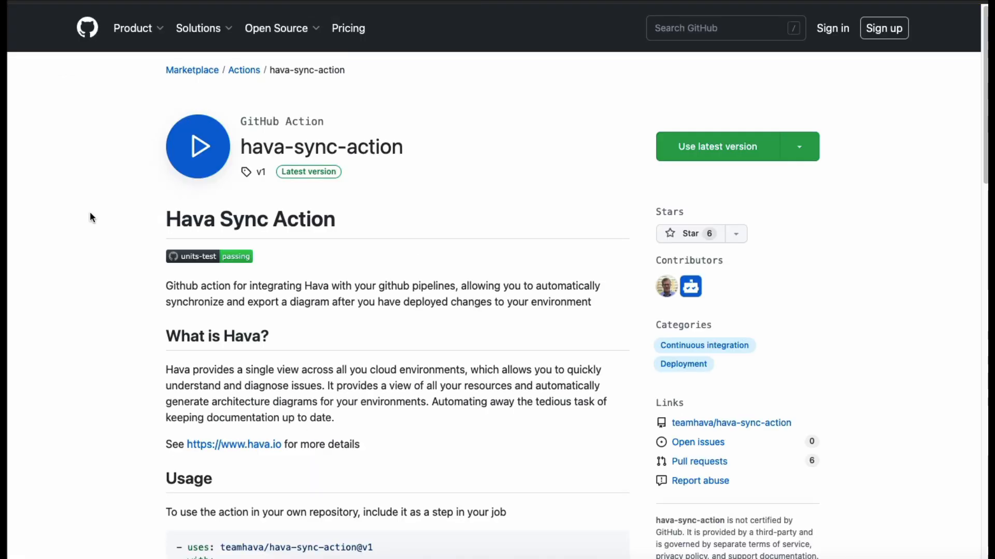
pyautogui.moveTo(70, 240)
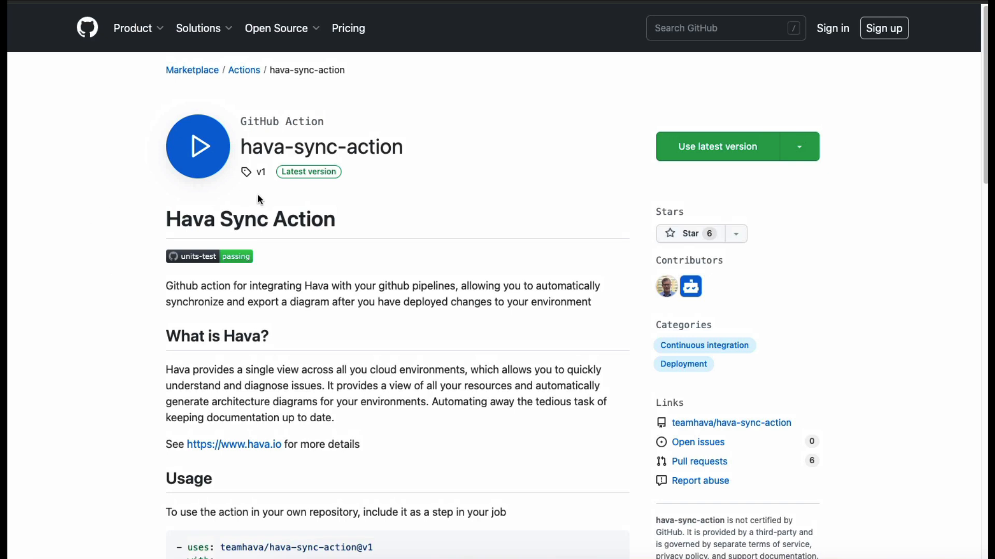
pyautogui.moveTo(595, 128)
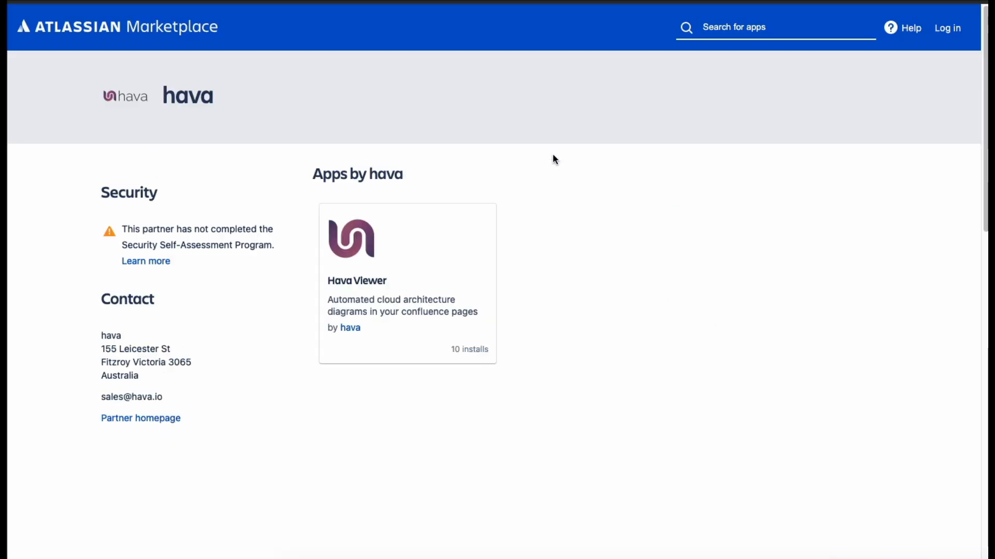
pyautogui.moveTo(594, 188)
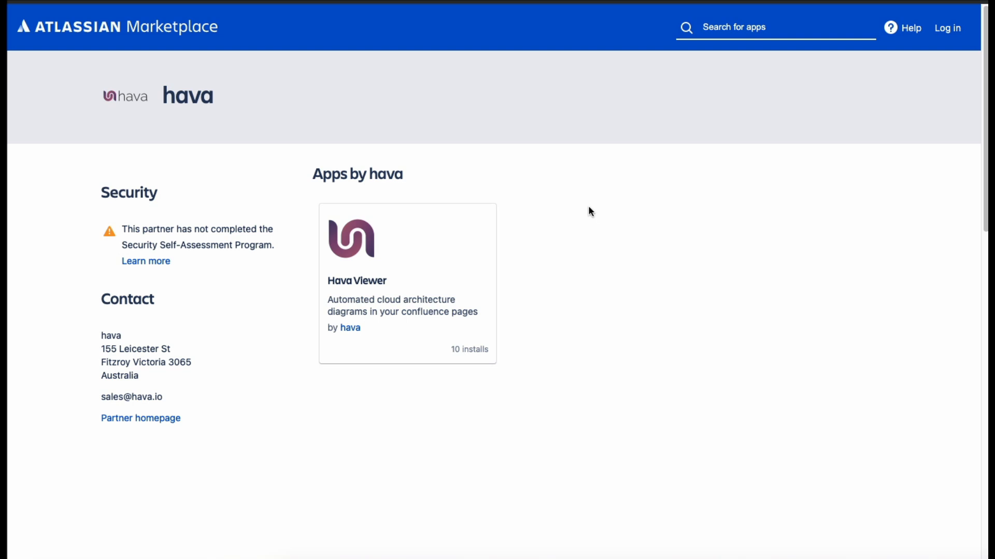
pyautogui.moveTo(586, 214)
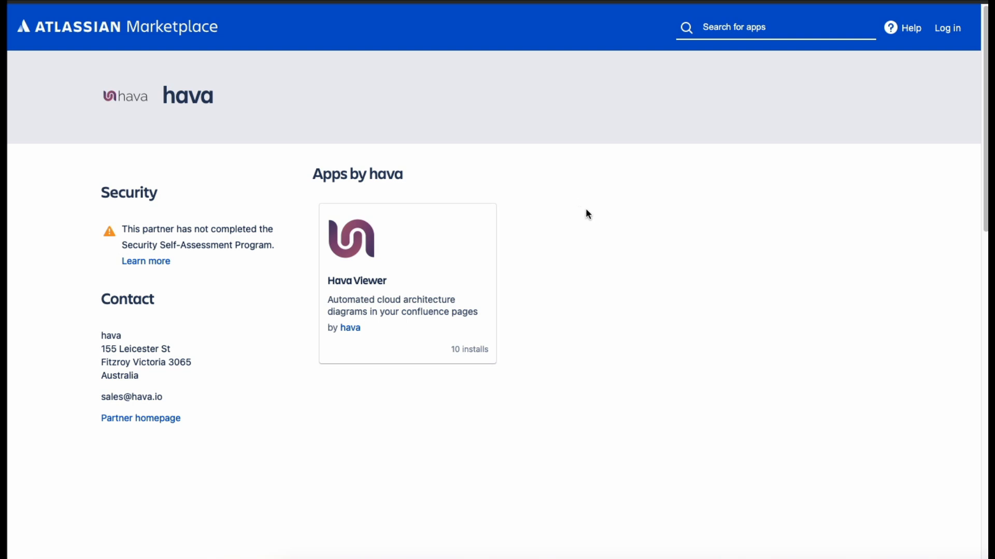
pyautogui.moveTo(603, 201)
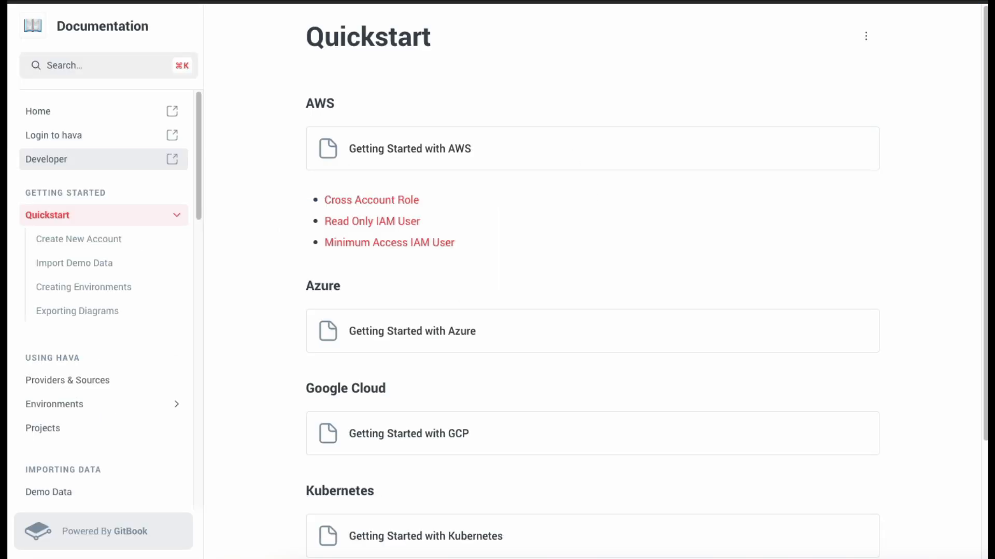
# Step: Switch the Hava docs to the Developer Documentation space's Overview page
pyautogui.click(46, 159)
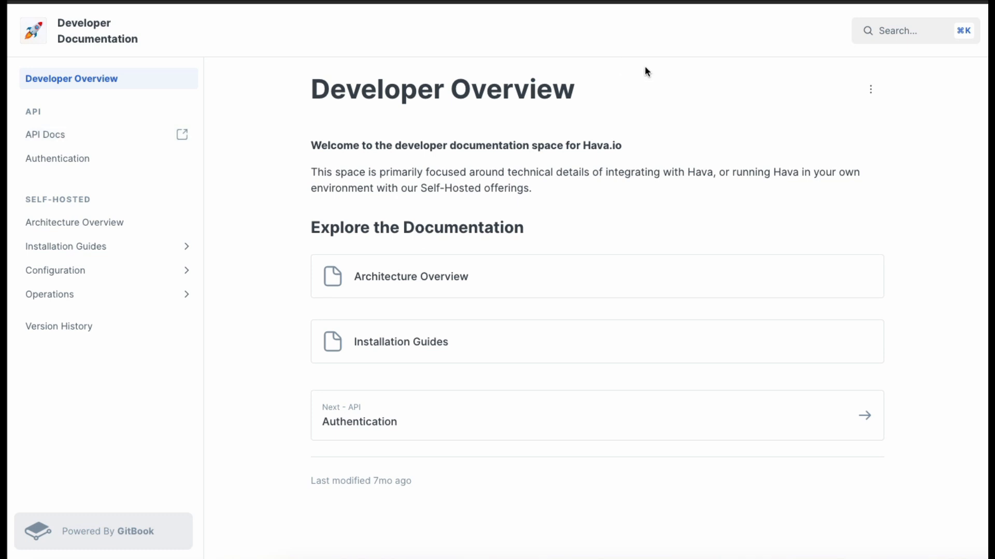
pyautogui.moveTo(728, 61)
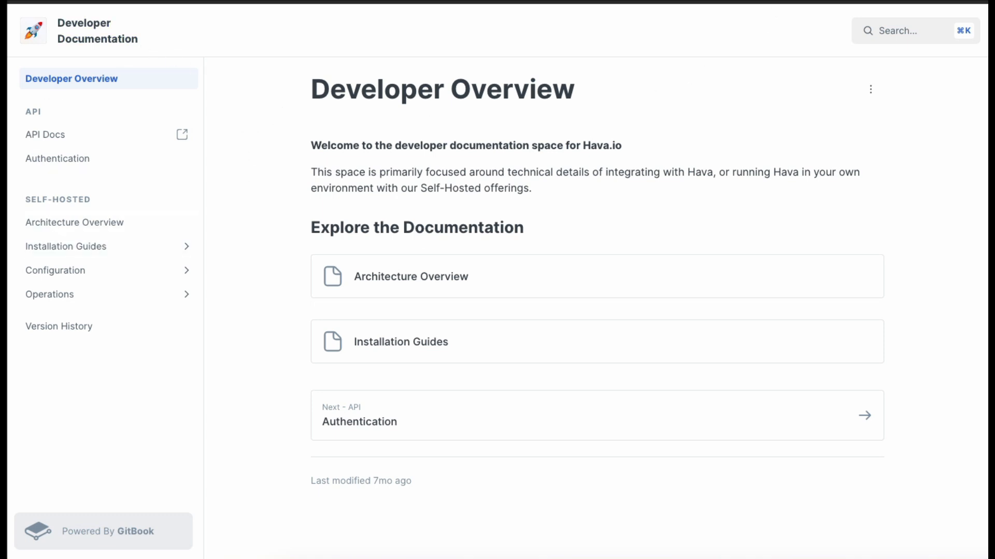
# Step: Open the SwaggerHub Hava API 1.1.2 reference and browse its Sources and Environments endpoints
pyautogui.click(44, 135)
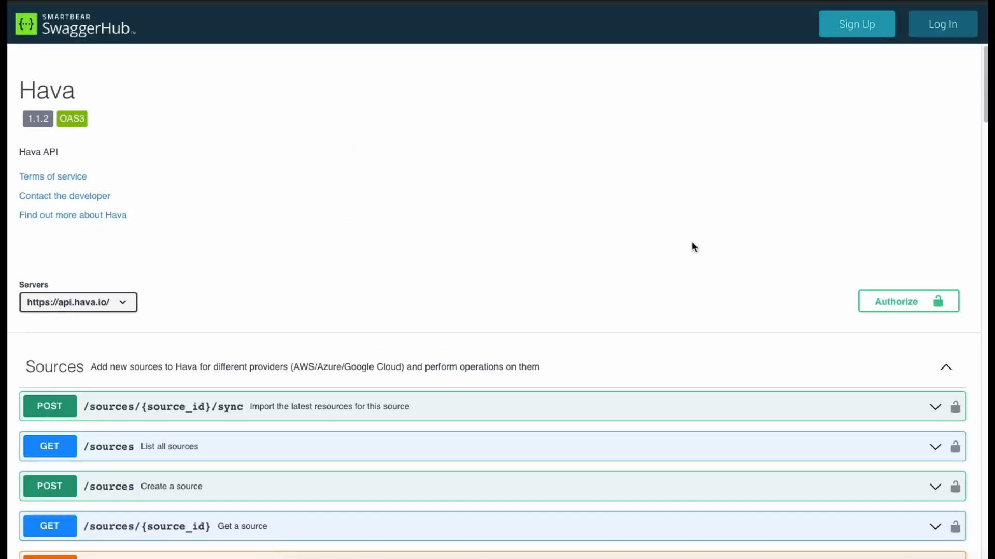
pyautogui.scroll(-3)
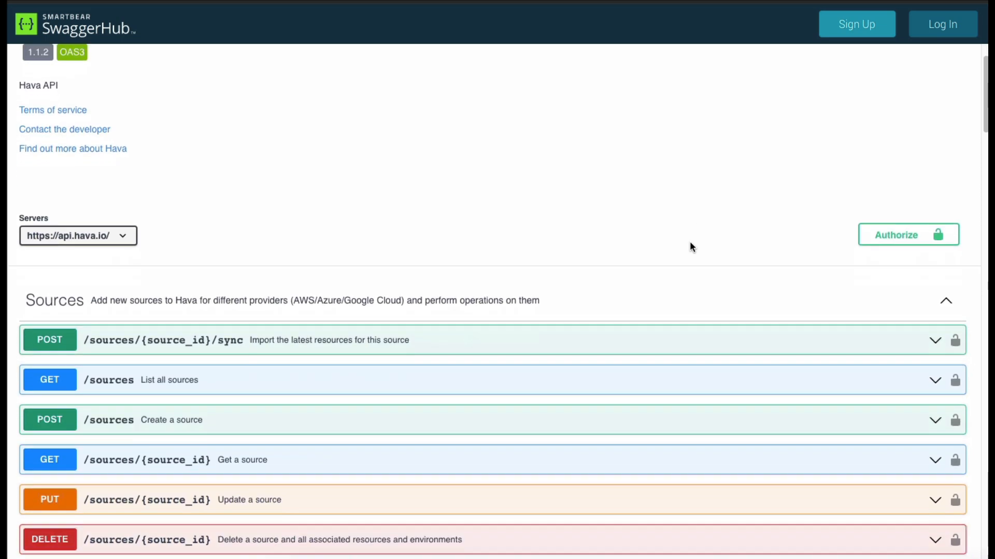
pyautogui.scroll(-3)
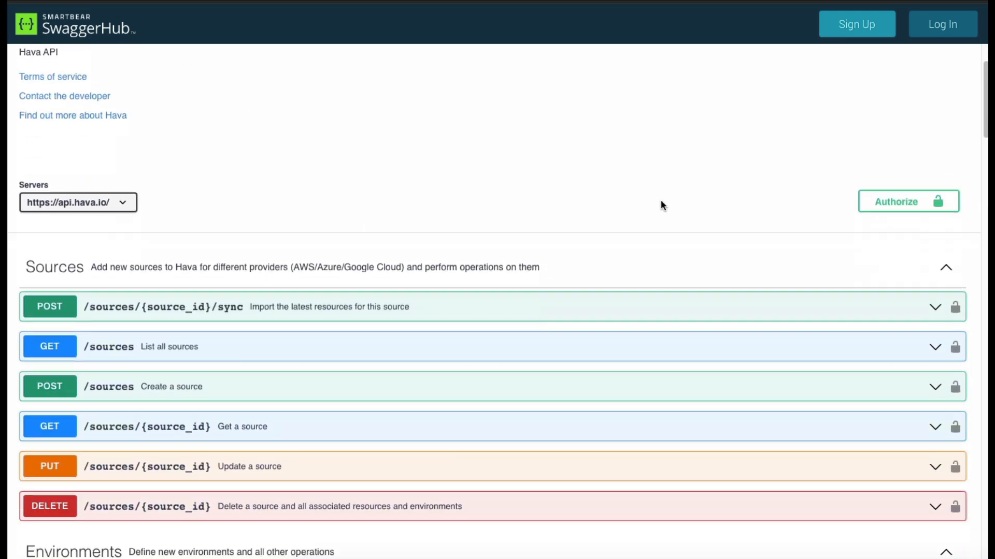
pyautogui.scroll(-3)
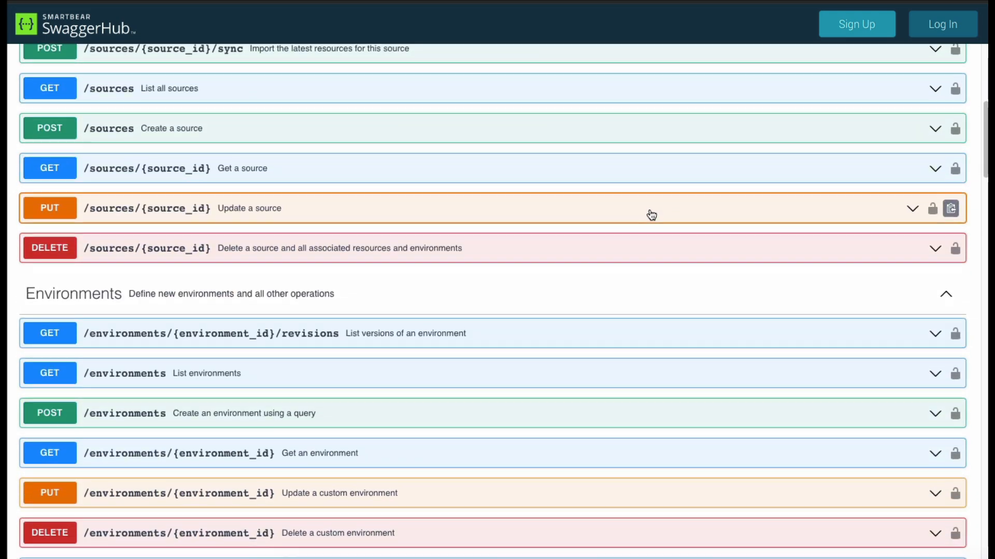
pyautogui.scroll(-3)
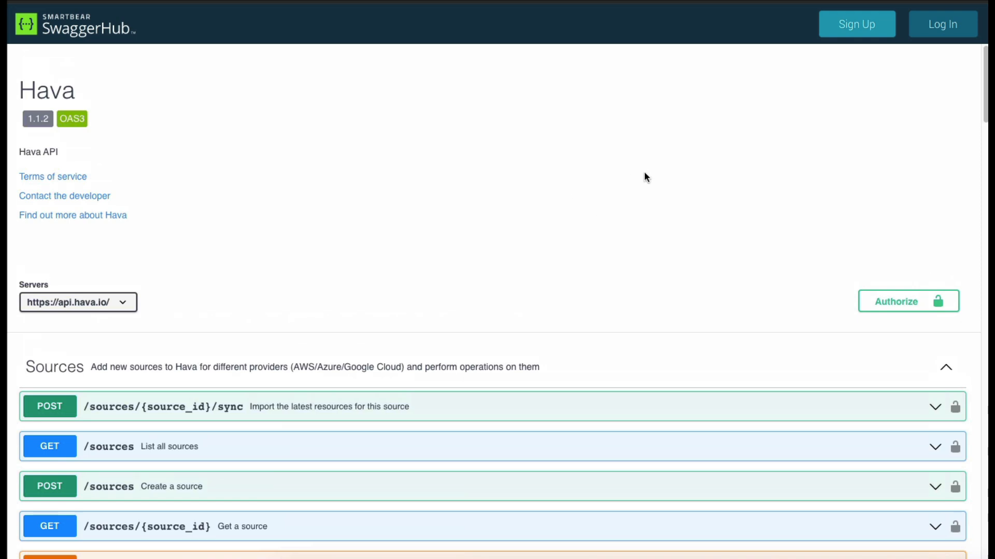
pyautogui.moveTo(551, 157)
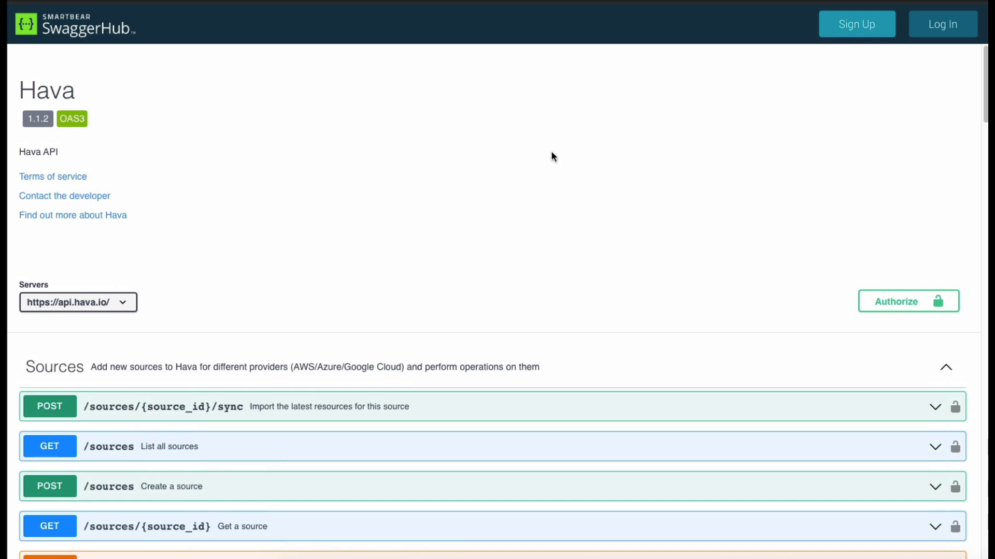
pyautogui.moveTo(518, 136)
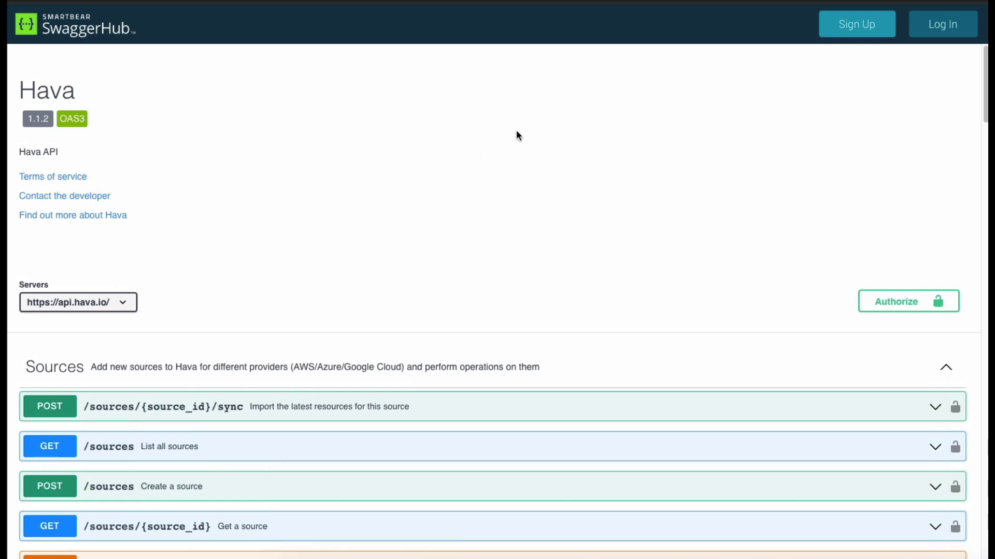
pyautogui.moveTo(881, 210)
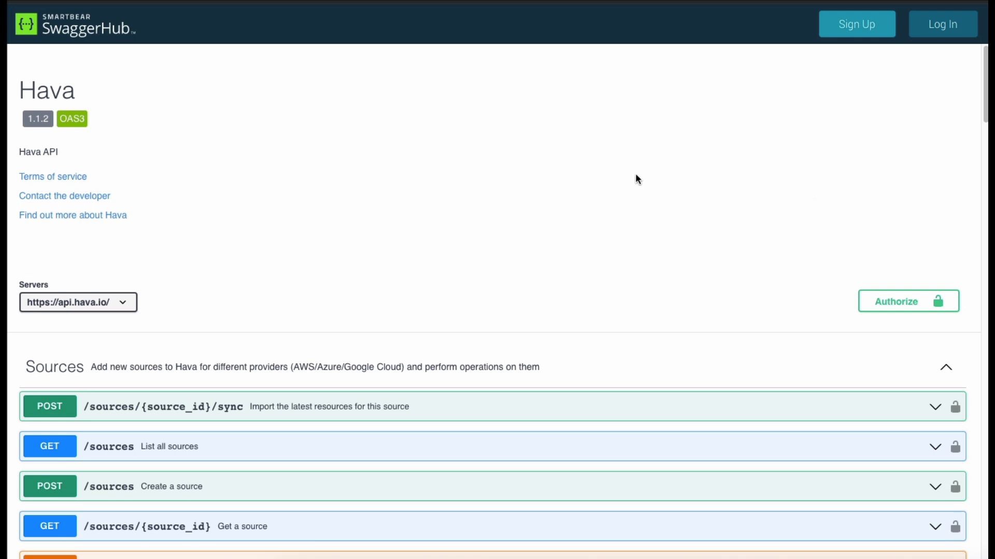
pyautogui.moveTo(579, 165)
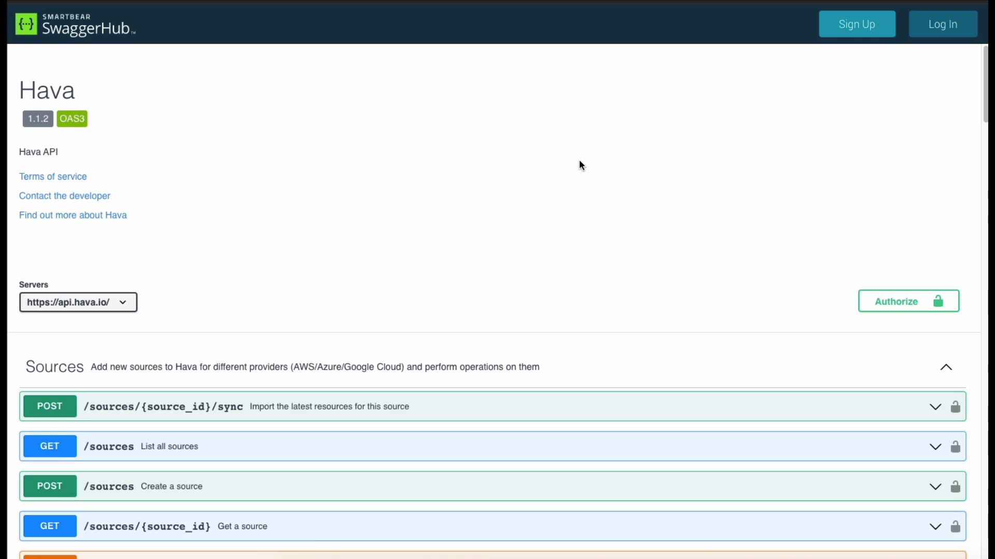
pyautogui.moveTo(562, 175)
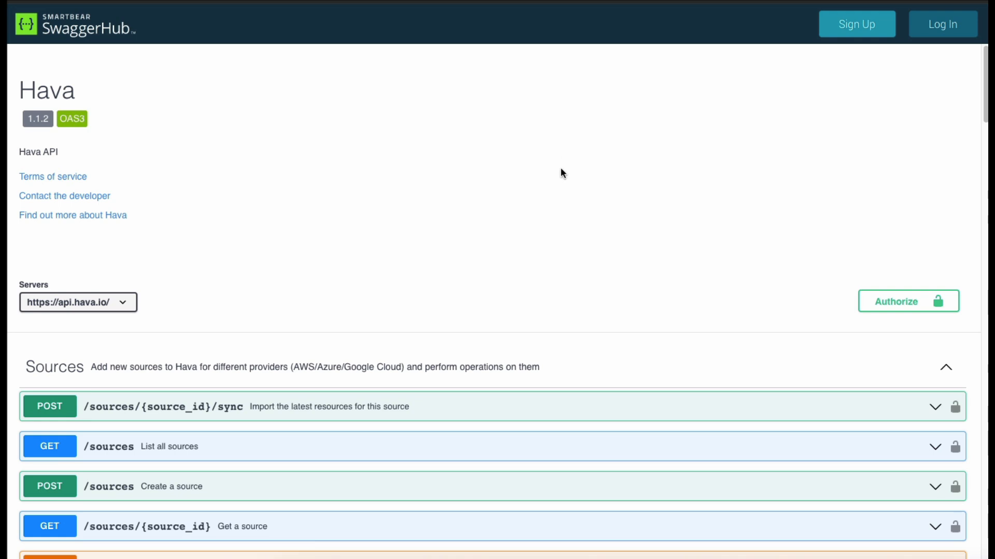
pyautogui.moveTo(610, 177)
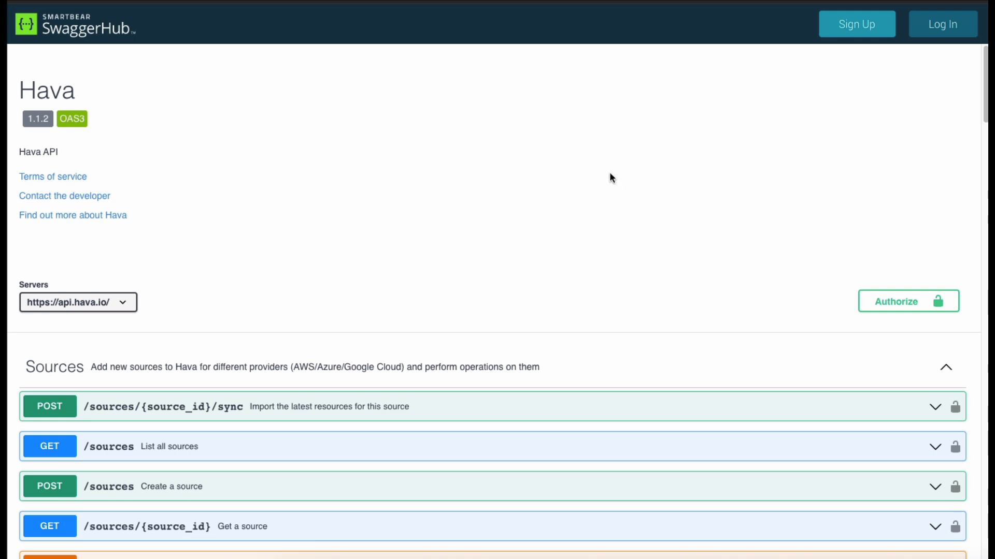